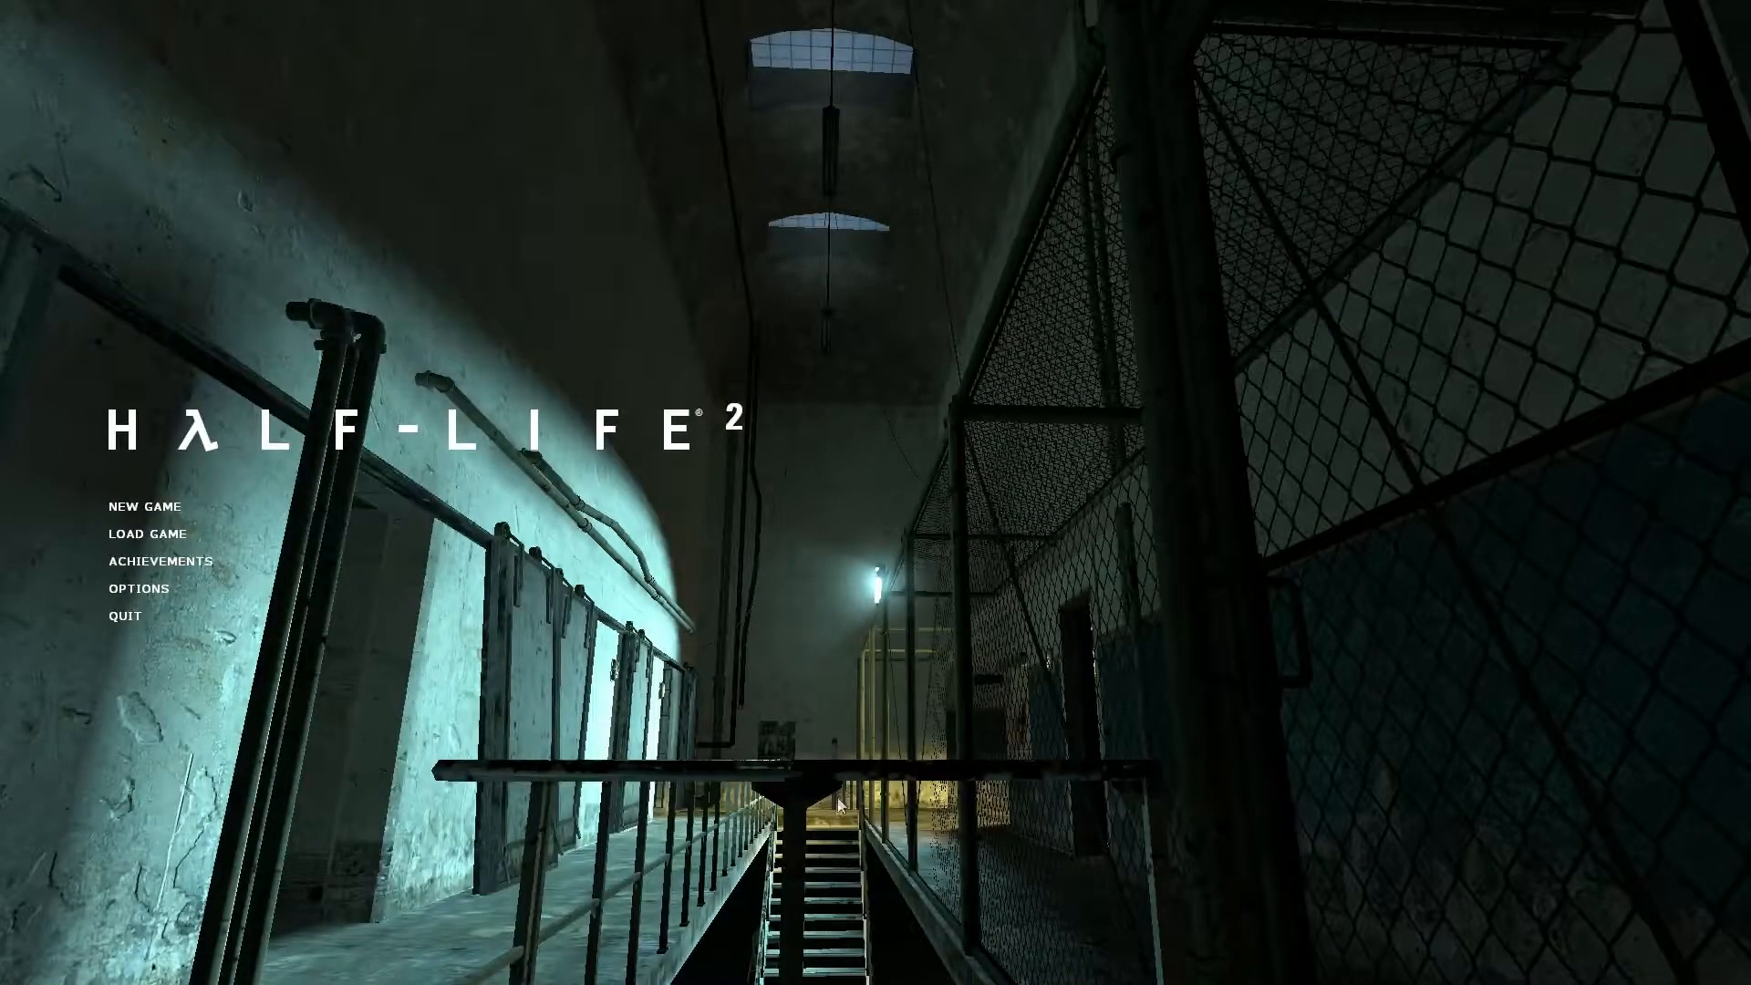
Enable the developer console in Options > Keyboard > Advanced and confirm with OK
left_click(137, 589)
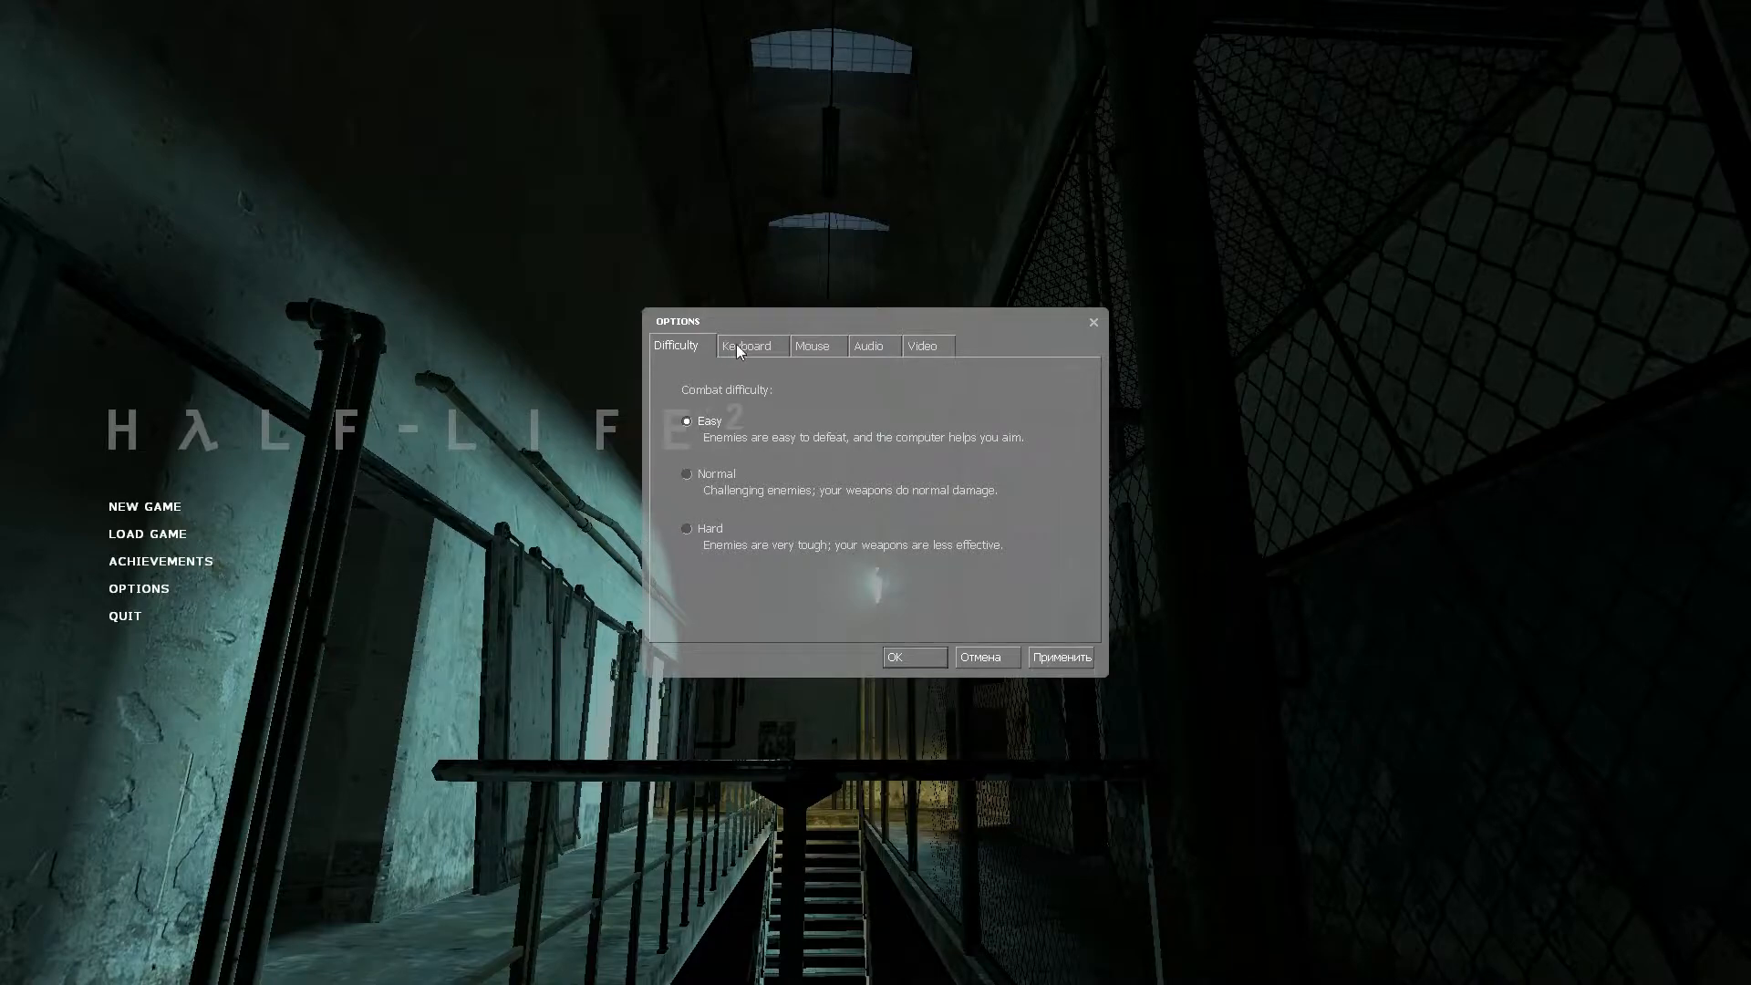
left_click(750, 345)
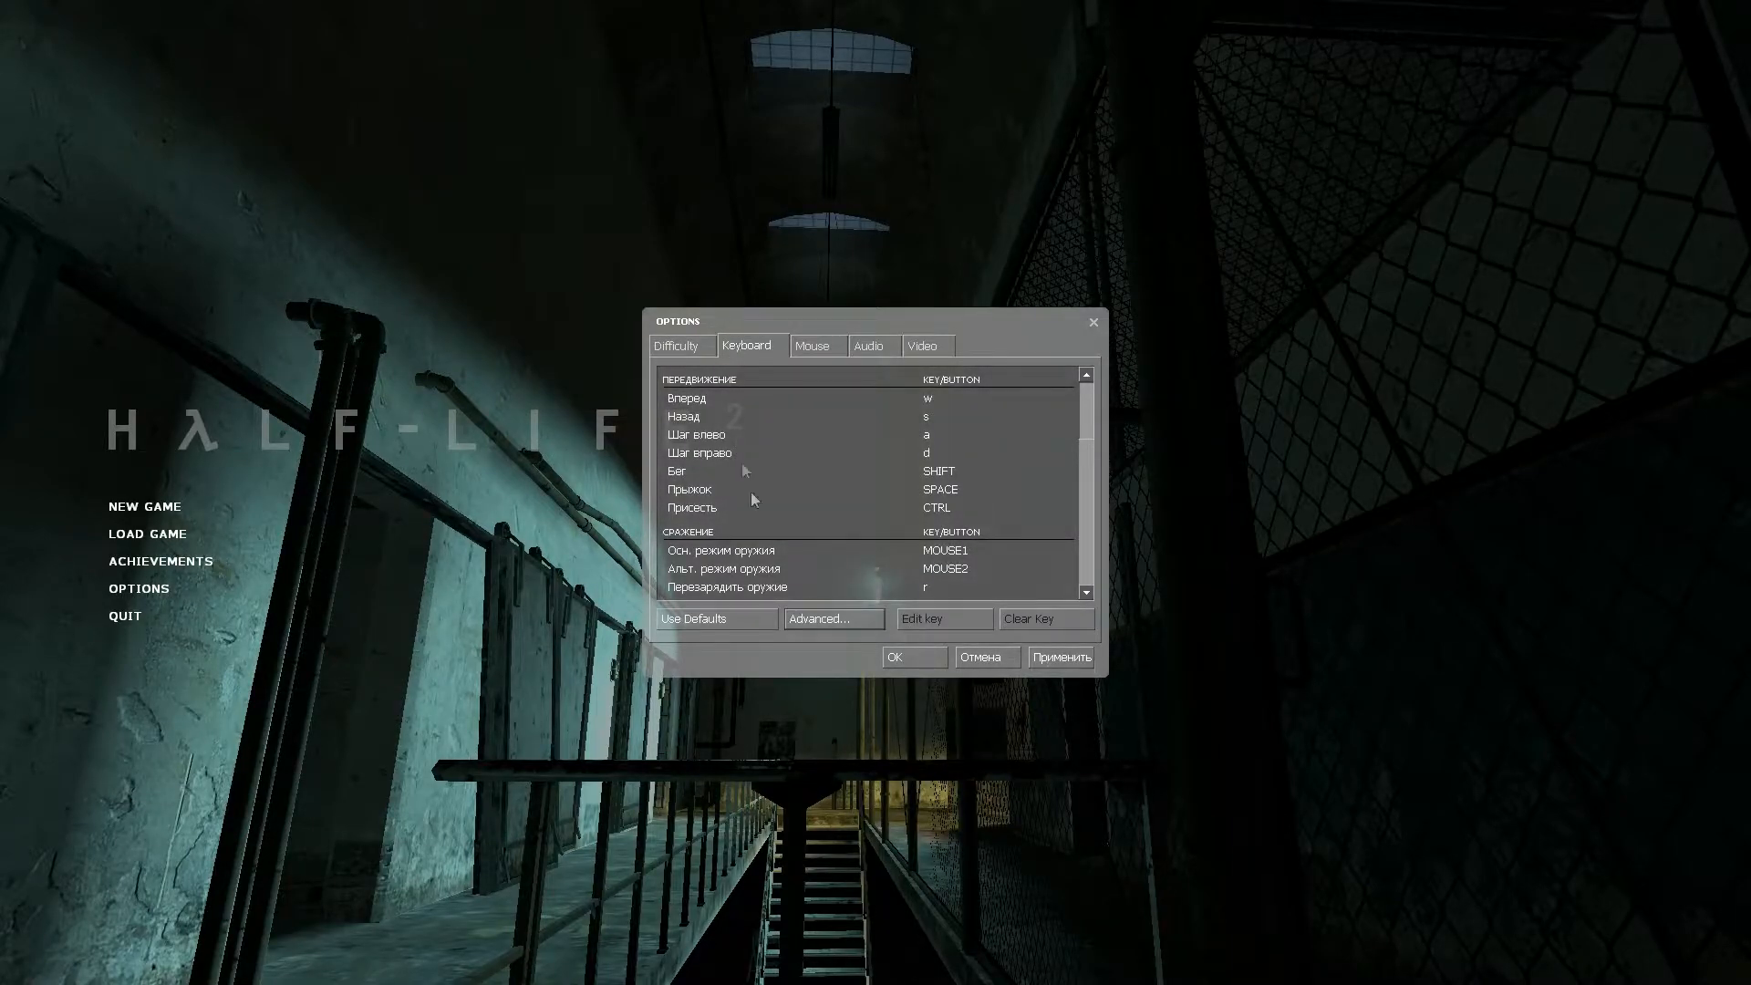
left_click(832, 619)
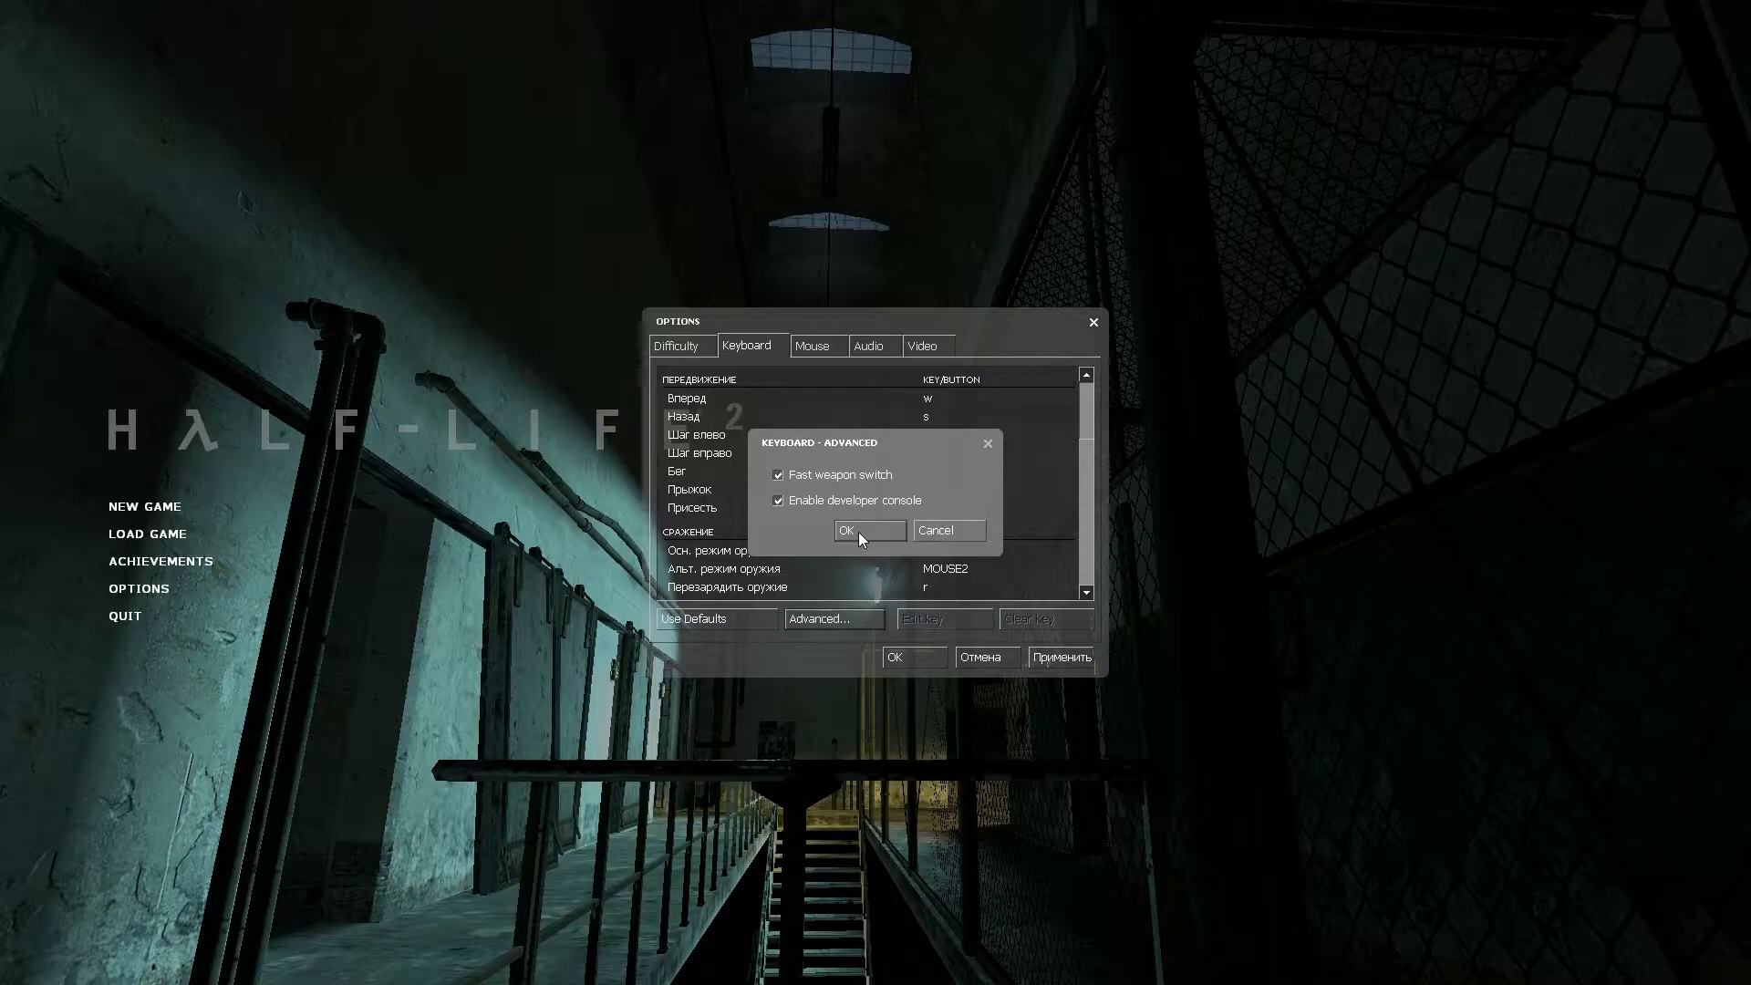
left_click(864, 529)
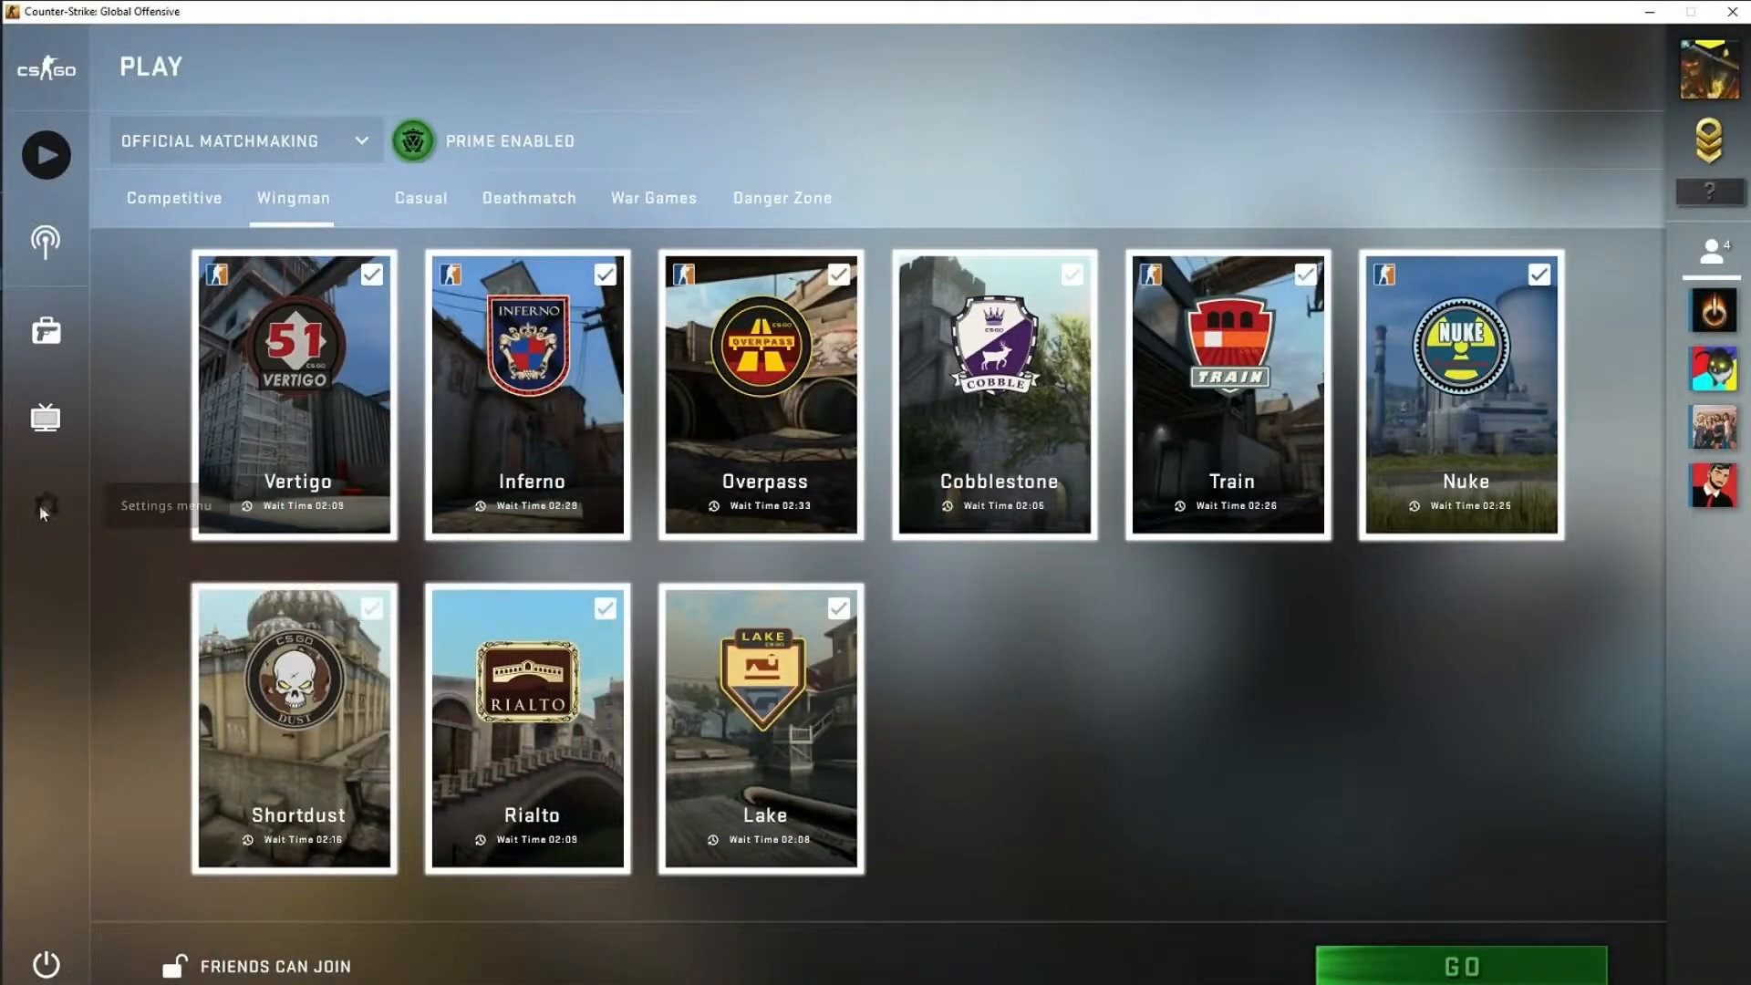
Open the game settings from the Play screen's gear icon
left_click(45, 506)
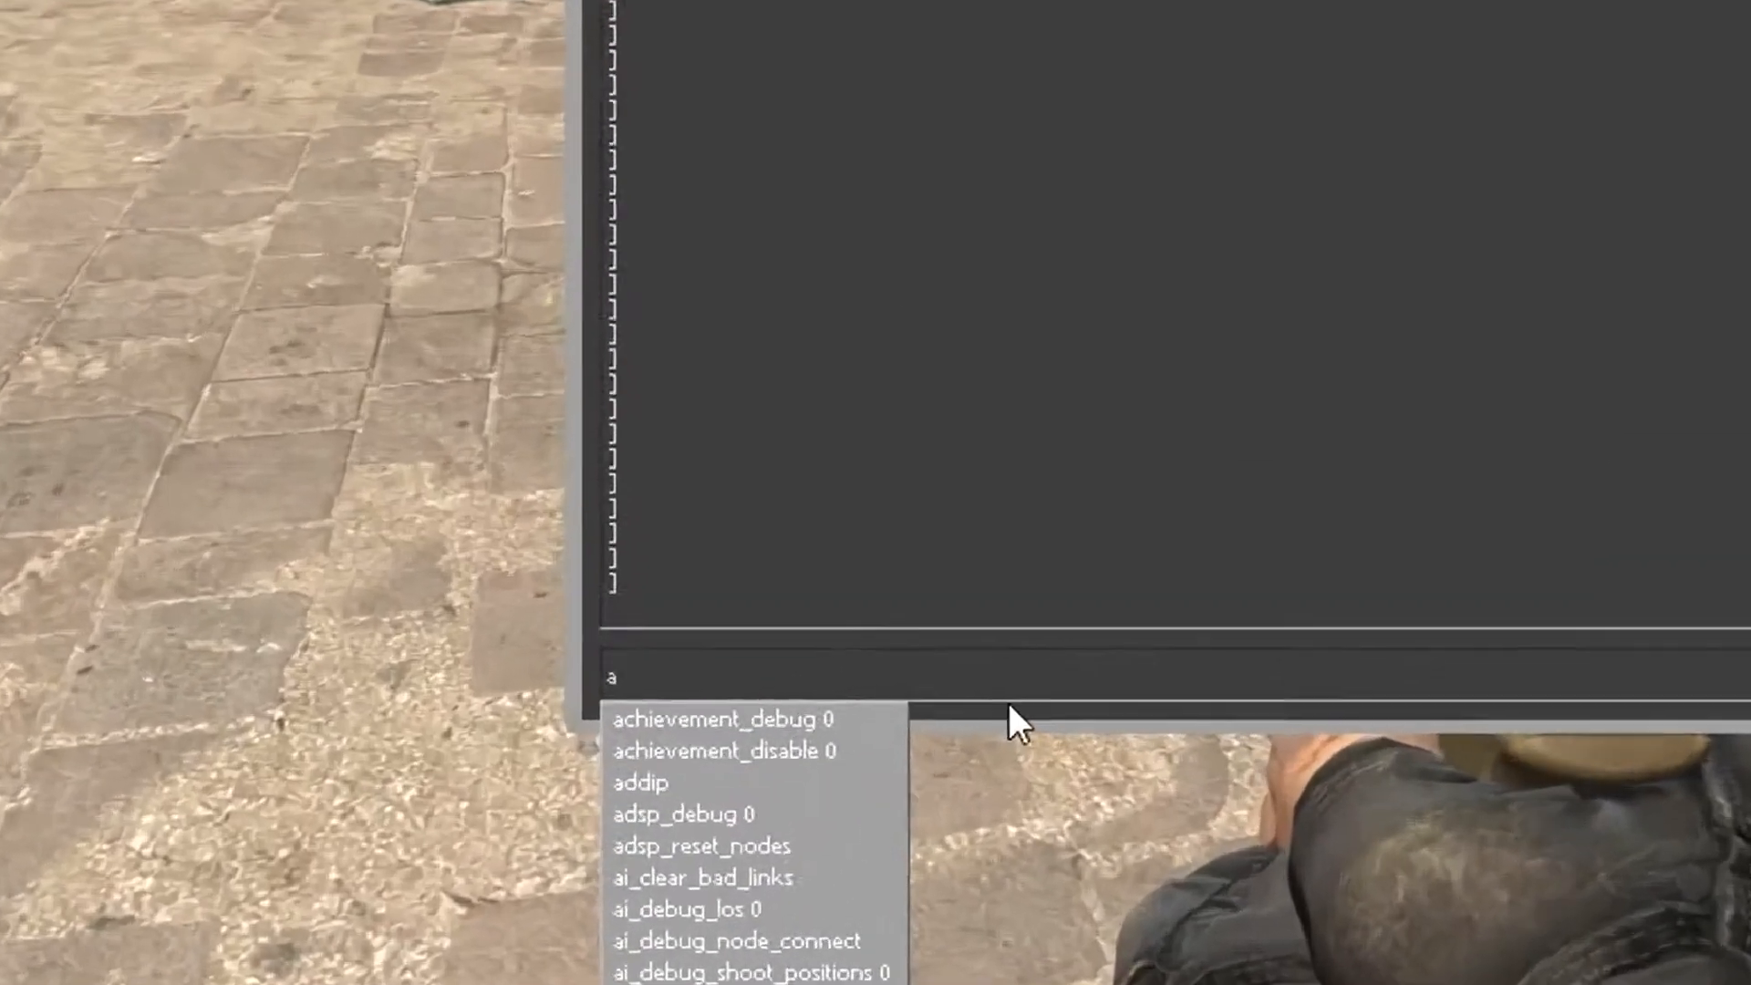
Enter test strings like ai_debug_shoot_positions and b, getting unknown-command replies
type("ddip")
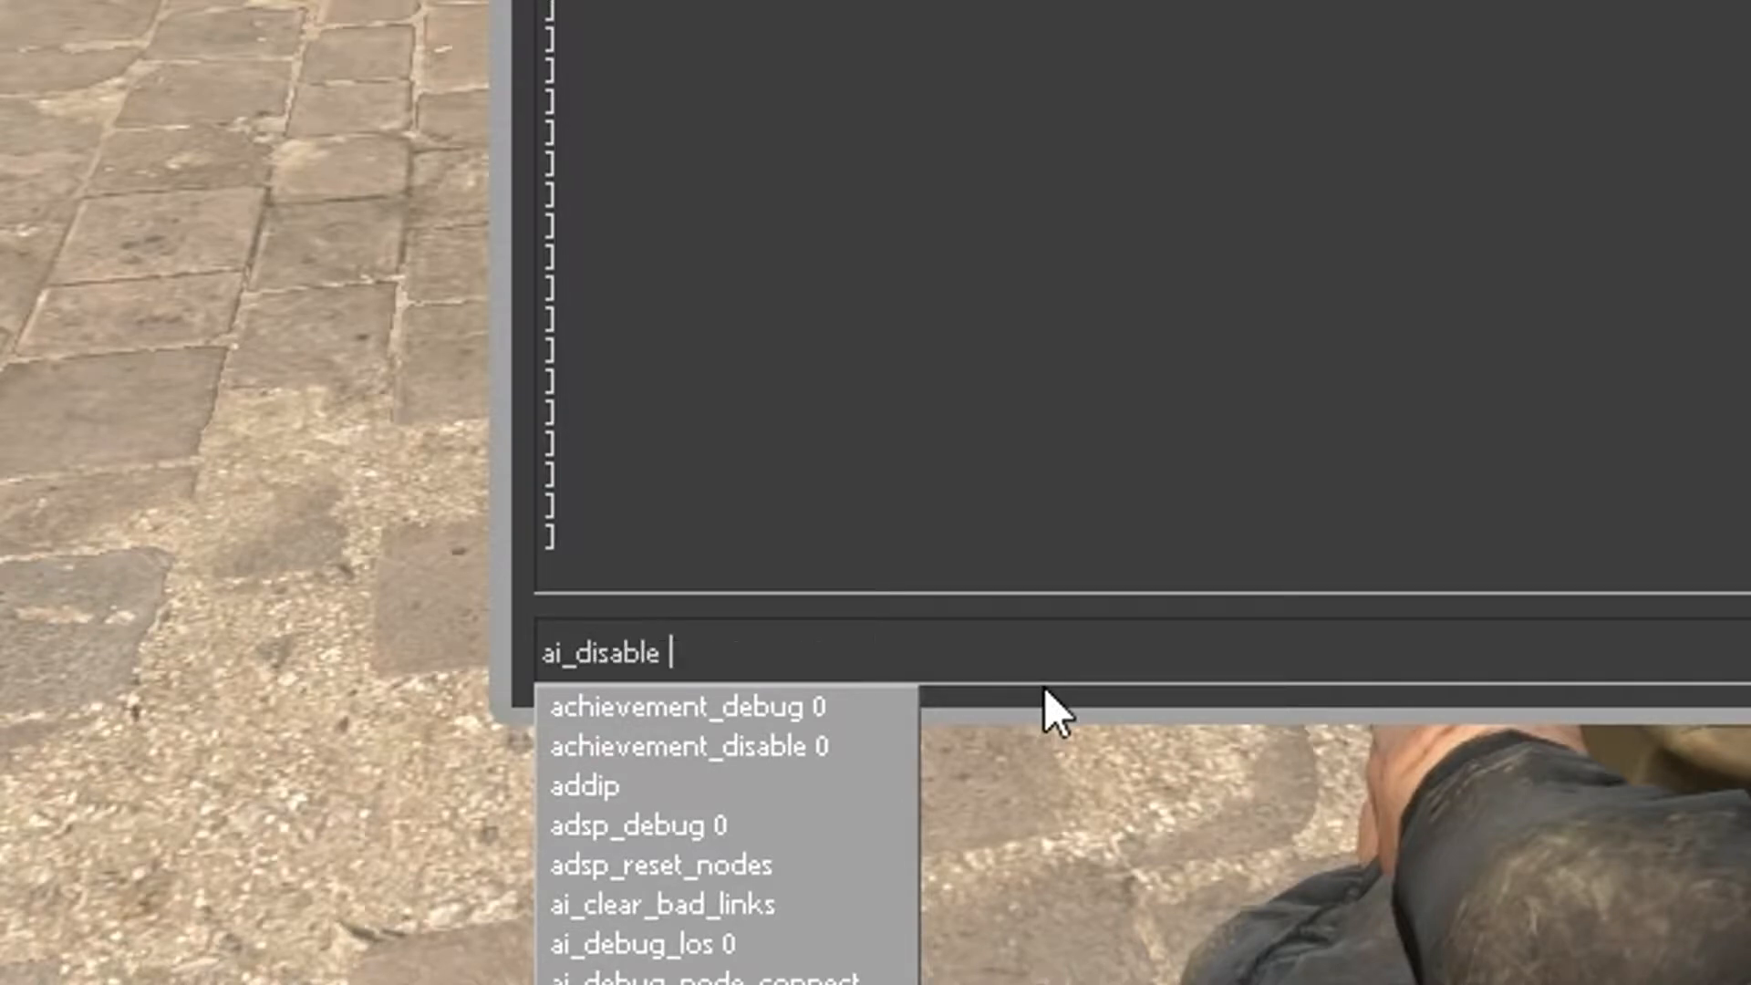
type("ai_debug_shoot_positions")
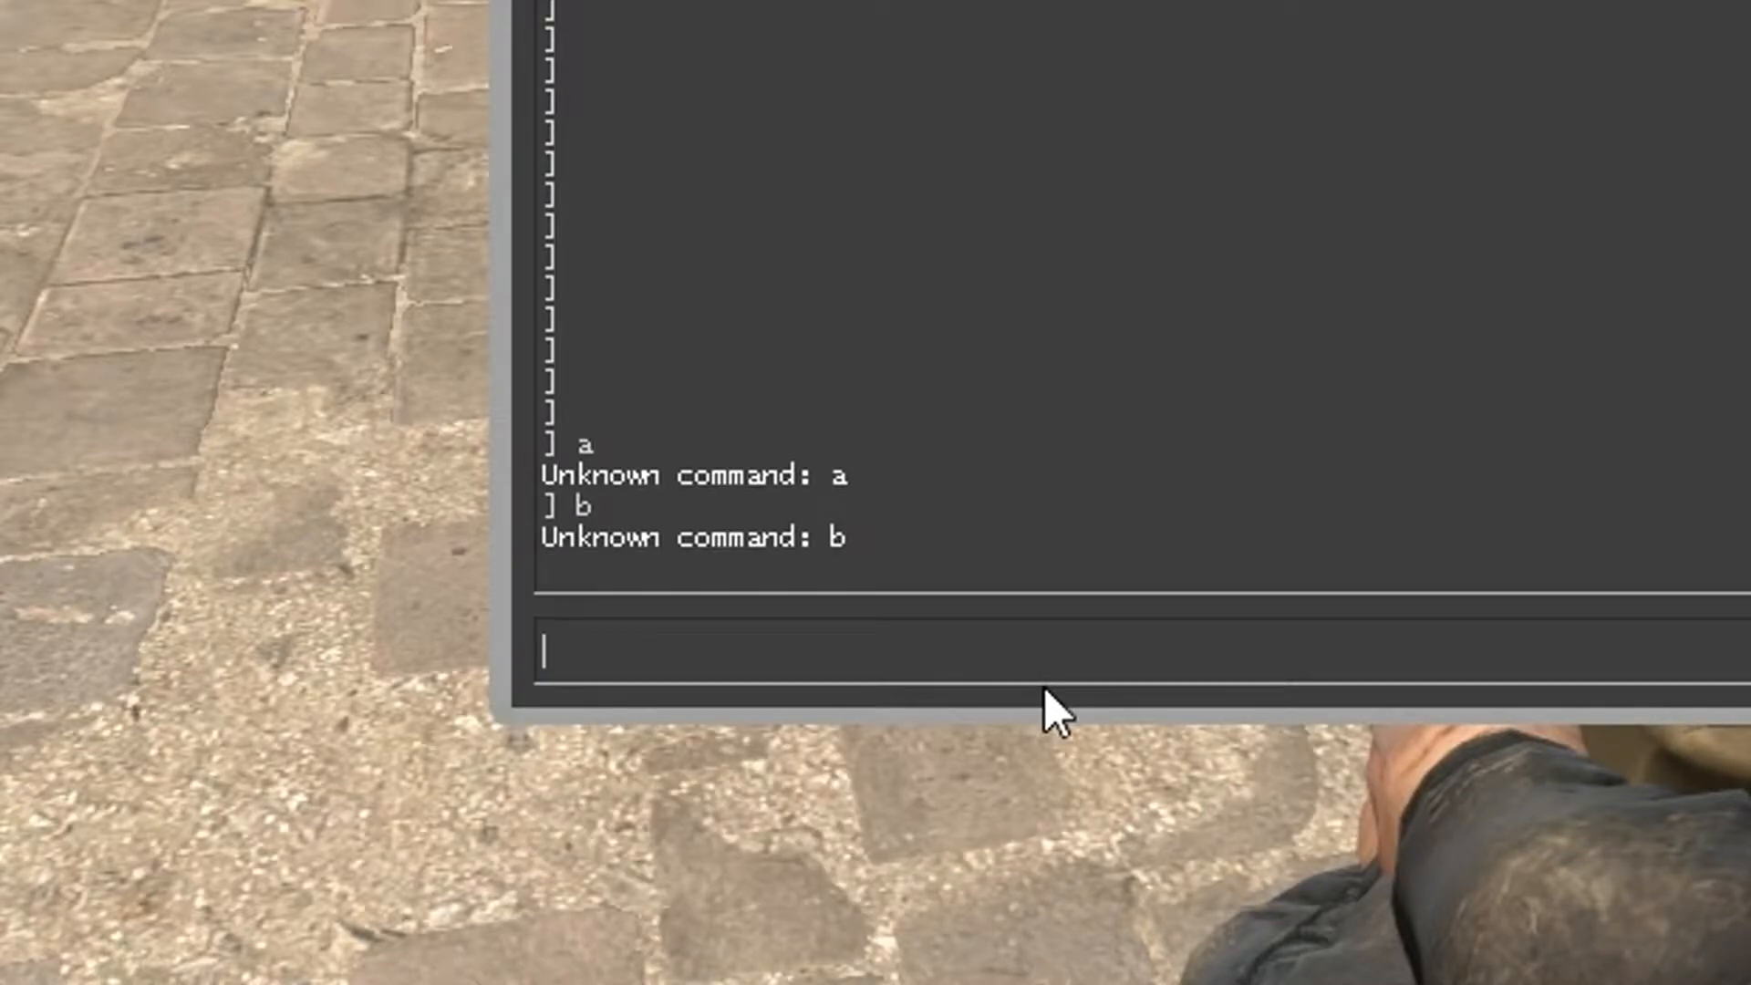
type("b")
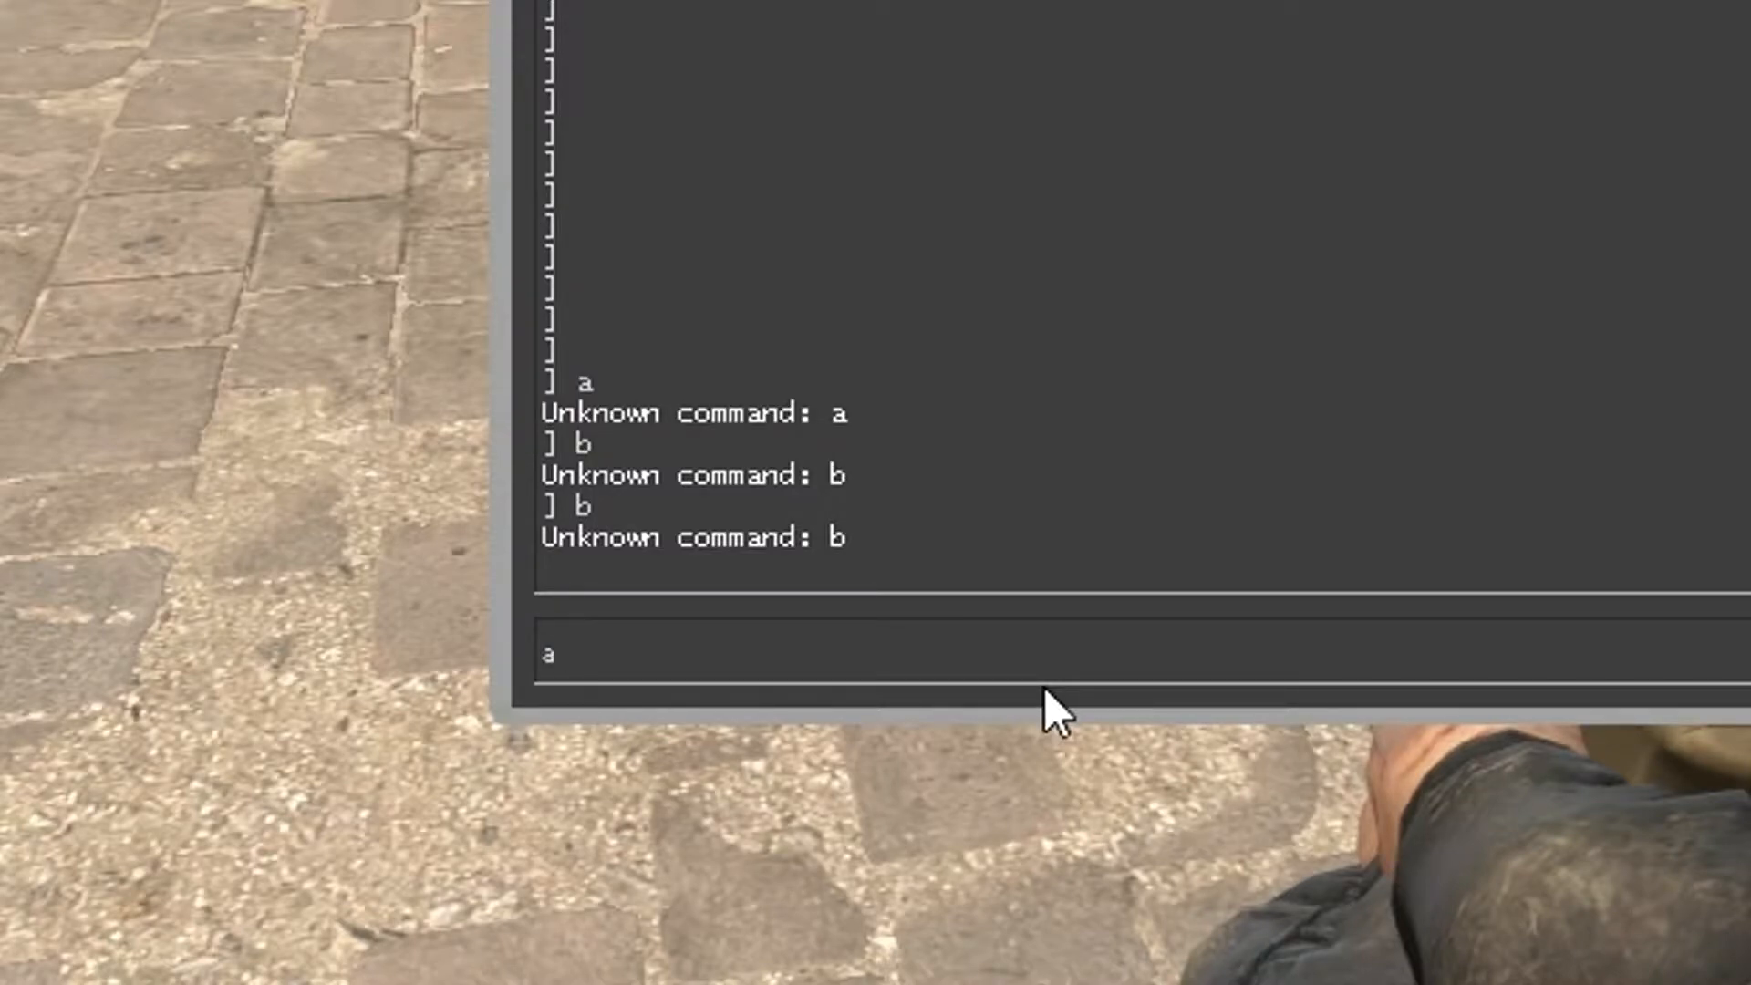
key("enter")
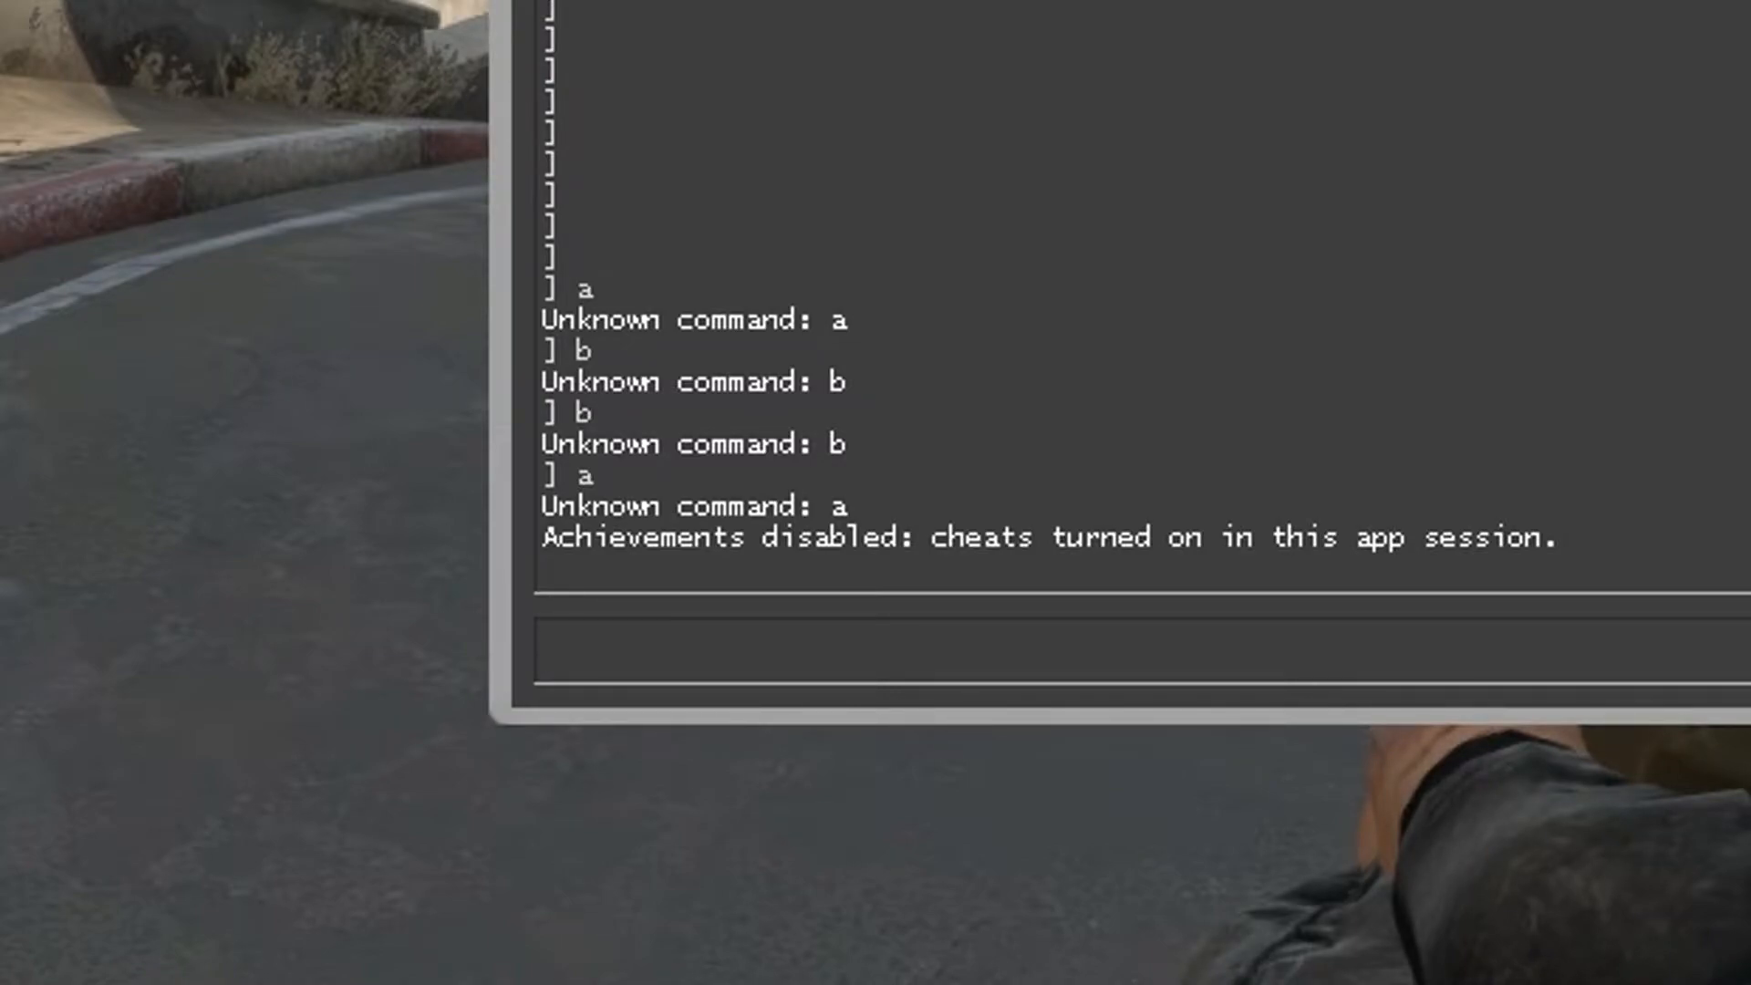
Enter the Cyrillic letters бвг as a command and a name, then begin mp_freezetime
type("a")
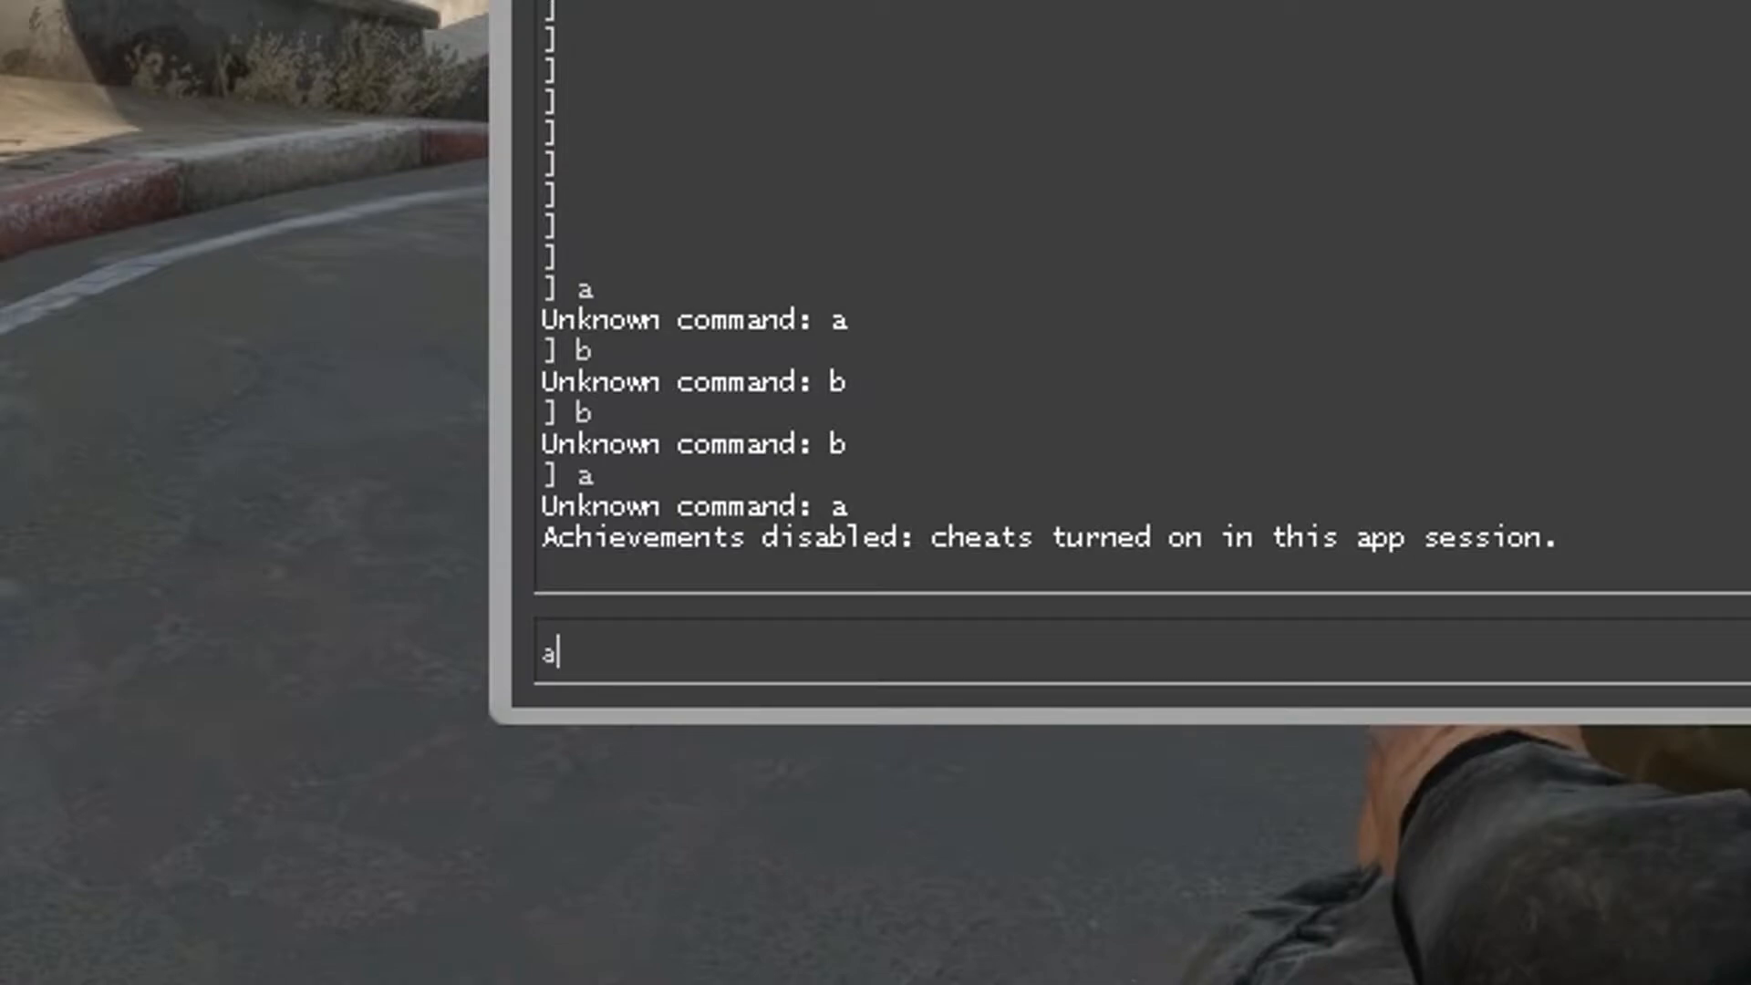
type("бвг")
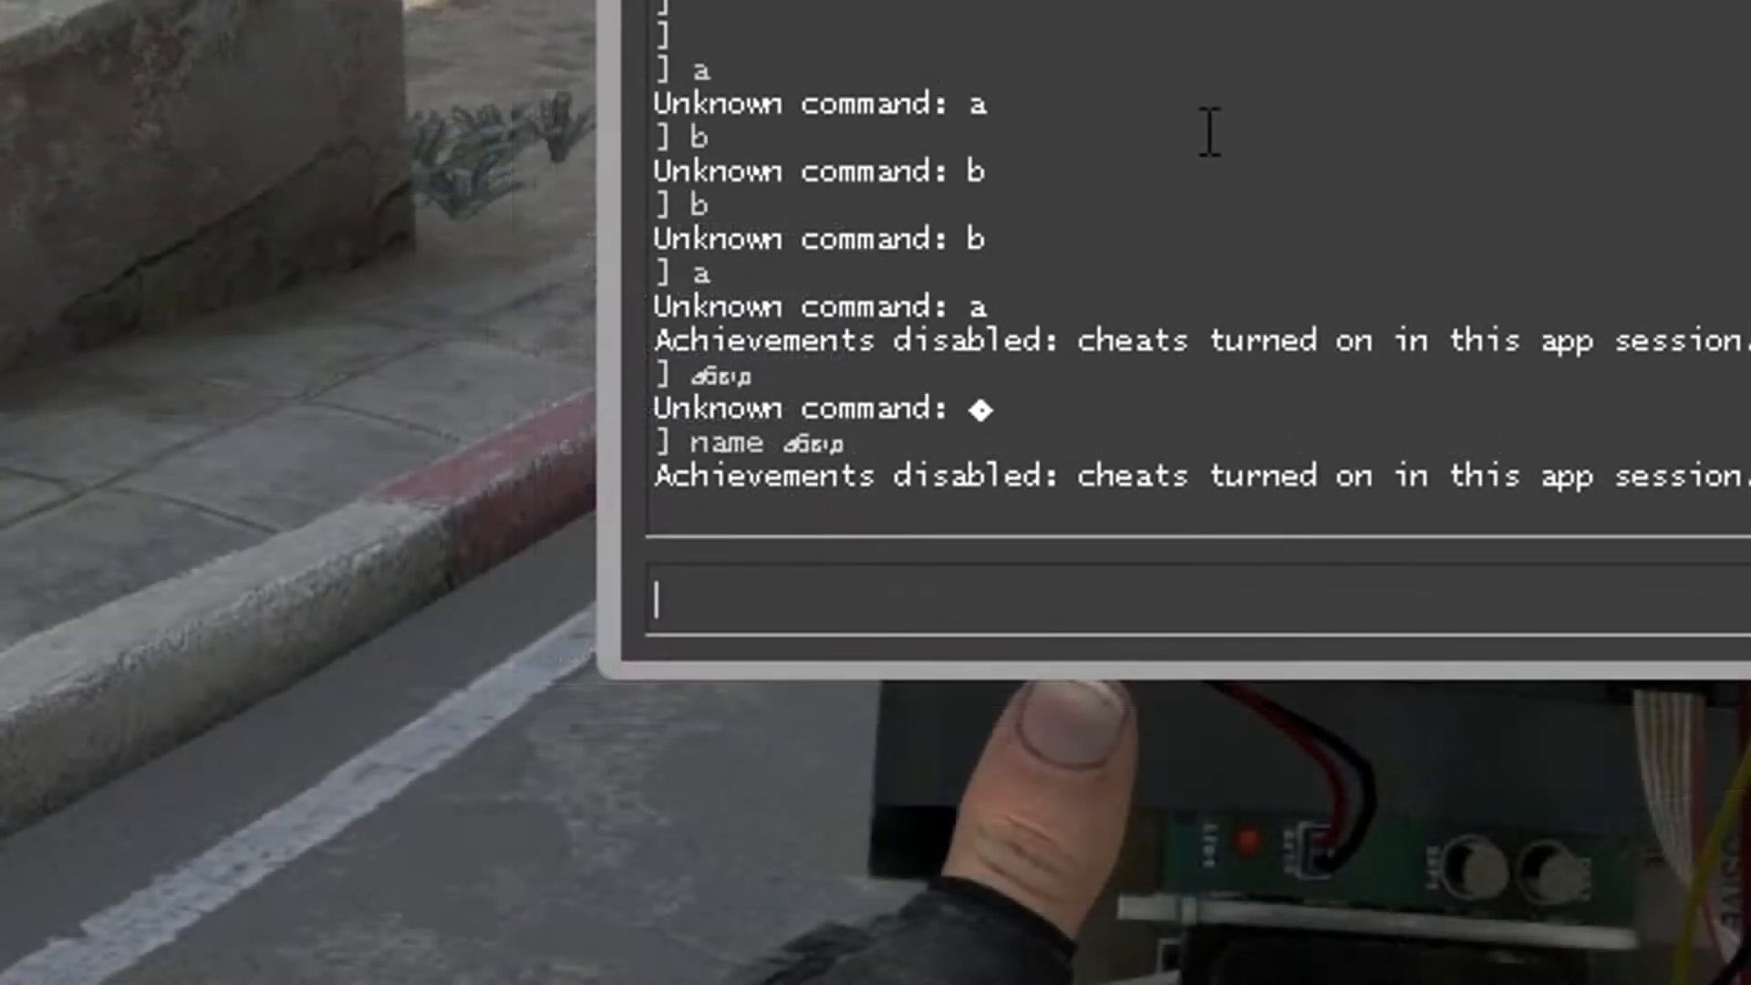
type("mp_freezetime")
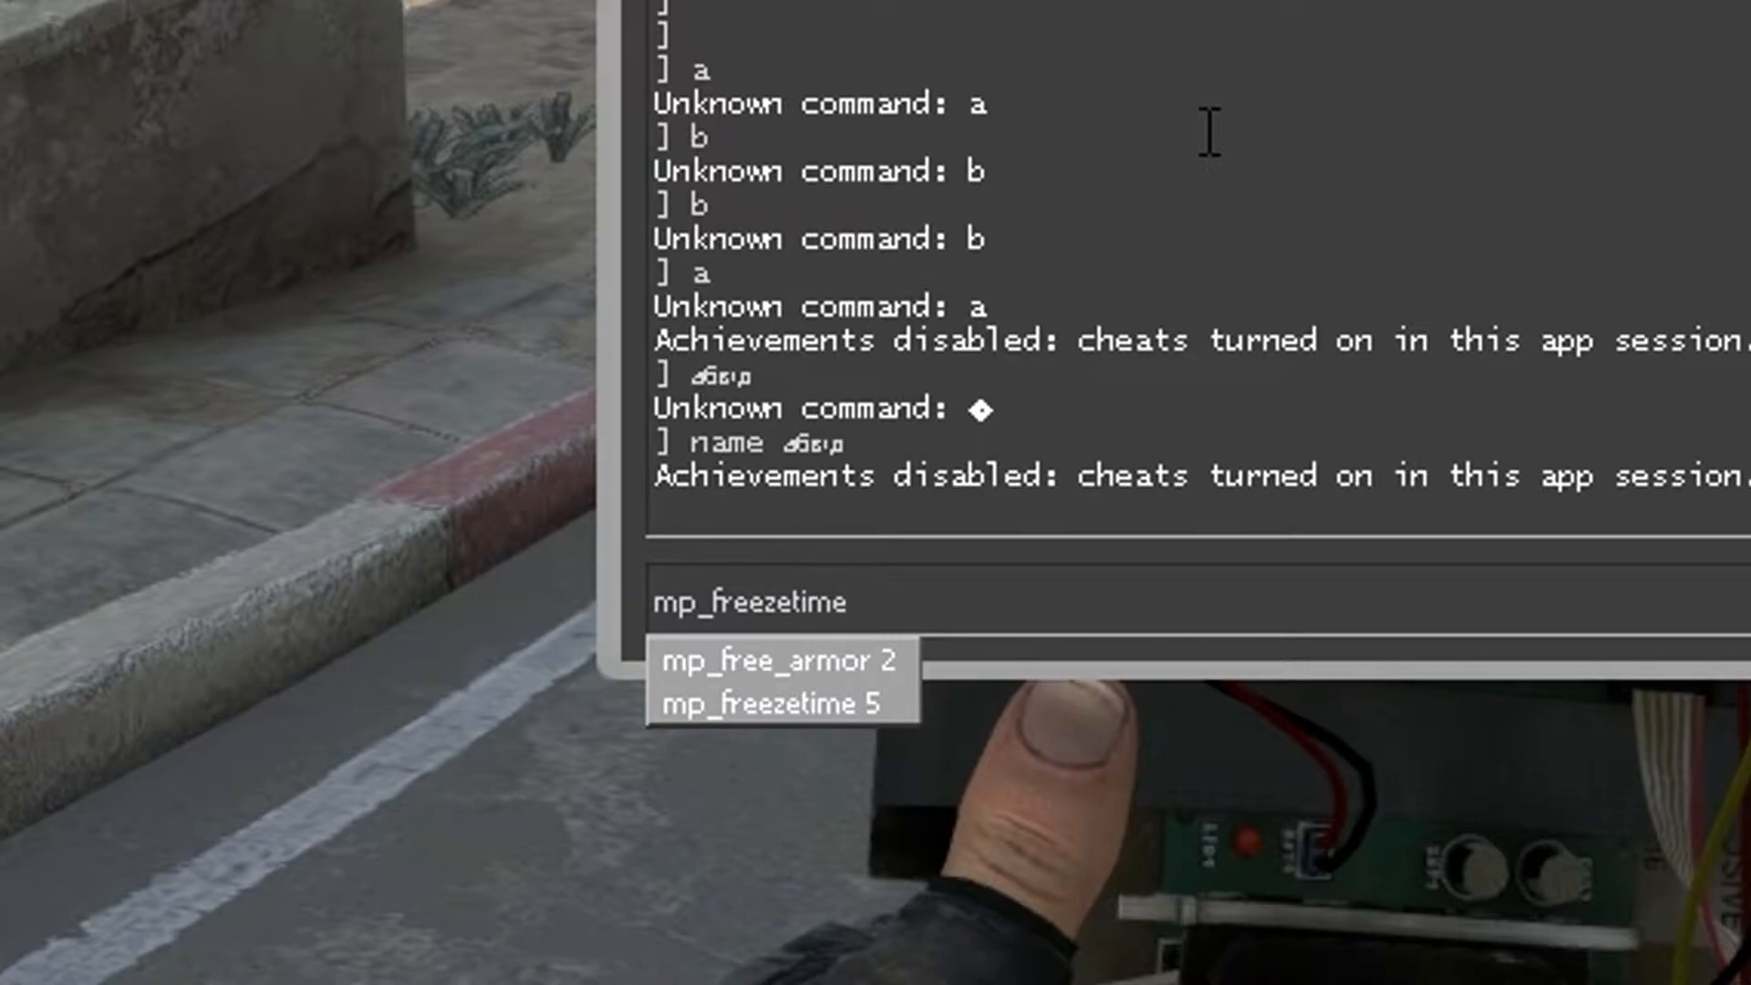
Set mp_freezetime to 5.5 using the autocomplete suggestion
left_click(769, 704)
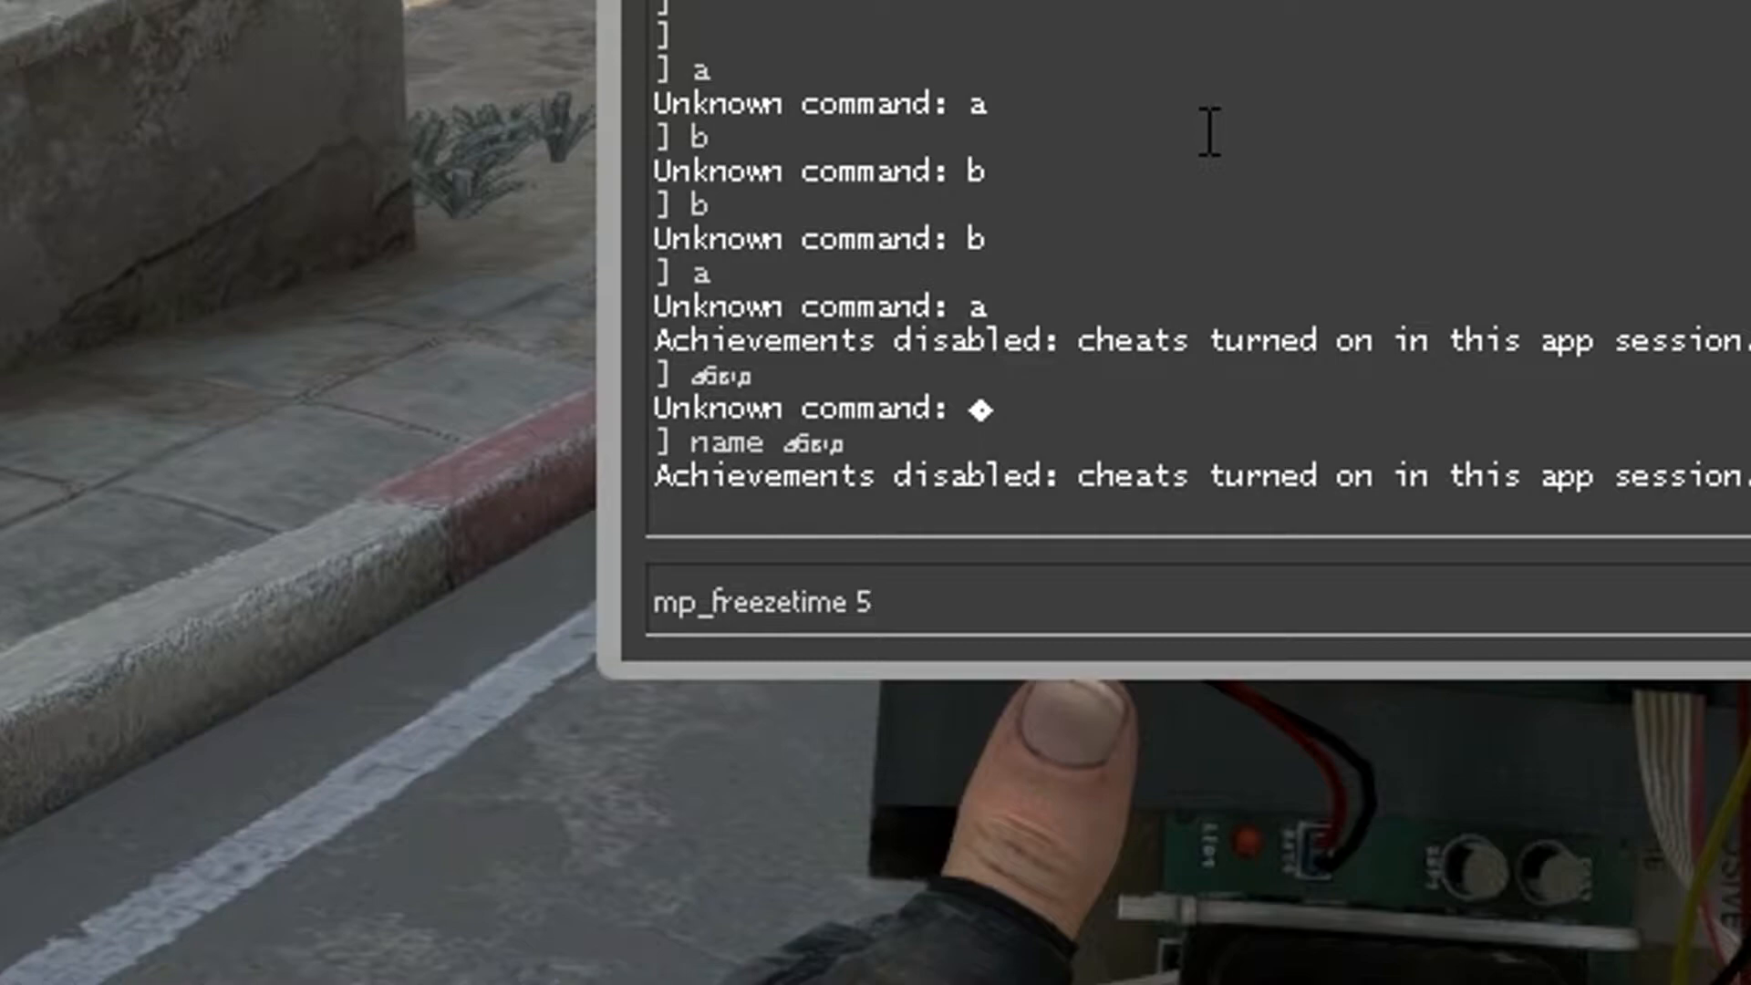
type(".")
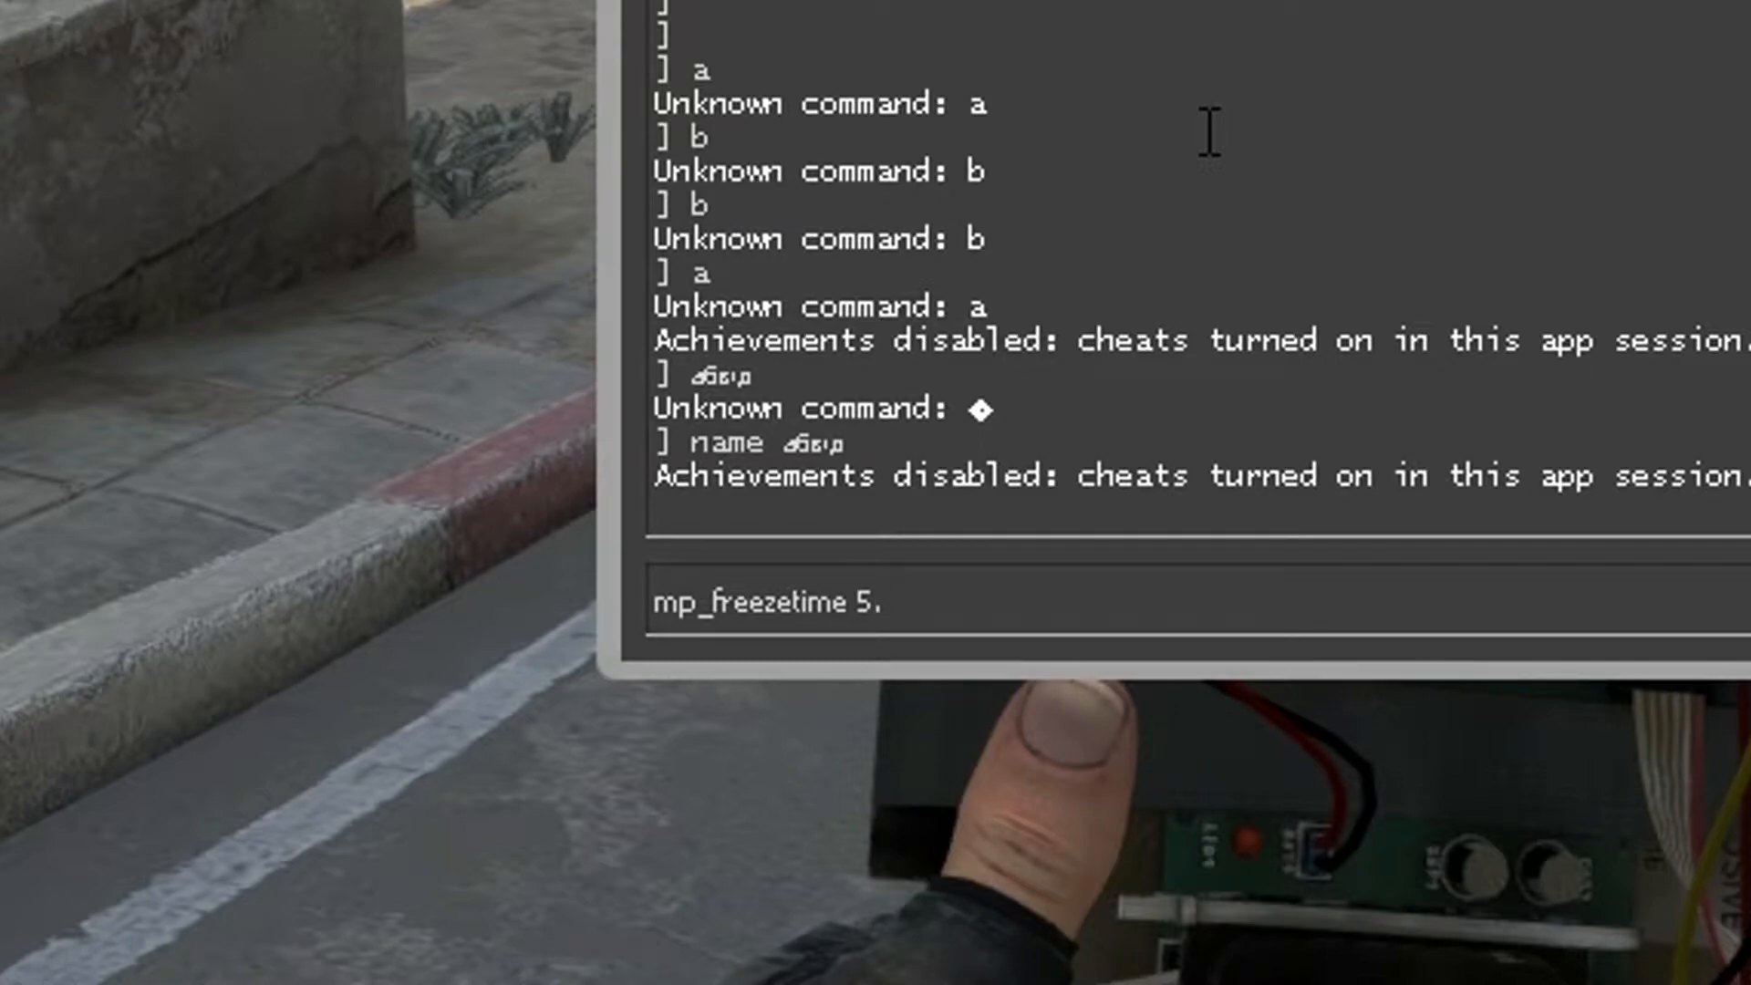
type("5")
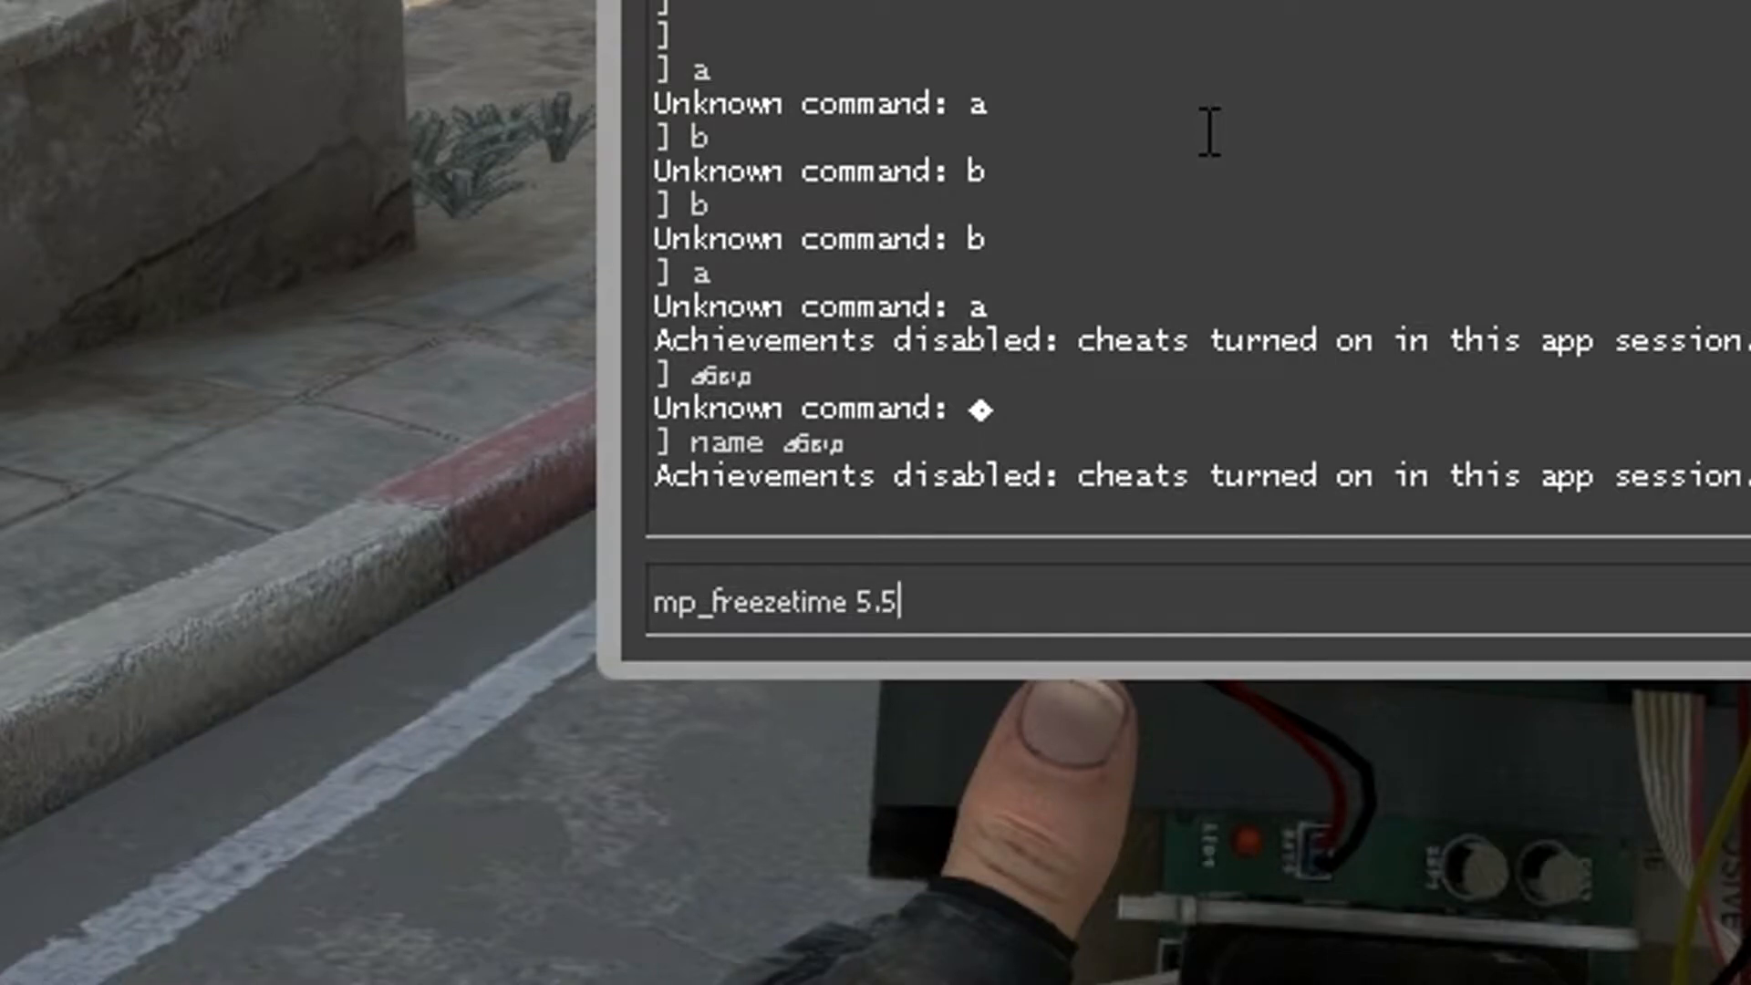
key("Enter")
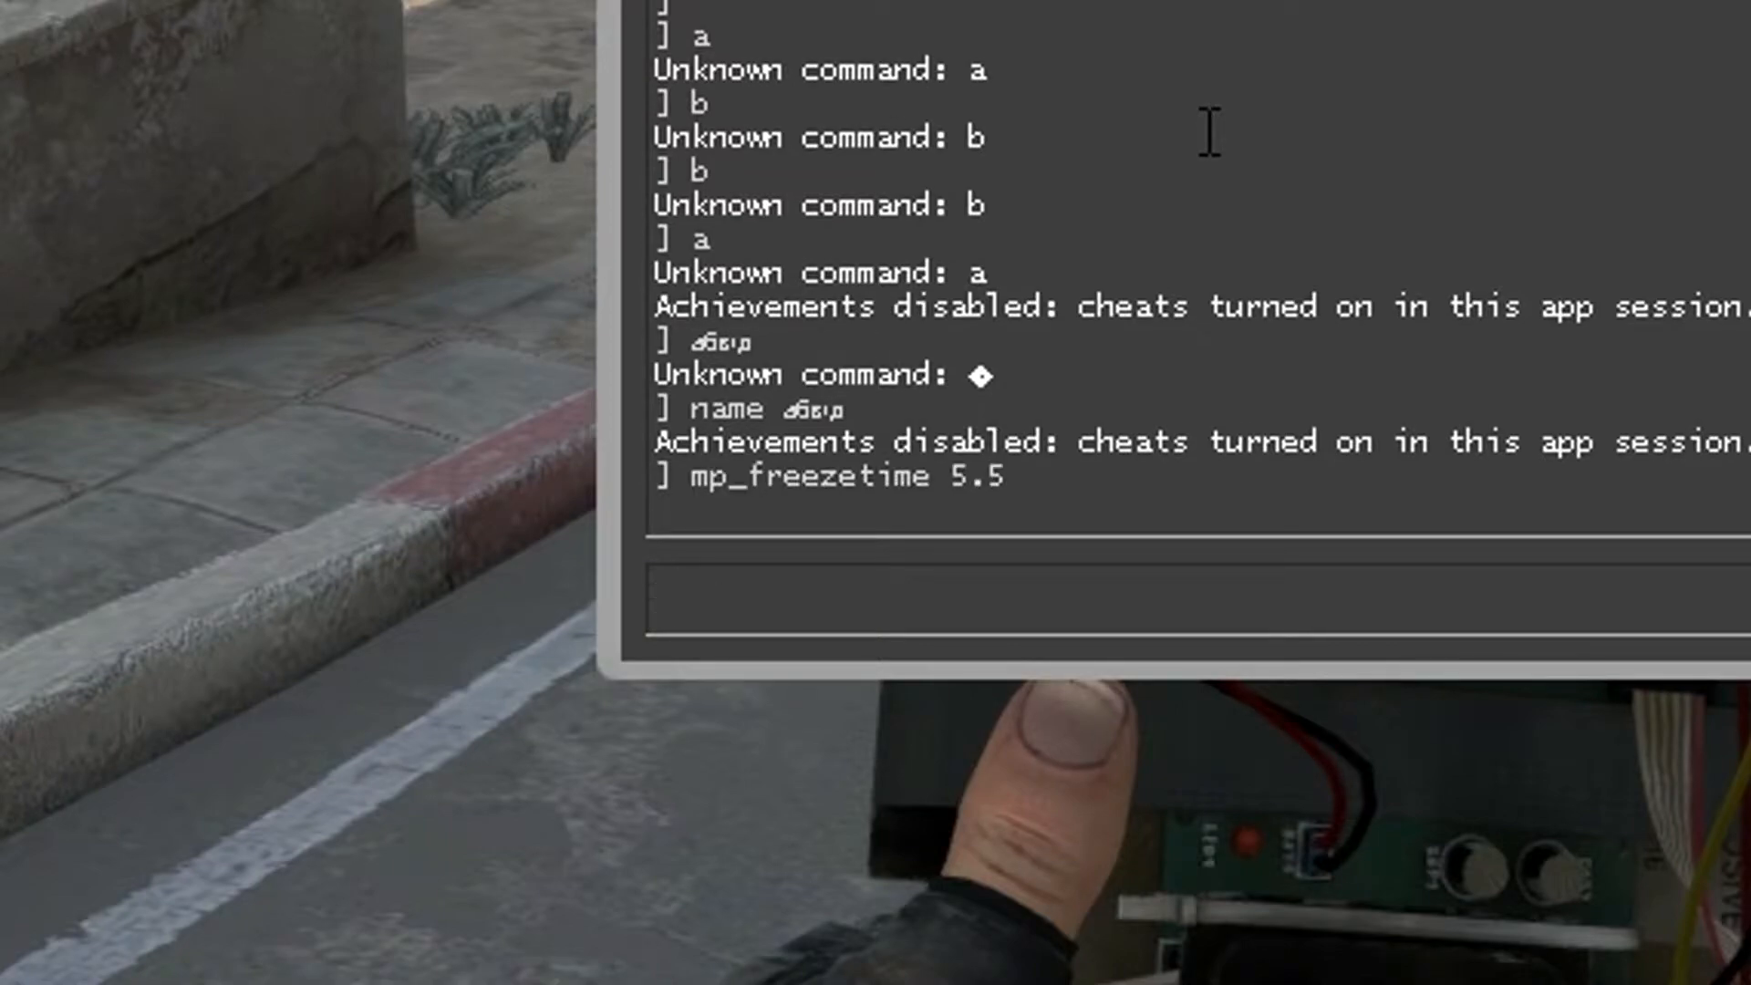
Set mp_freezetime to 10000 and then to a quoted "5"
type("mp_freezetime 5.5")
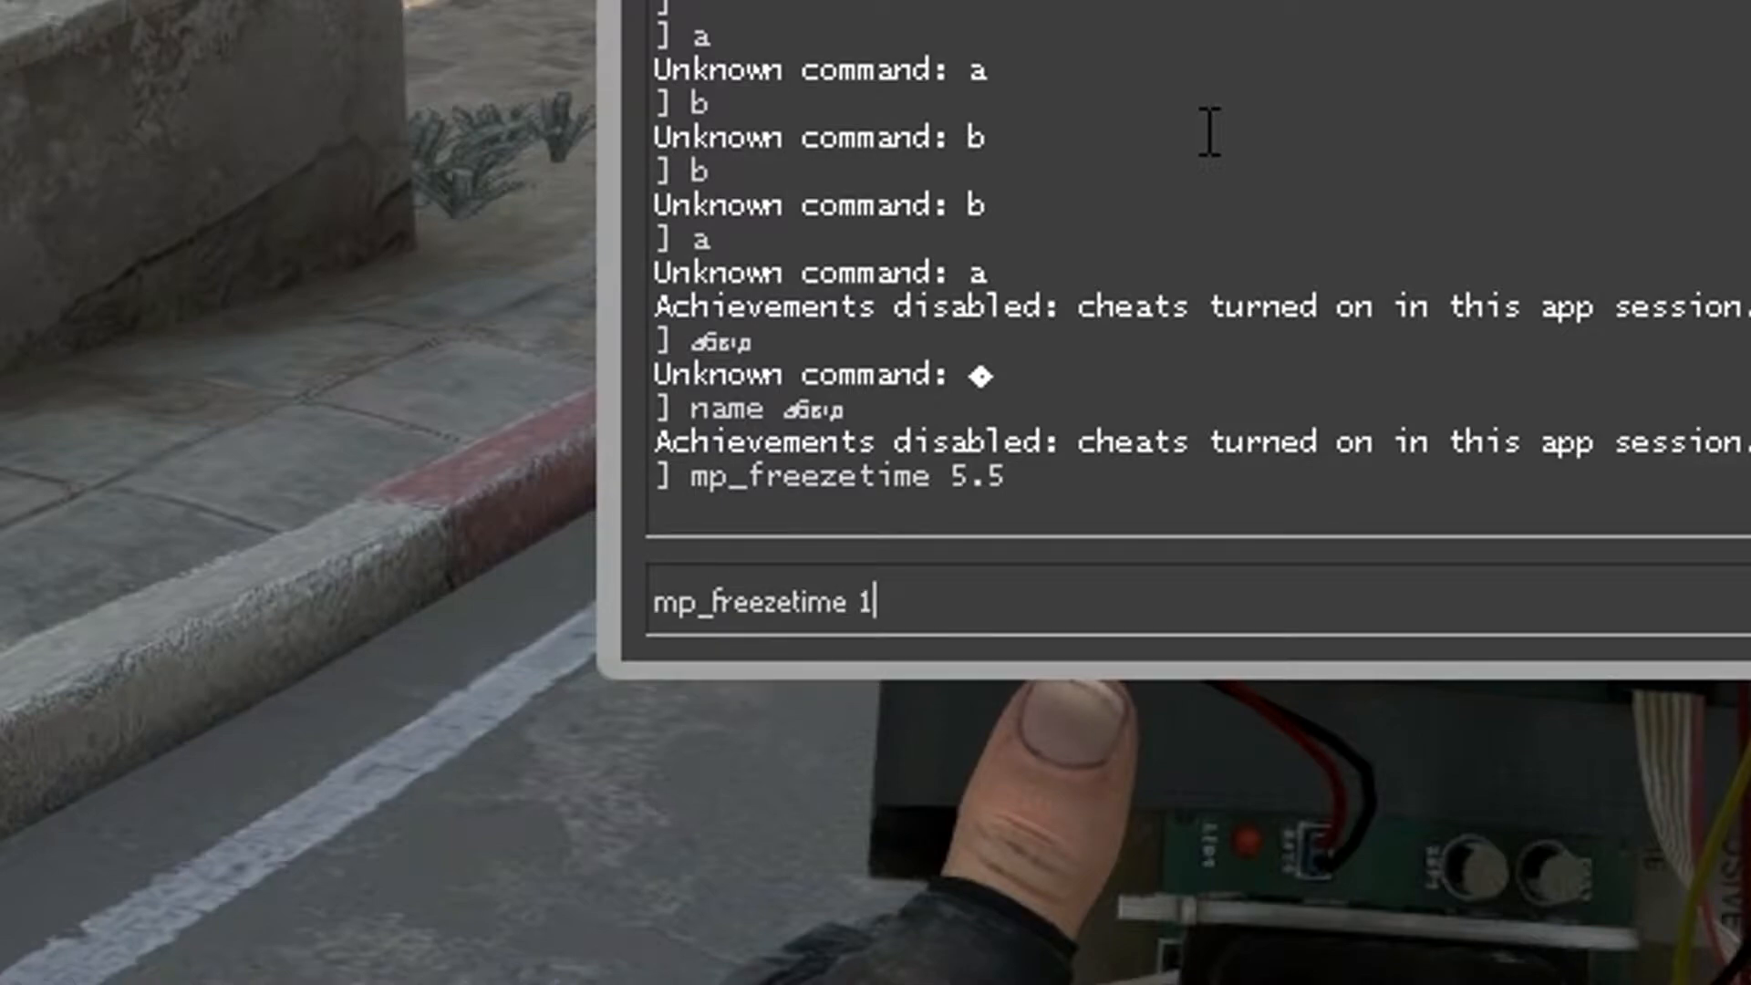
key("enter")
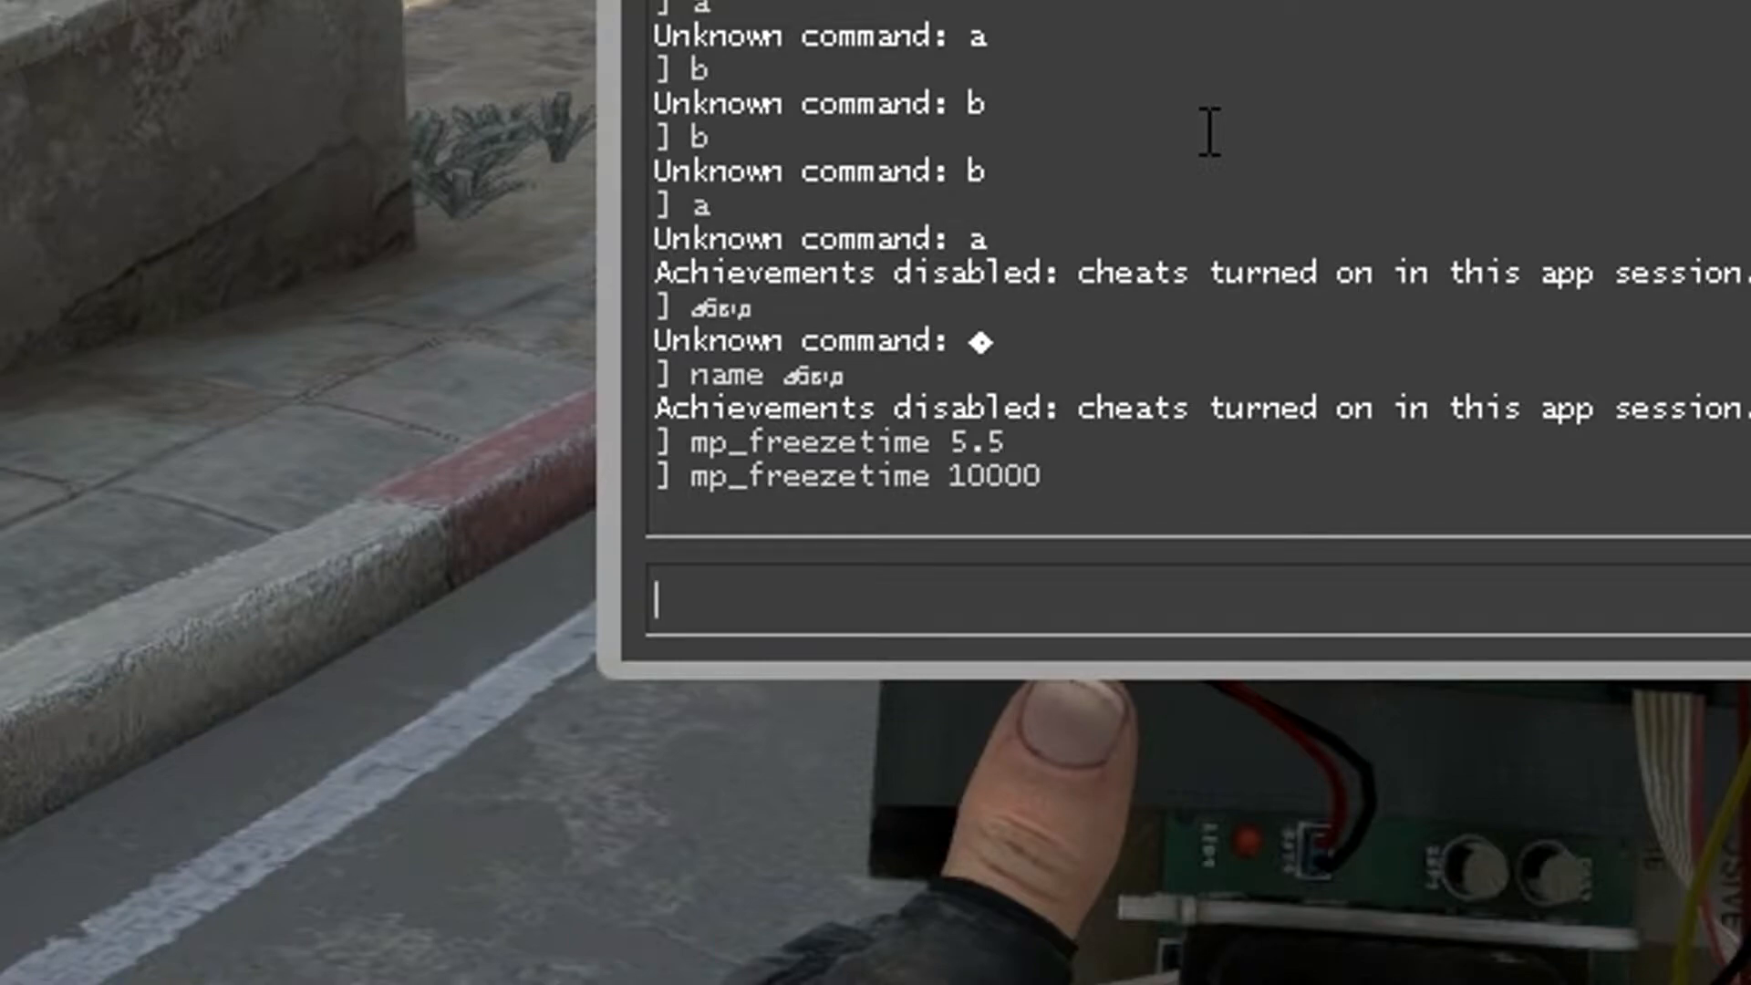
type("mp_freezetime \"5")
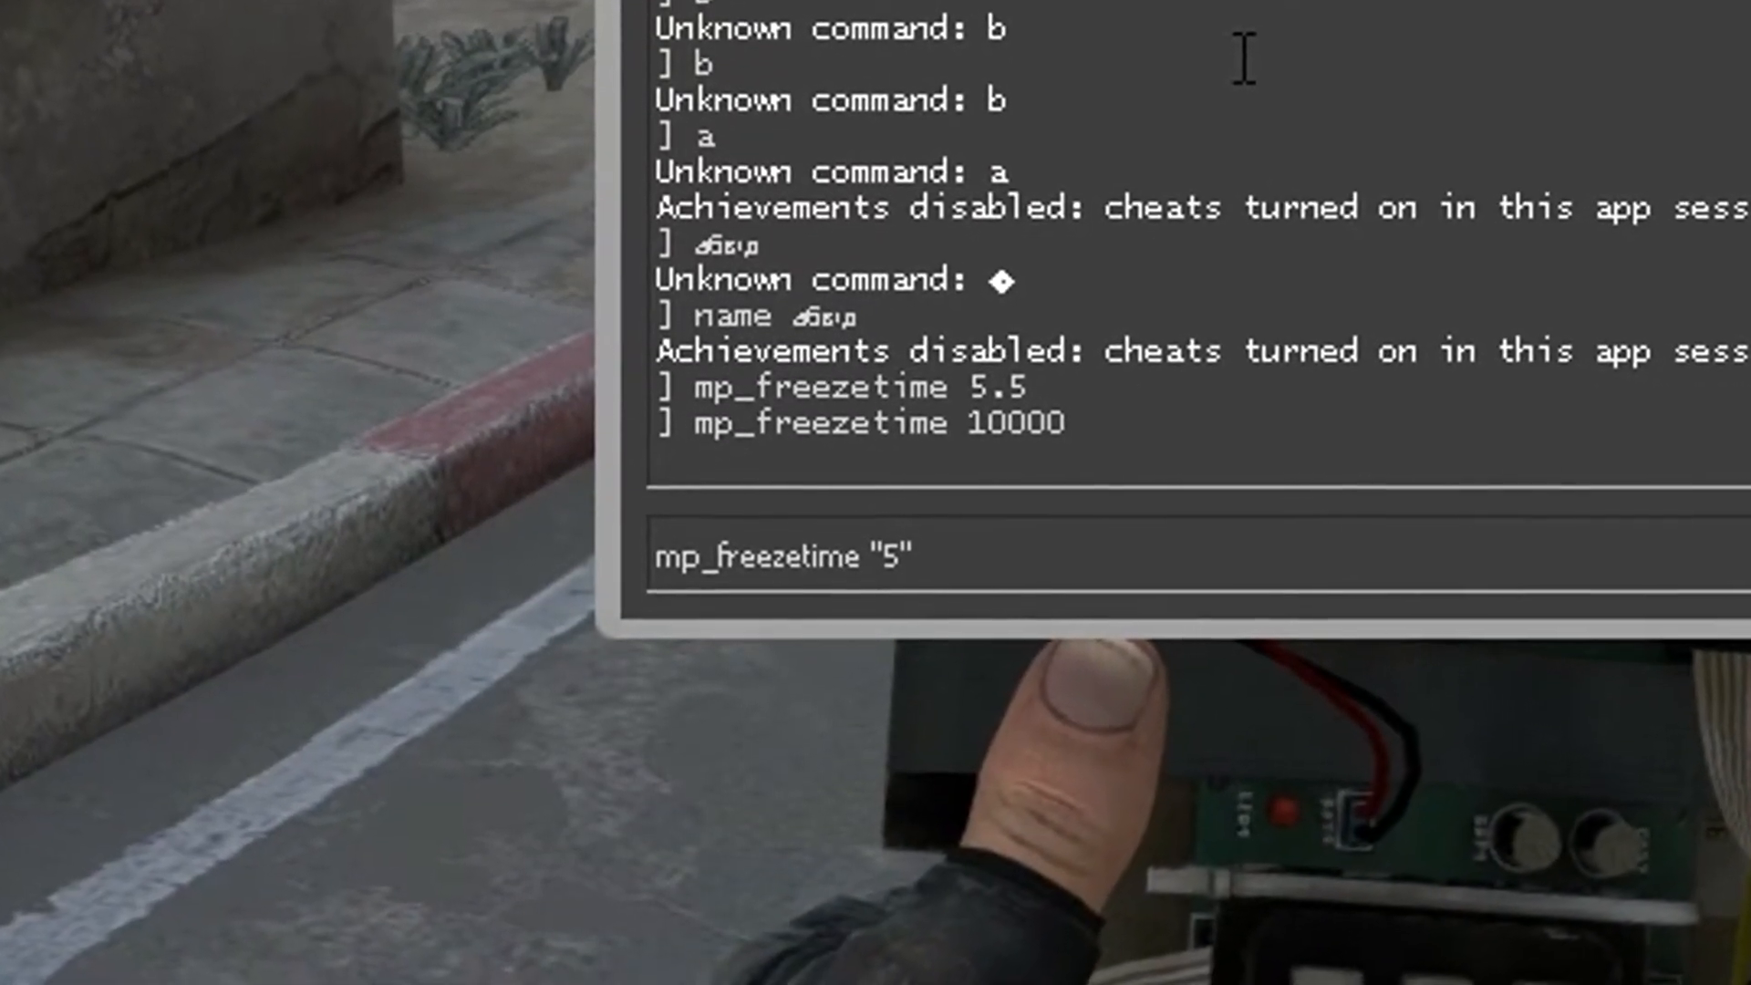
key("enter")
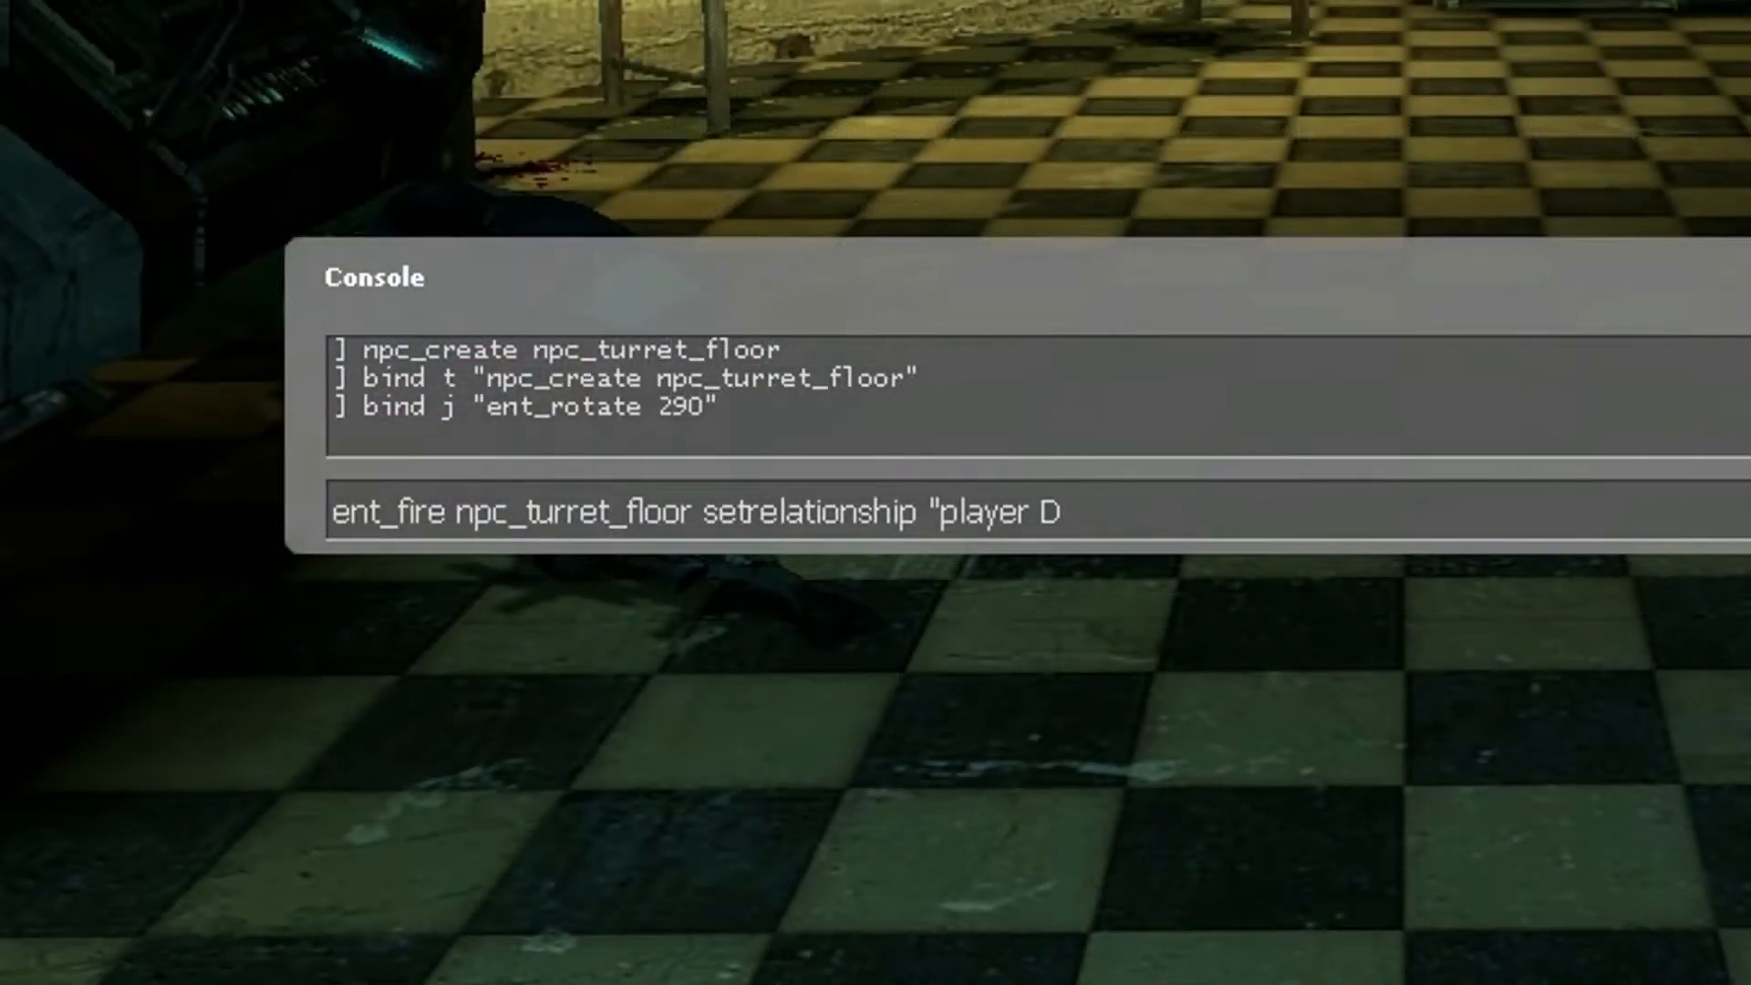
Run ent_fire npc_turret_floor setrelationship "player D_LI 99" to ally the turrets
type("_LI")
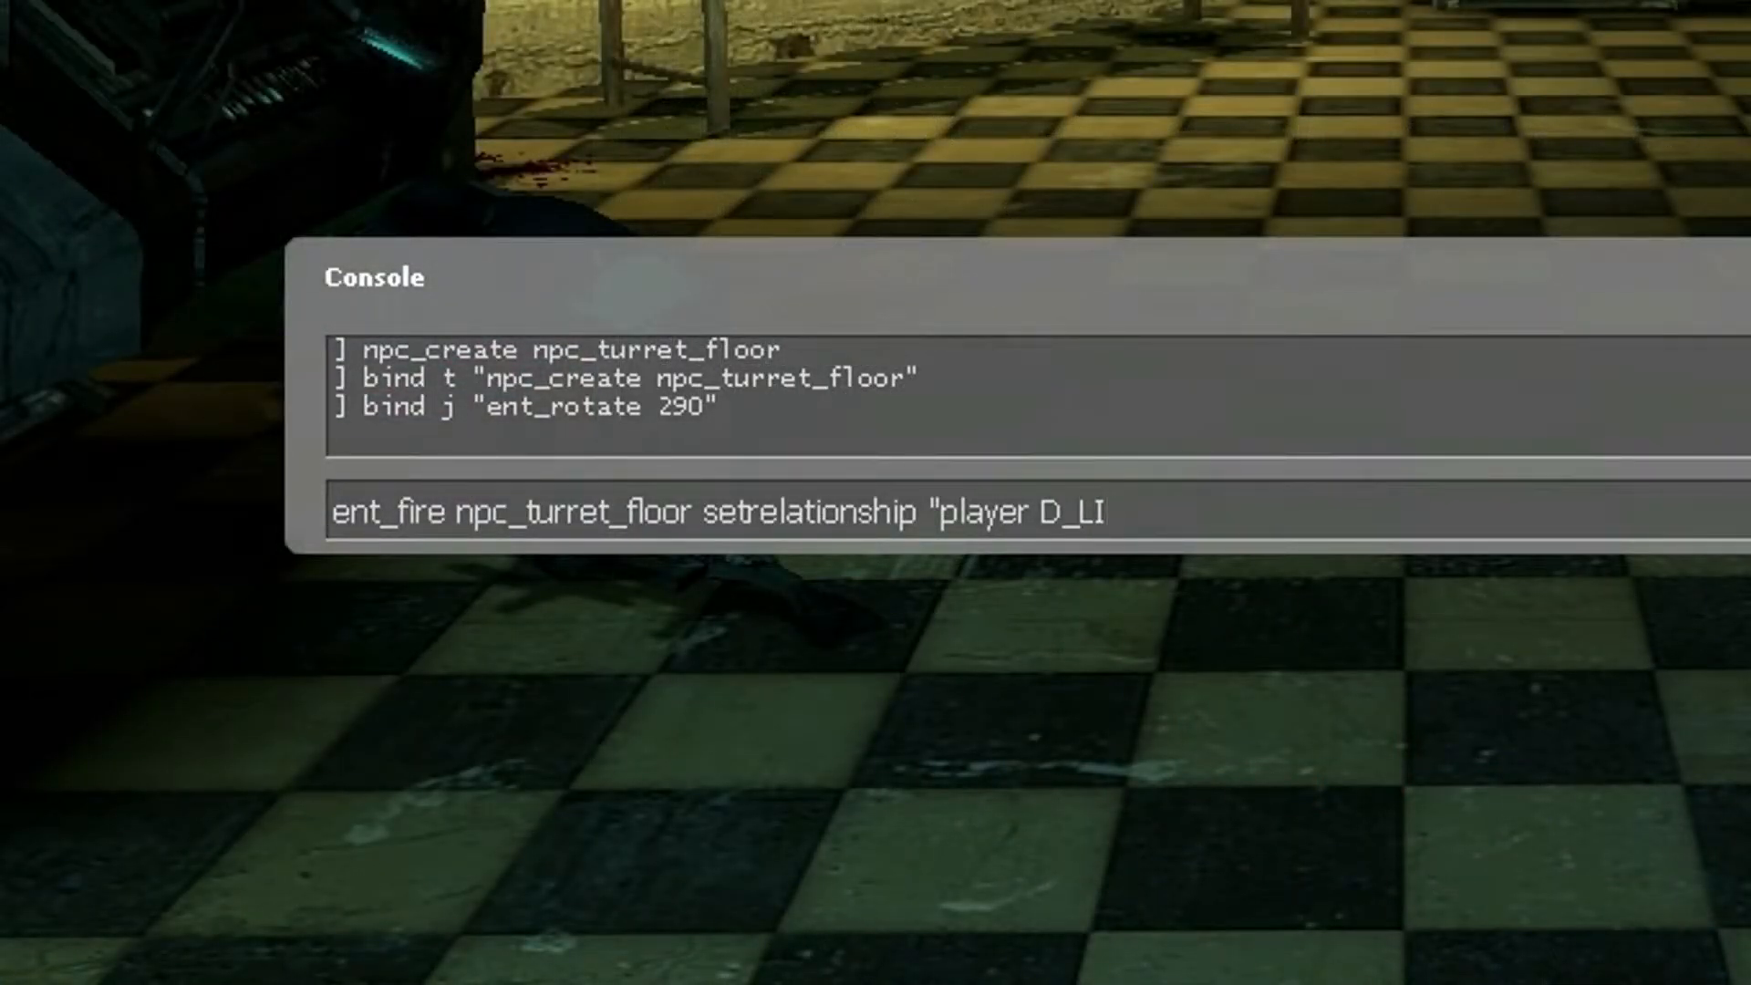
type("99\"")
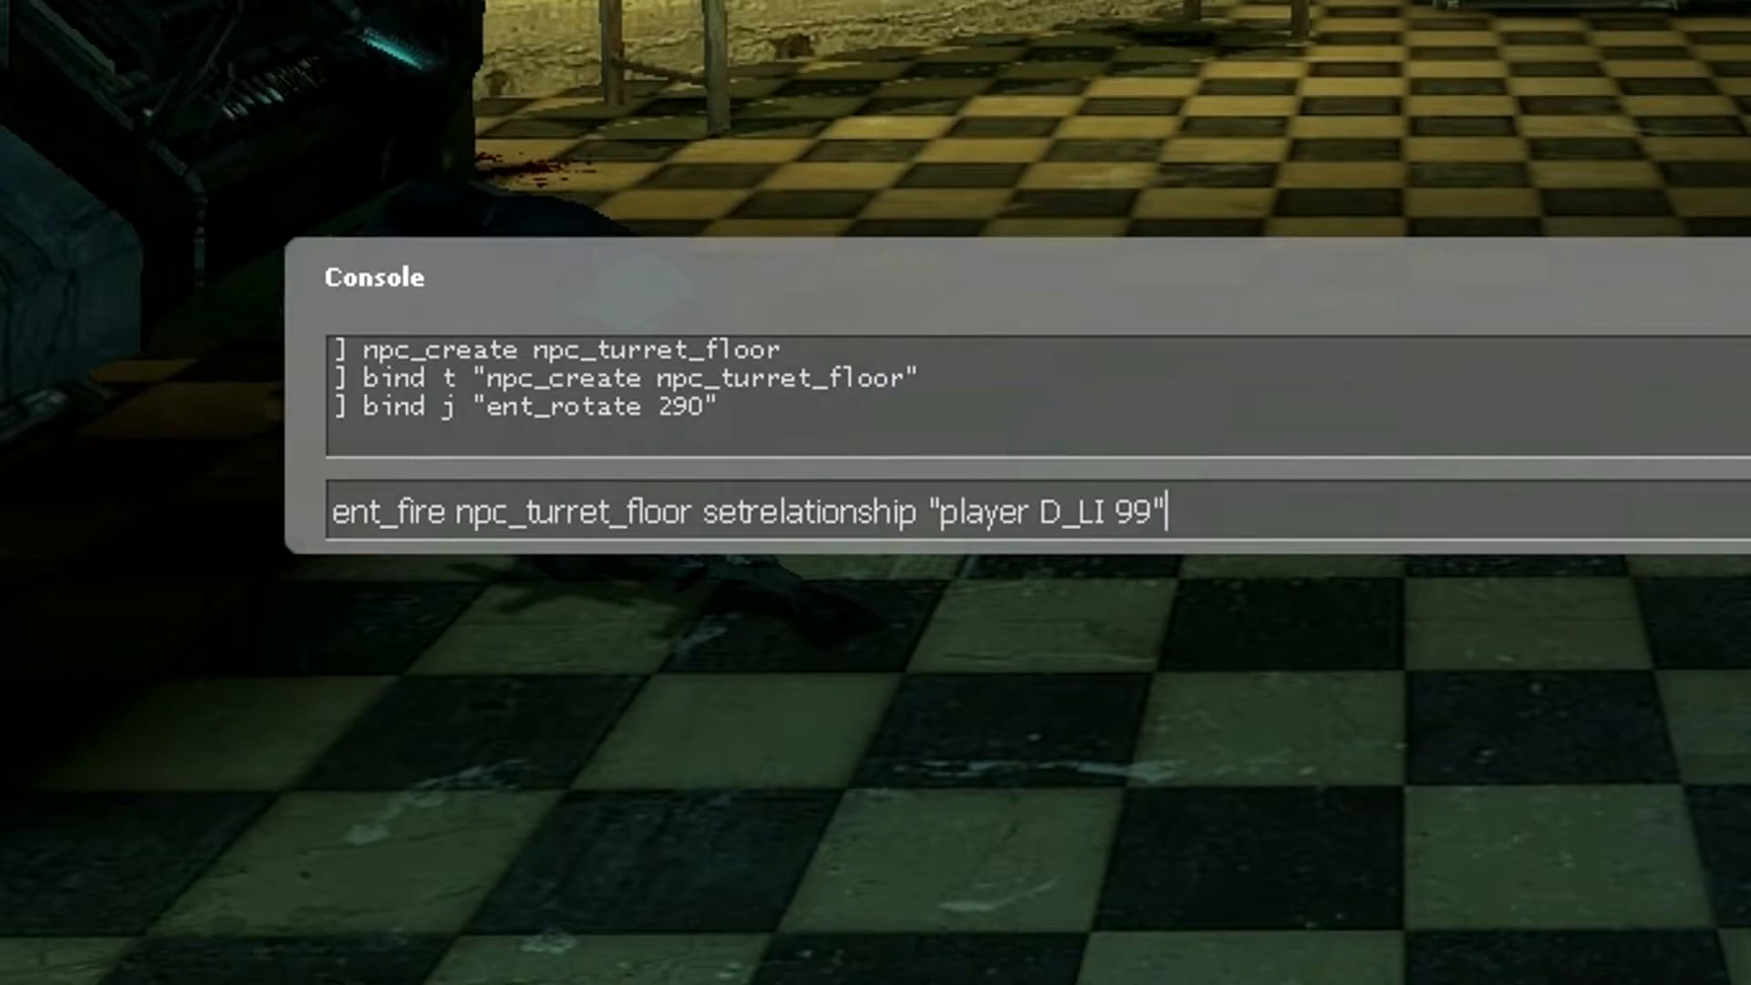
key("Enter")
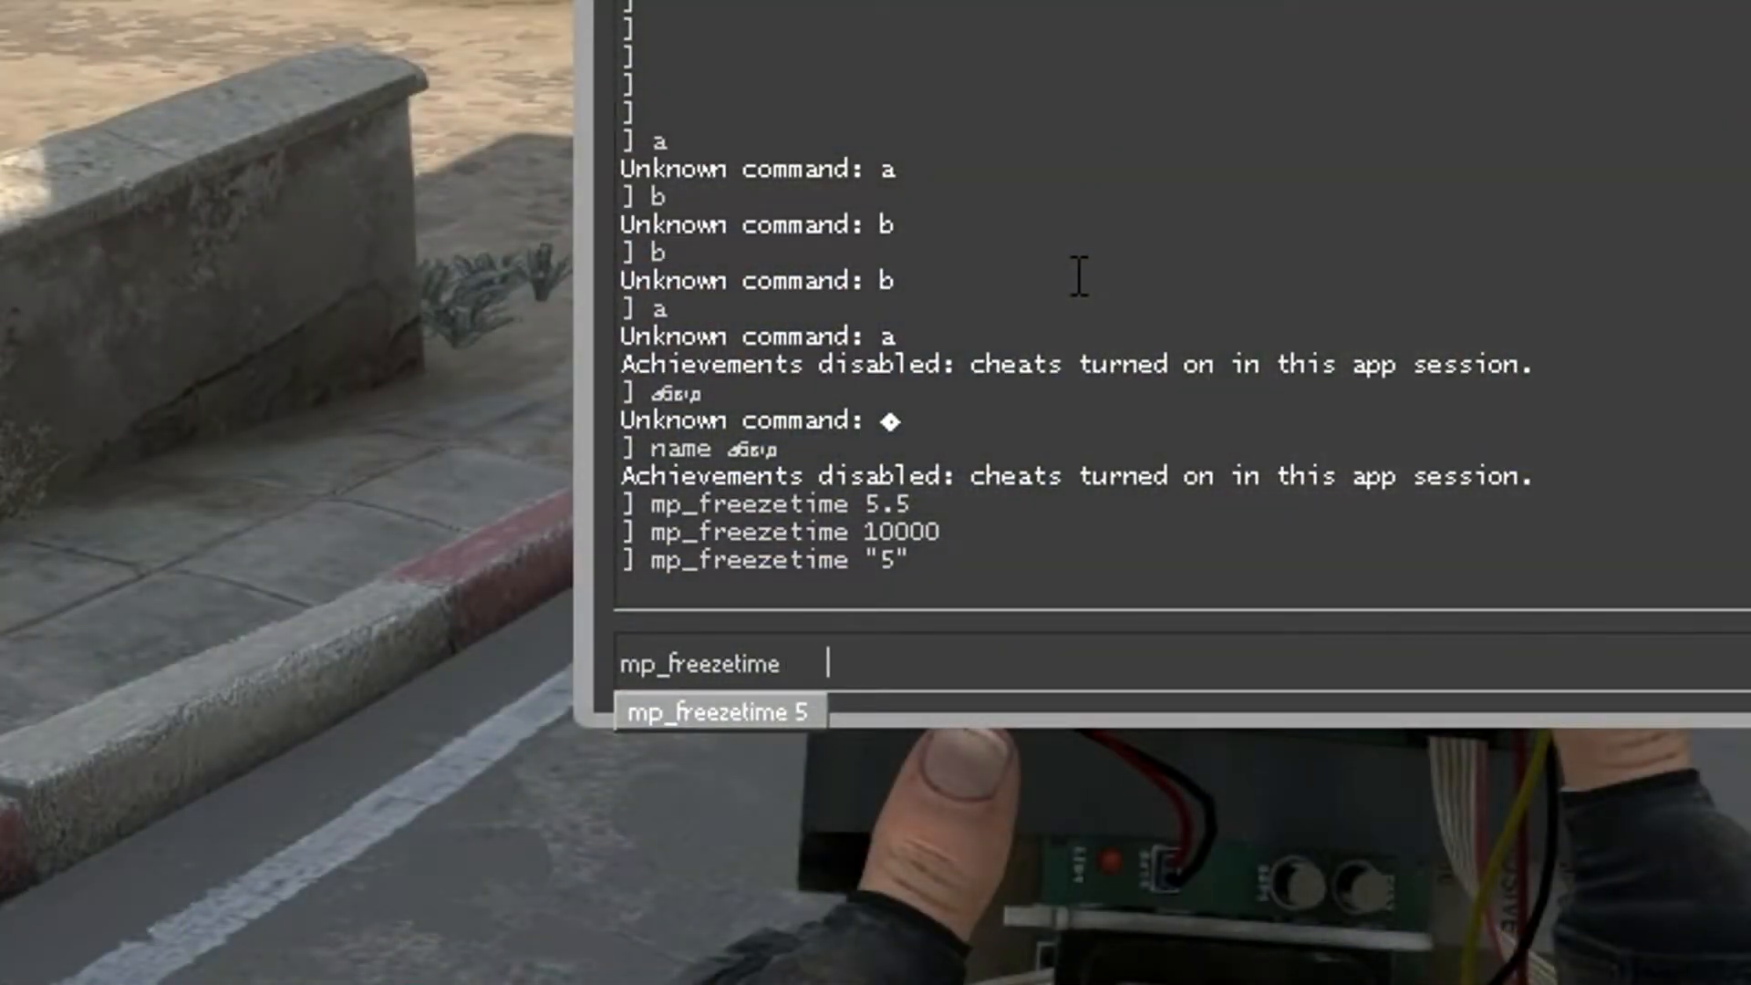
type("4")
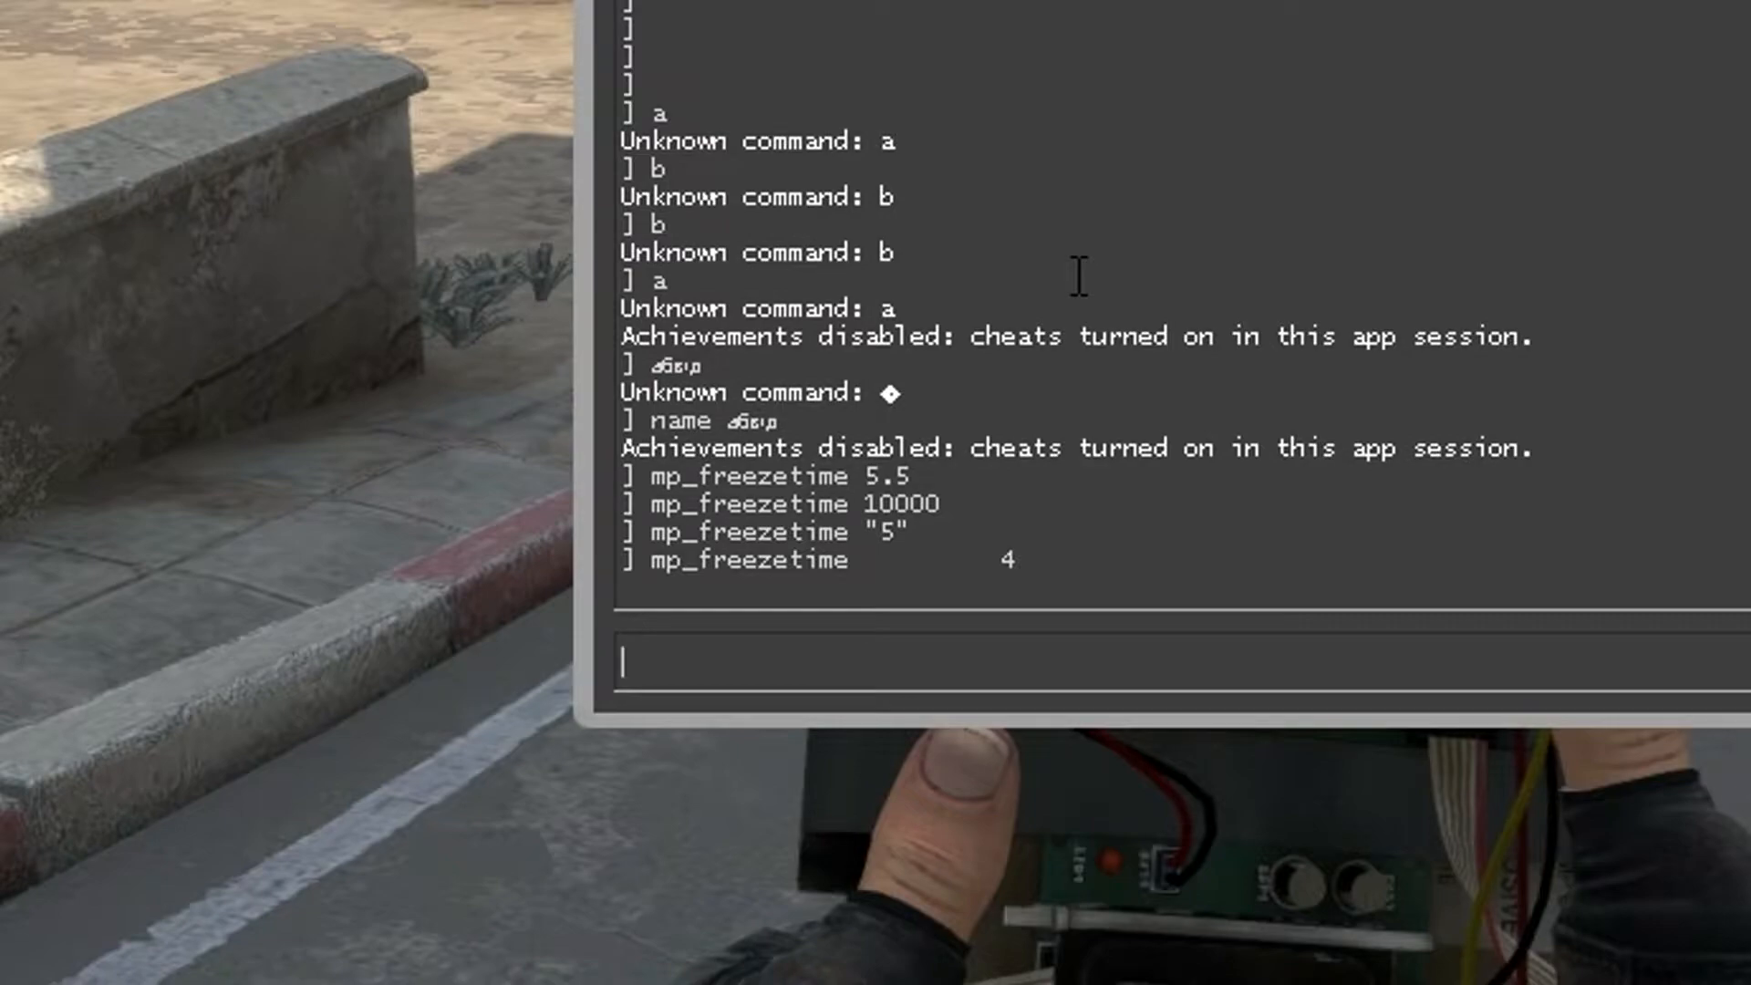
type("mp_freezetime")
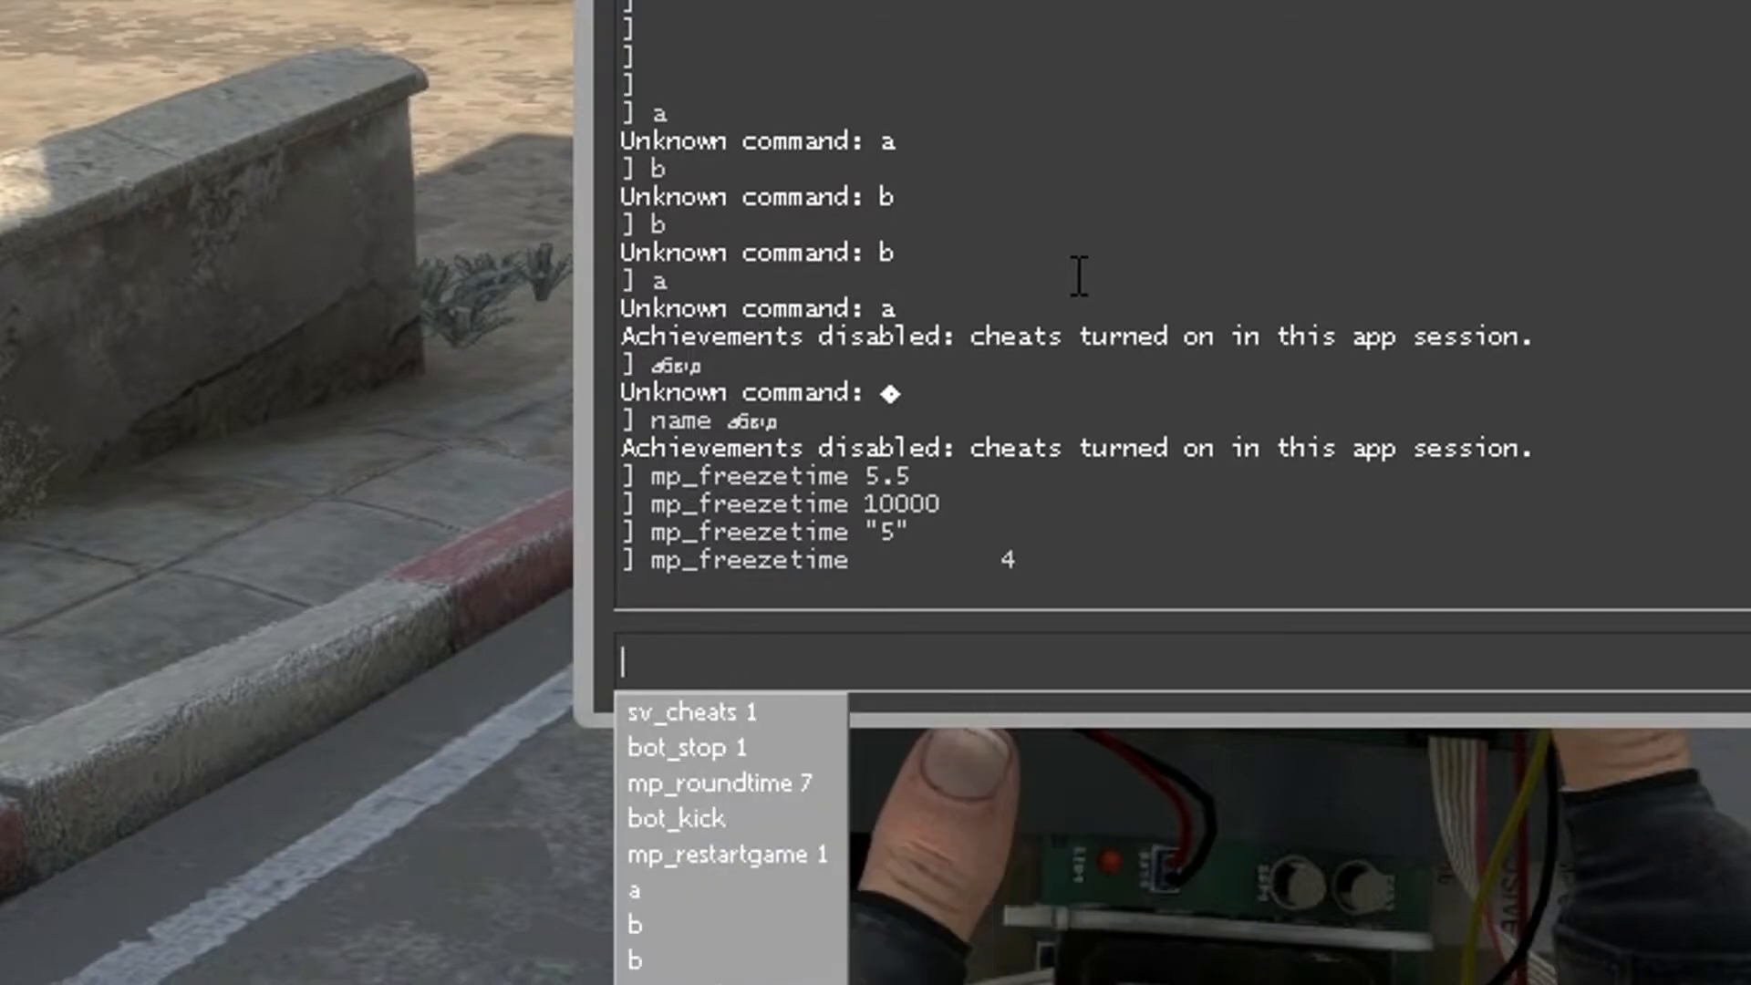
type("a")
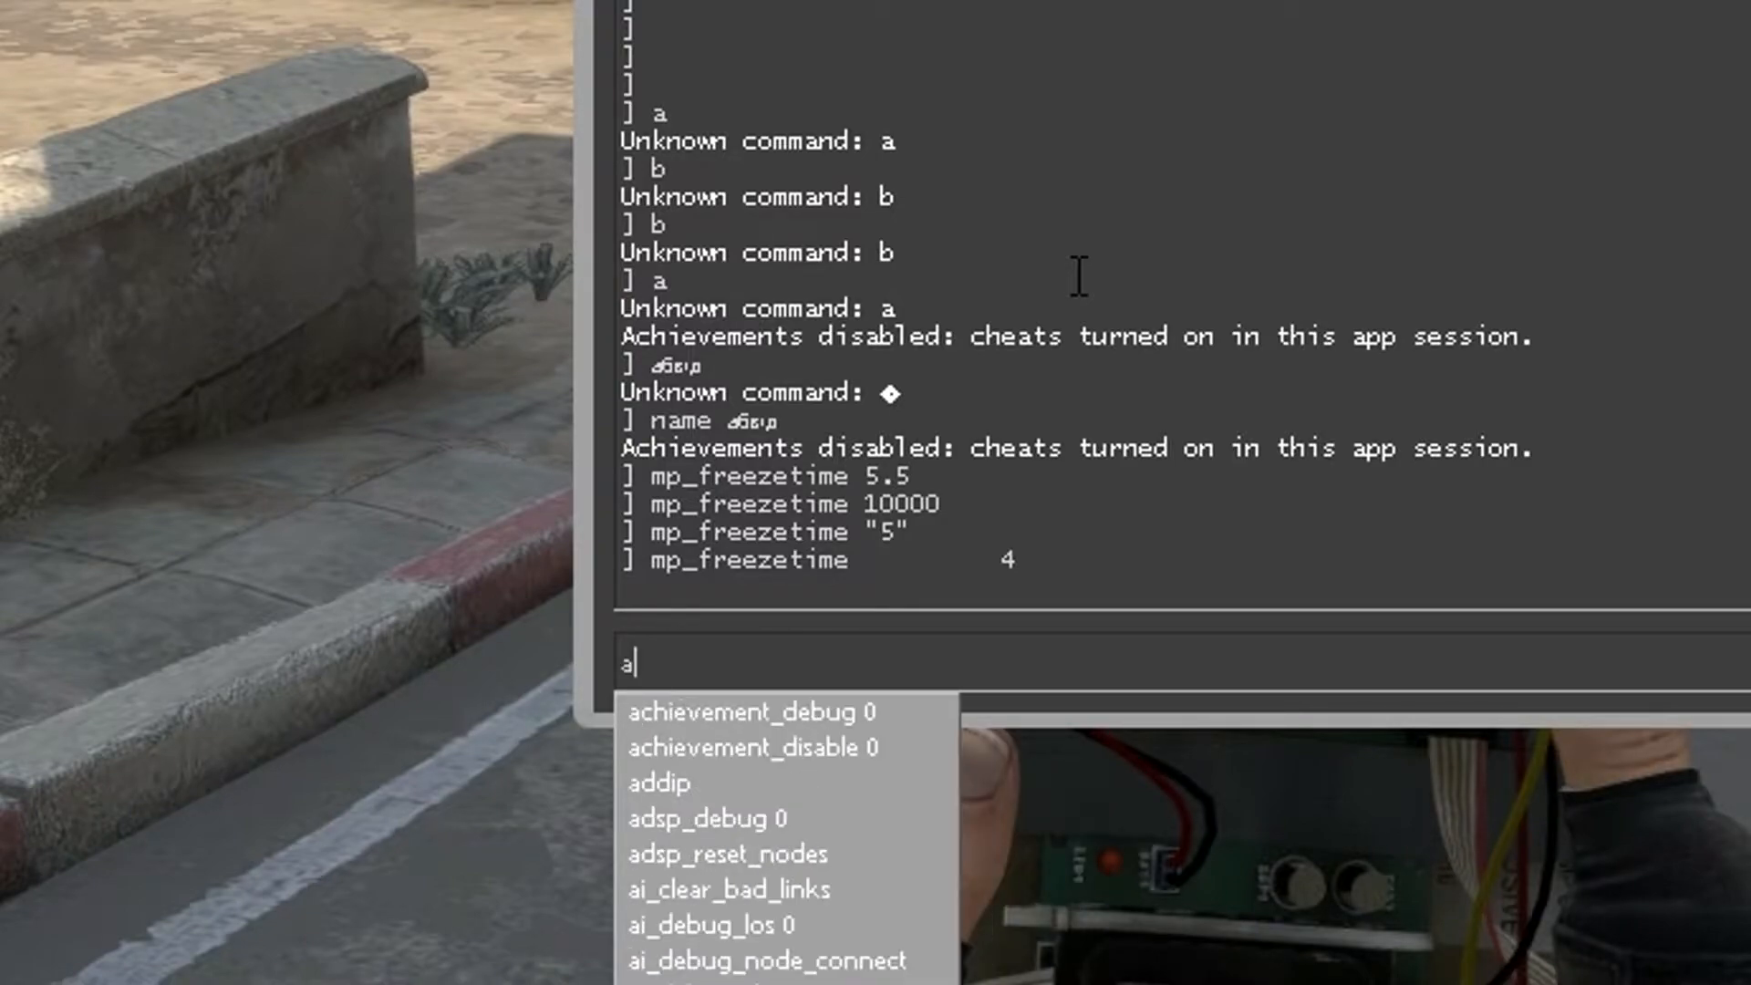
type("bcdefghi")
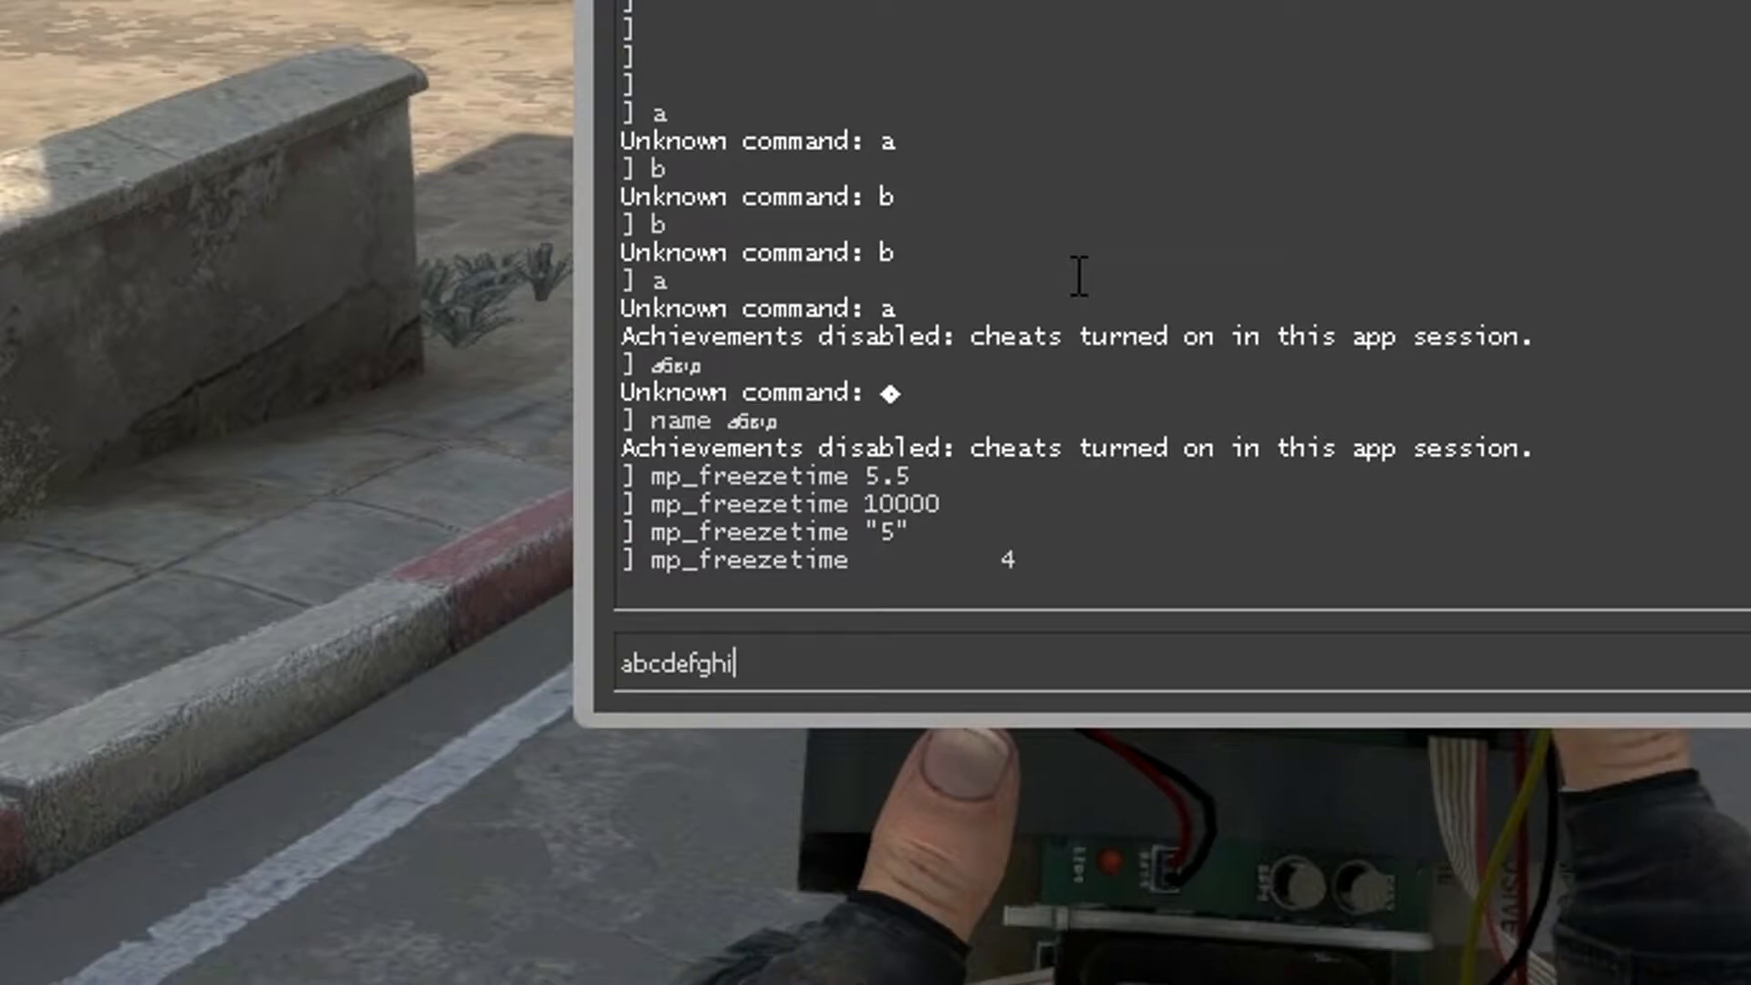
type("jklmnoprstuvw")
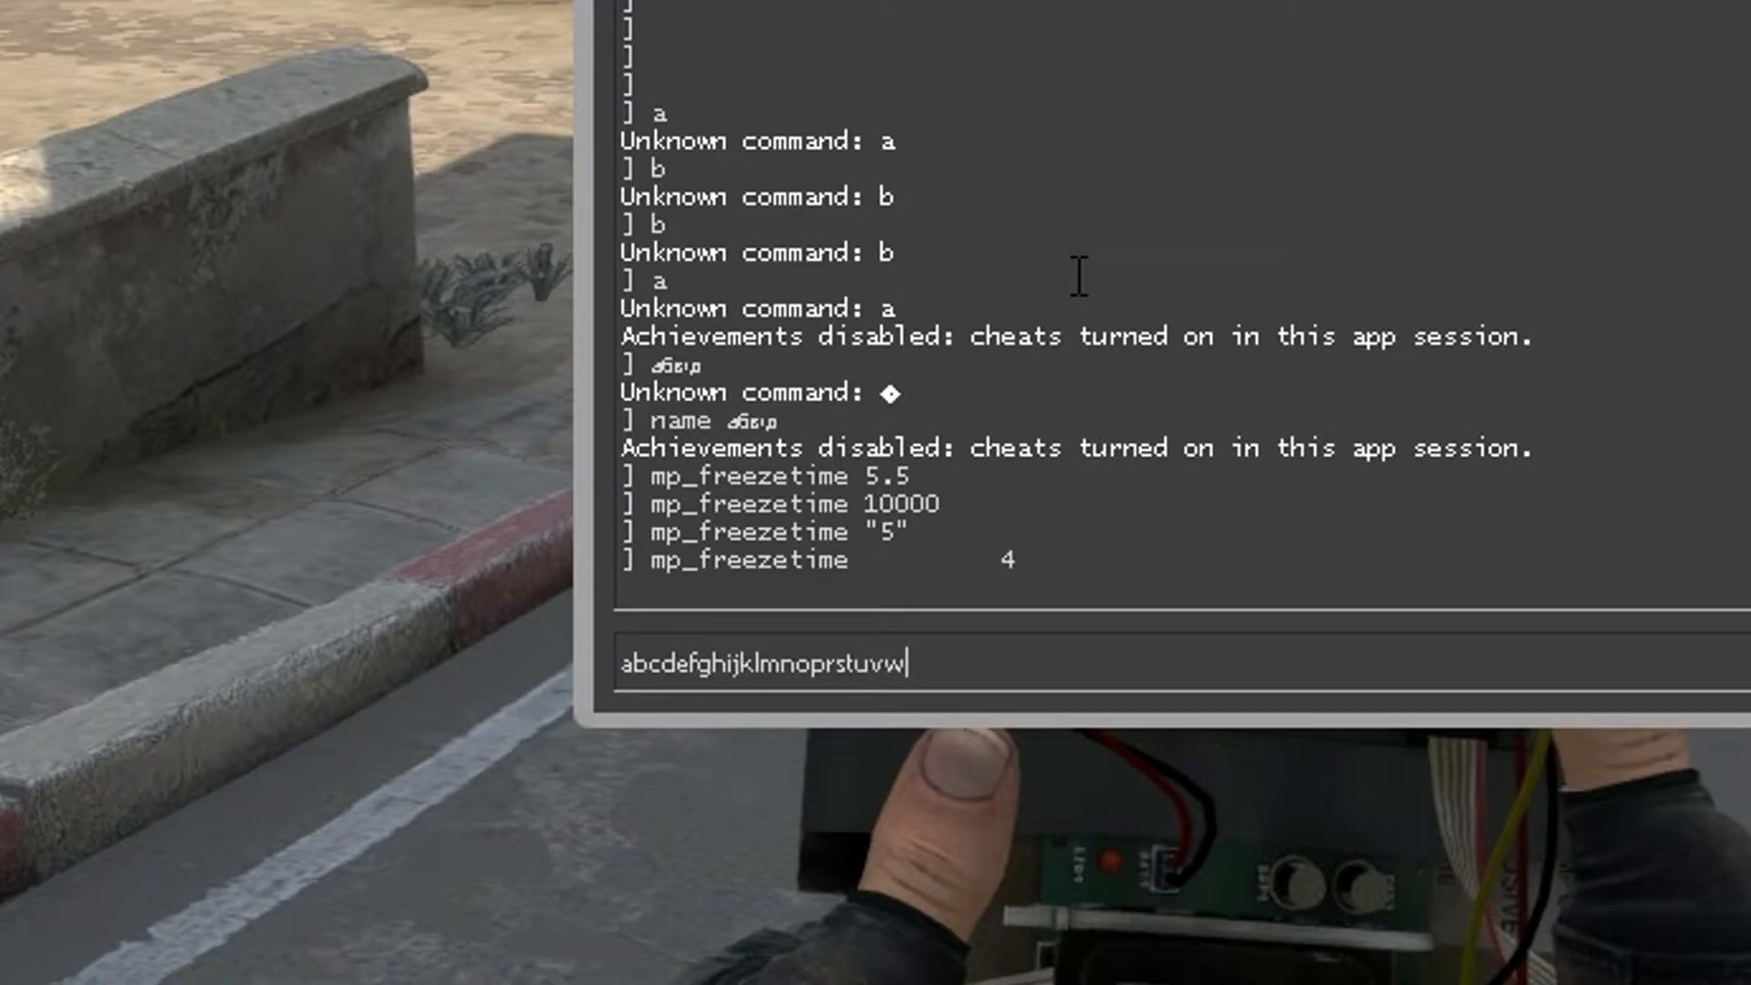
type("xyz1234567890")
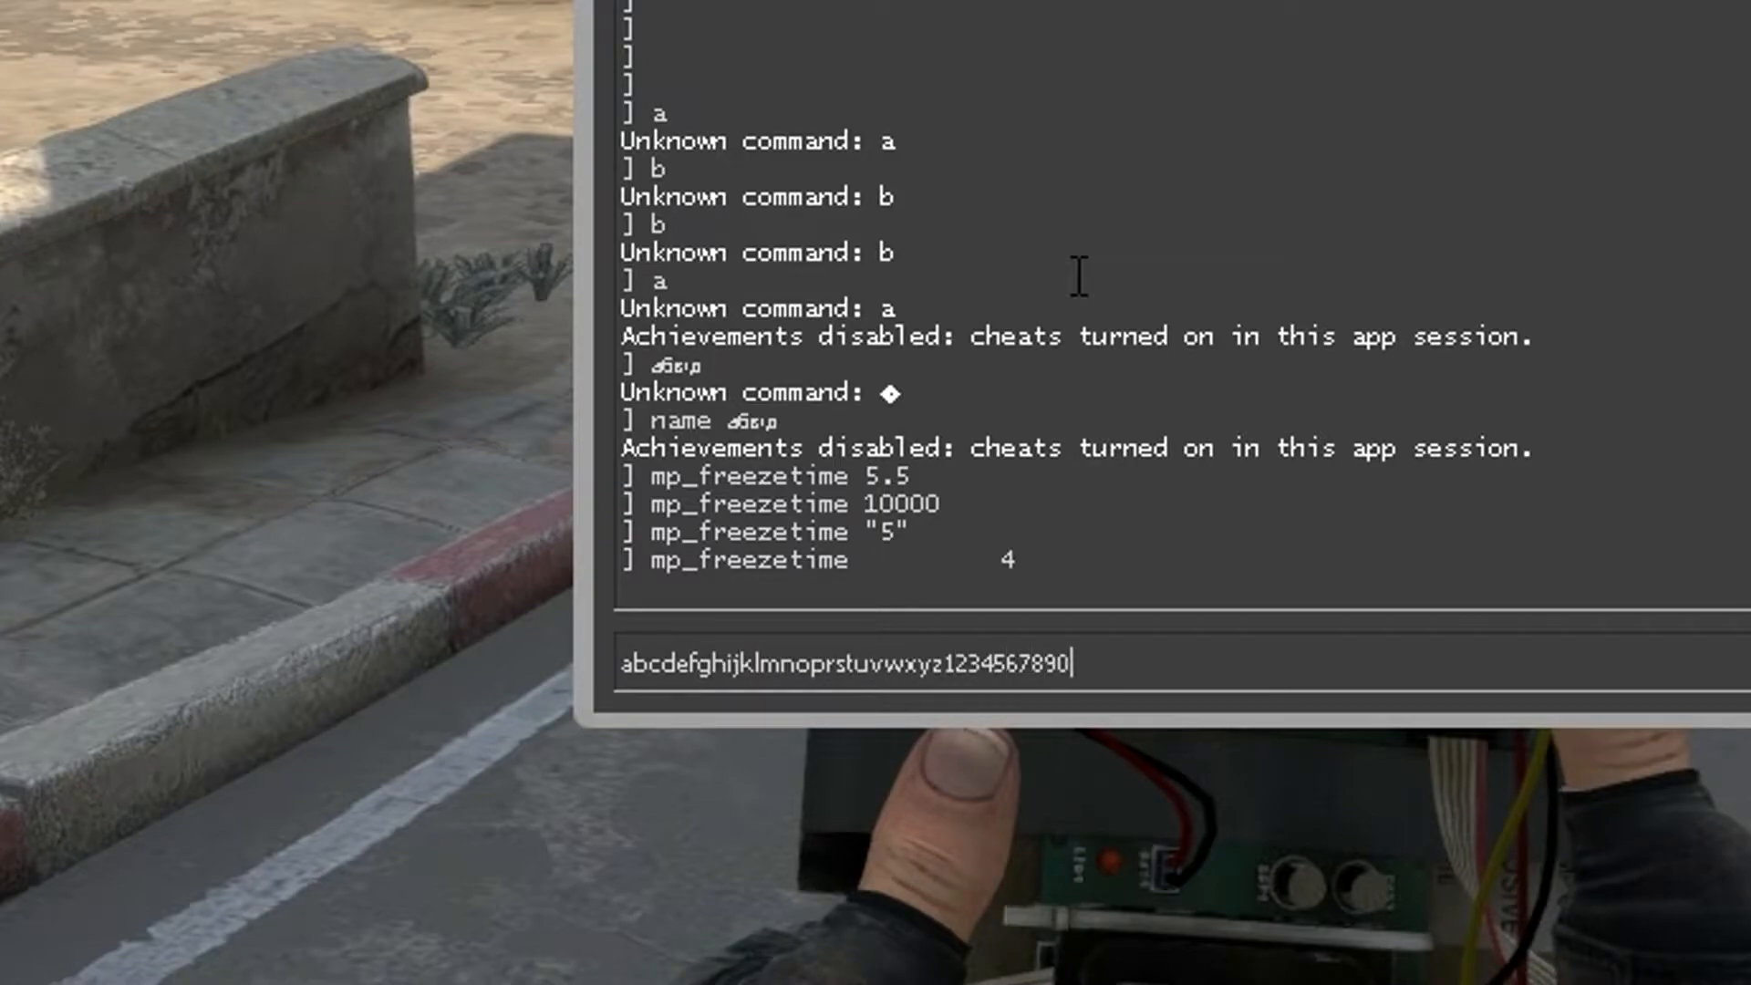
key("enter")
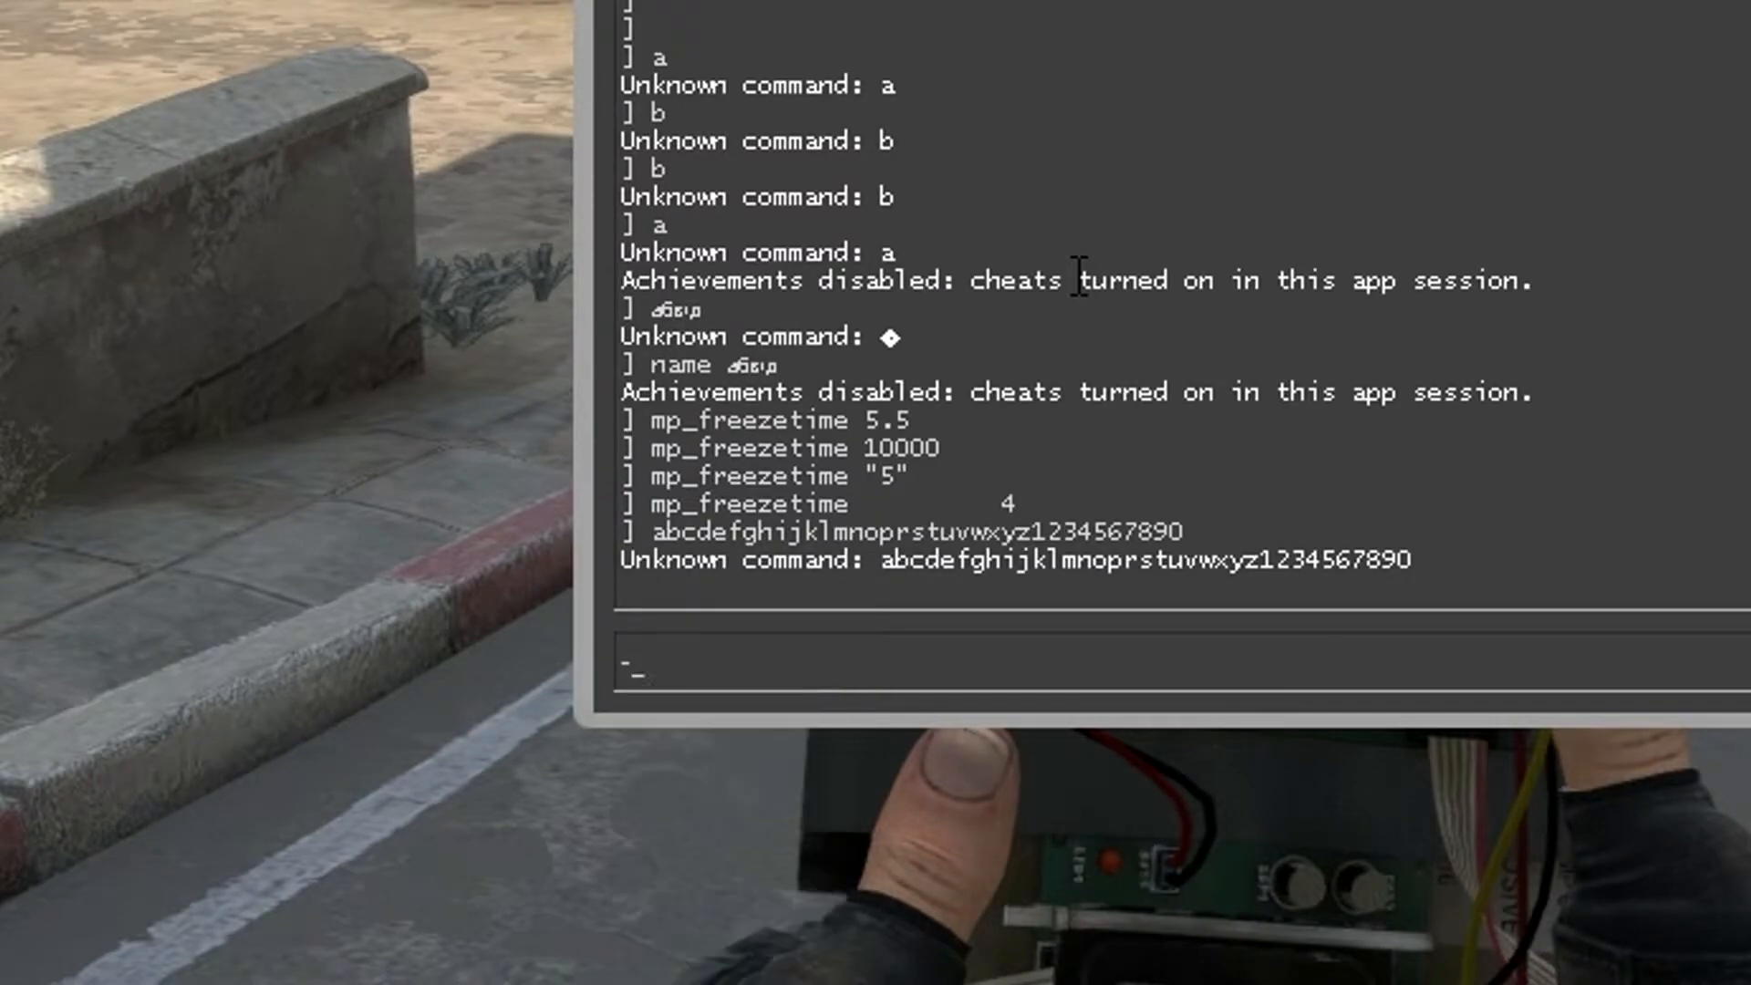
Start a line of punctuation symbols !@#$% in the console input
type("!")
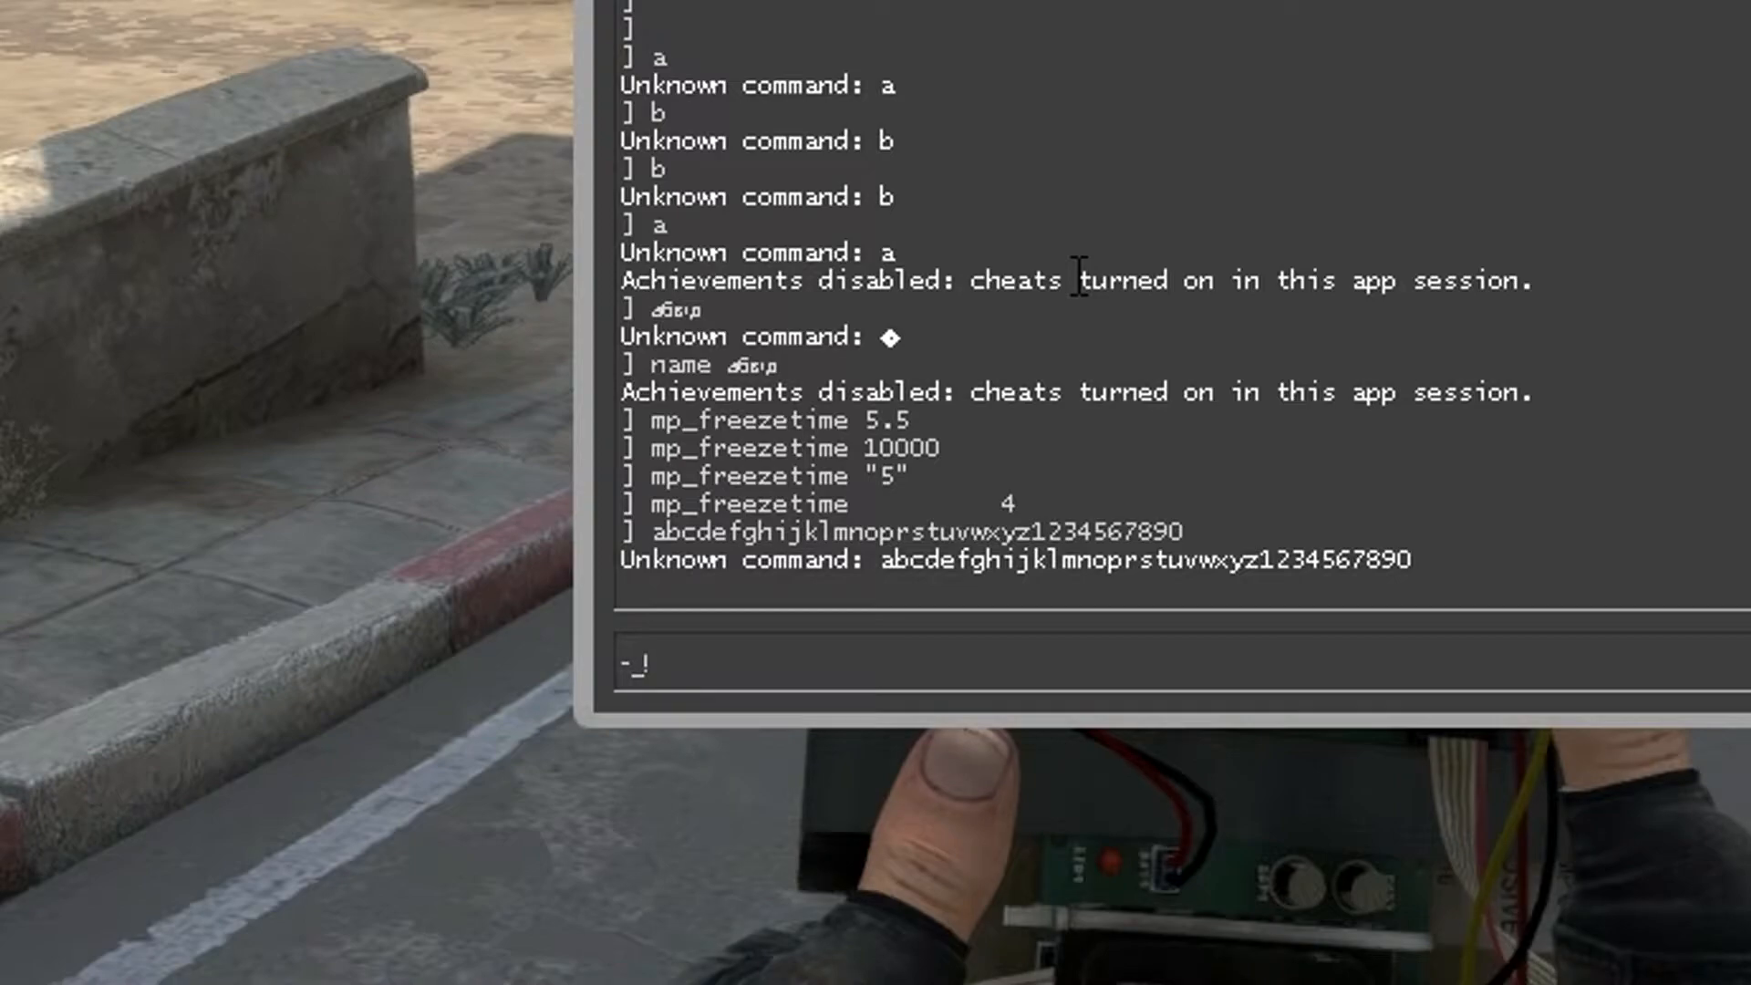
type("@#$%")
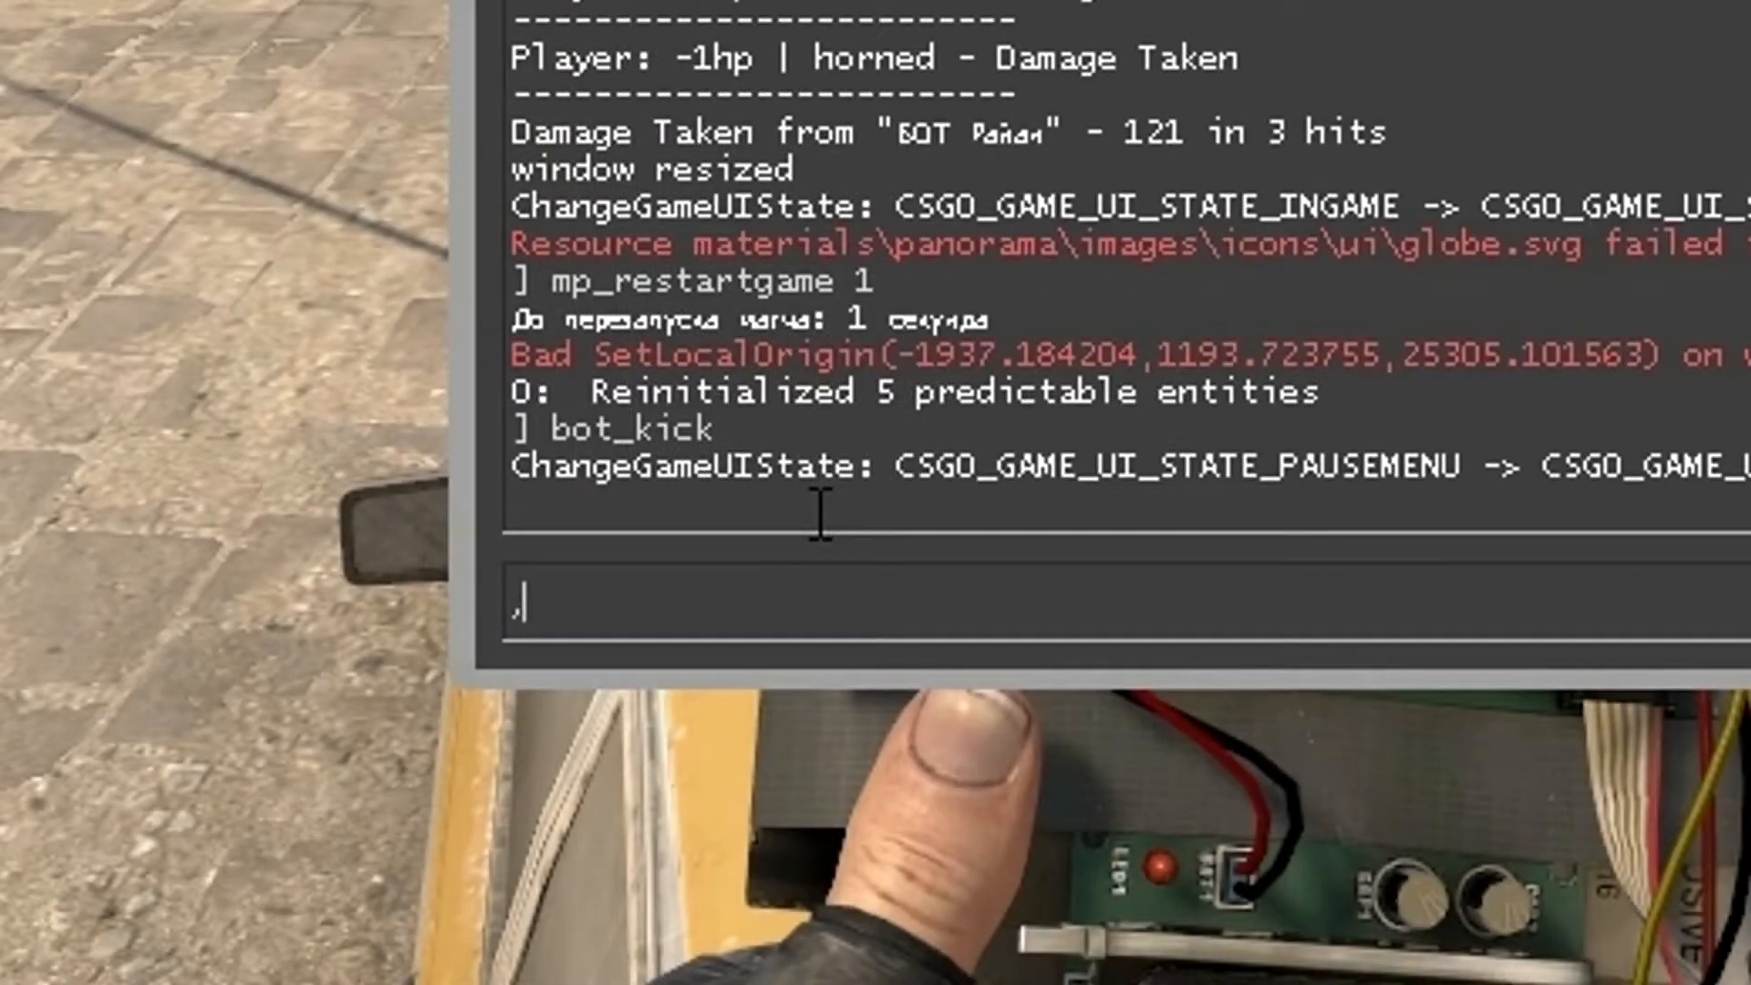
Run a comma, a row of commas and a row of parentheses, each rejected as unknown
key("enter")
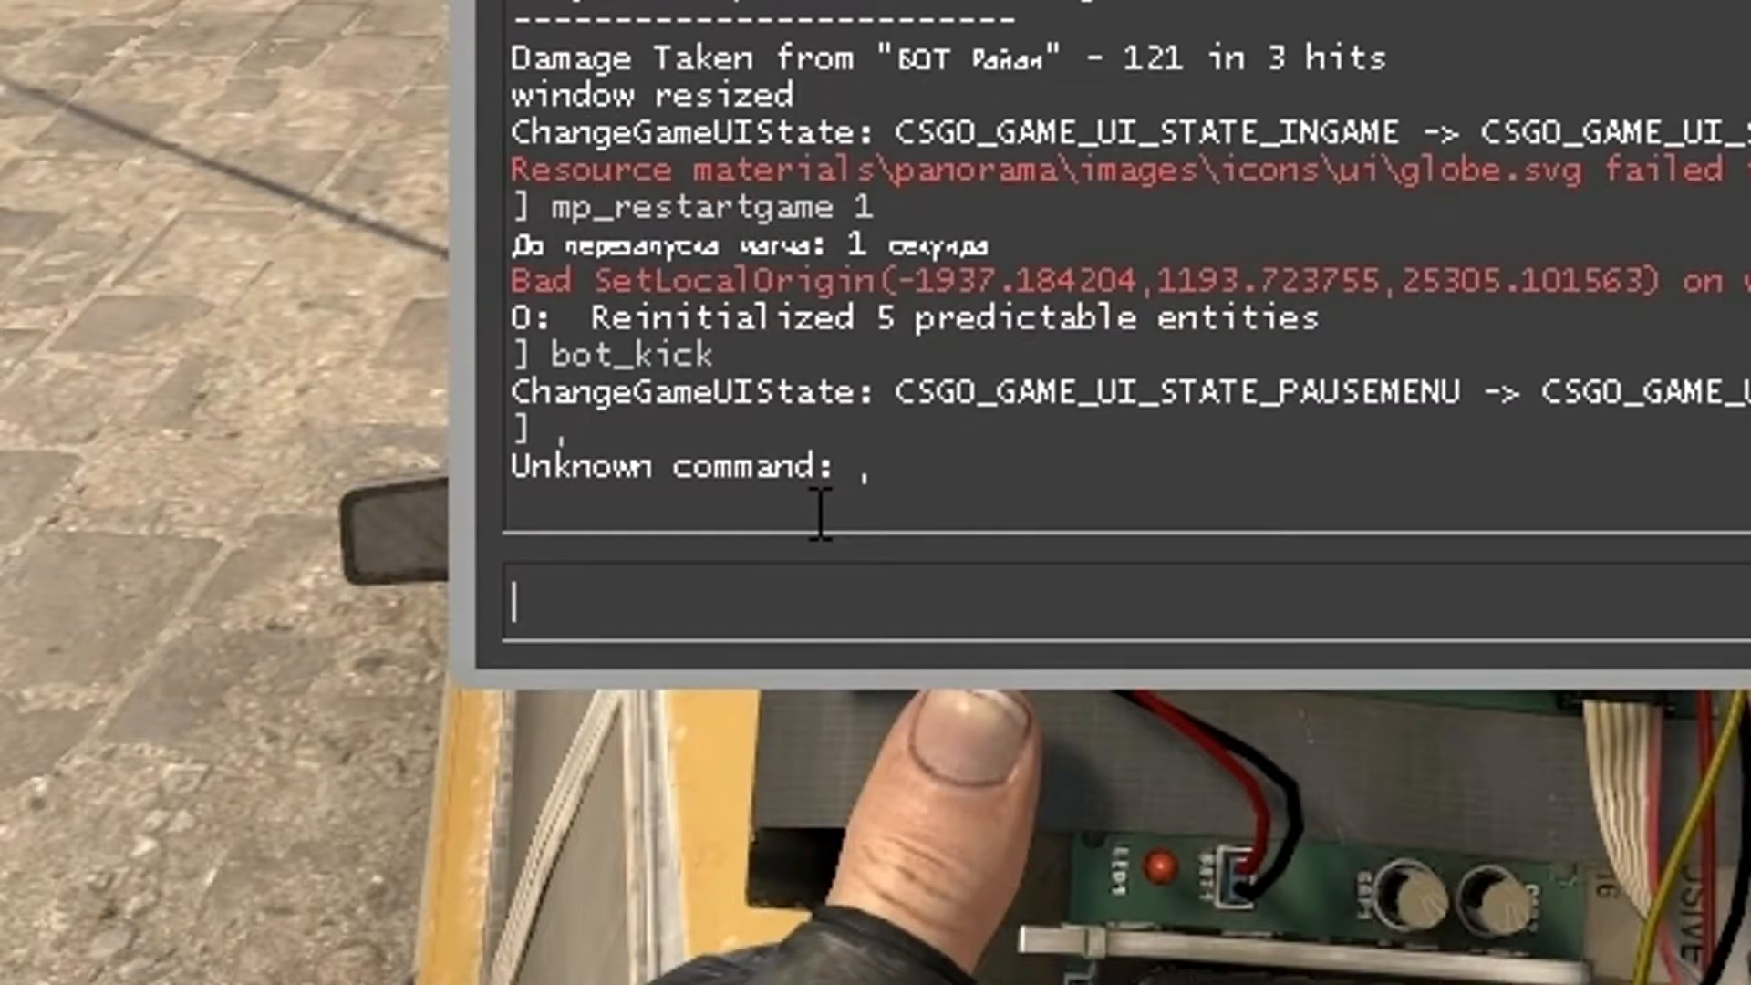
type(",,")
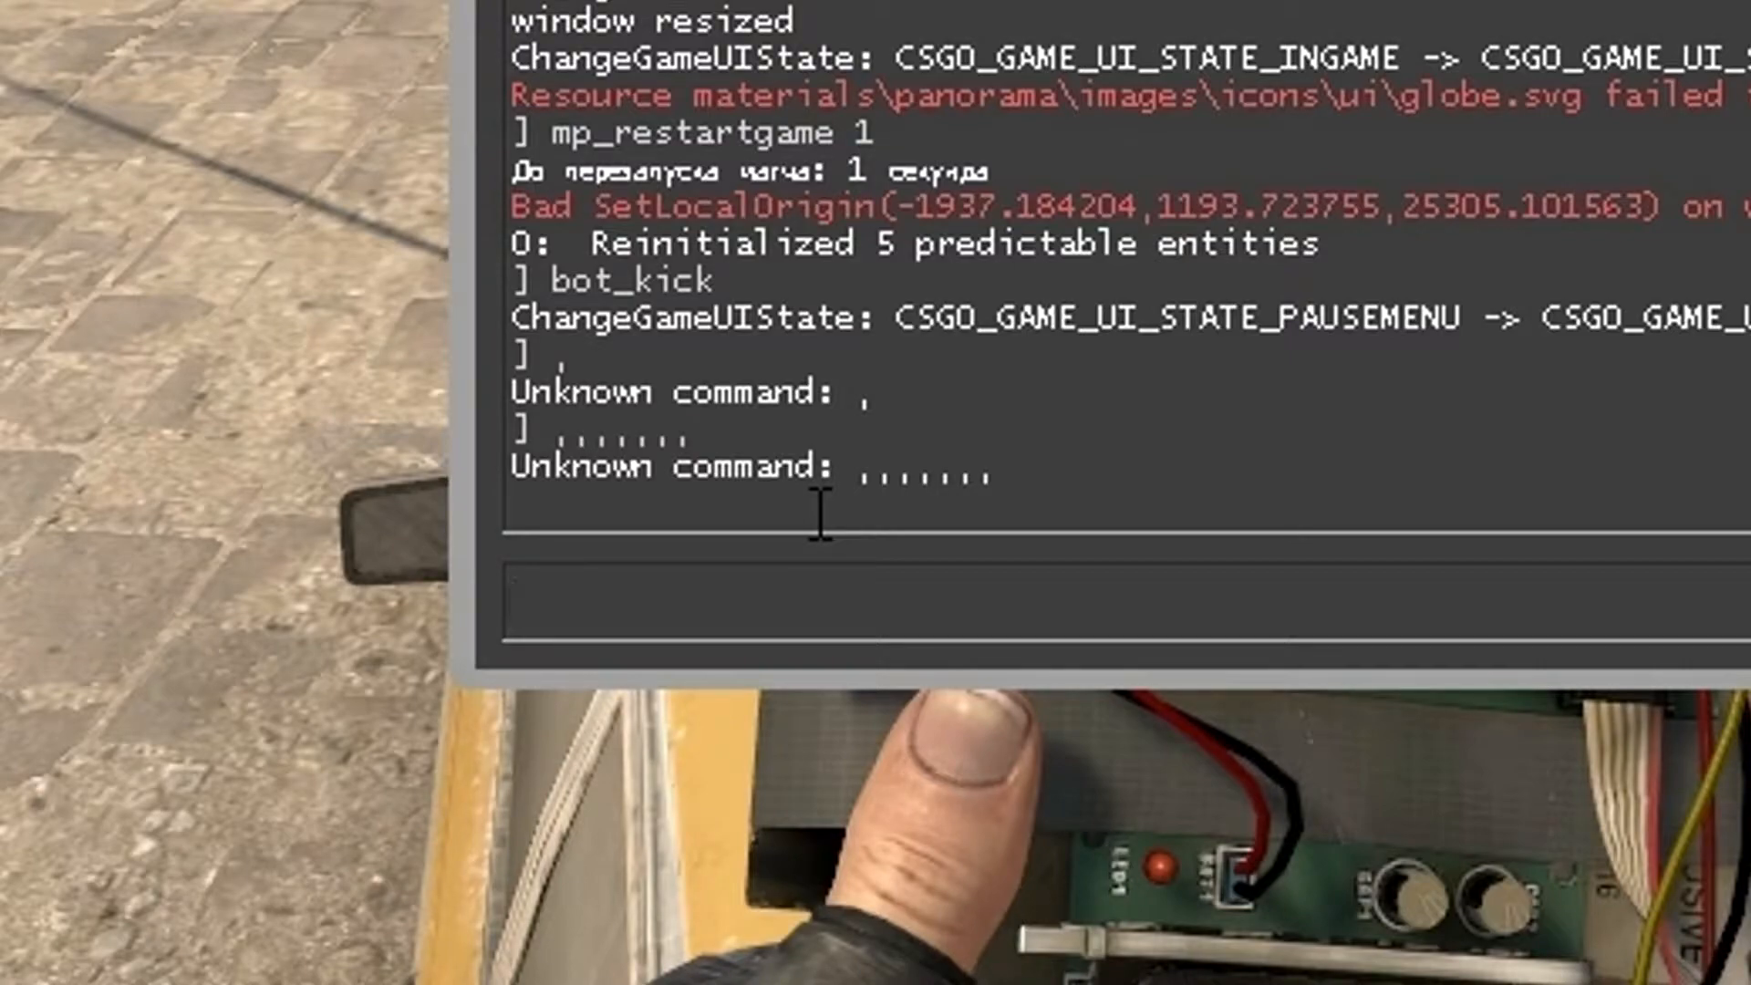
type("(")
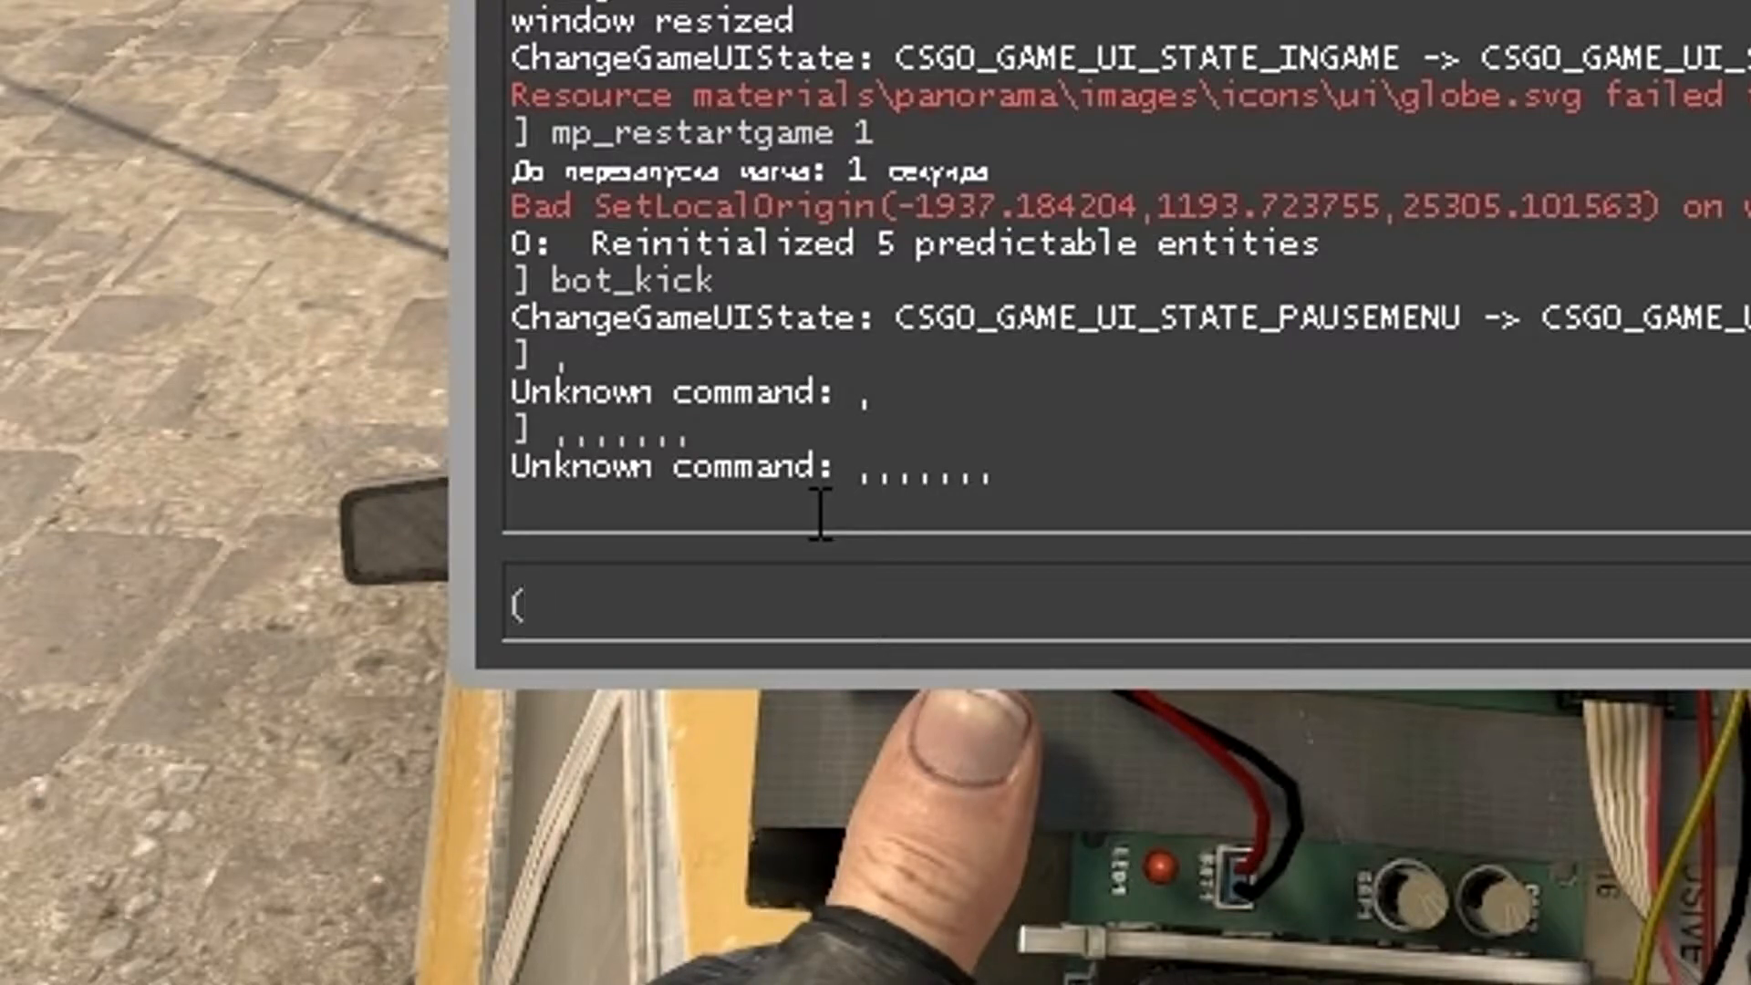
type("(((((")
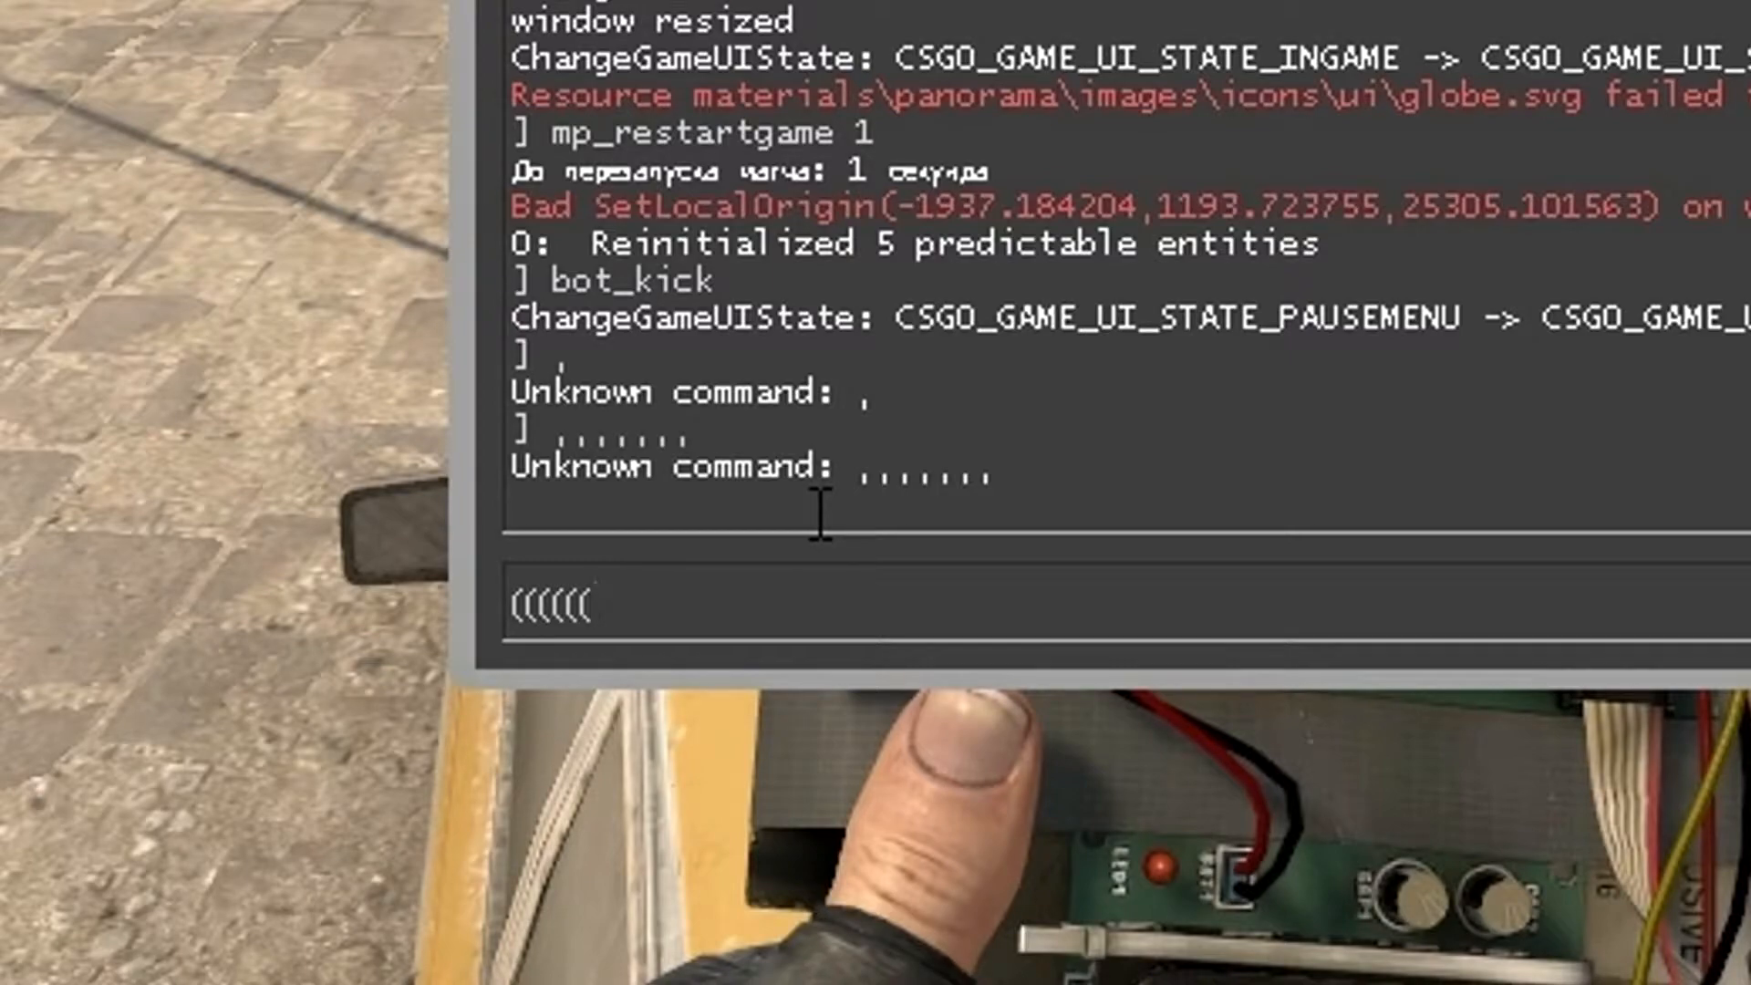
key("Enter")
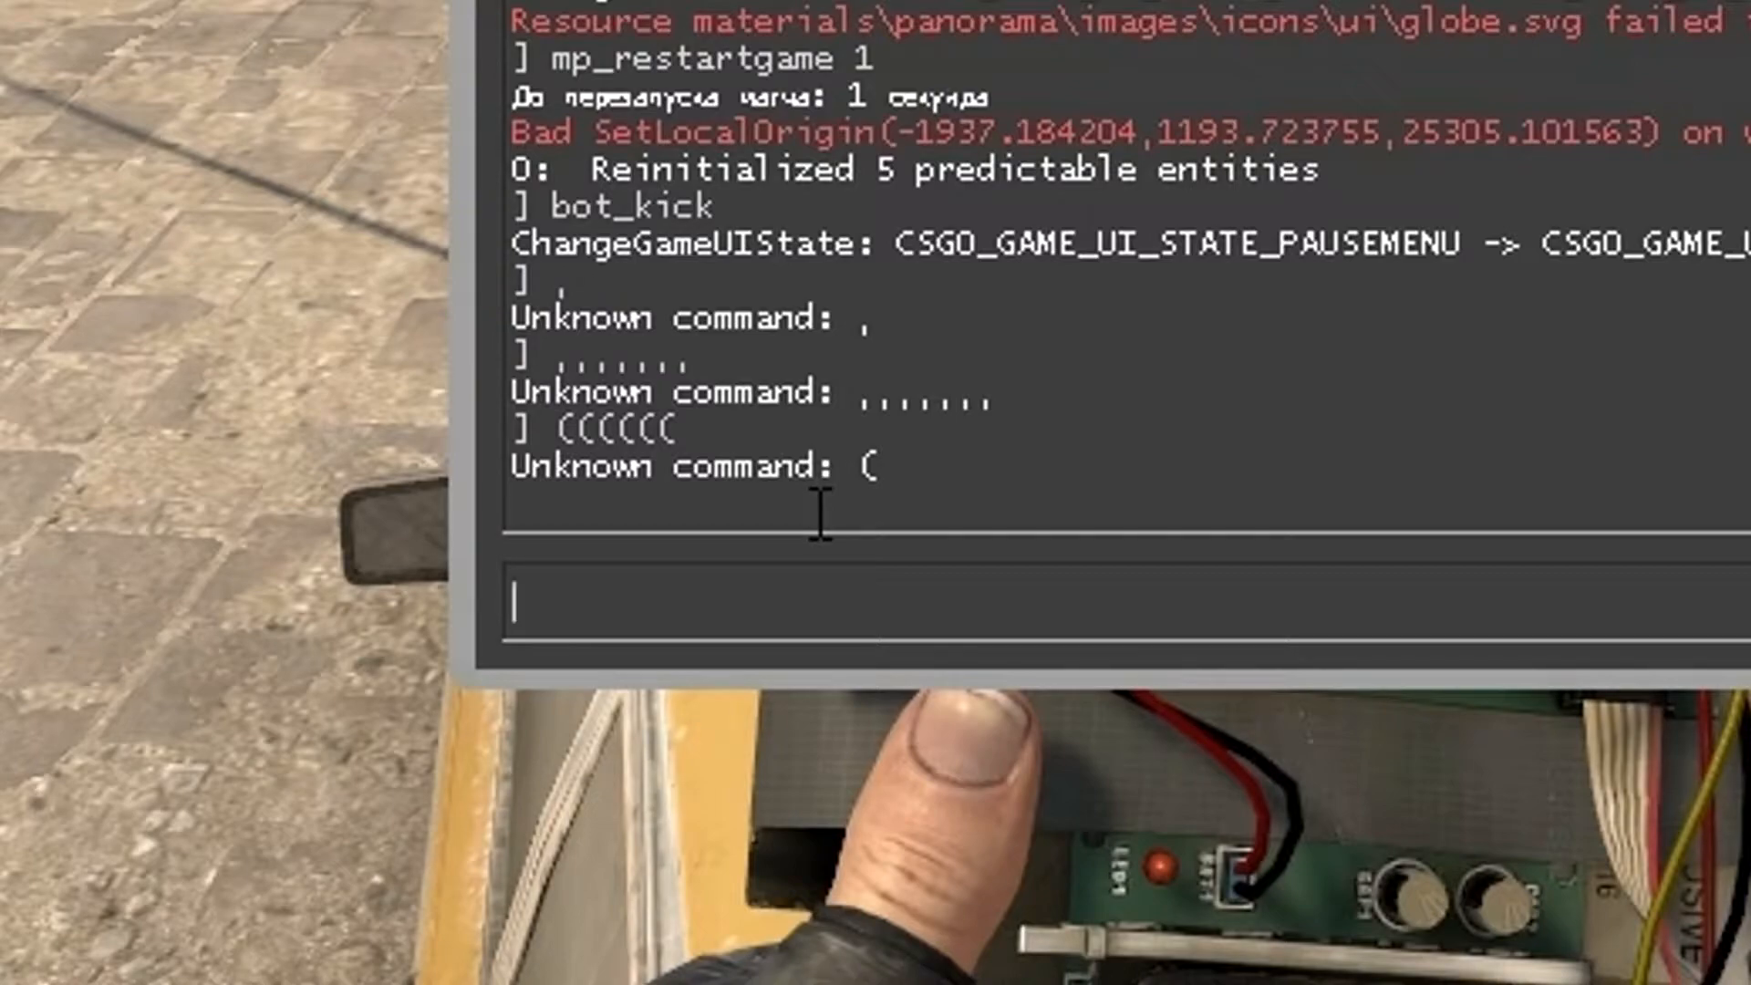
Run (blabla), {blabla} and :blabla:, each producing unknown-command errors
type("(")
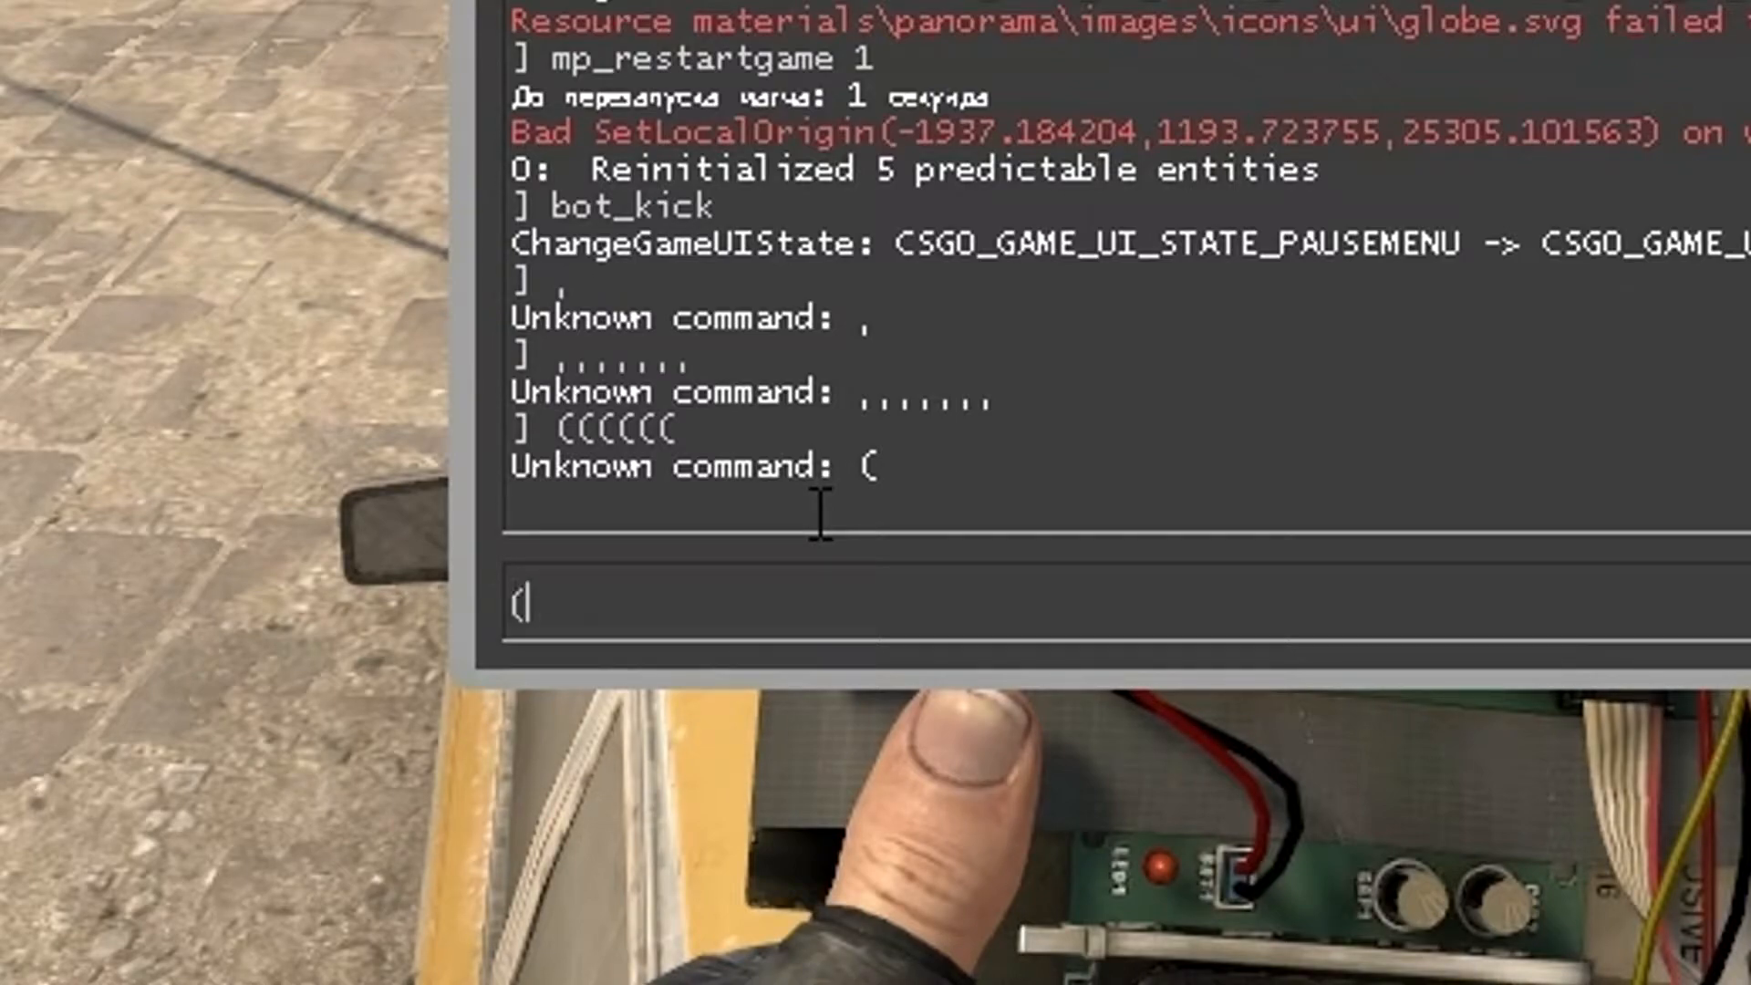
type("blab")
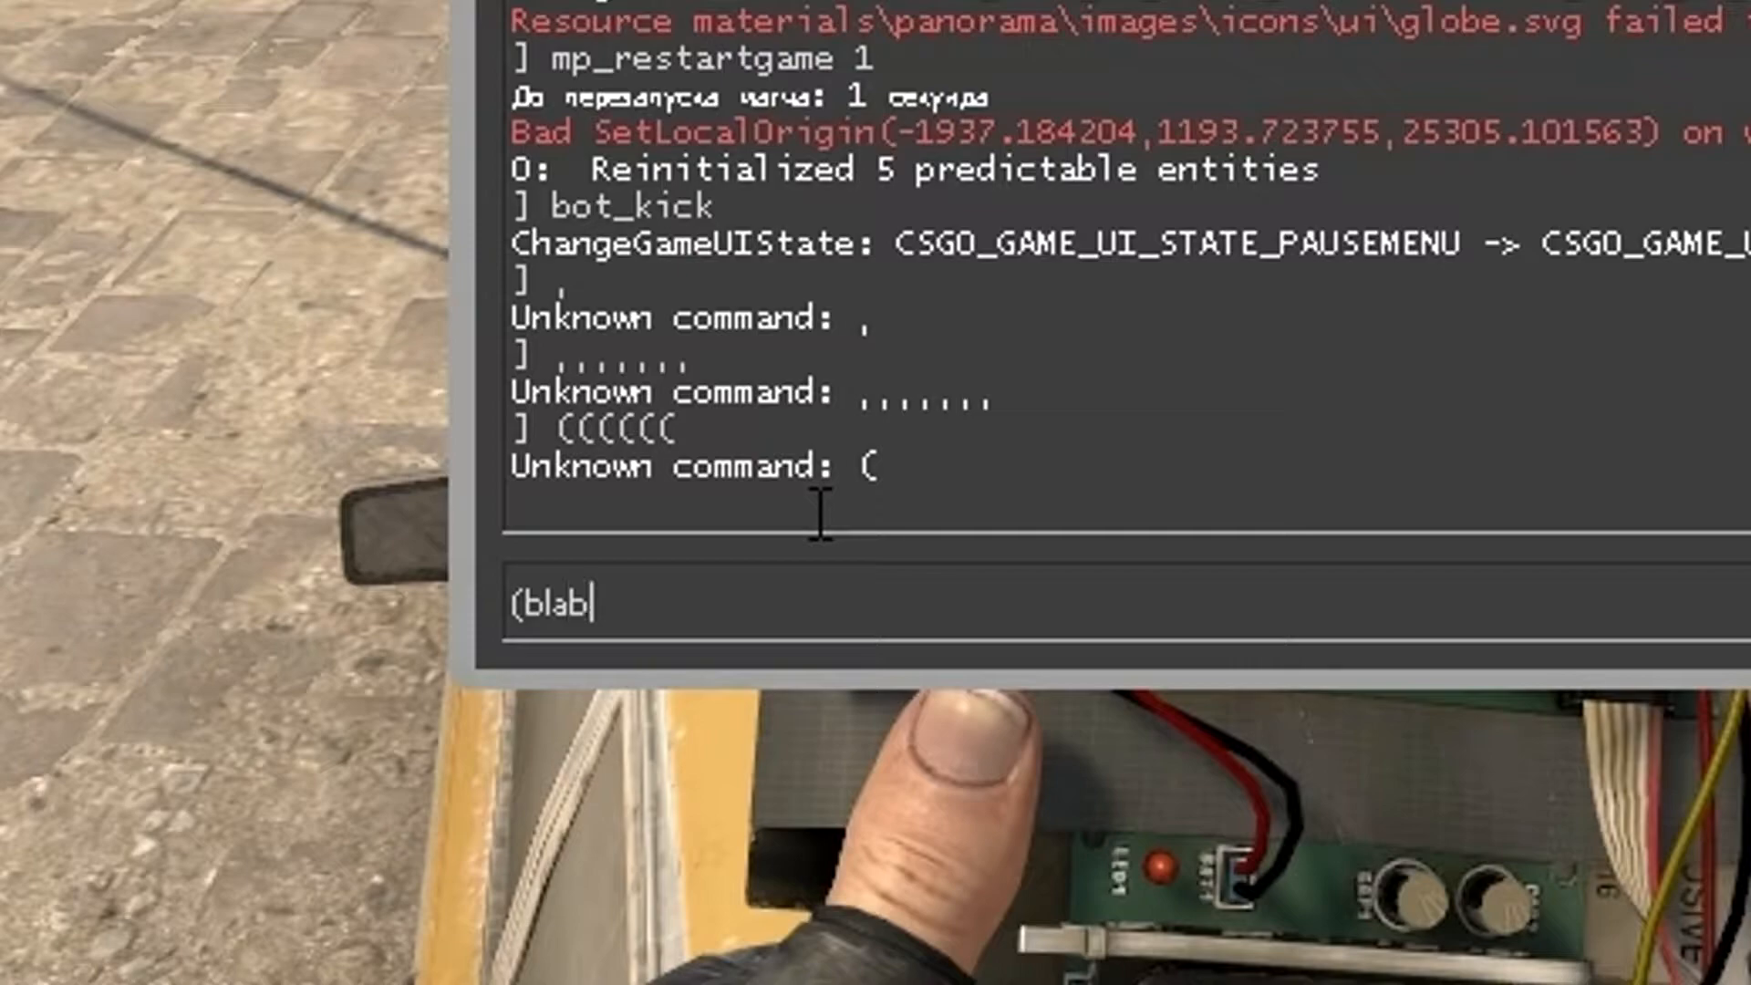
type("la)")
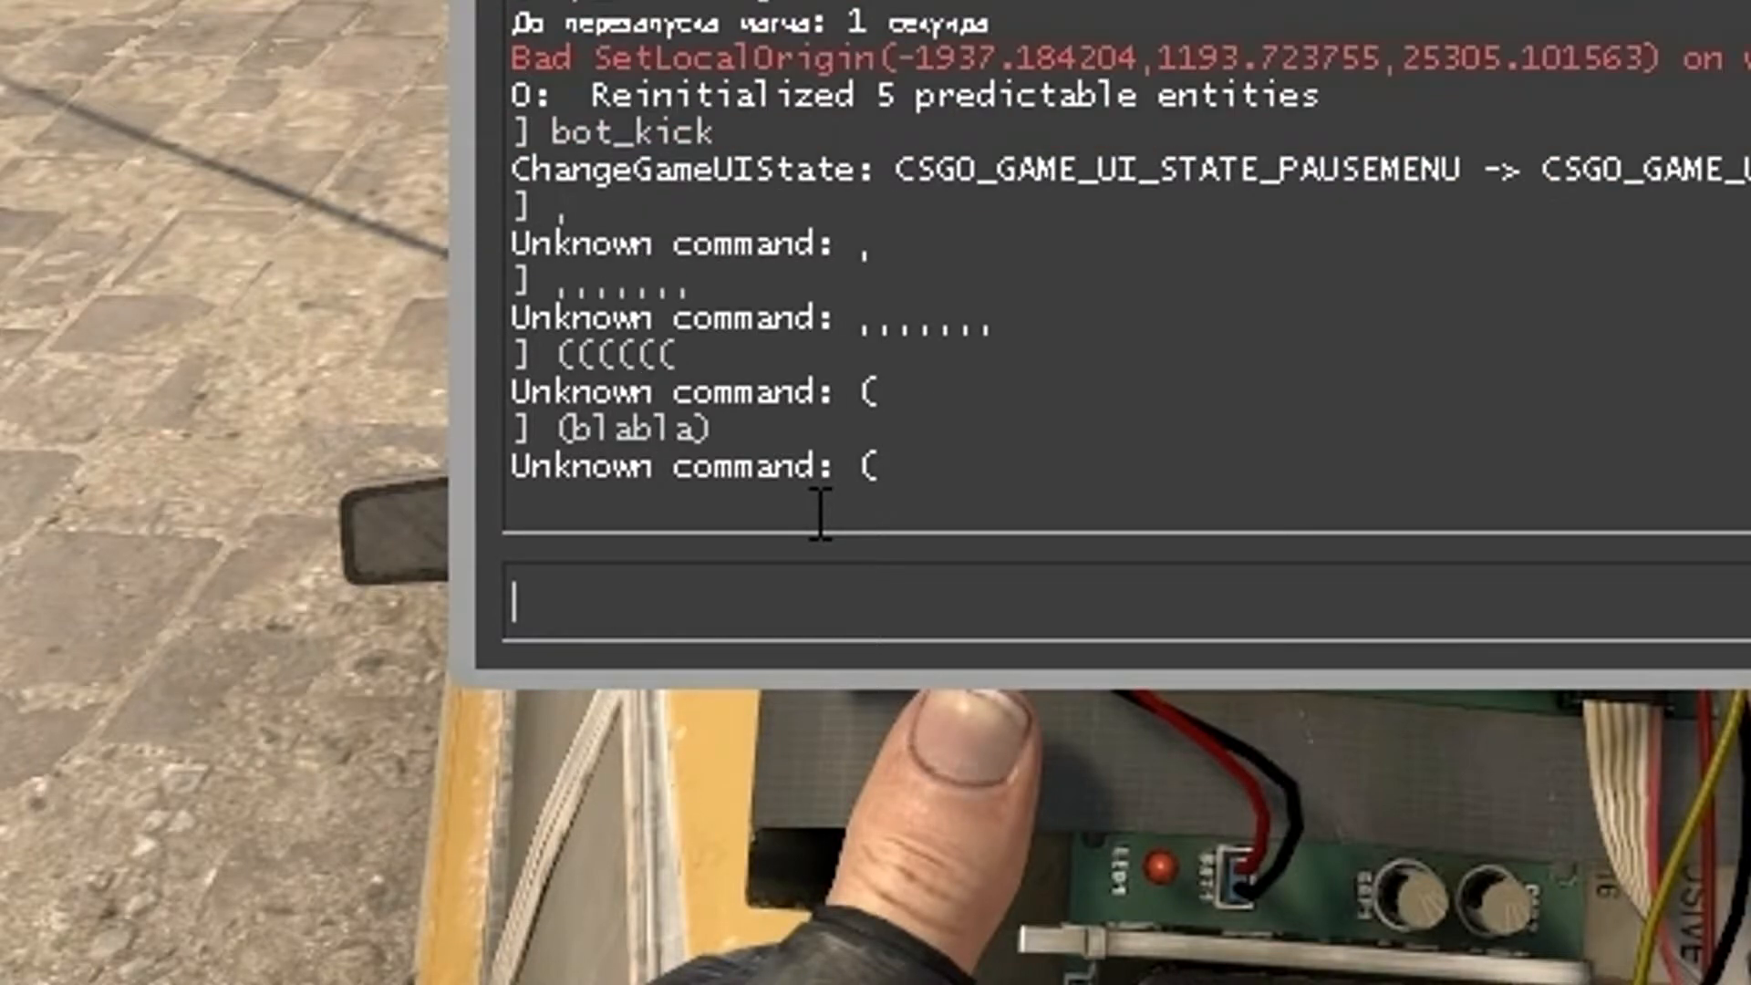
type("{blabla}")
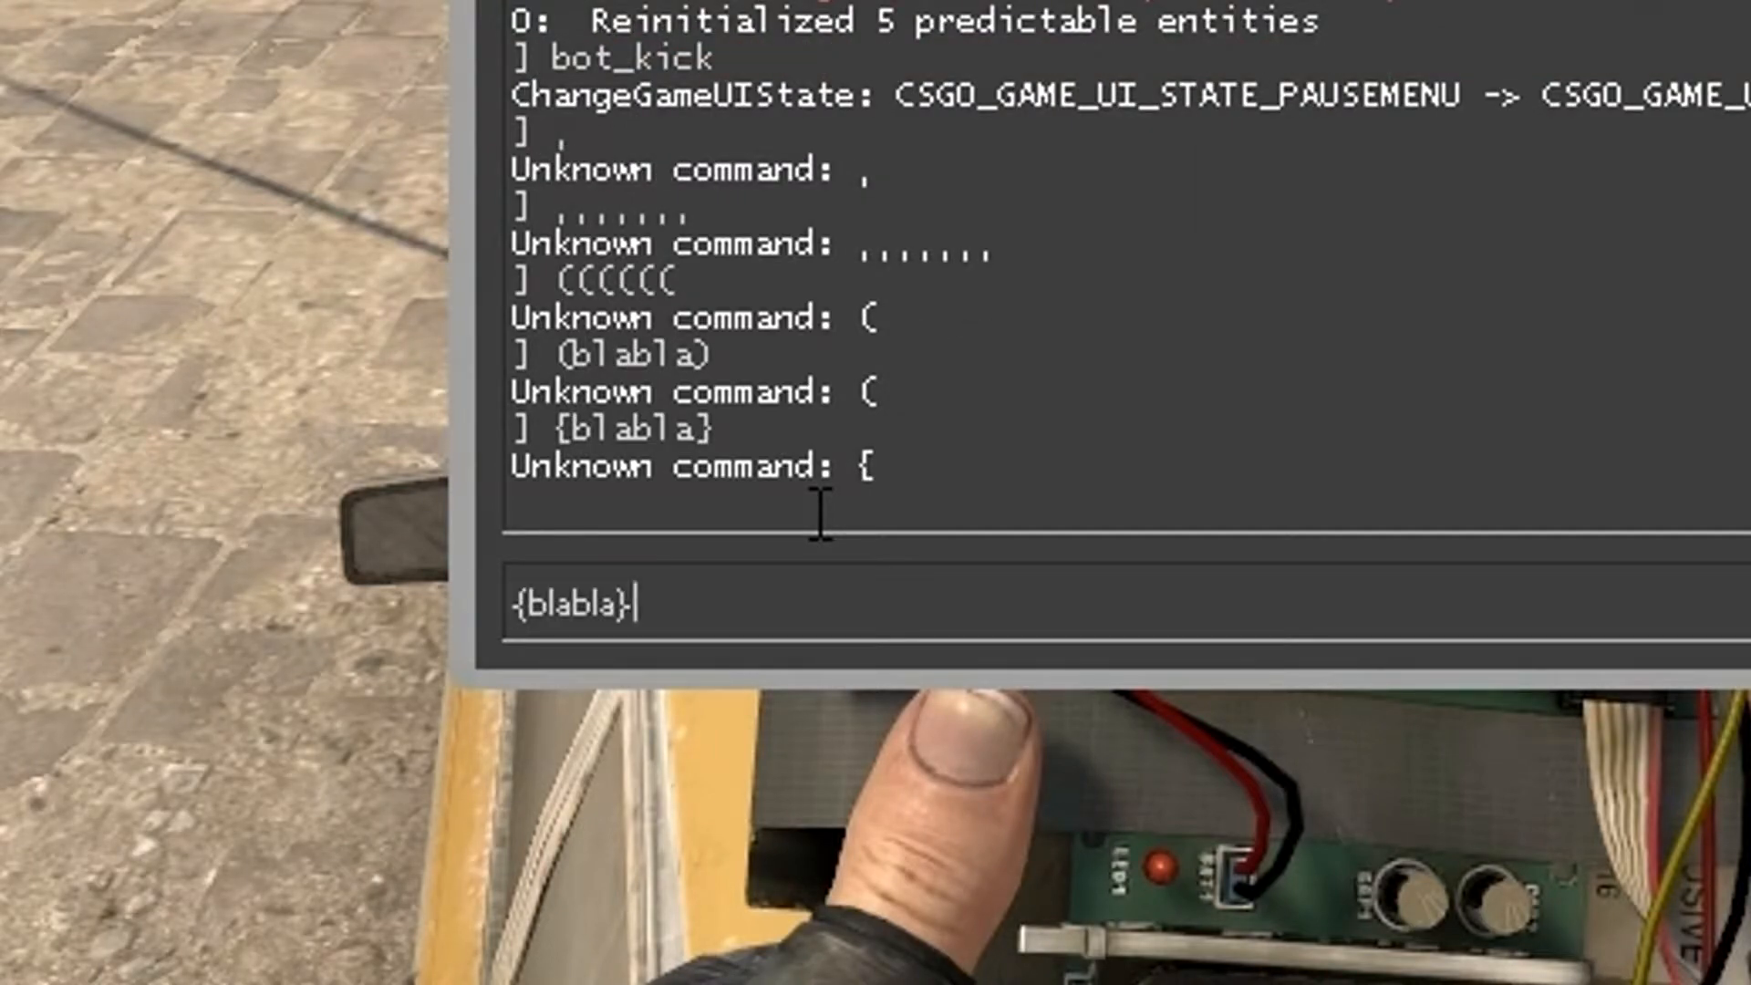
key("Backspace")
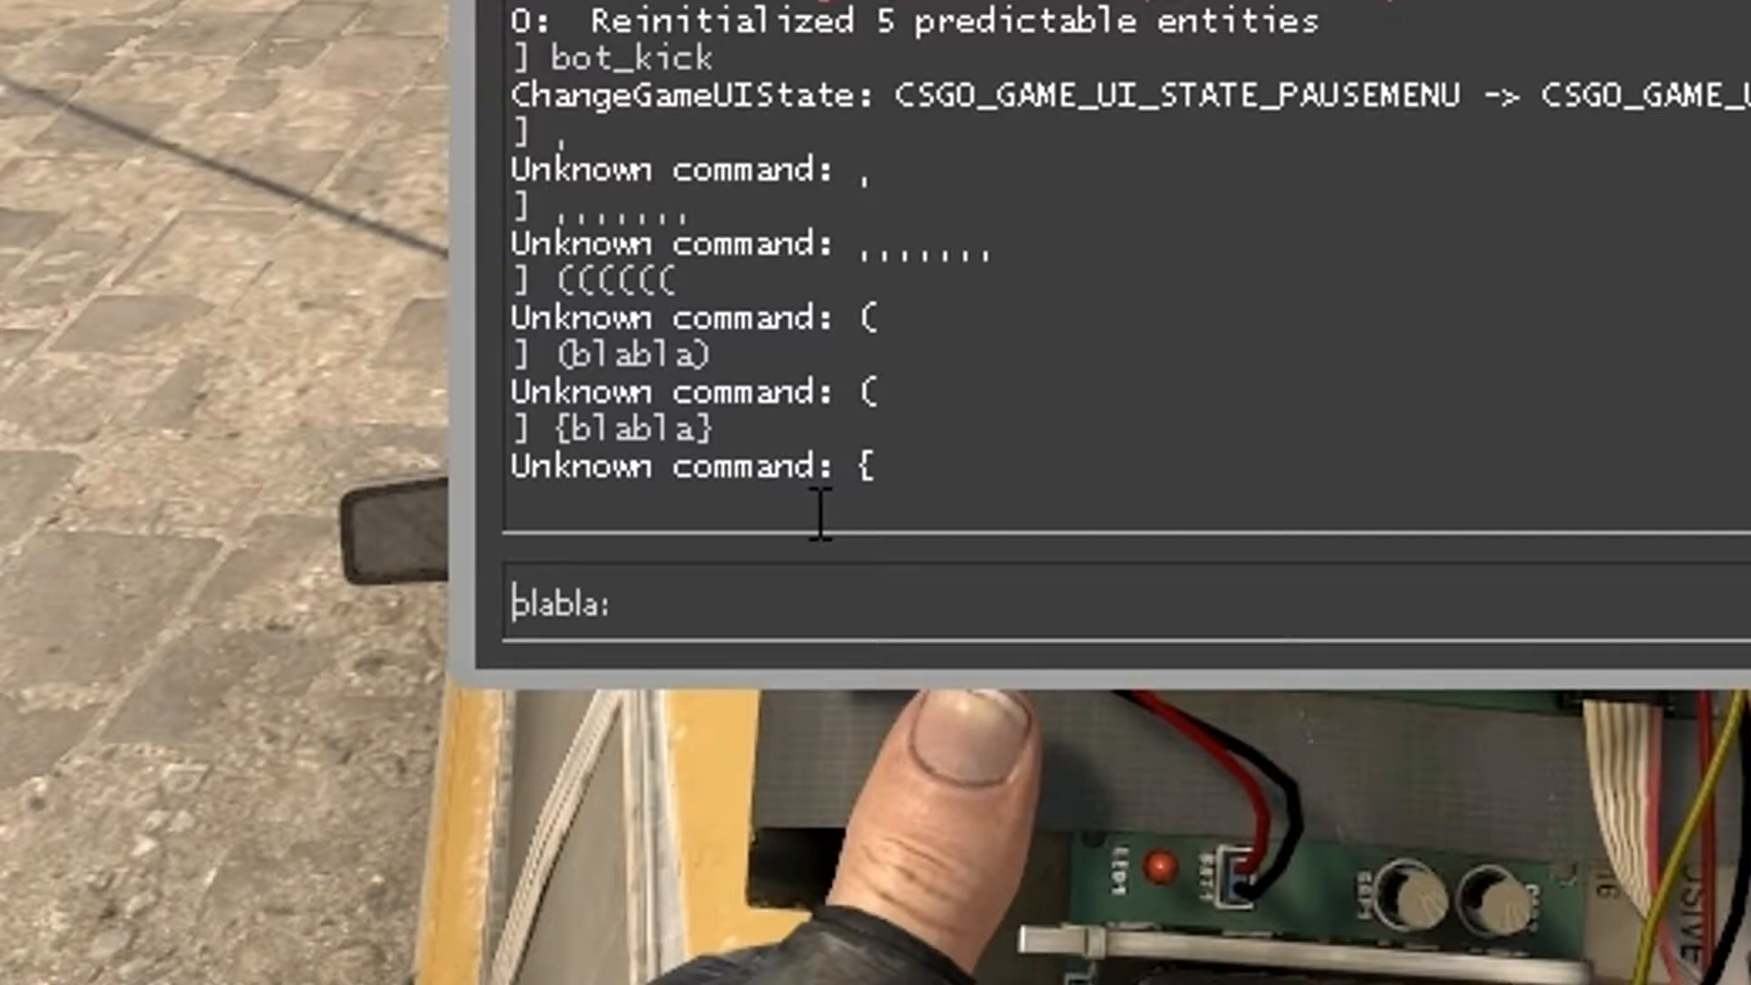
key("enter")
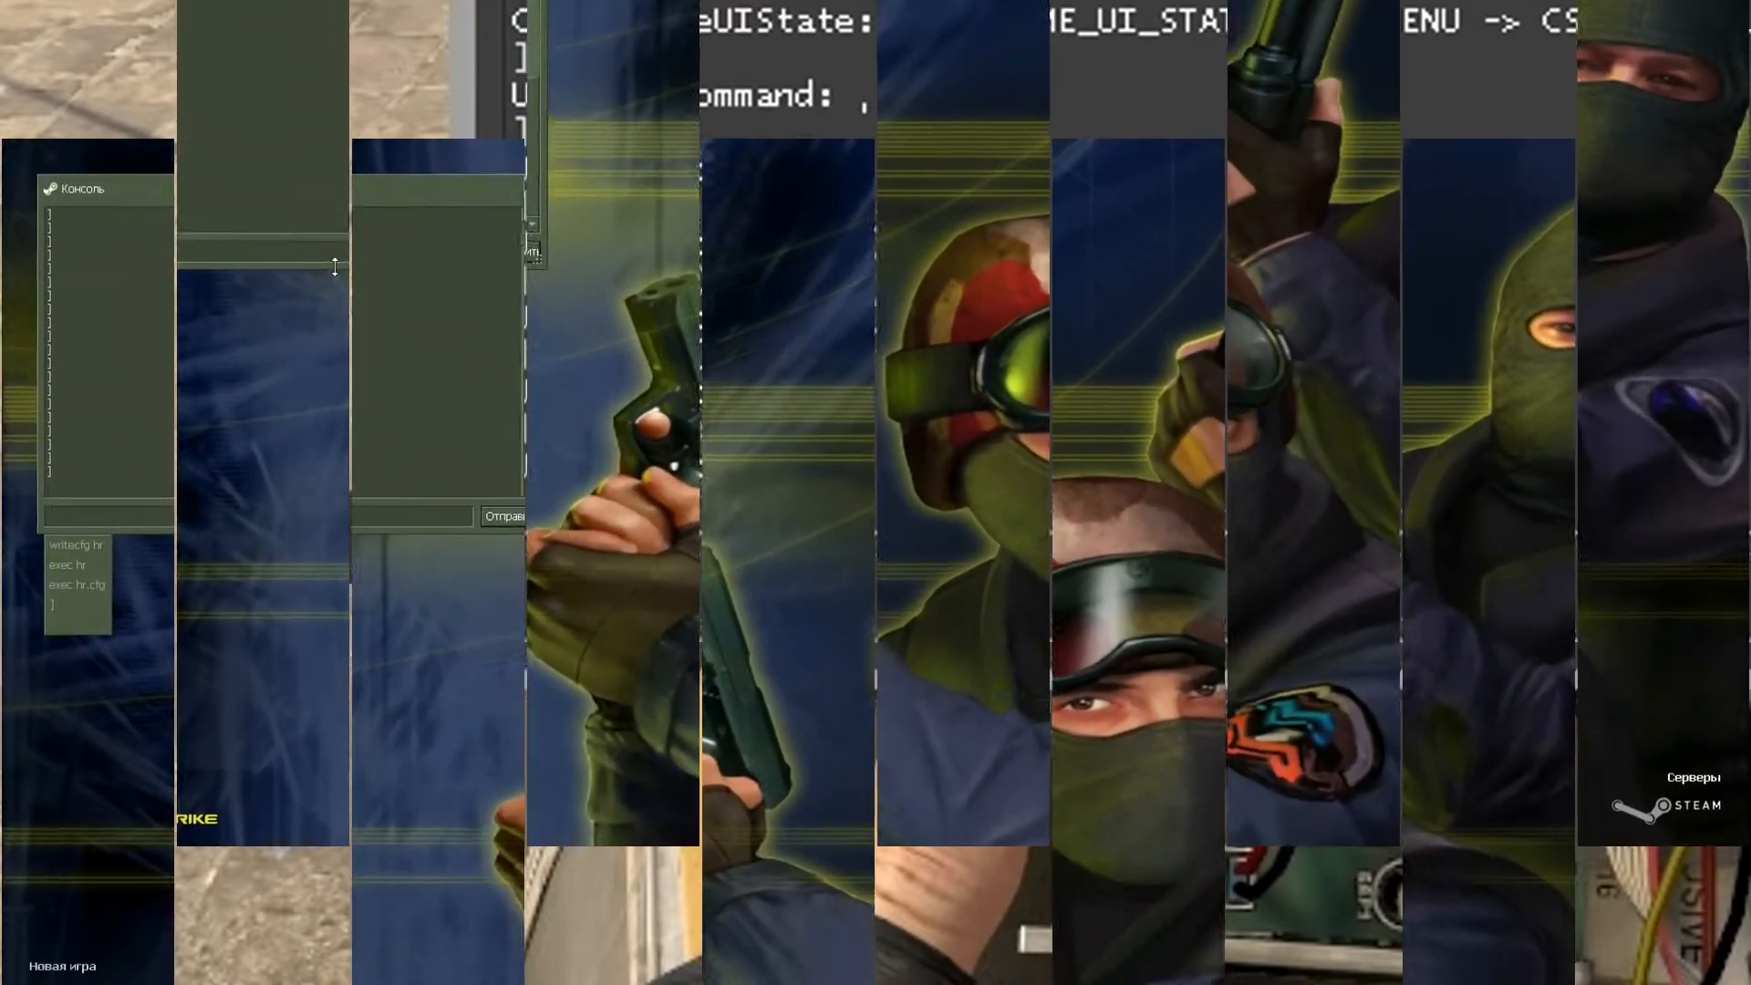
Run cvarlist to list all 405 cvars, then narrow to the ten starting with t
type("cvarlist")
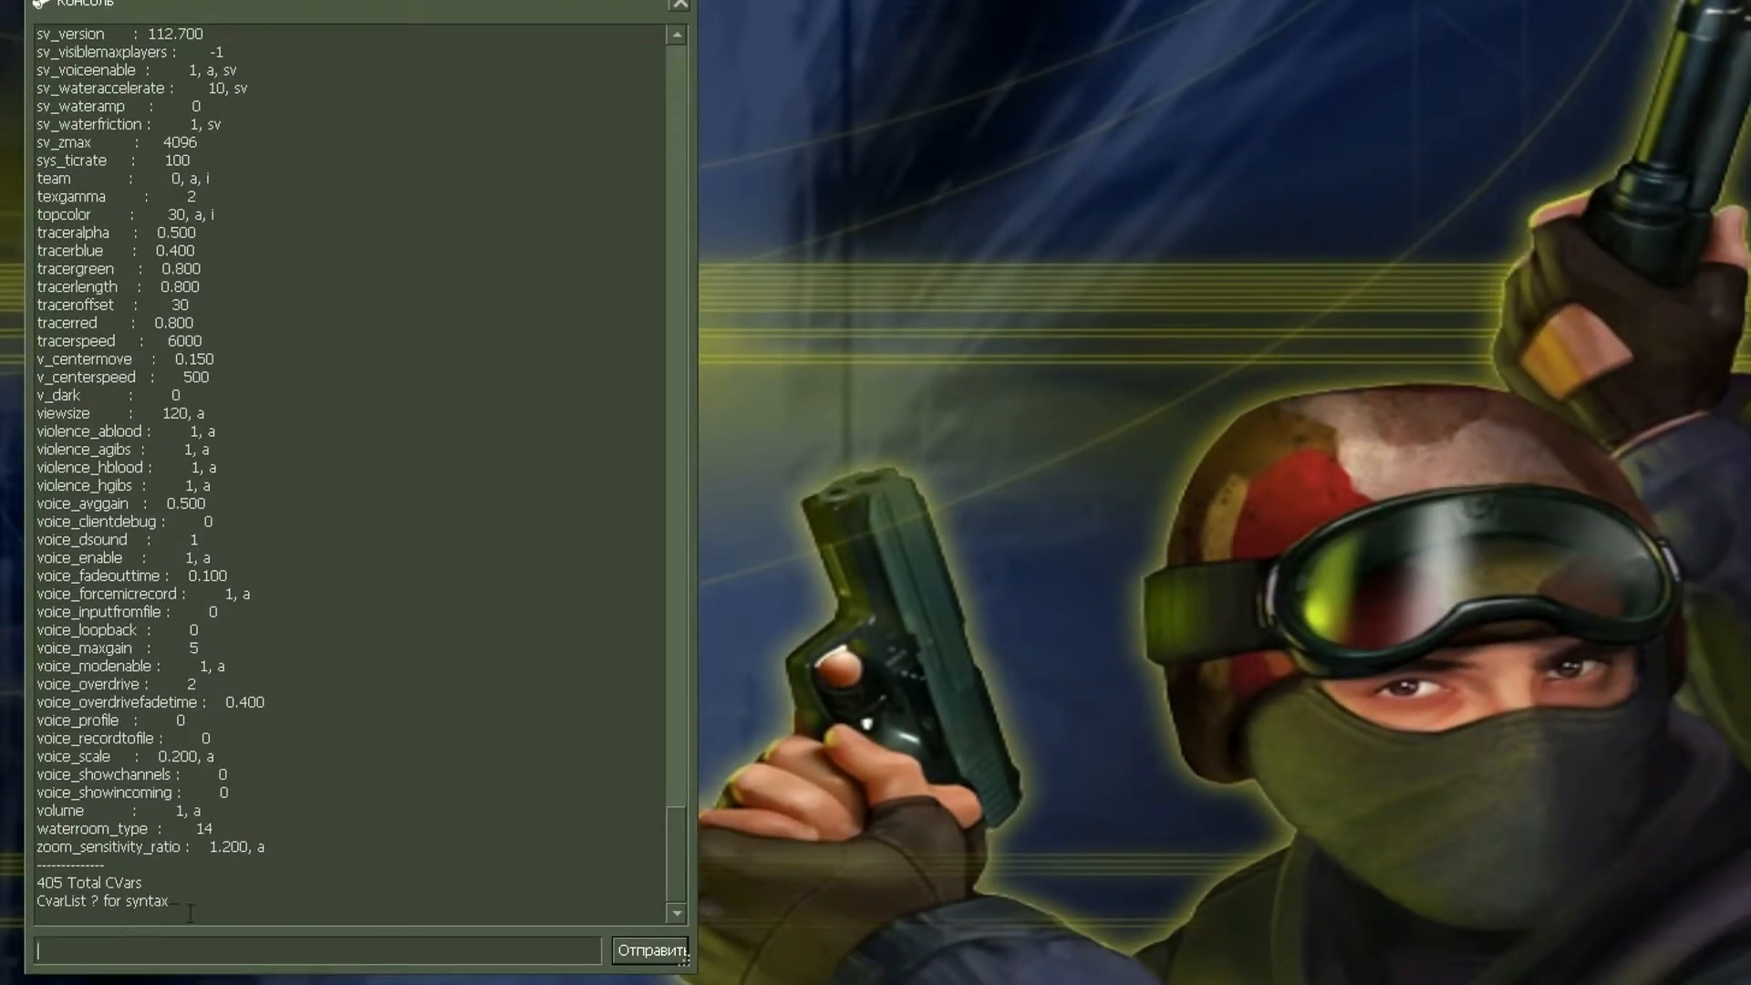
type("cmd")
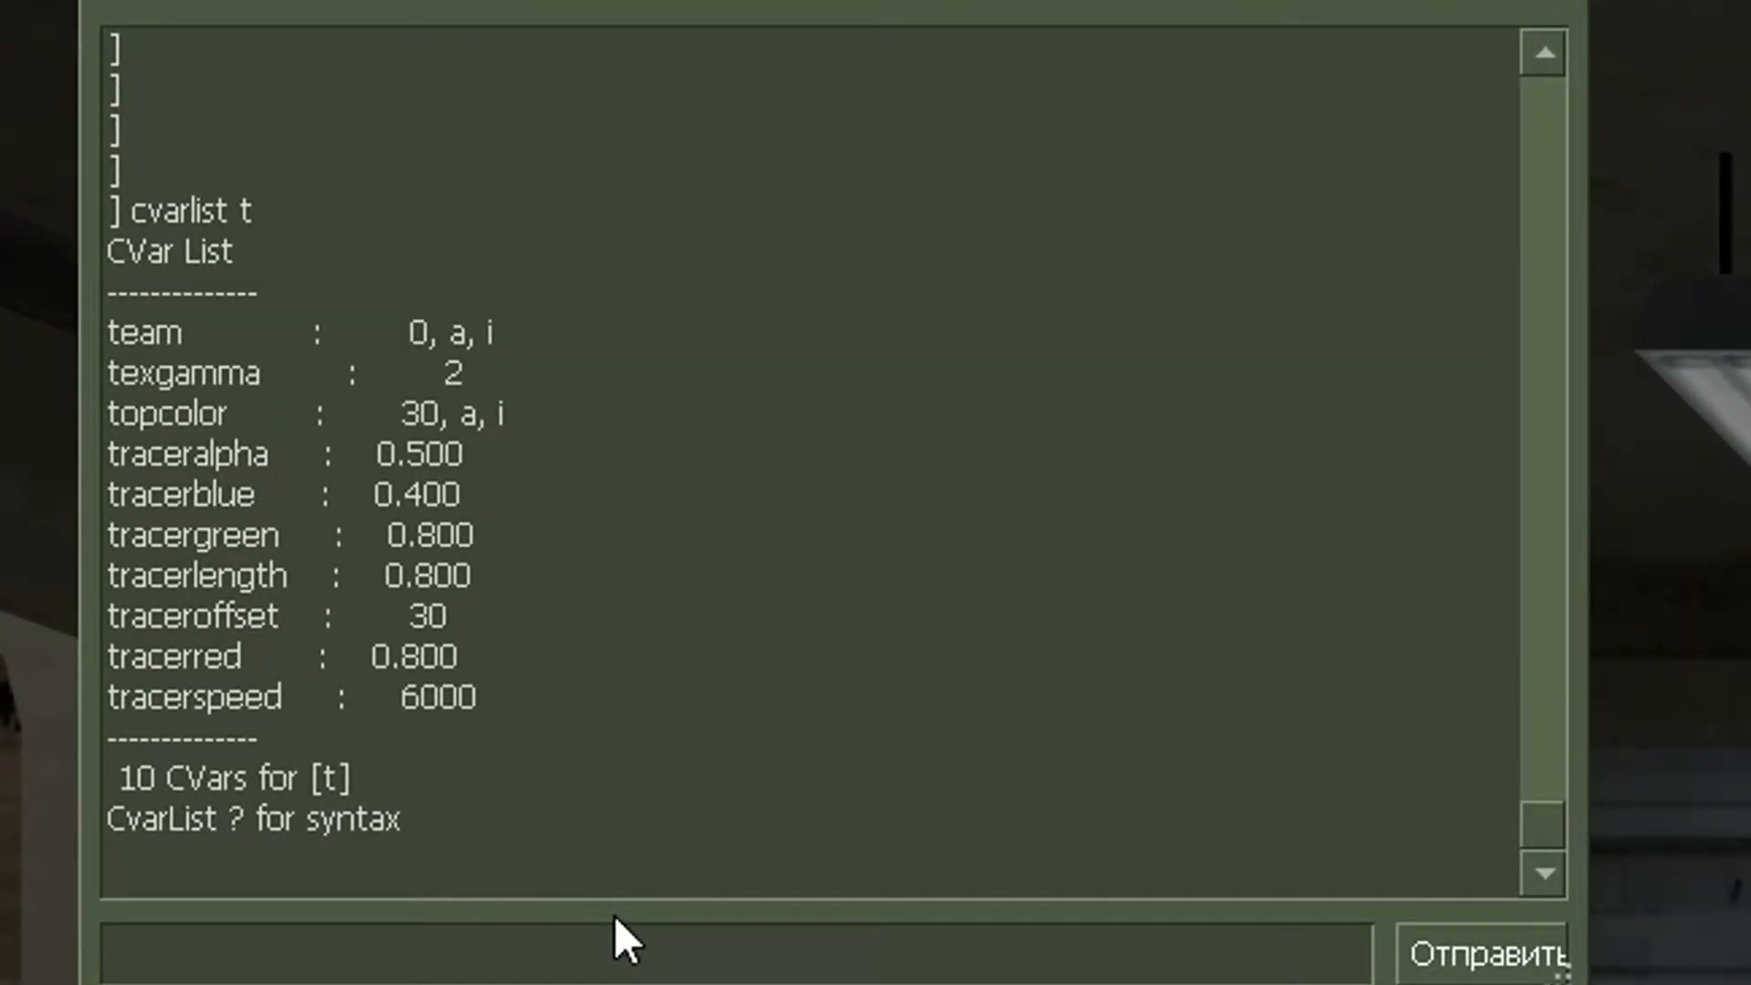
List maps with 'maps *', then begin writing a bind command
type("maps")
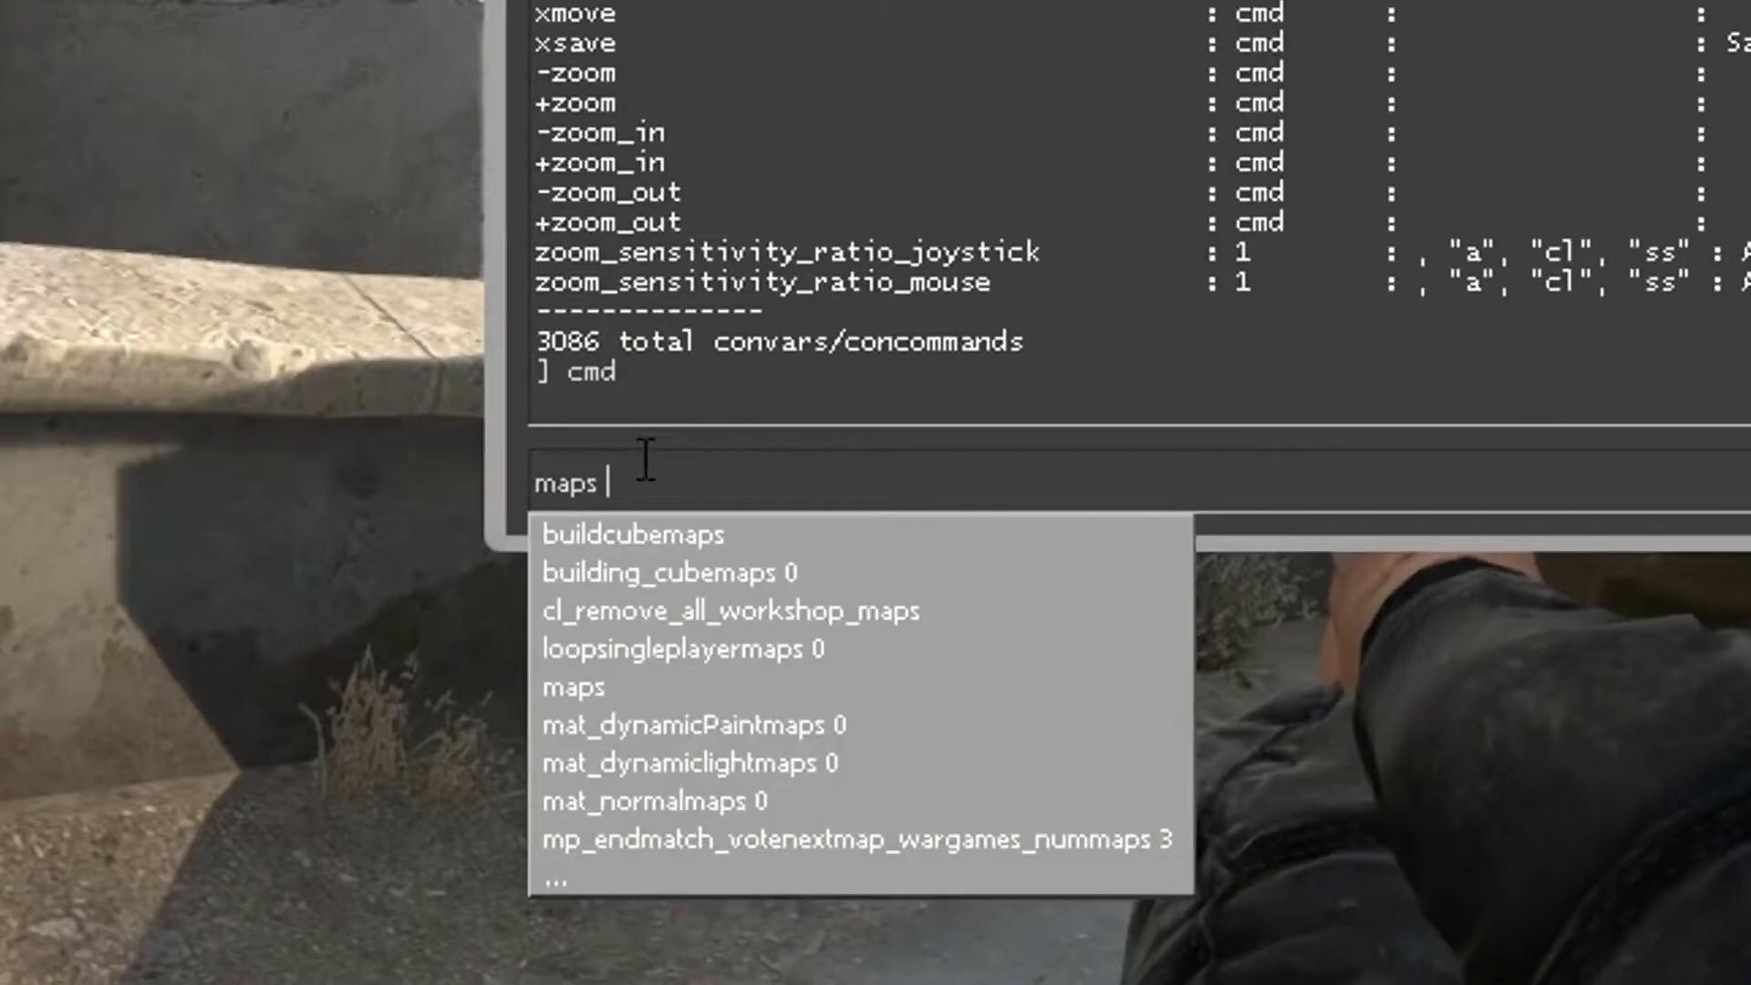
type("*")
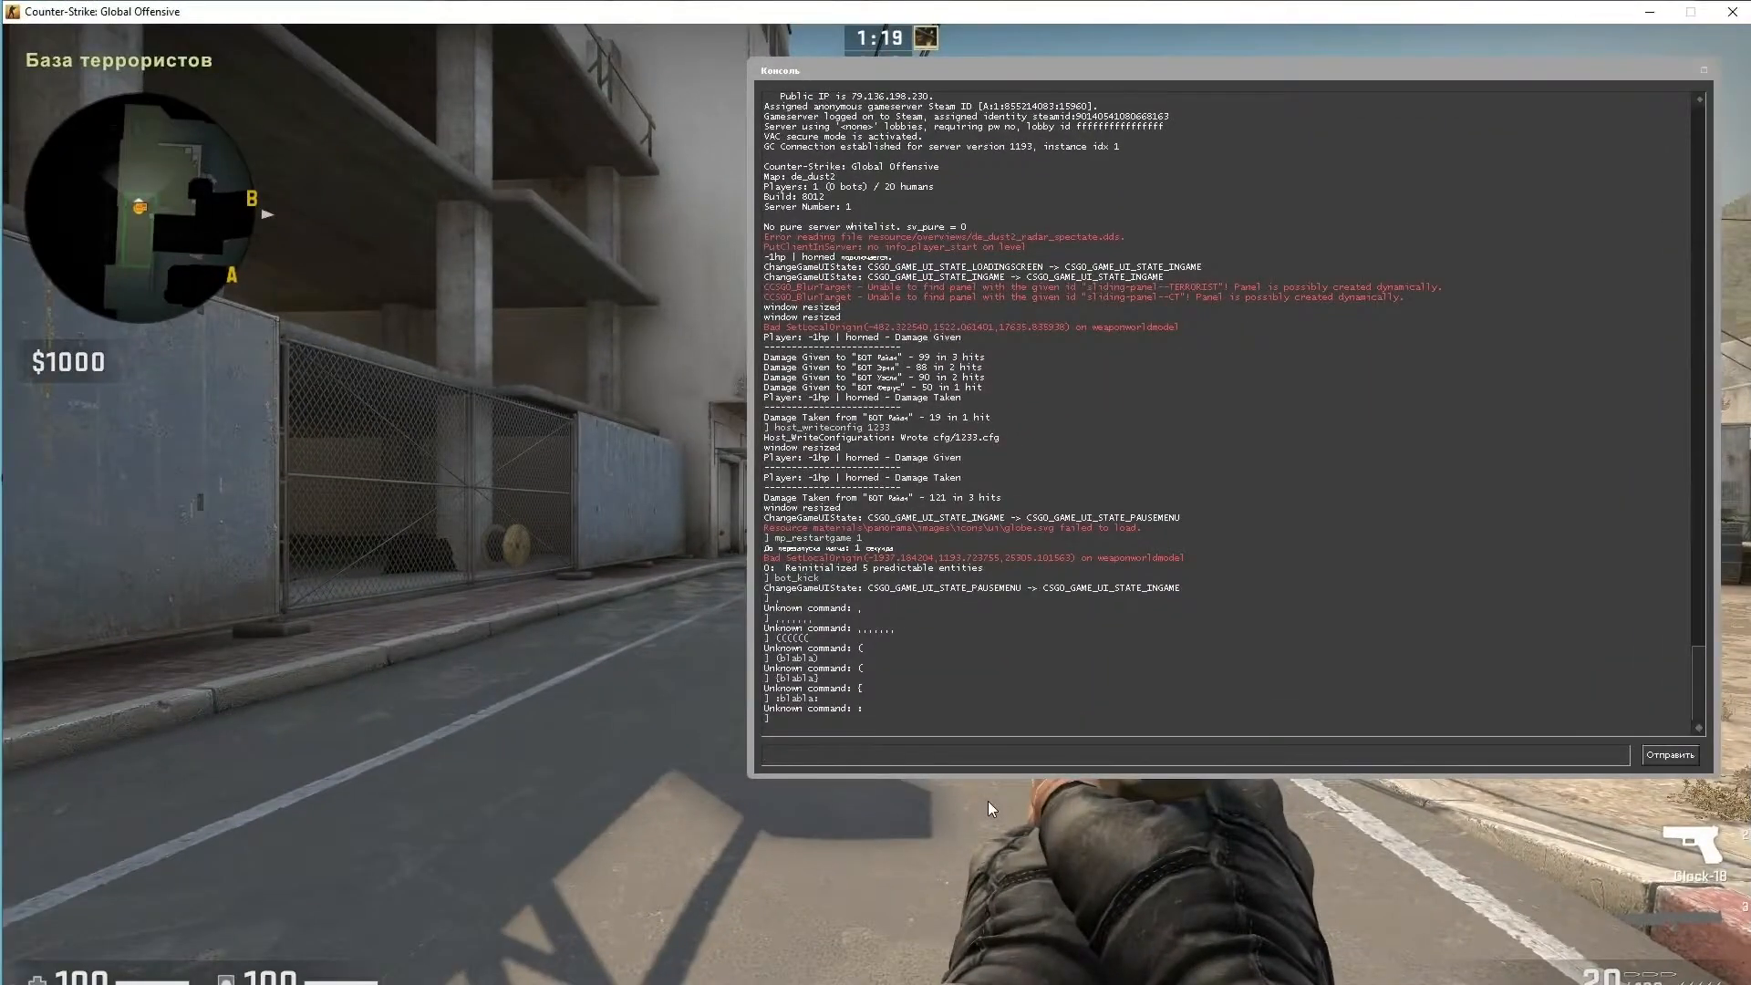
type("b")
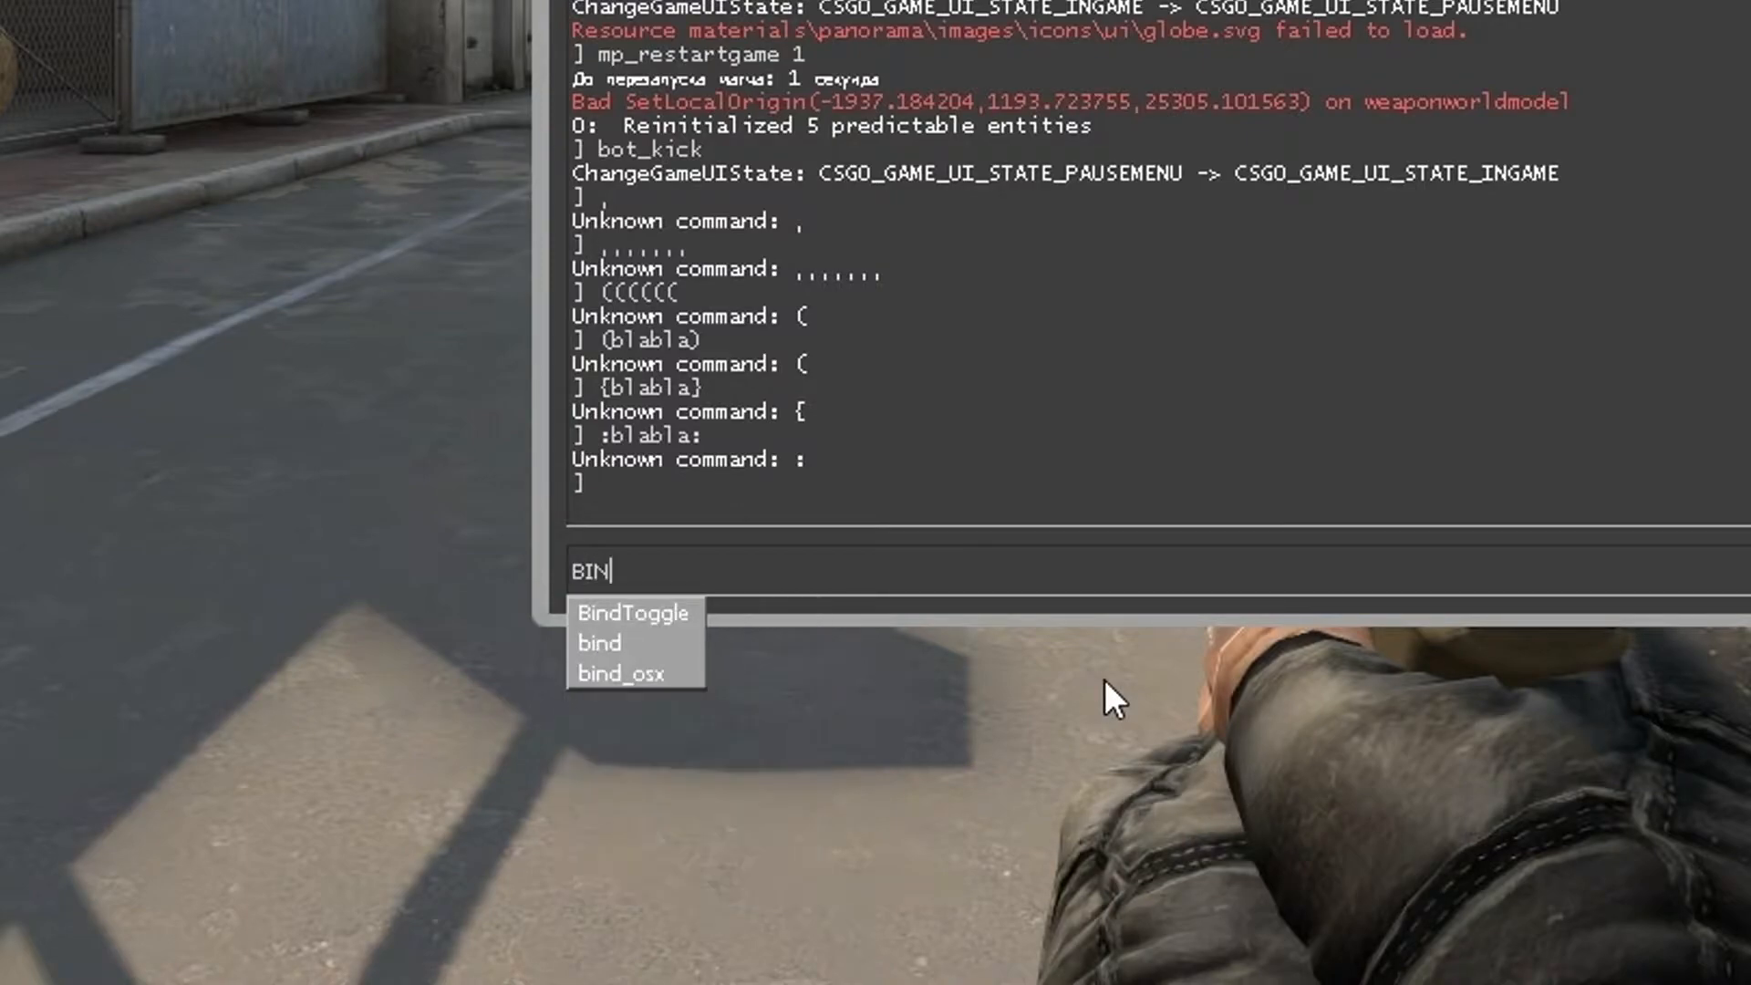
Bind the P key to +jump from the console
type("D")
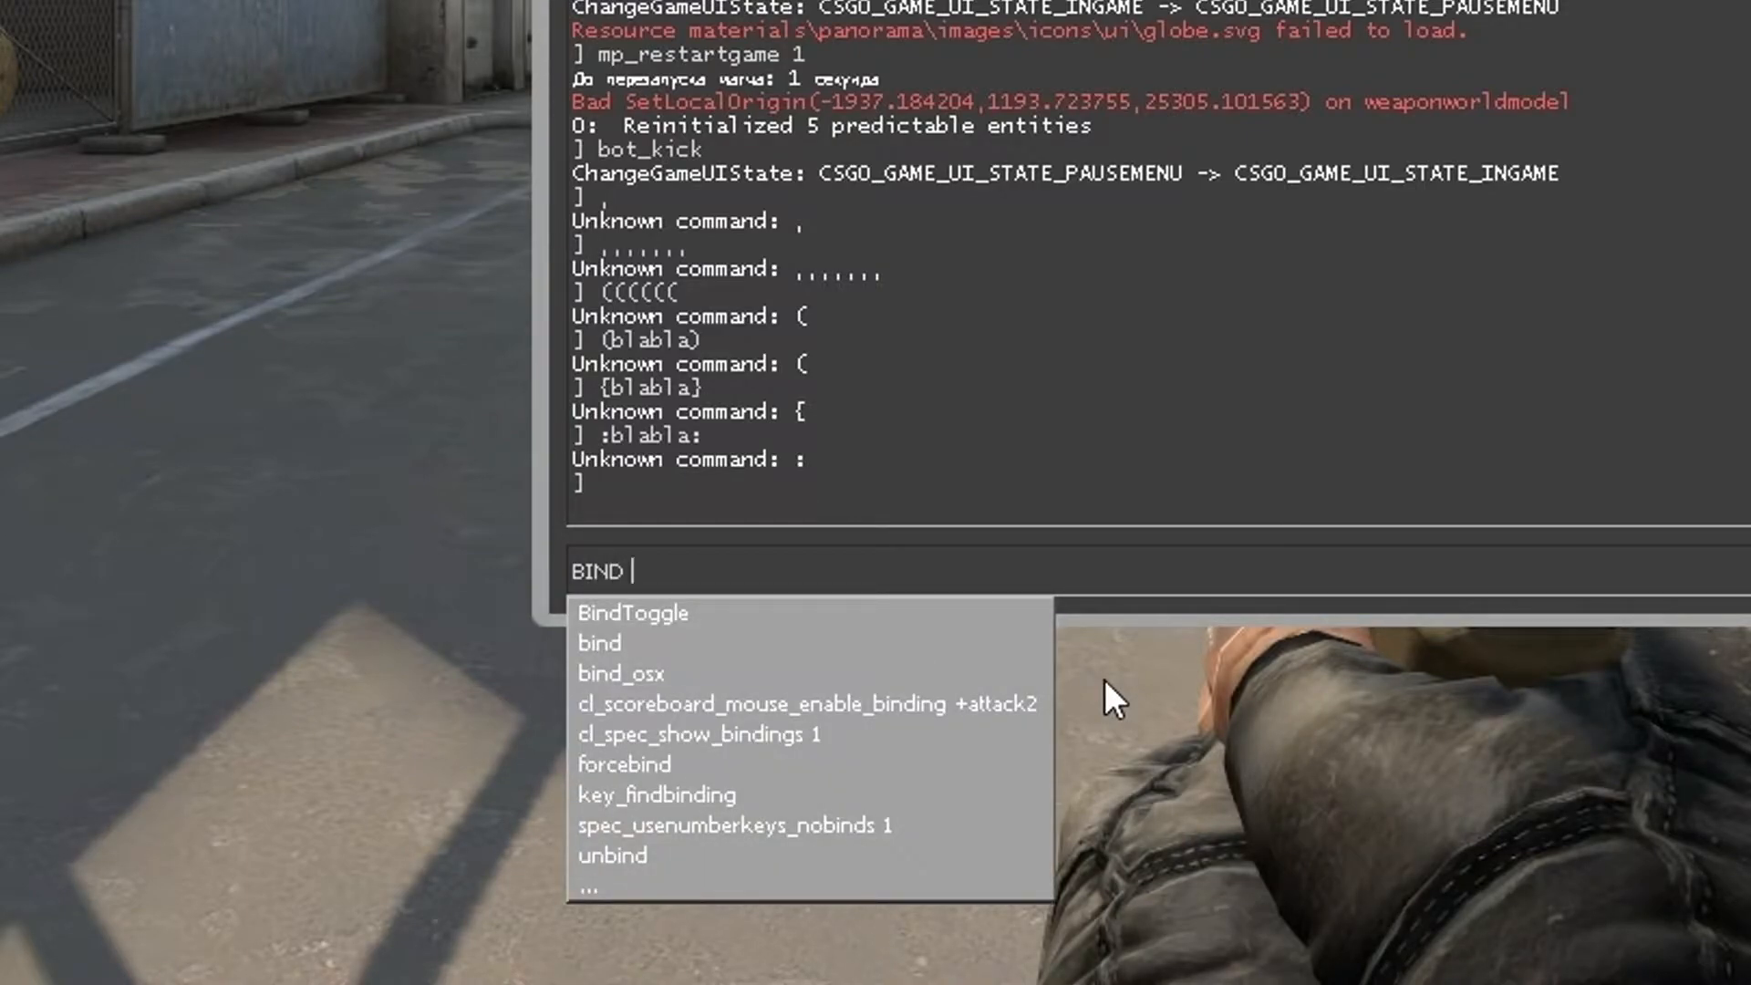
type("p")
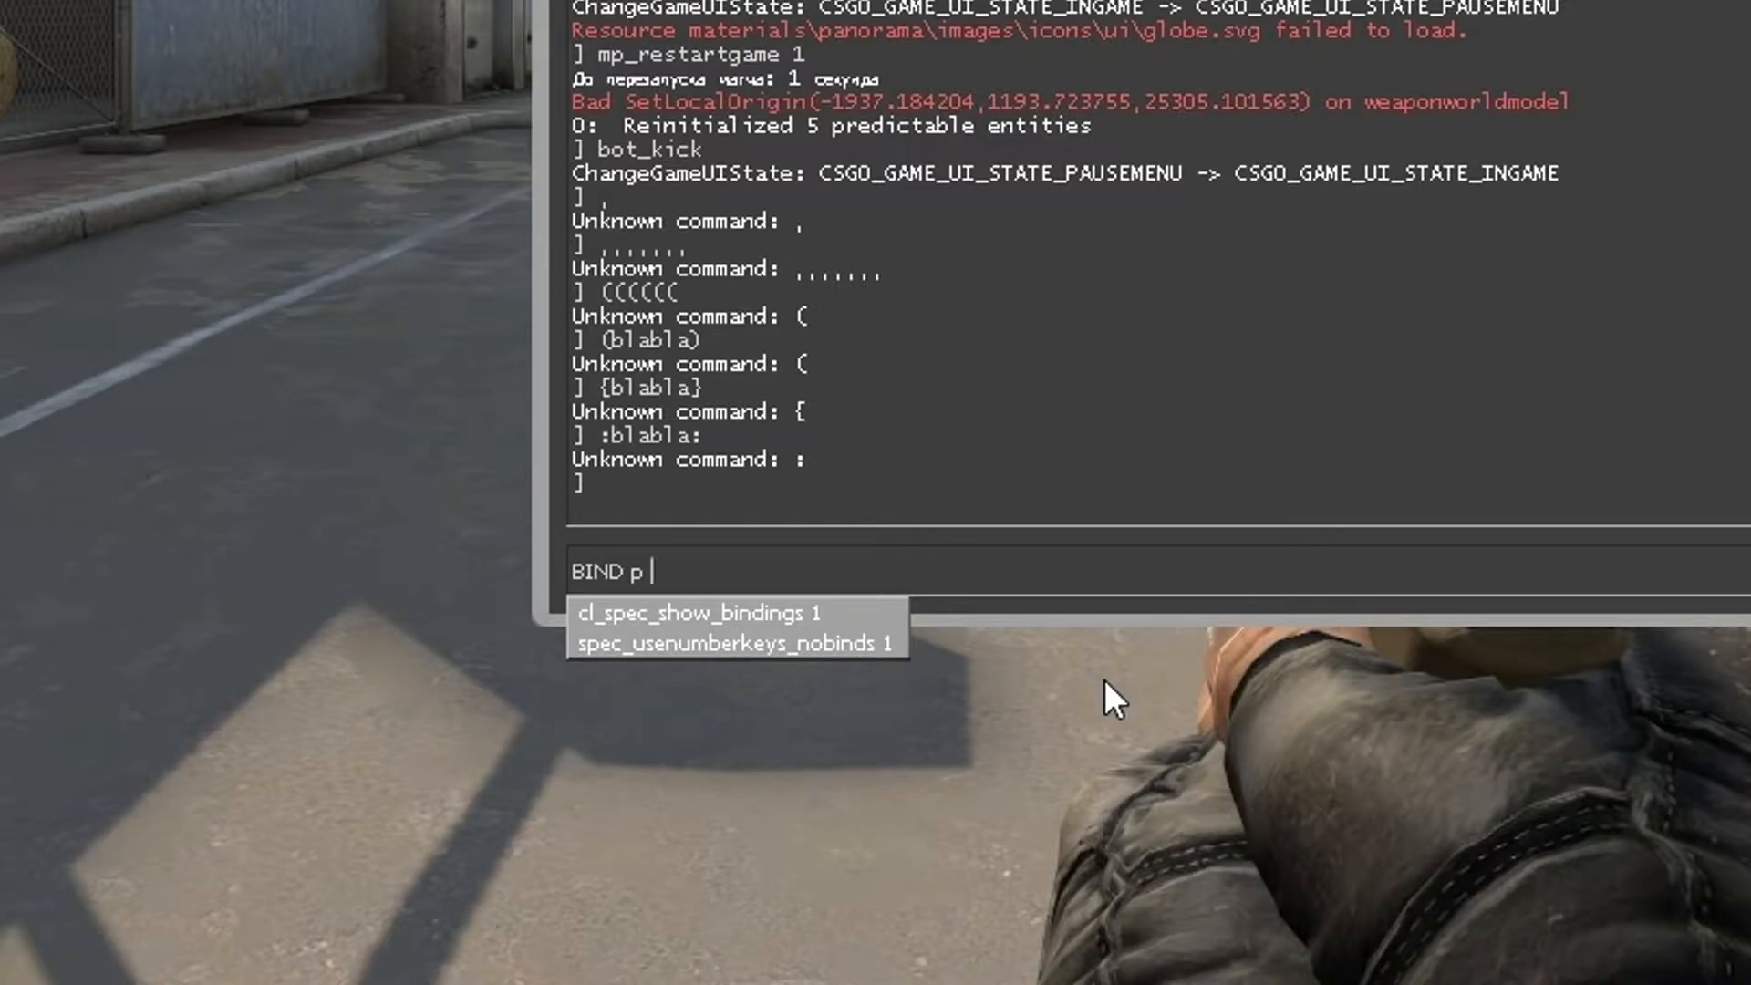
type("+")
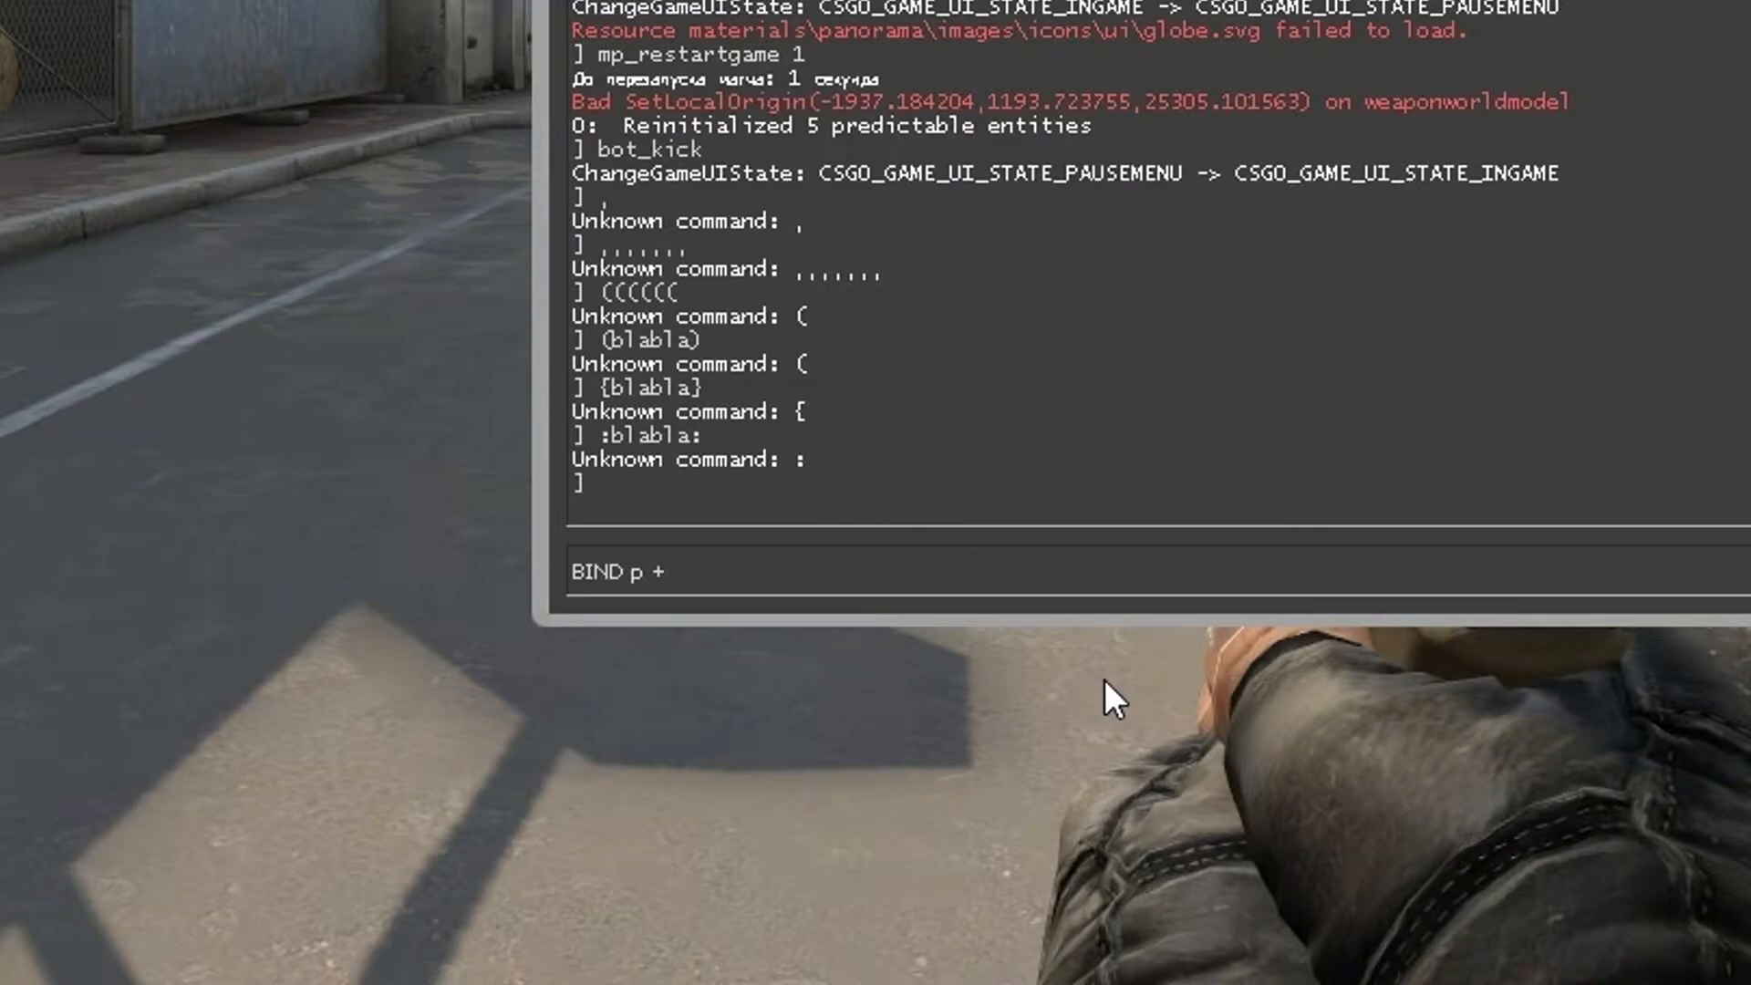
type("jump")
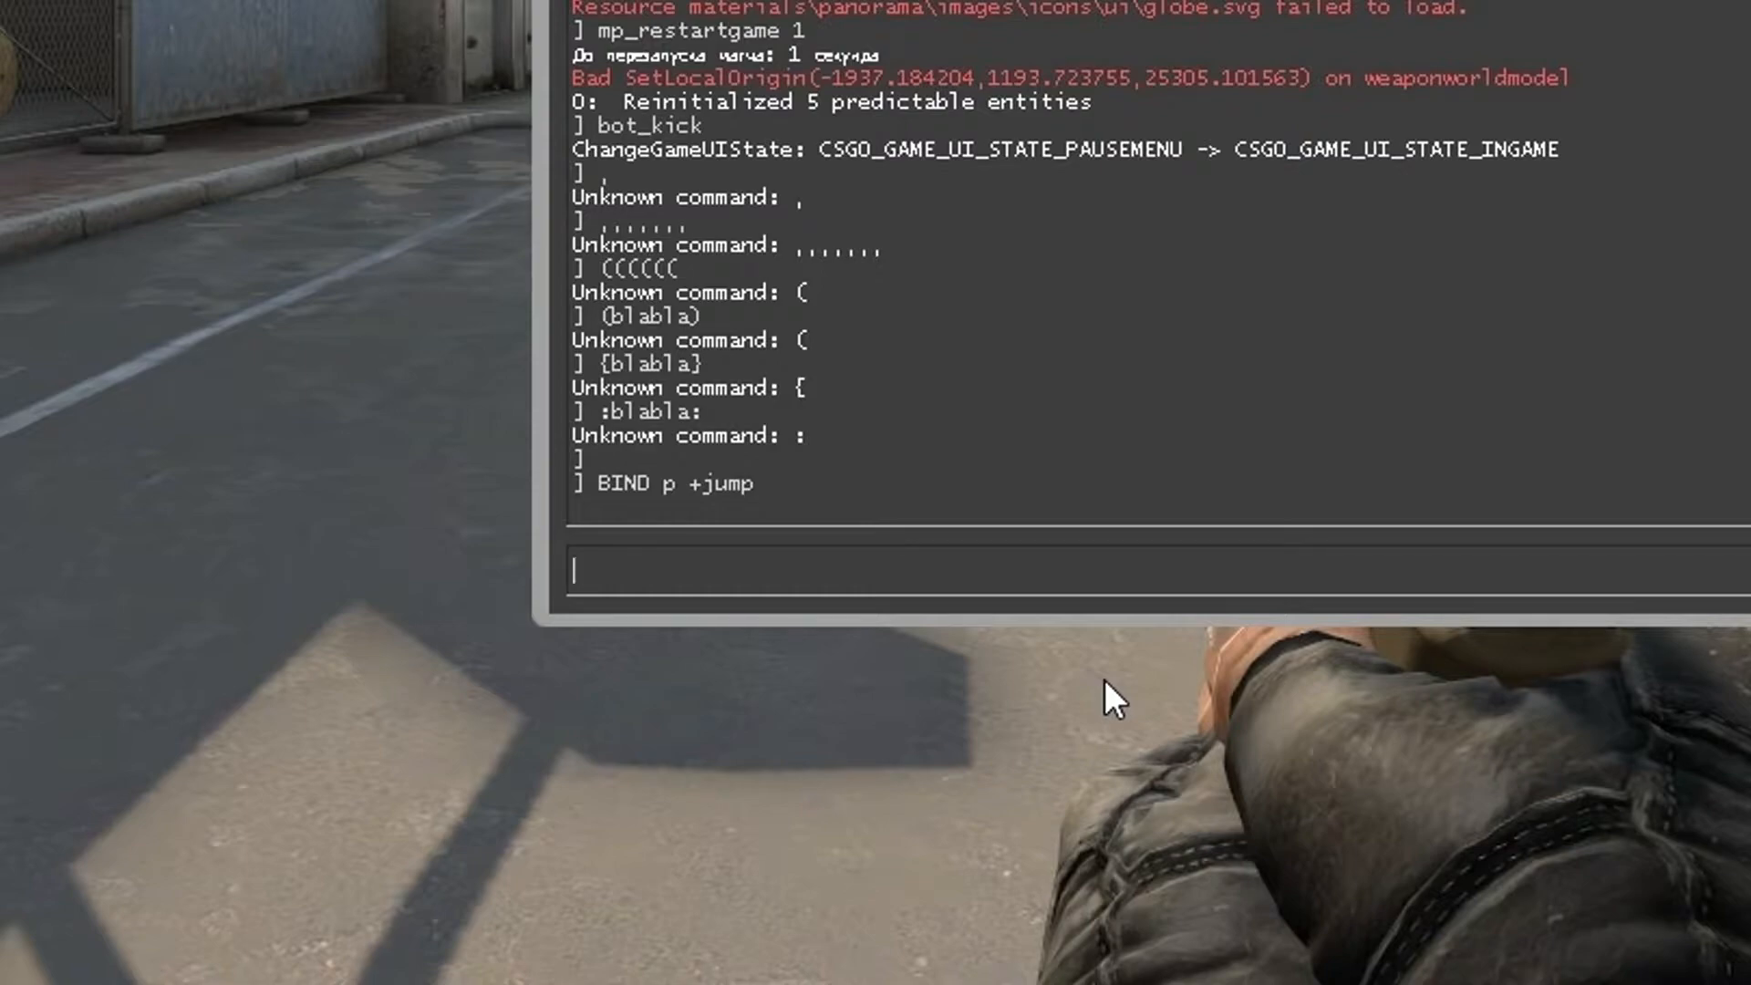
type("BIND p +jump")
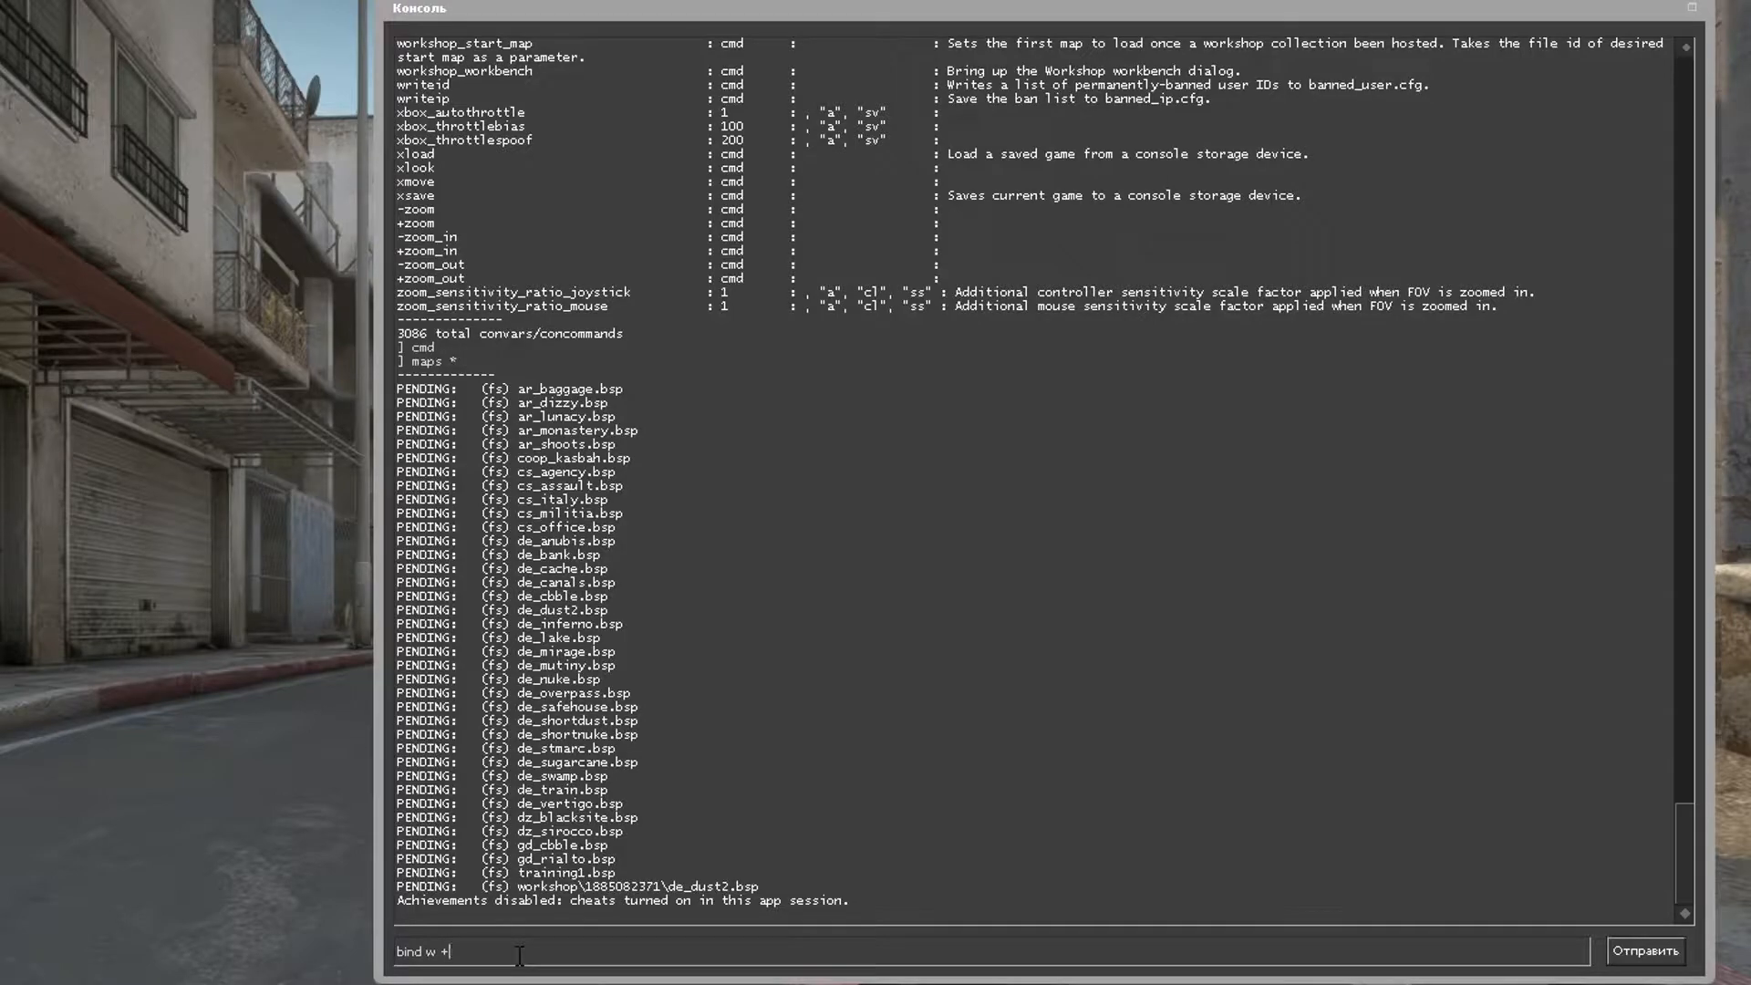
Finish the console line binding w to +forward
type("forwa")
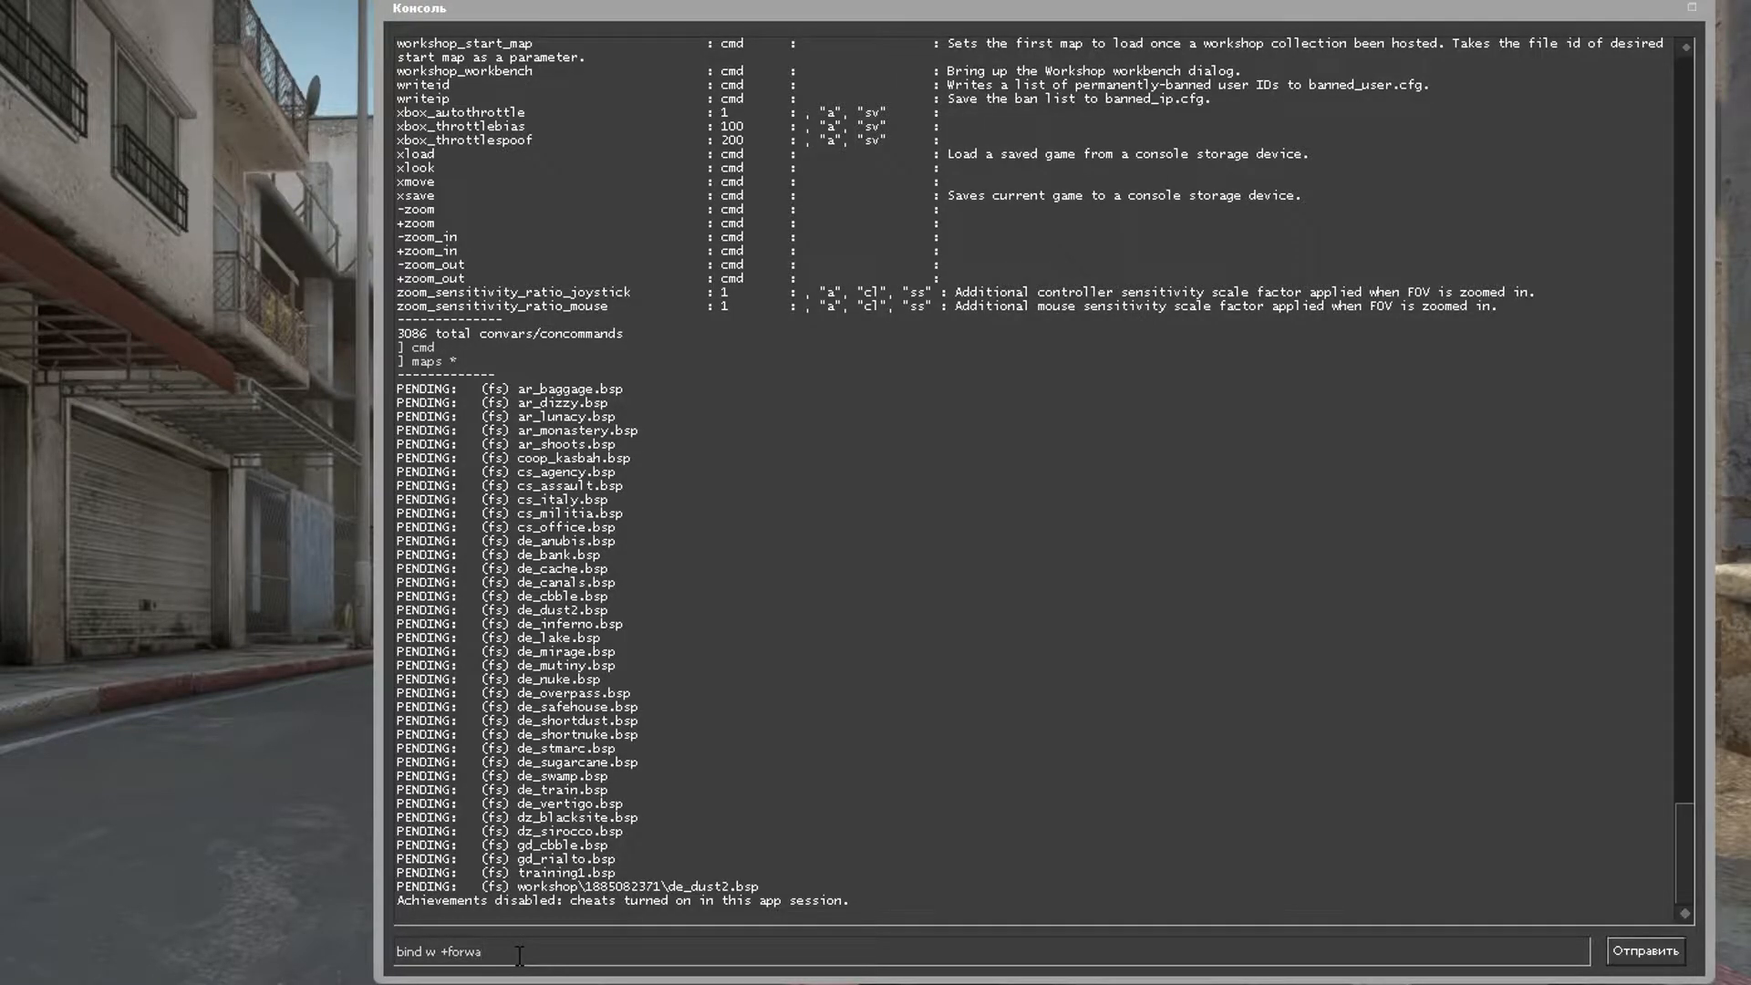
type("rd")
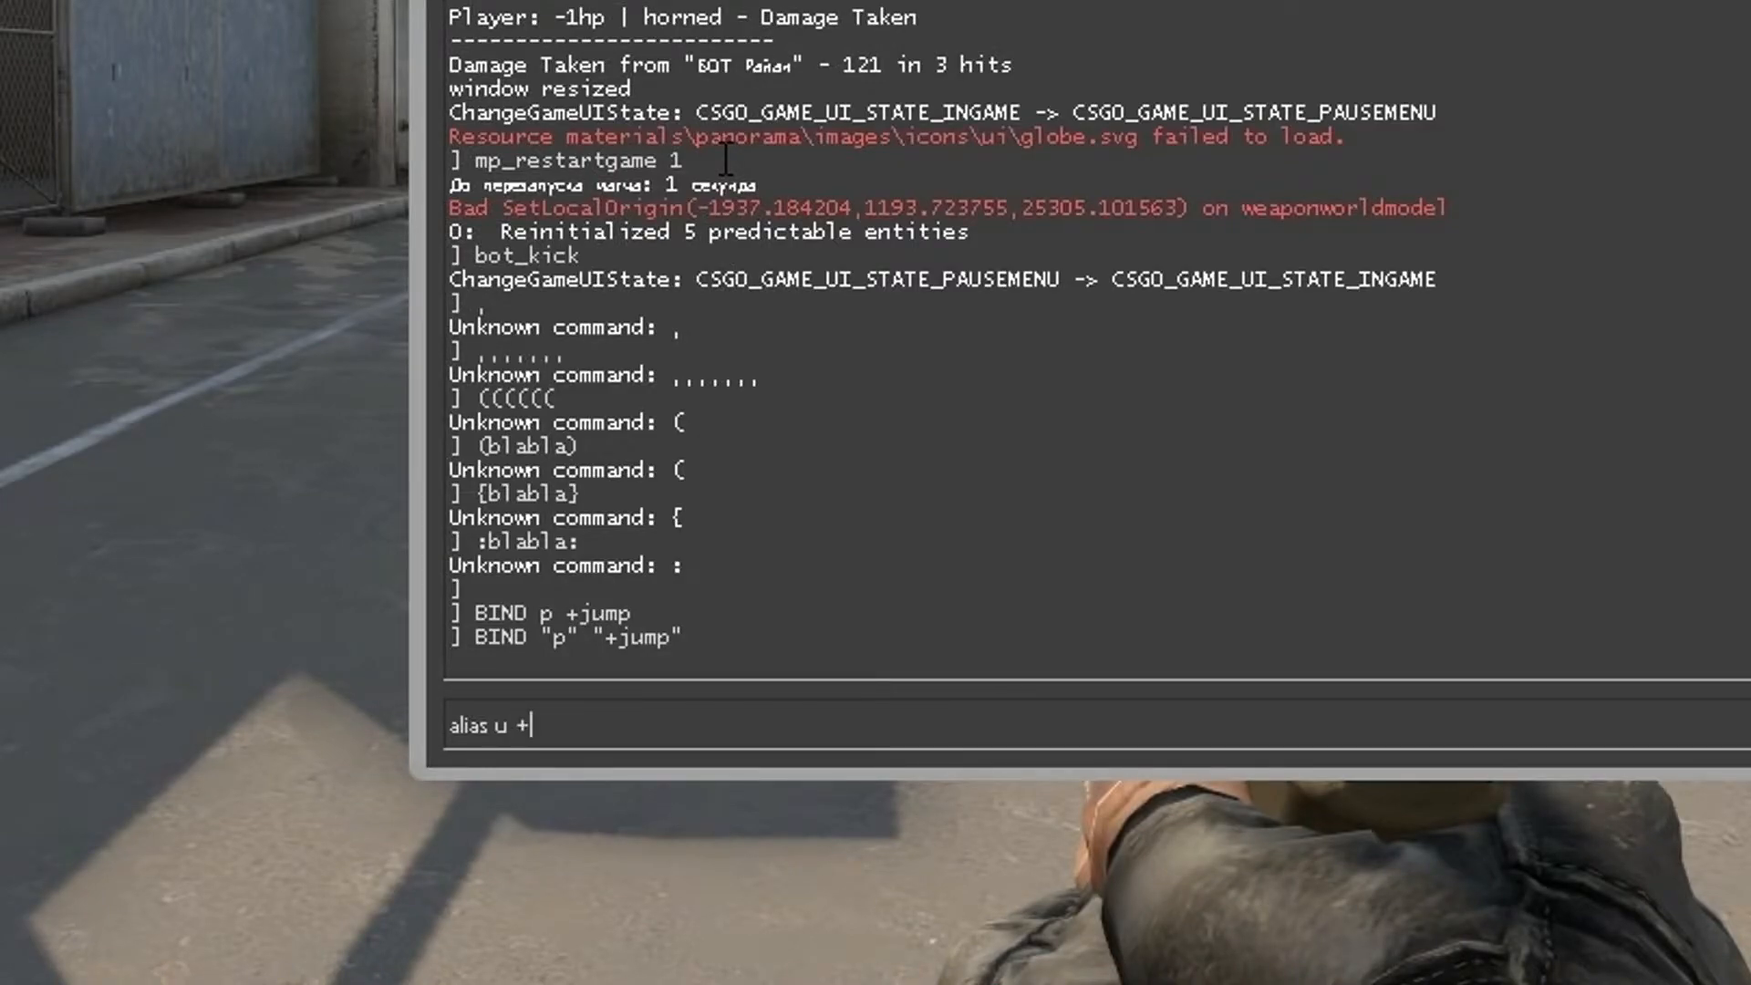
Define alias u as +jump, run u, and close the console
type("jum")
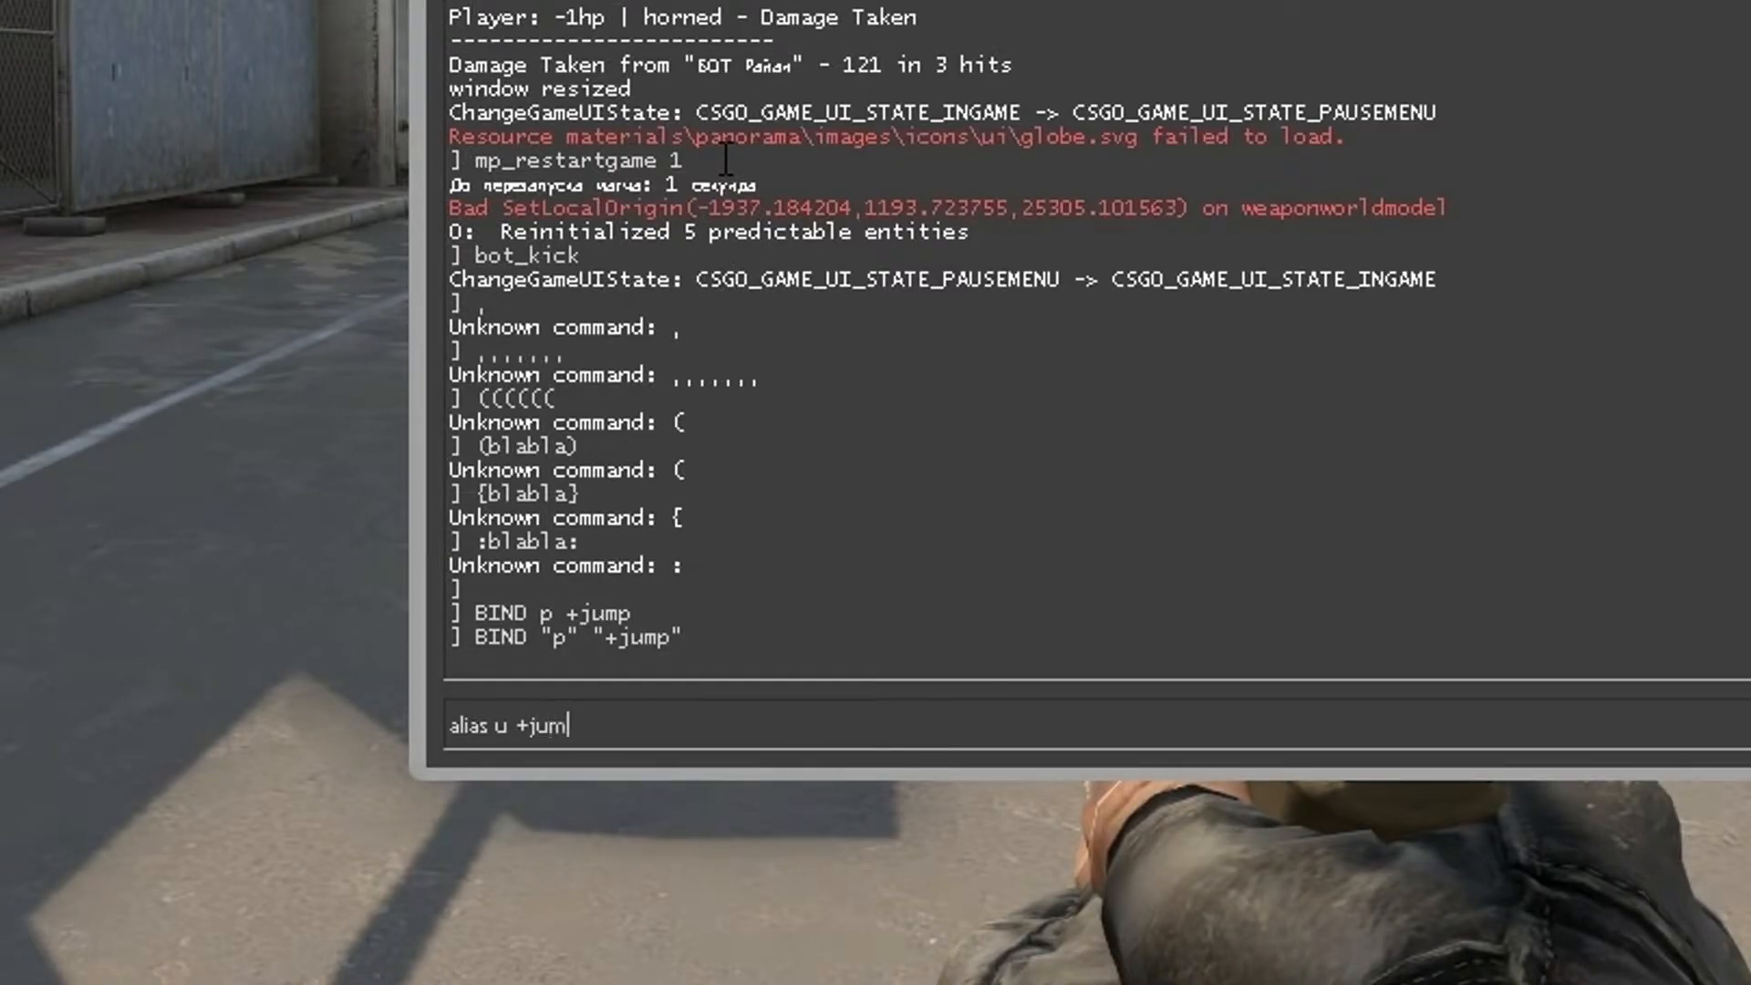
type("p")
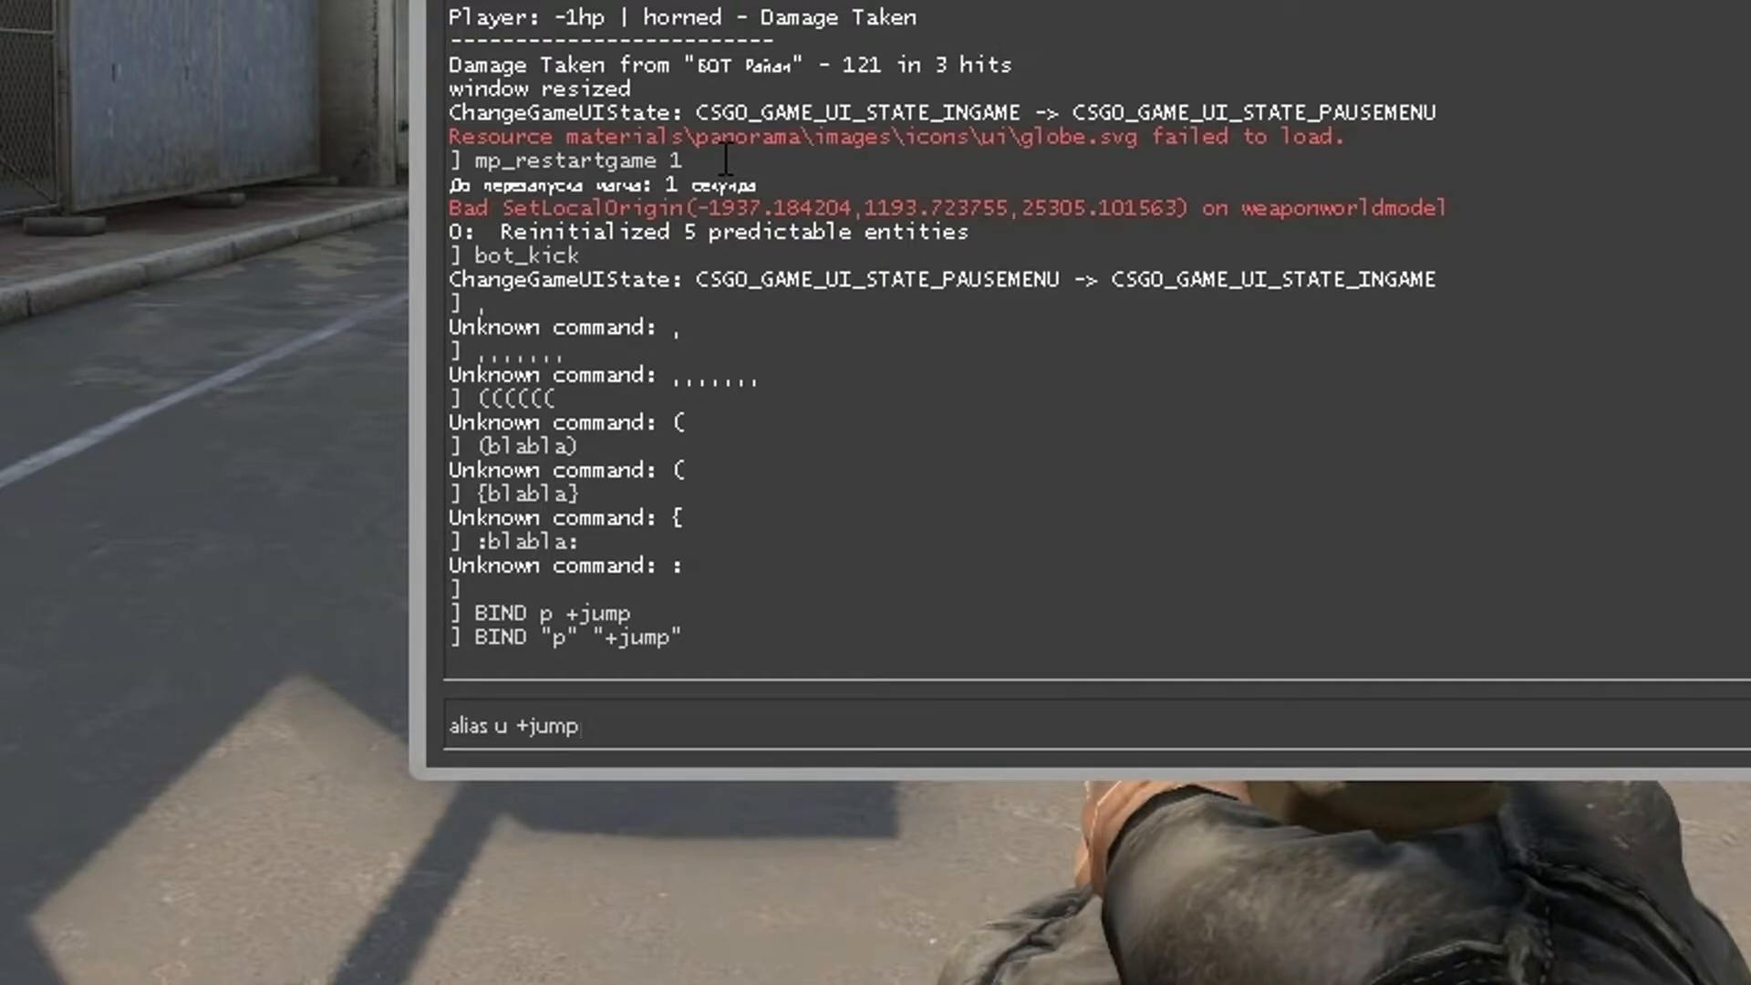
key("enter")
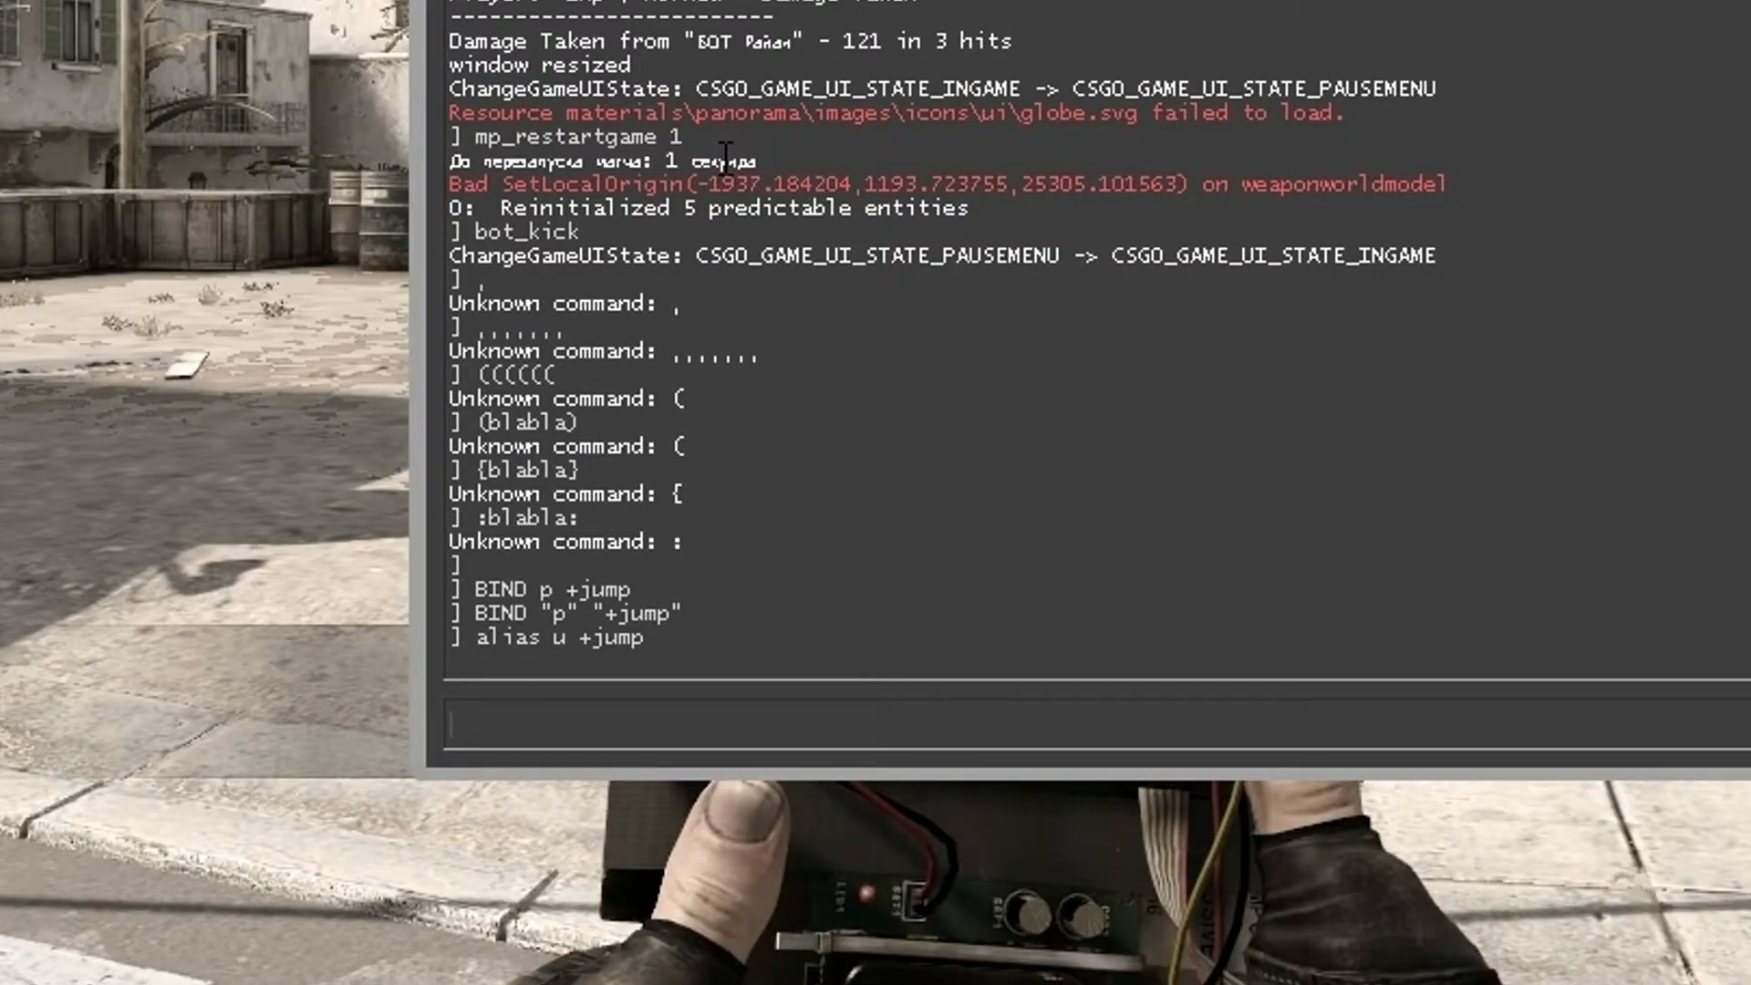
type("u")
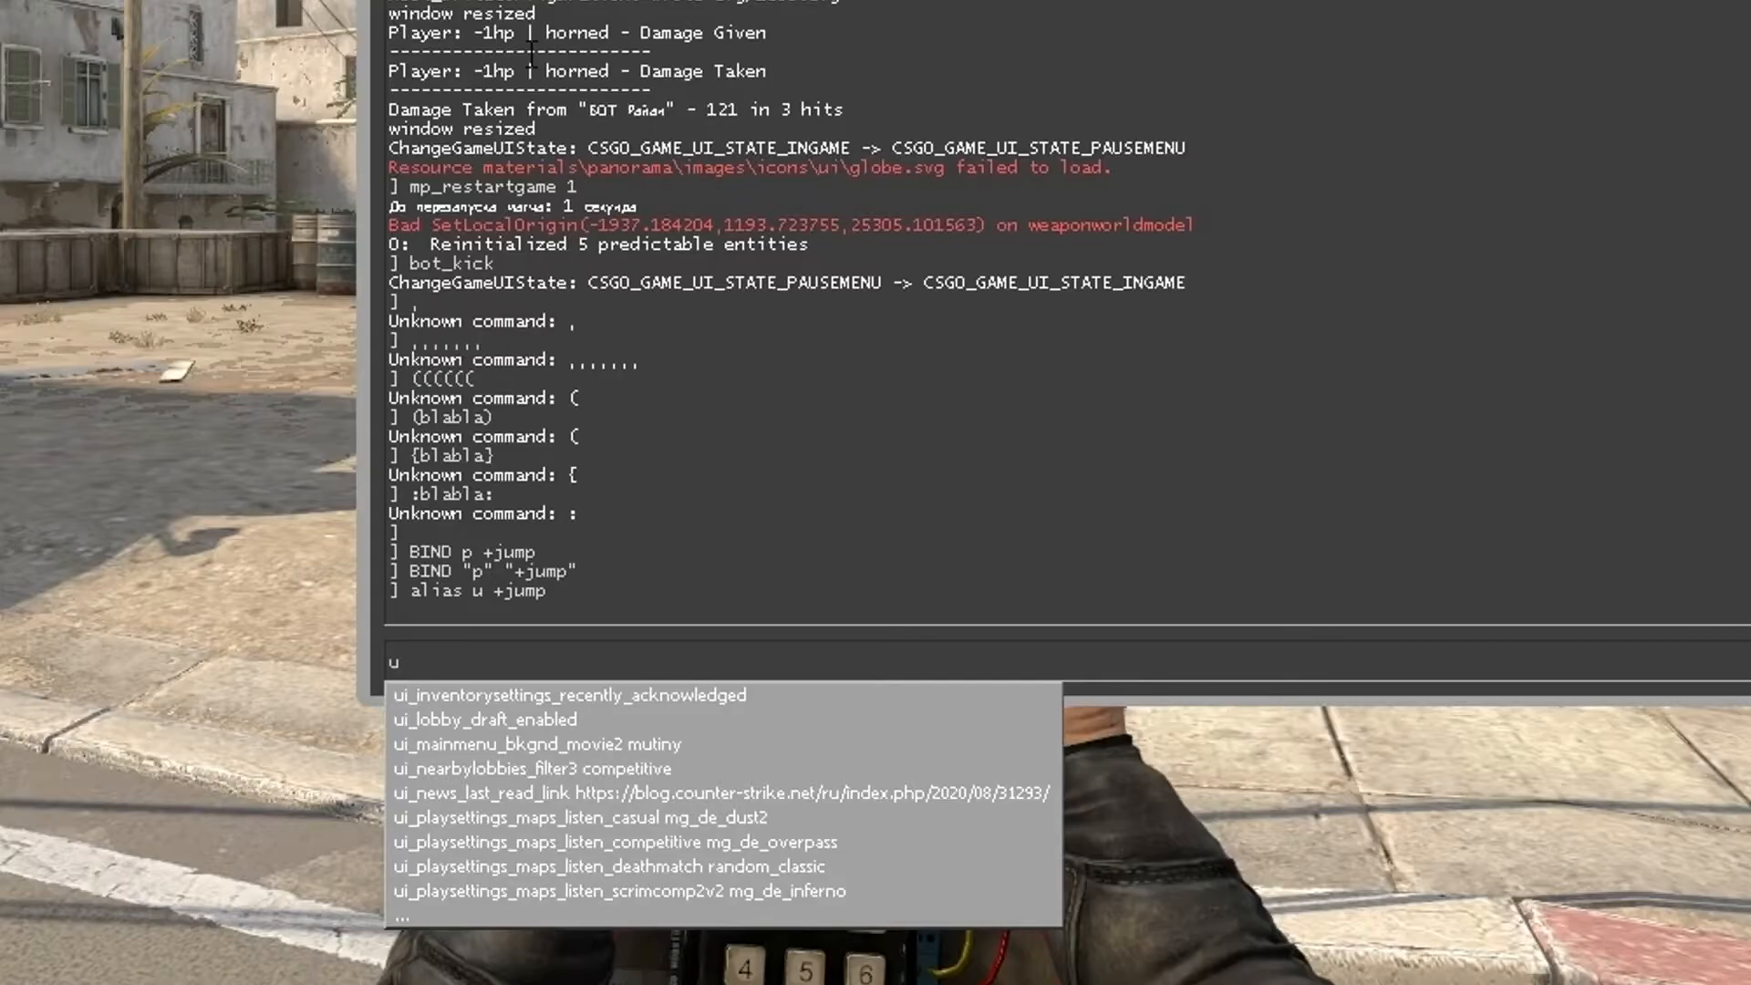
key("enter")
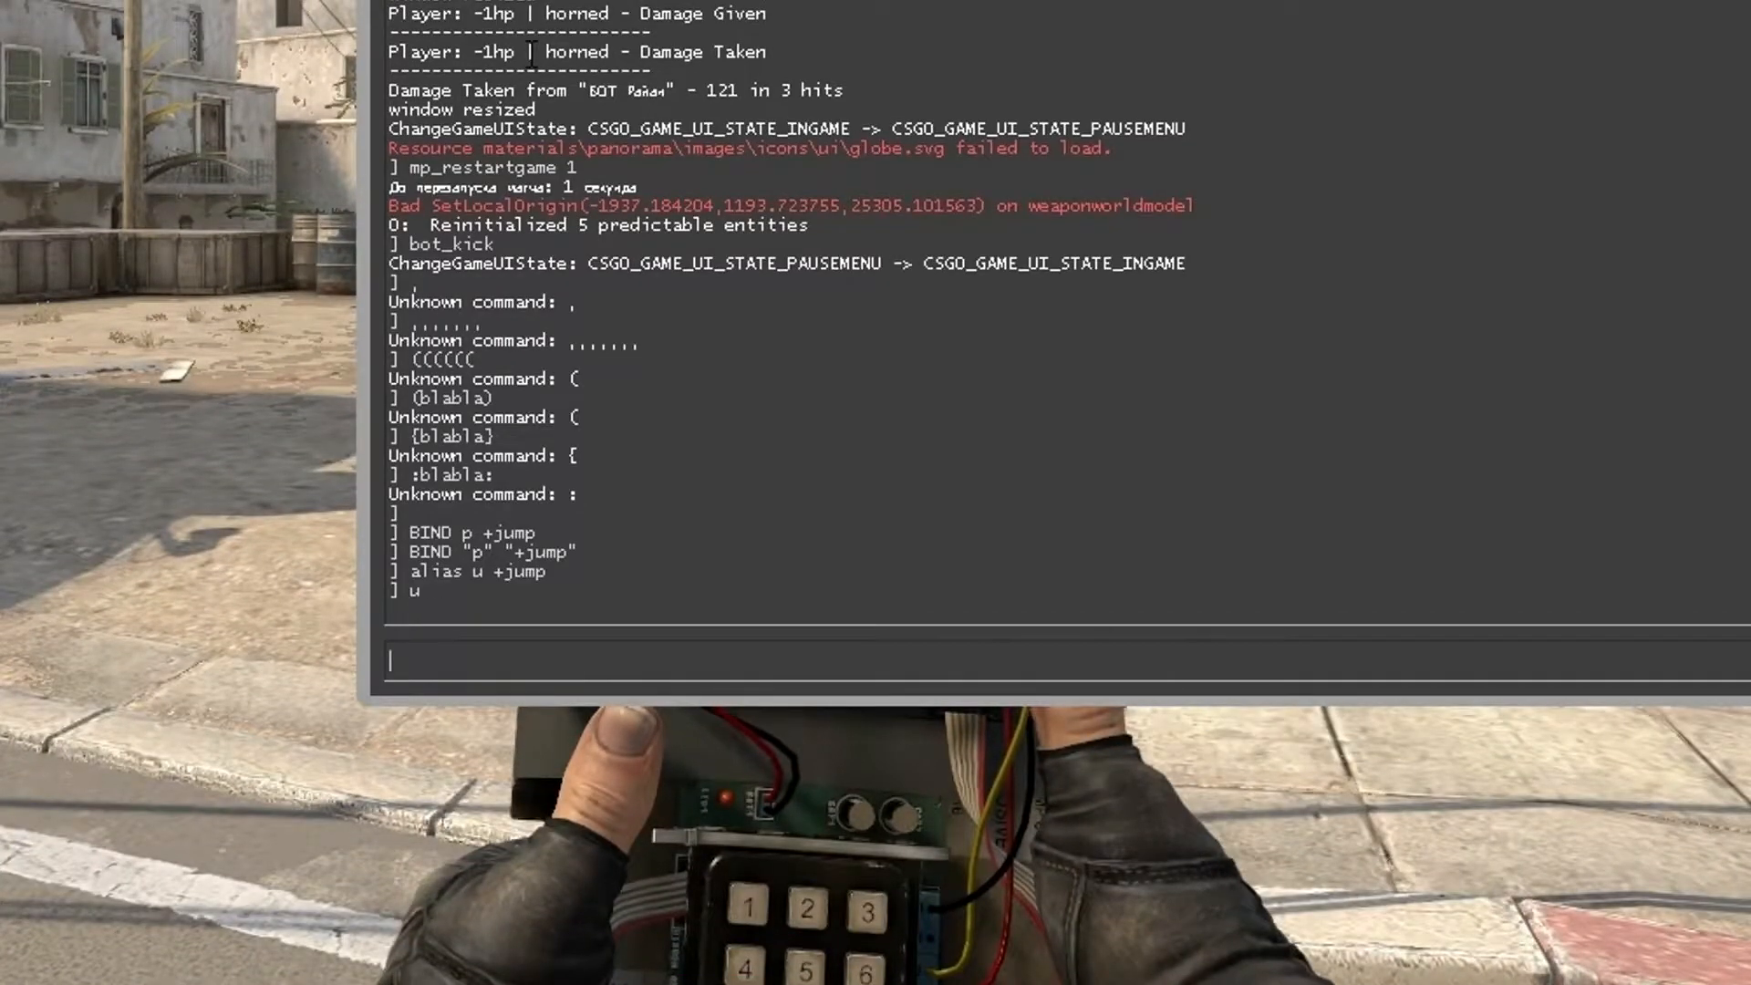
key("`")
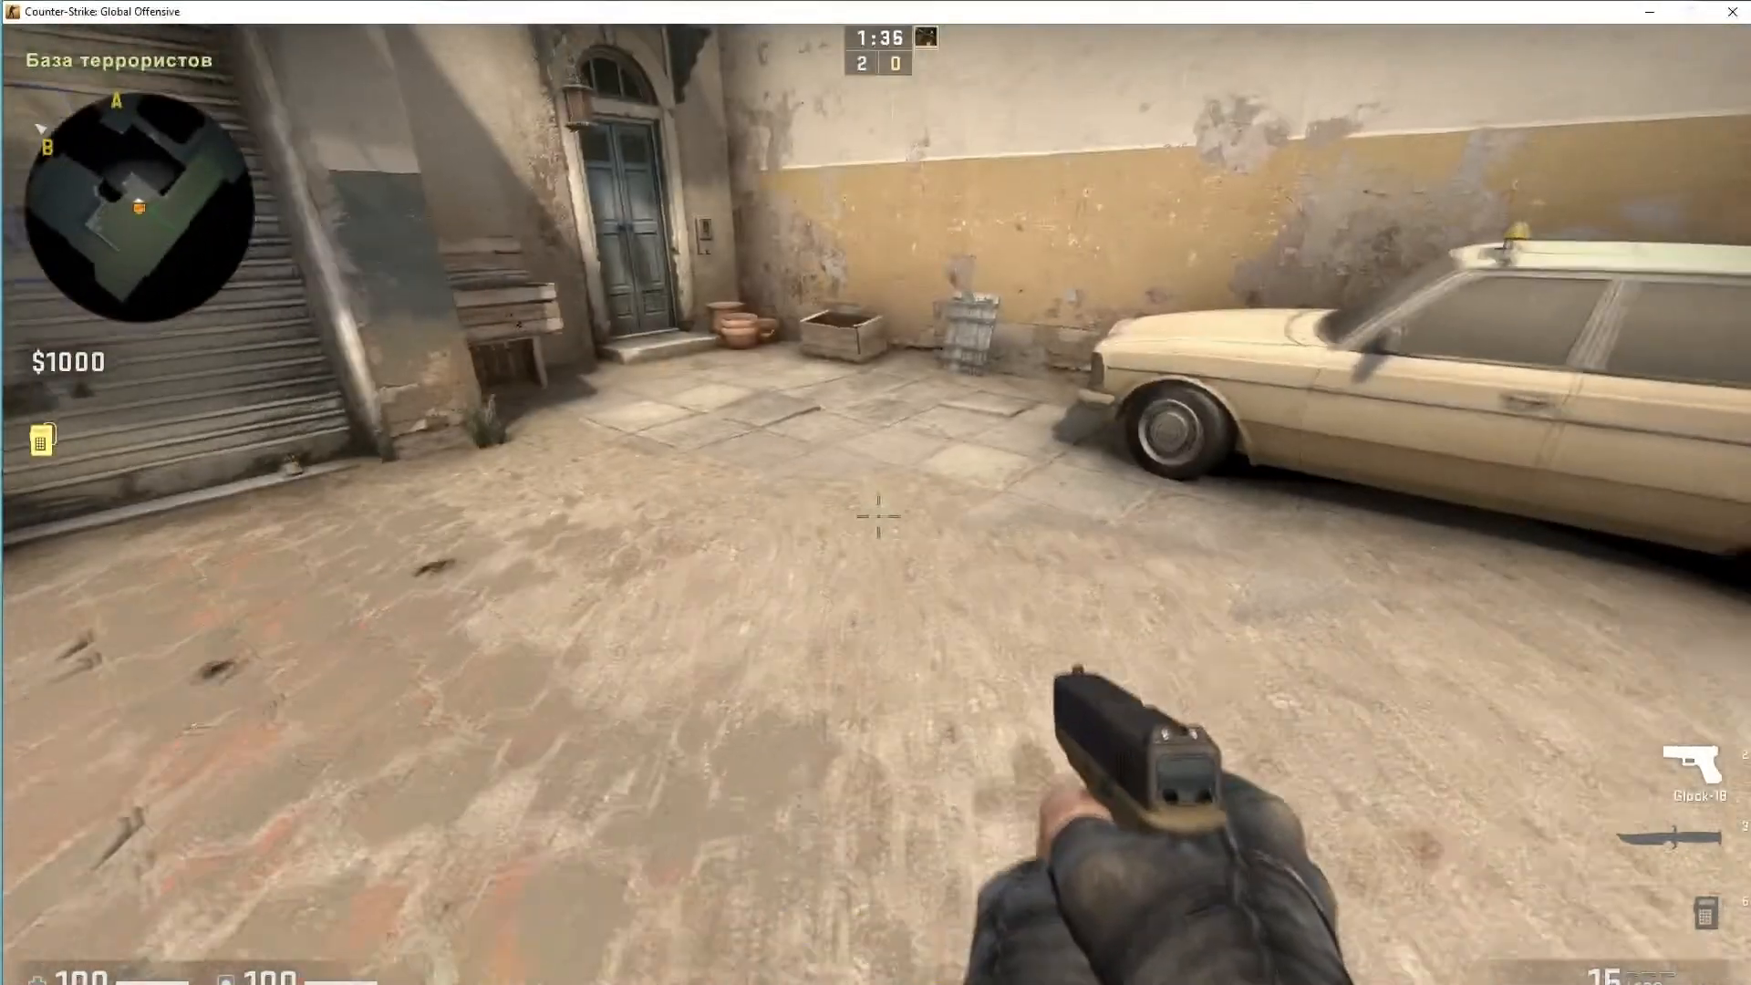
Redefine alias u as "echo BLABLA" in the console
key("`")
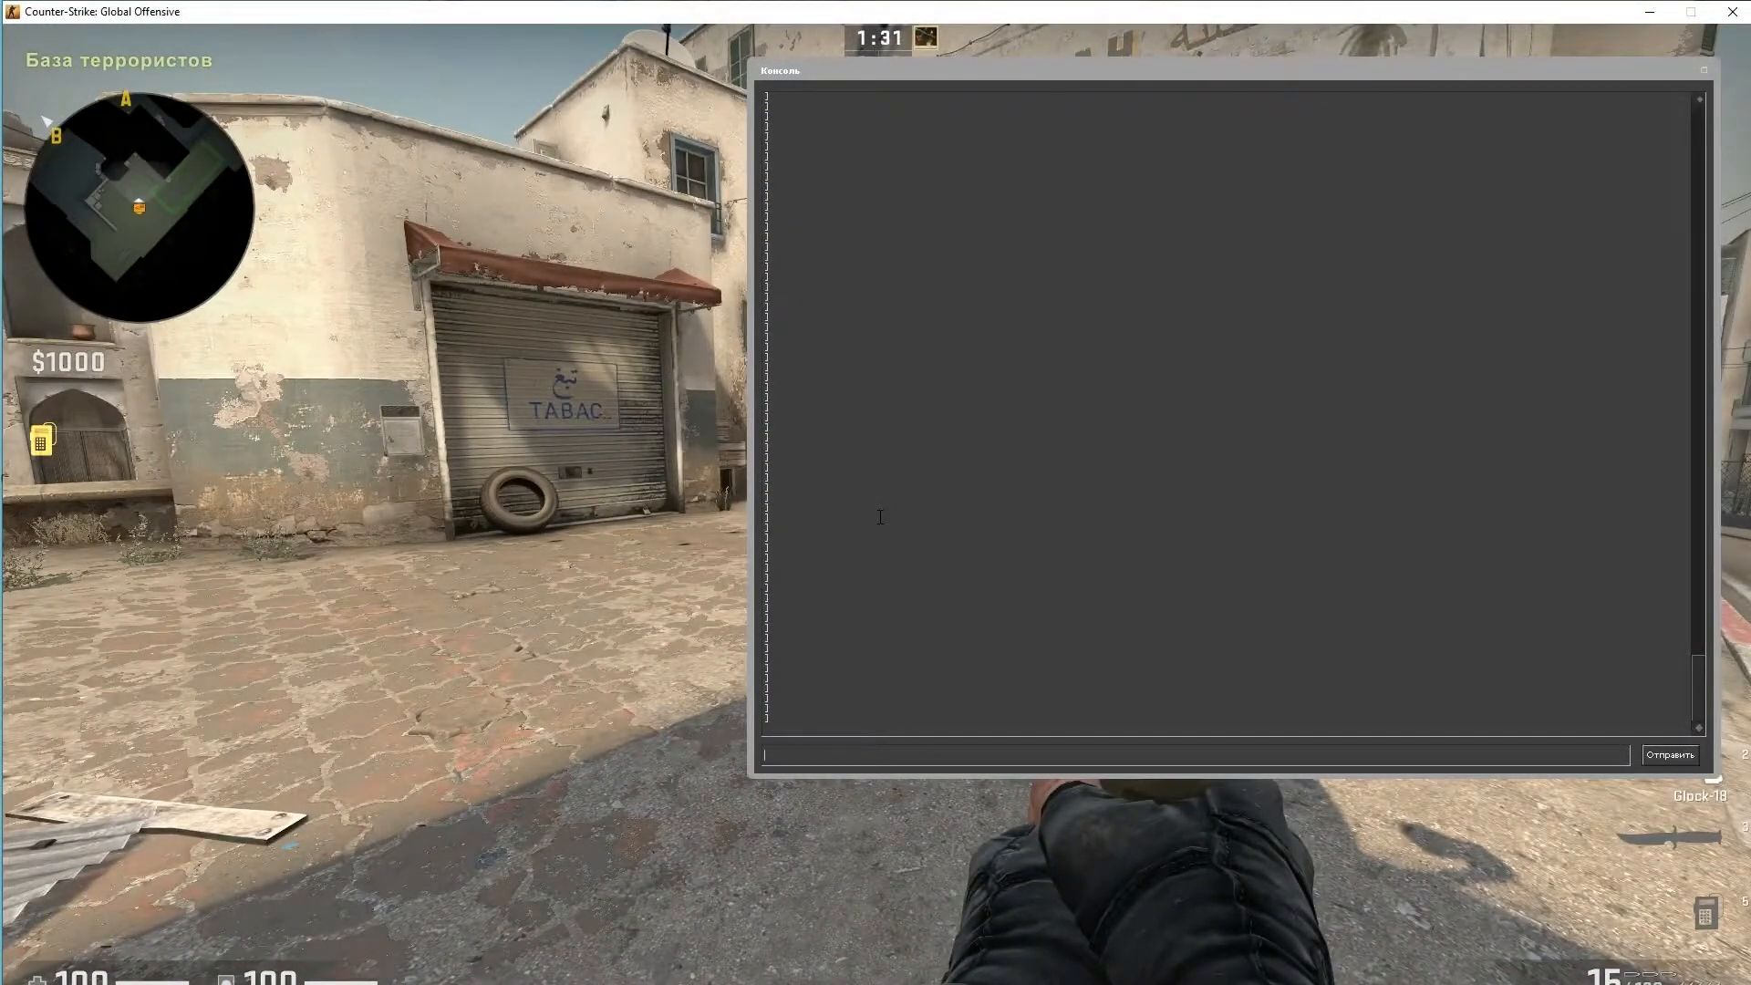
type("alias")
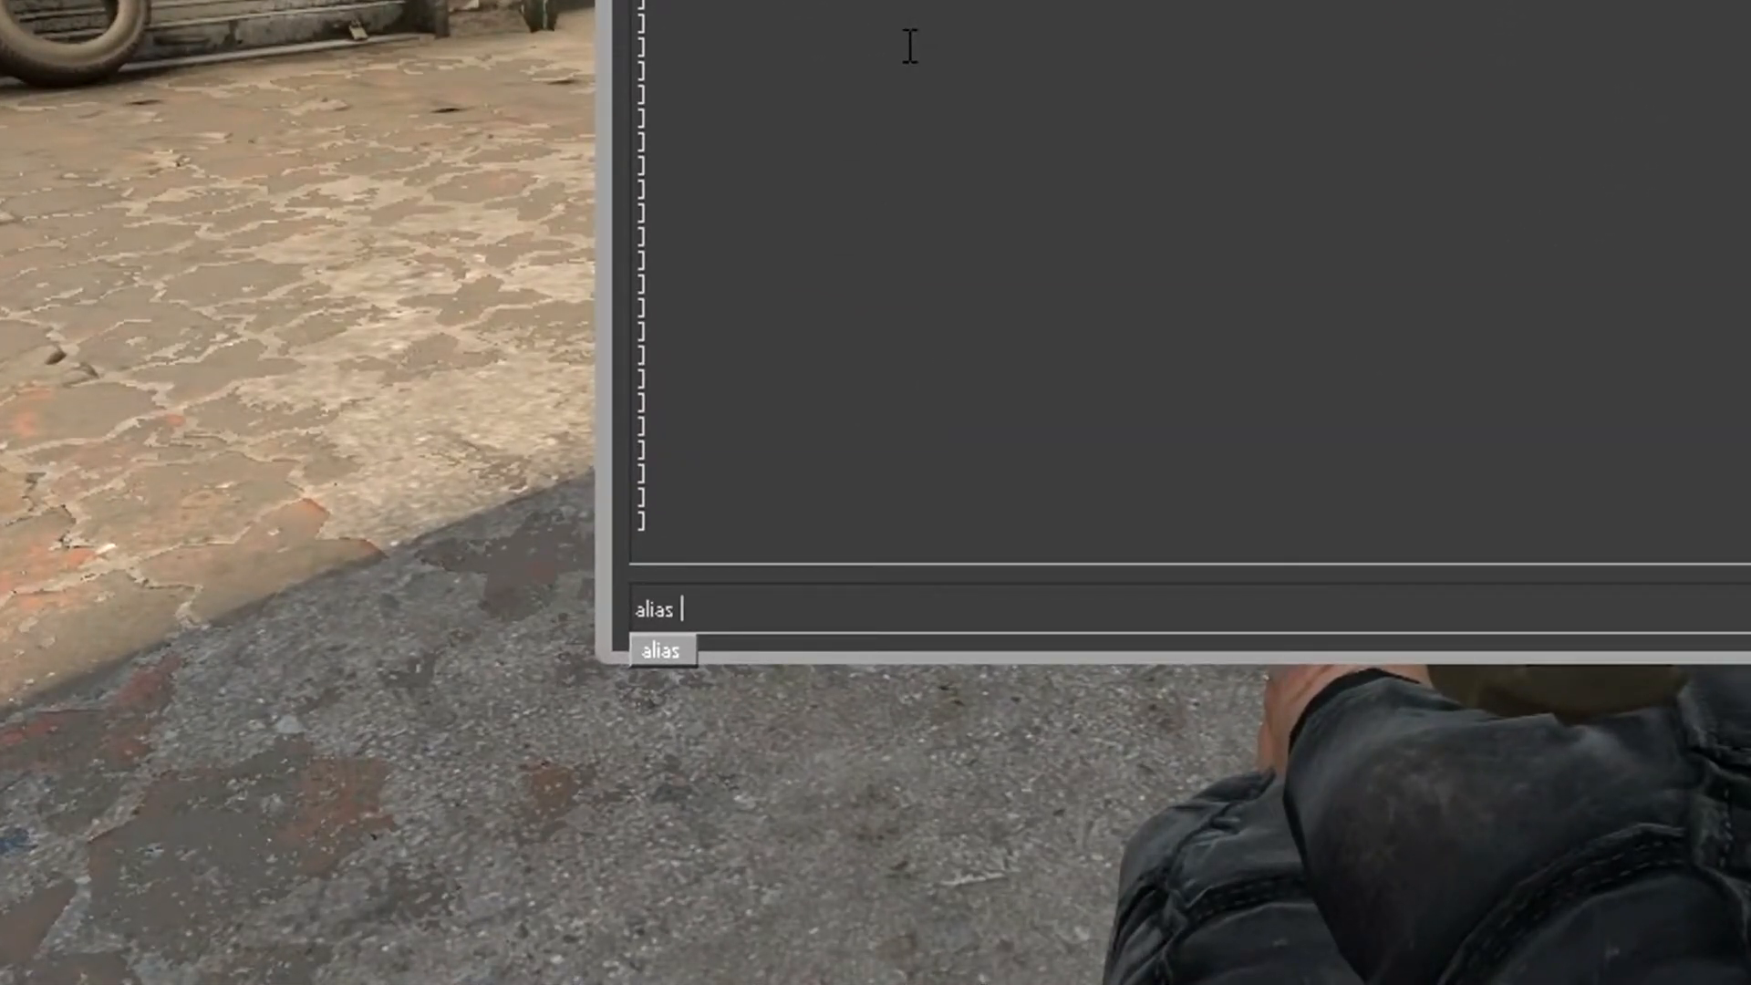
type("u")
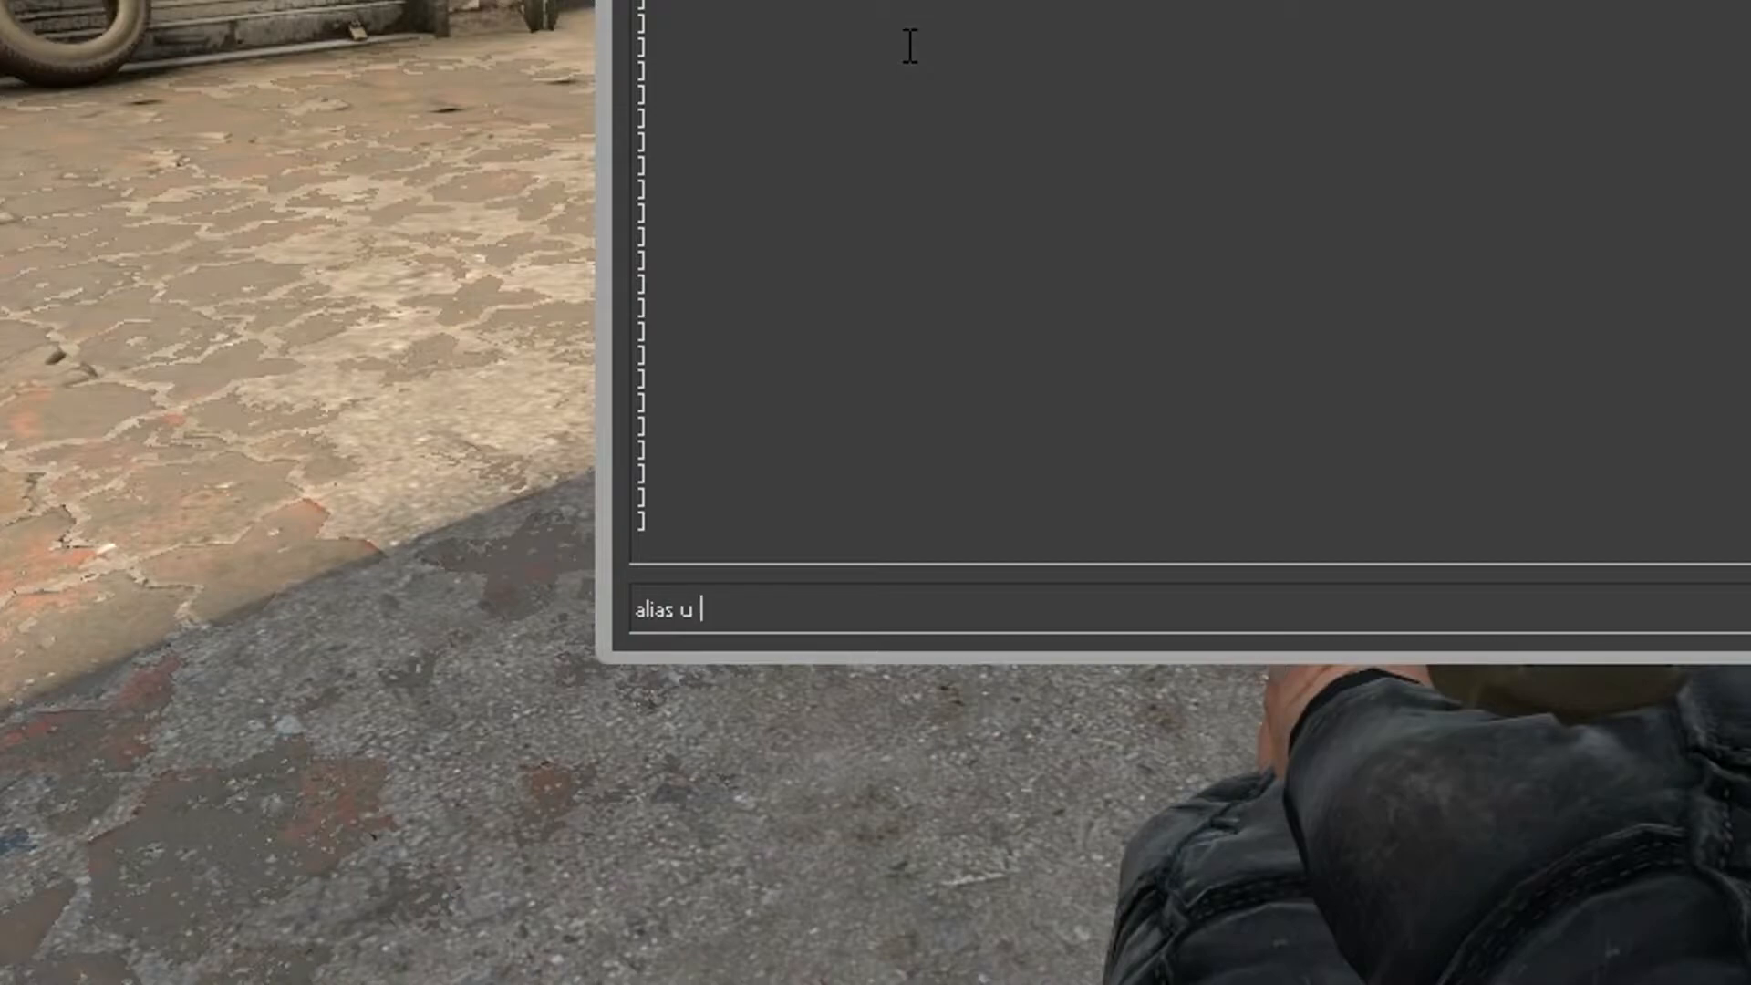
type("\"echo")
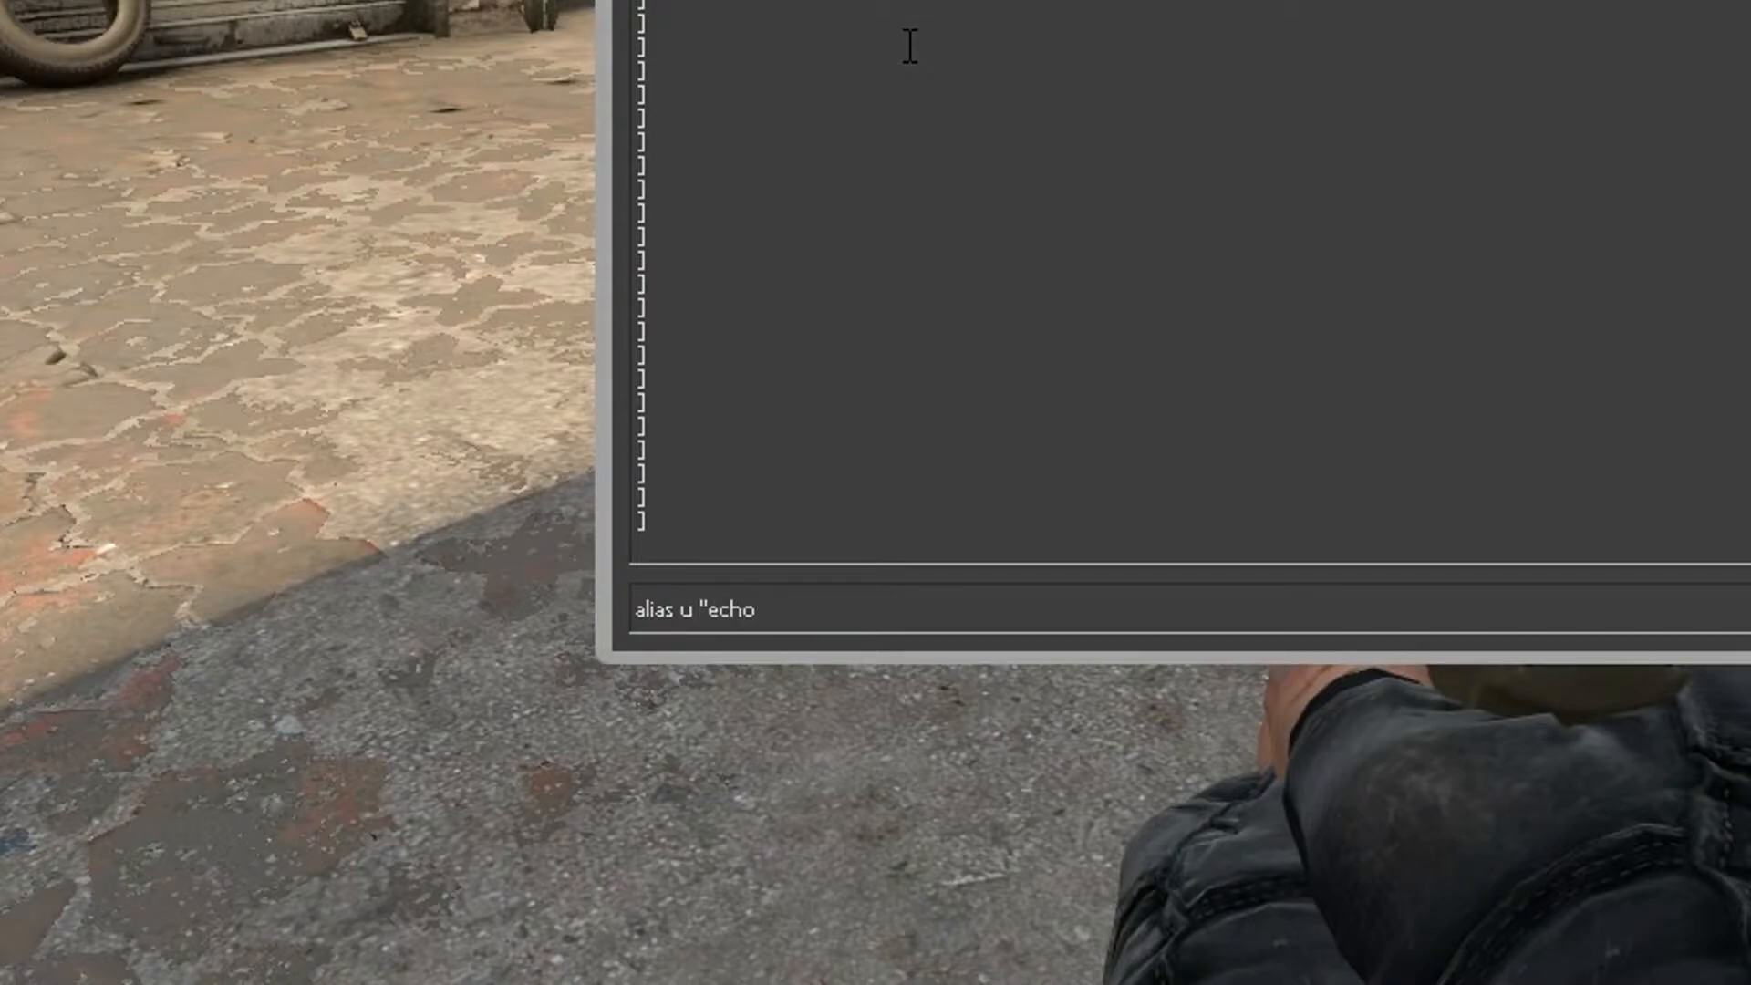
type("BLABL")
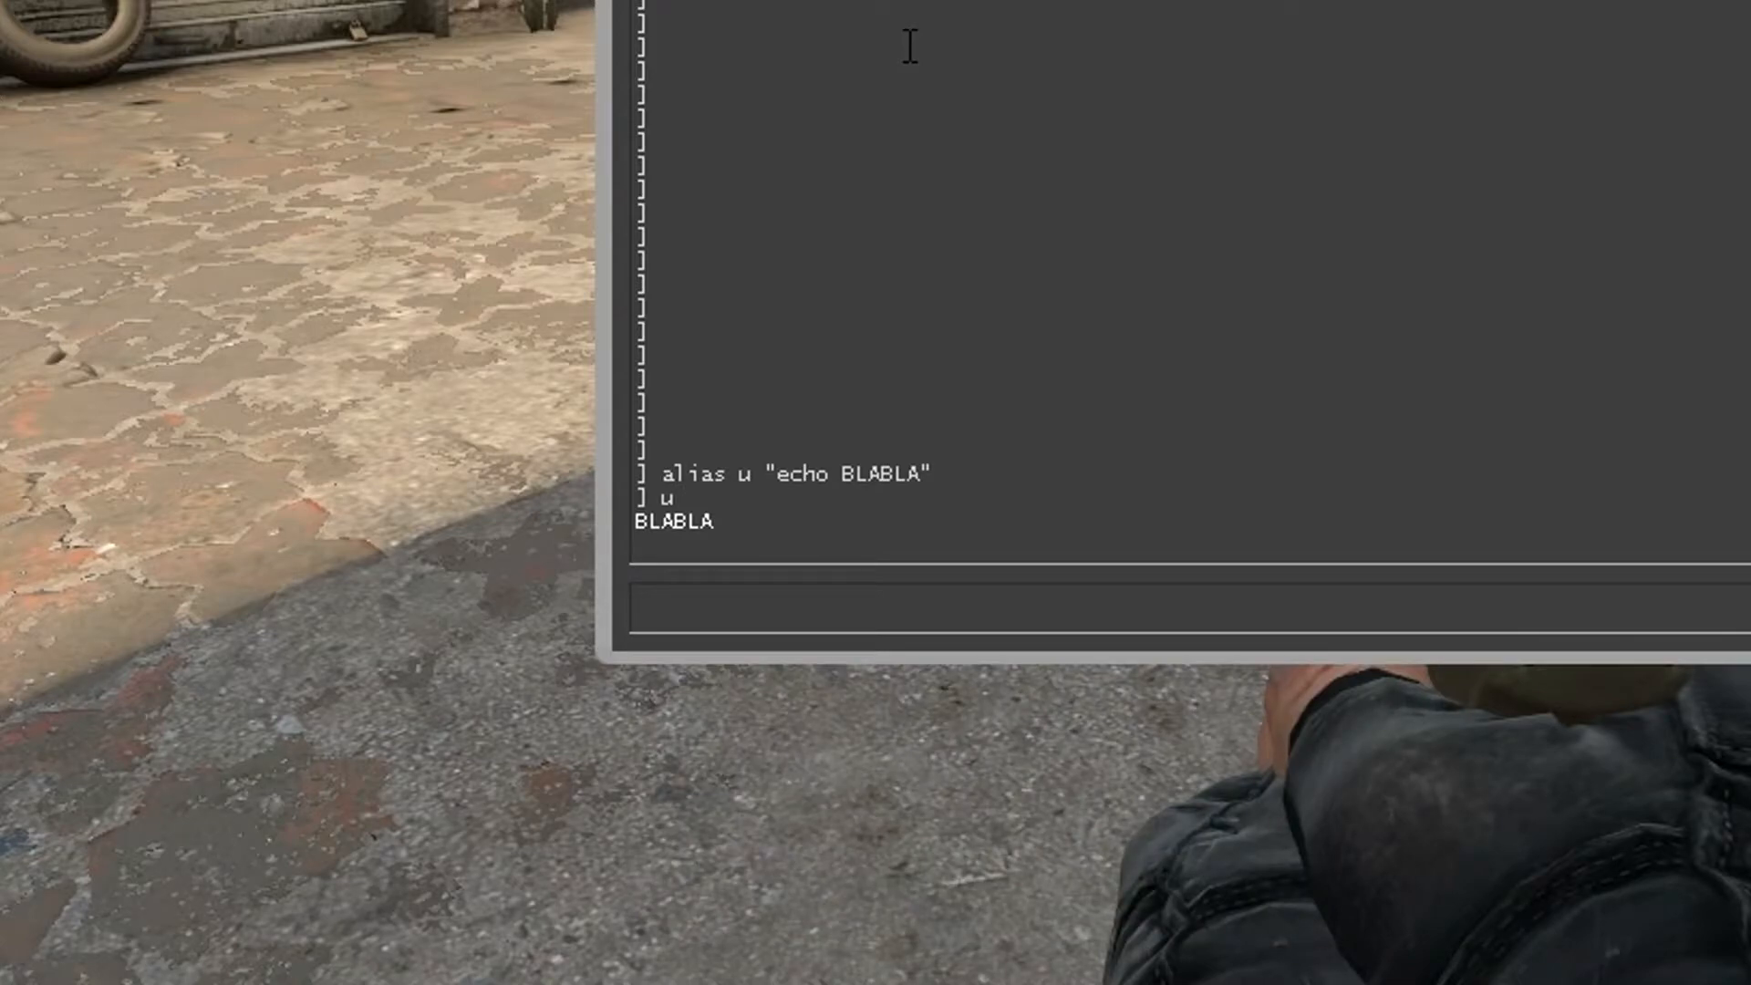
Define alias p as "echo HELLO;say Hello World"
type("alias p \"echo HELLO")
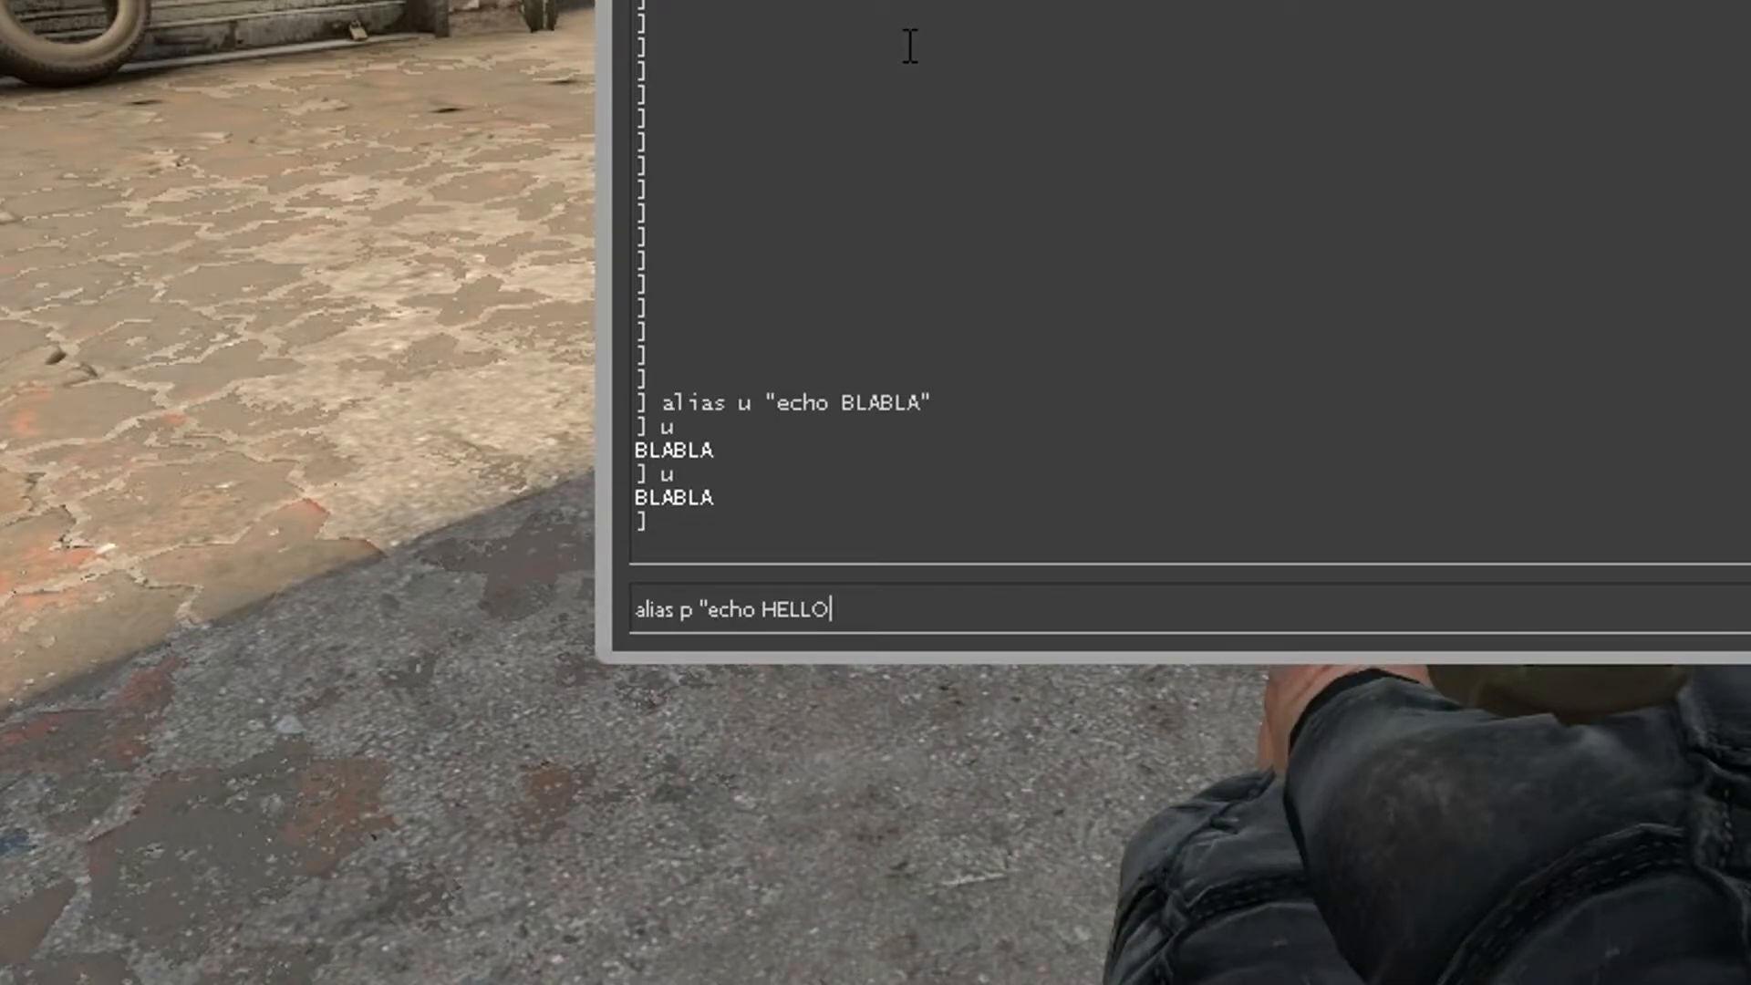
type(";")
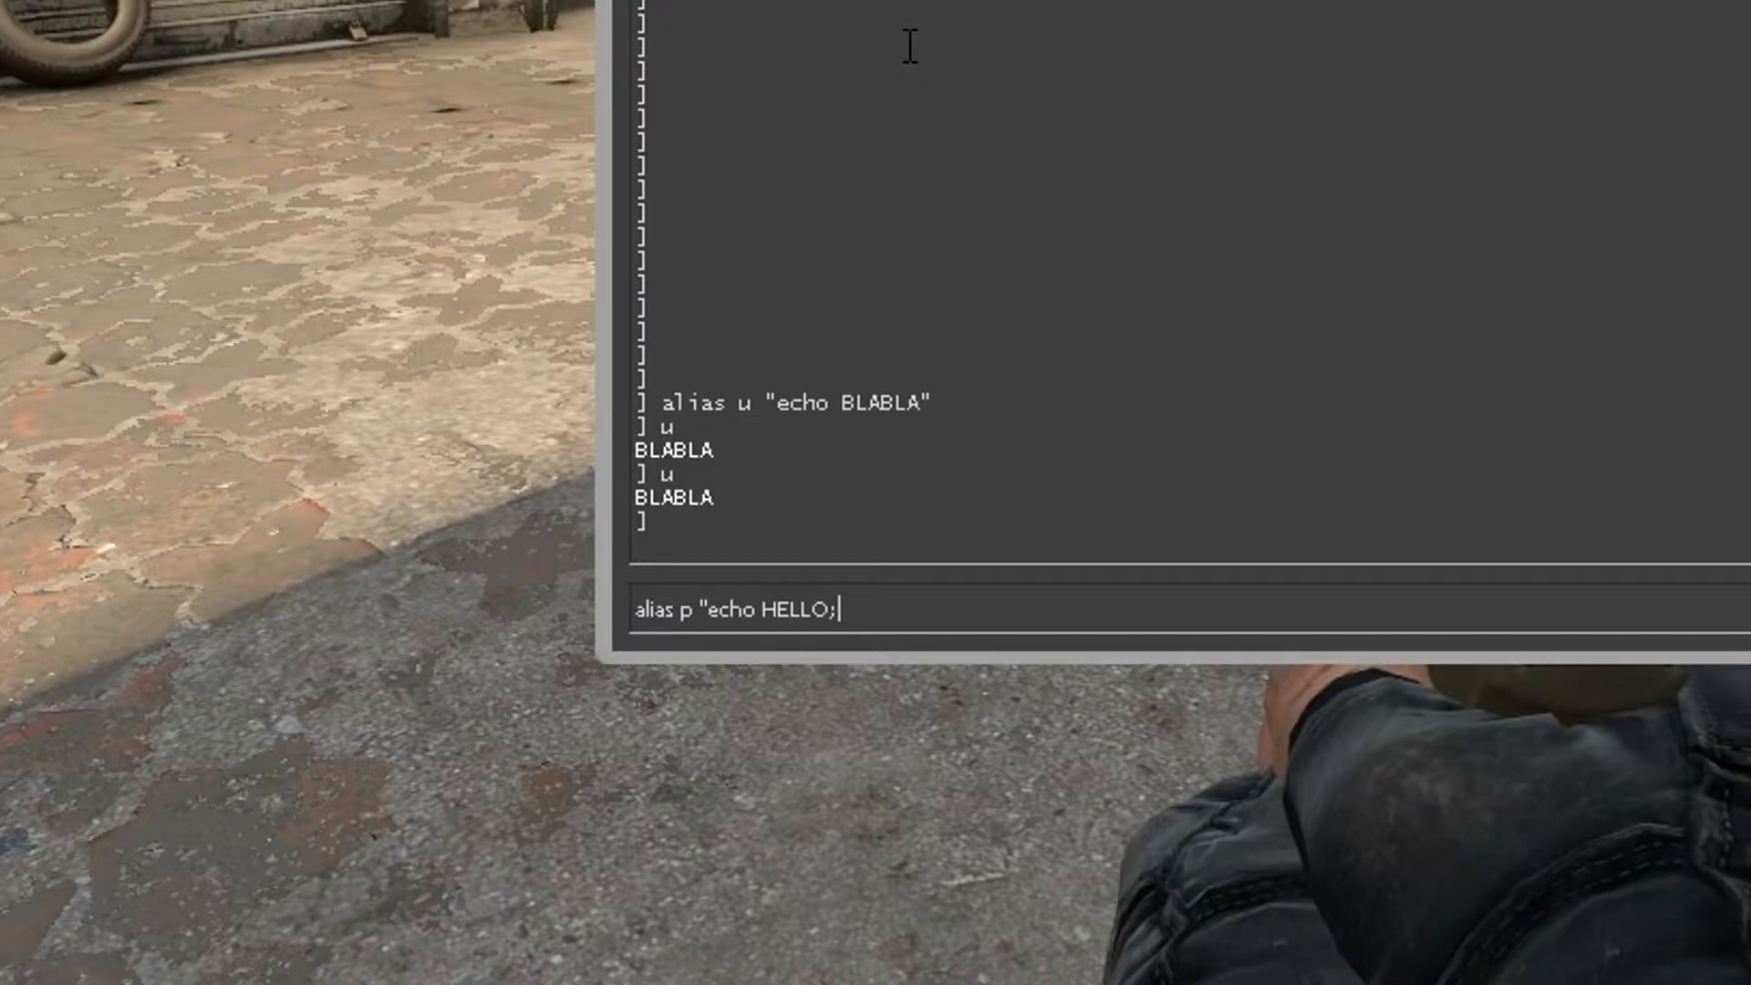
type("say")
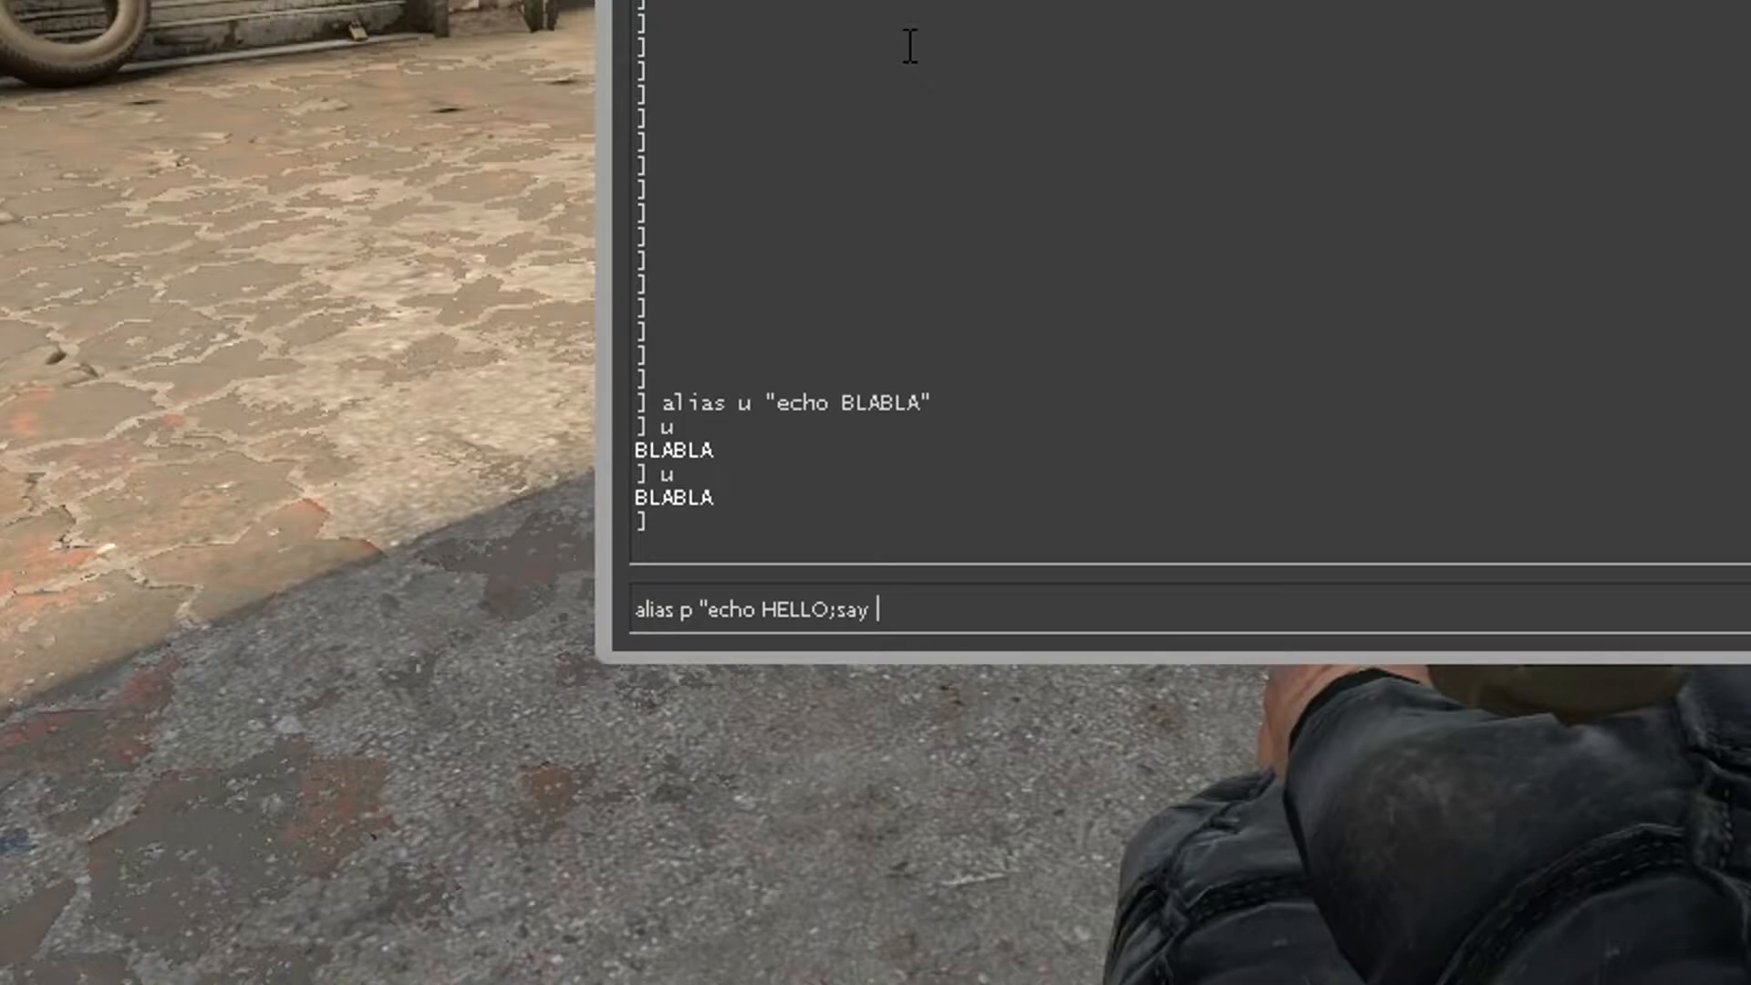
key("backspace")
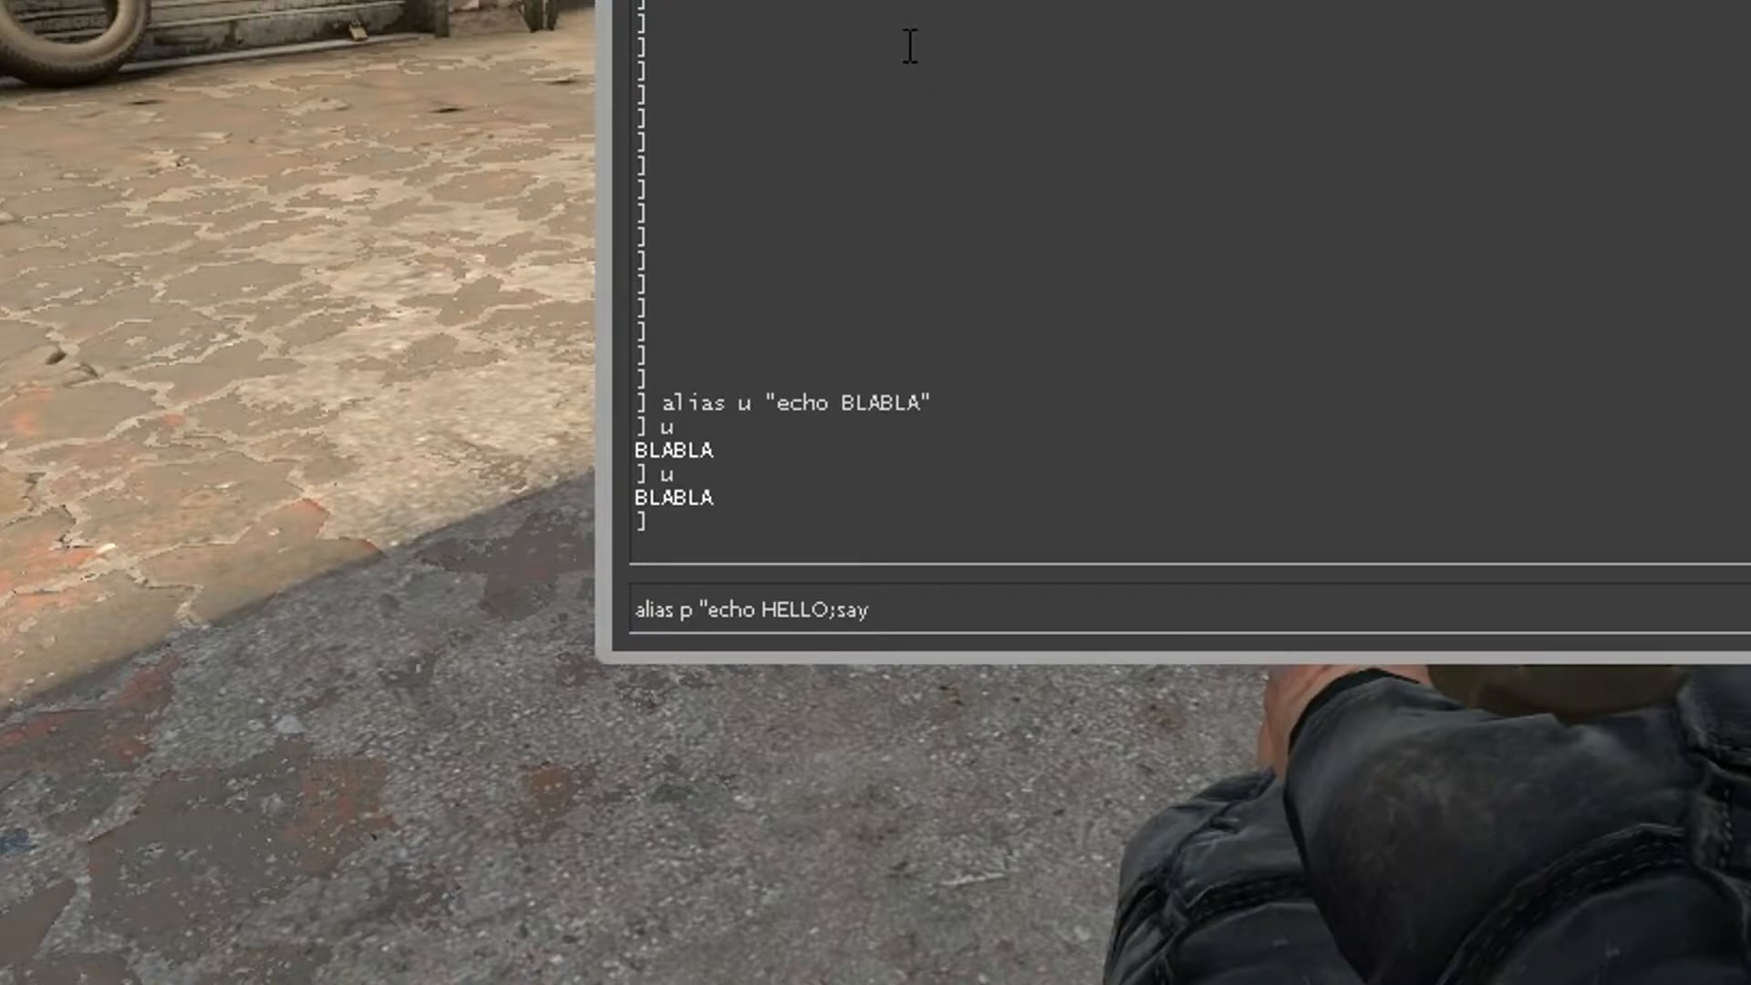
type("Hel")
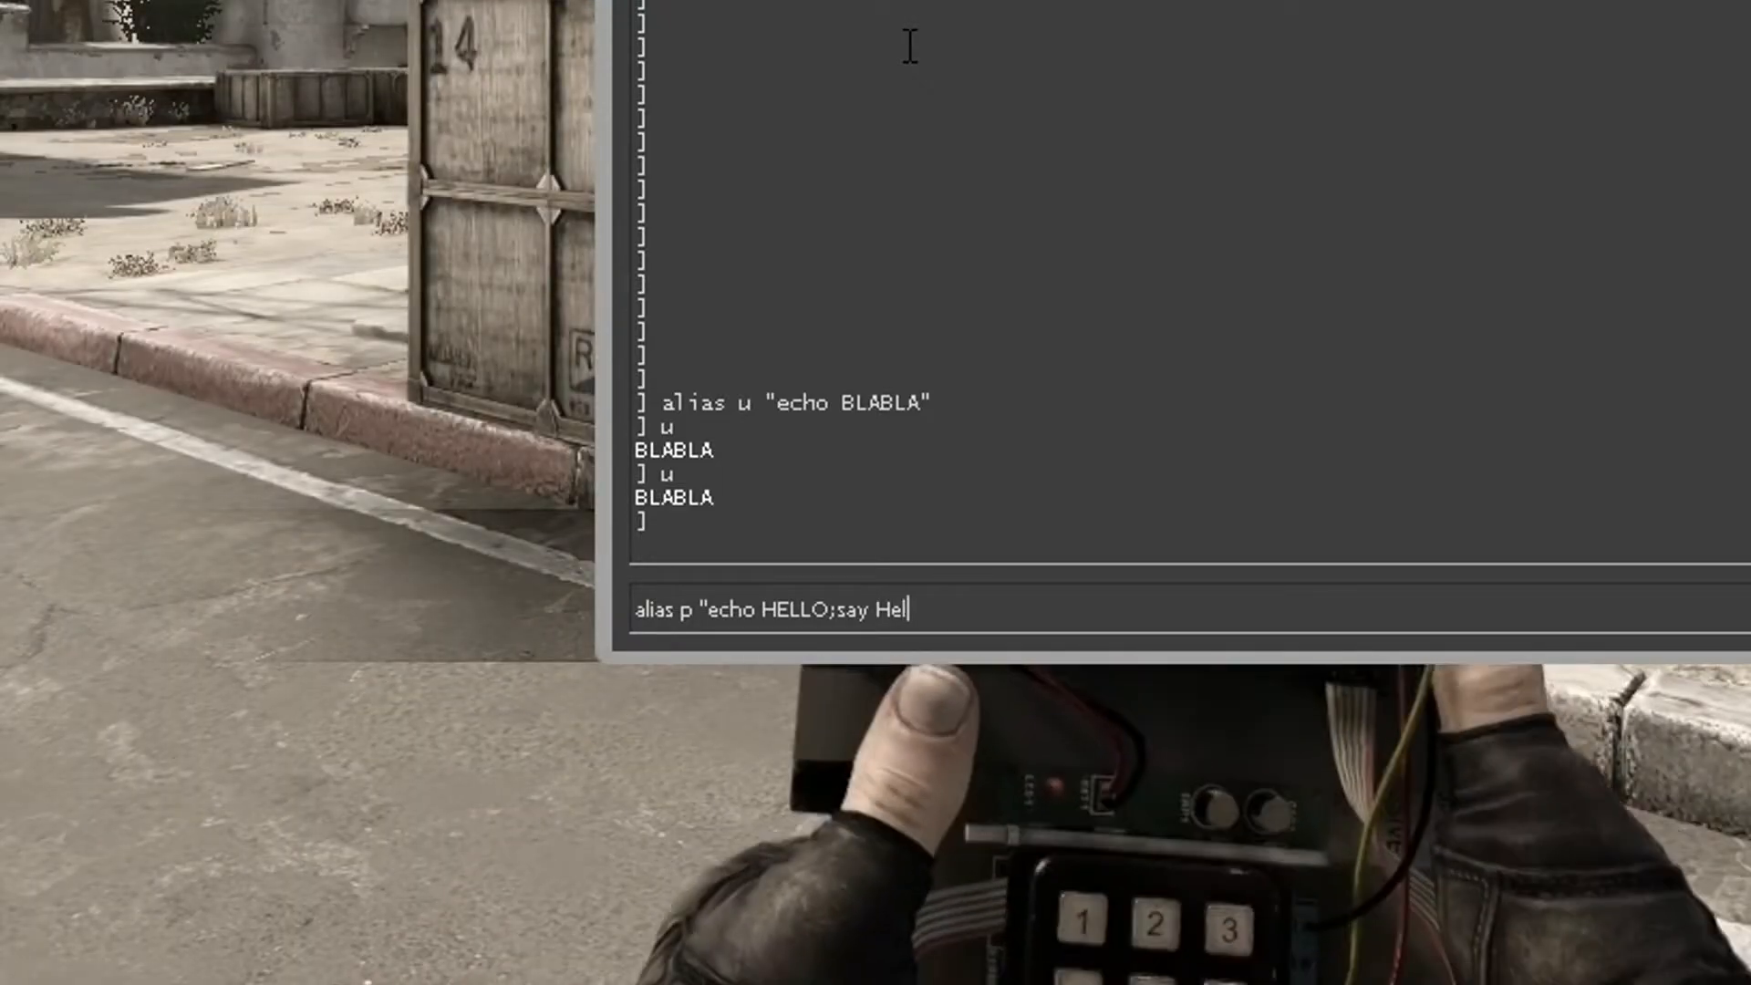
type("lo World")
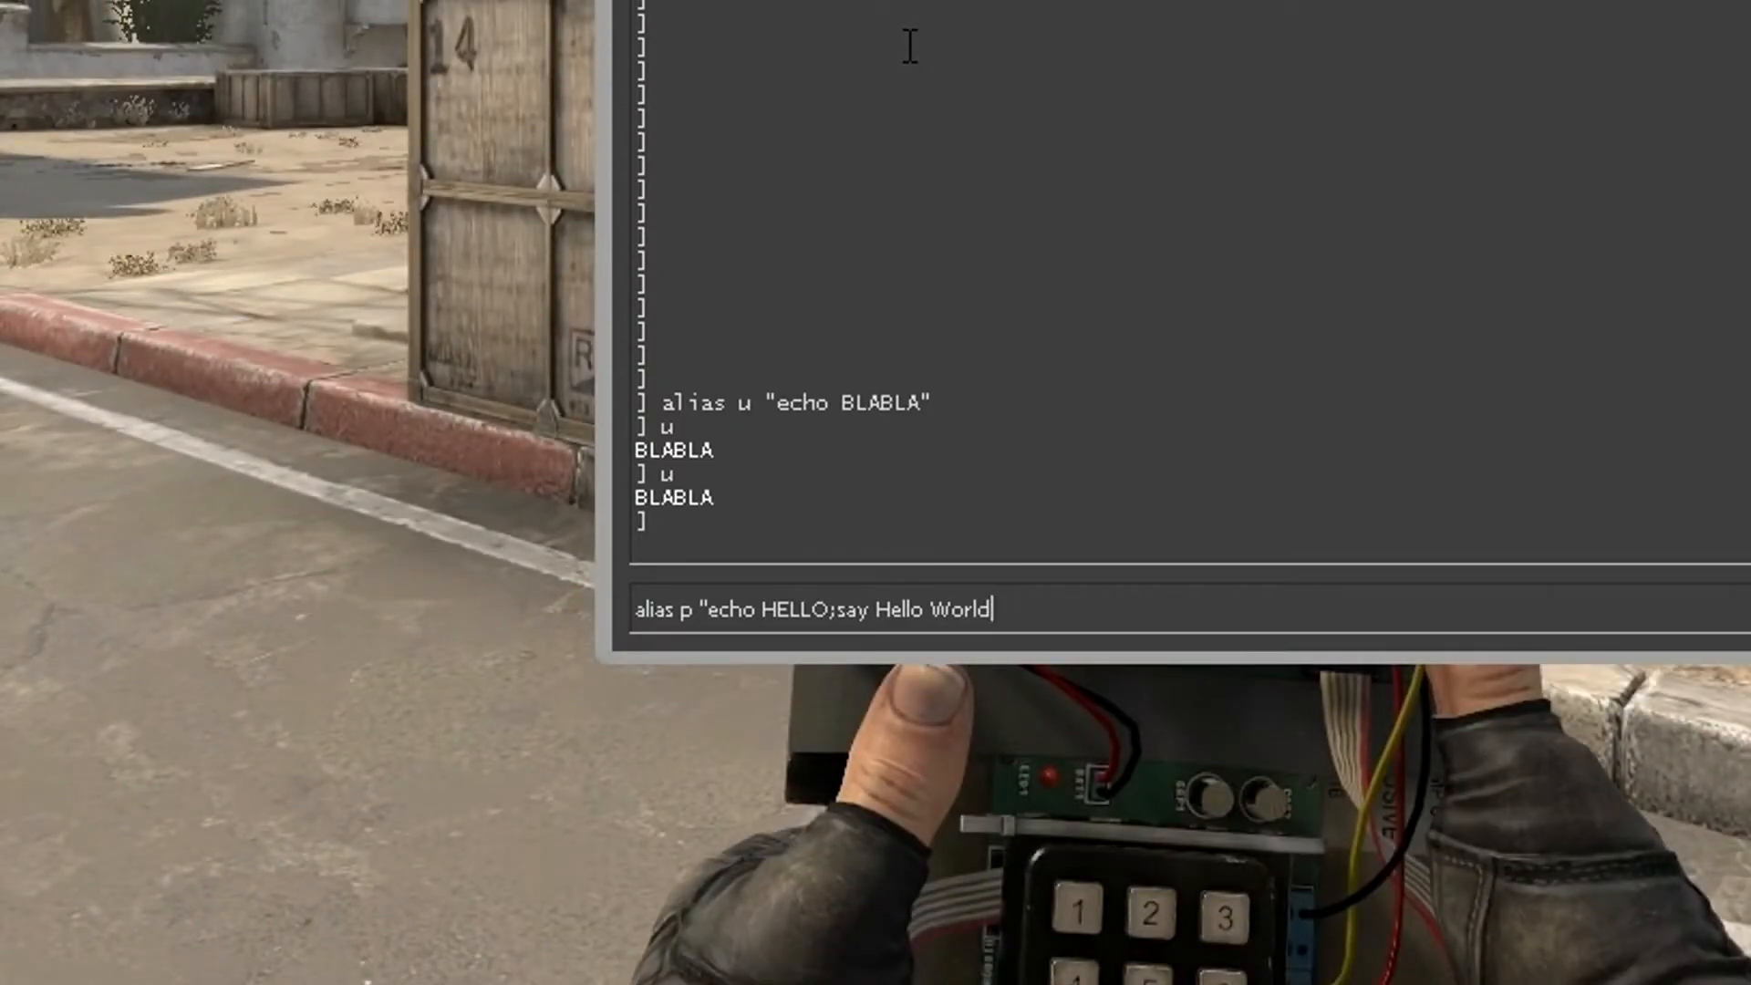
type("\"")
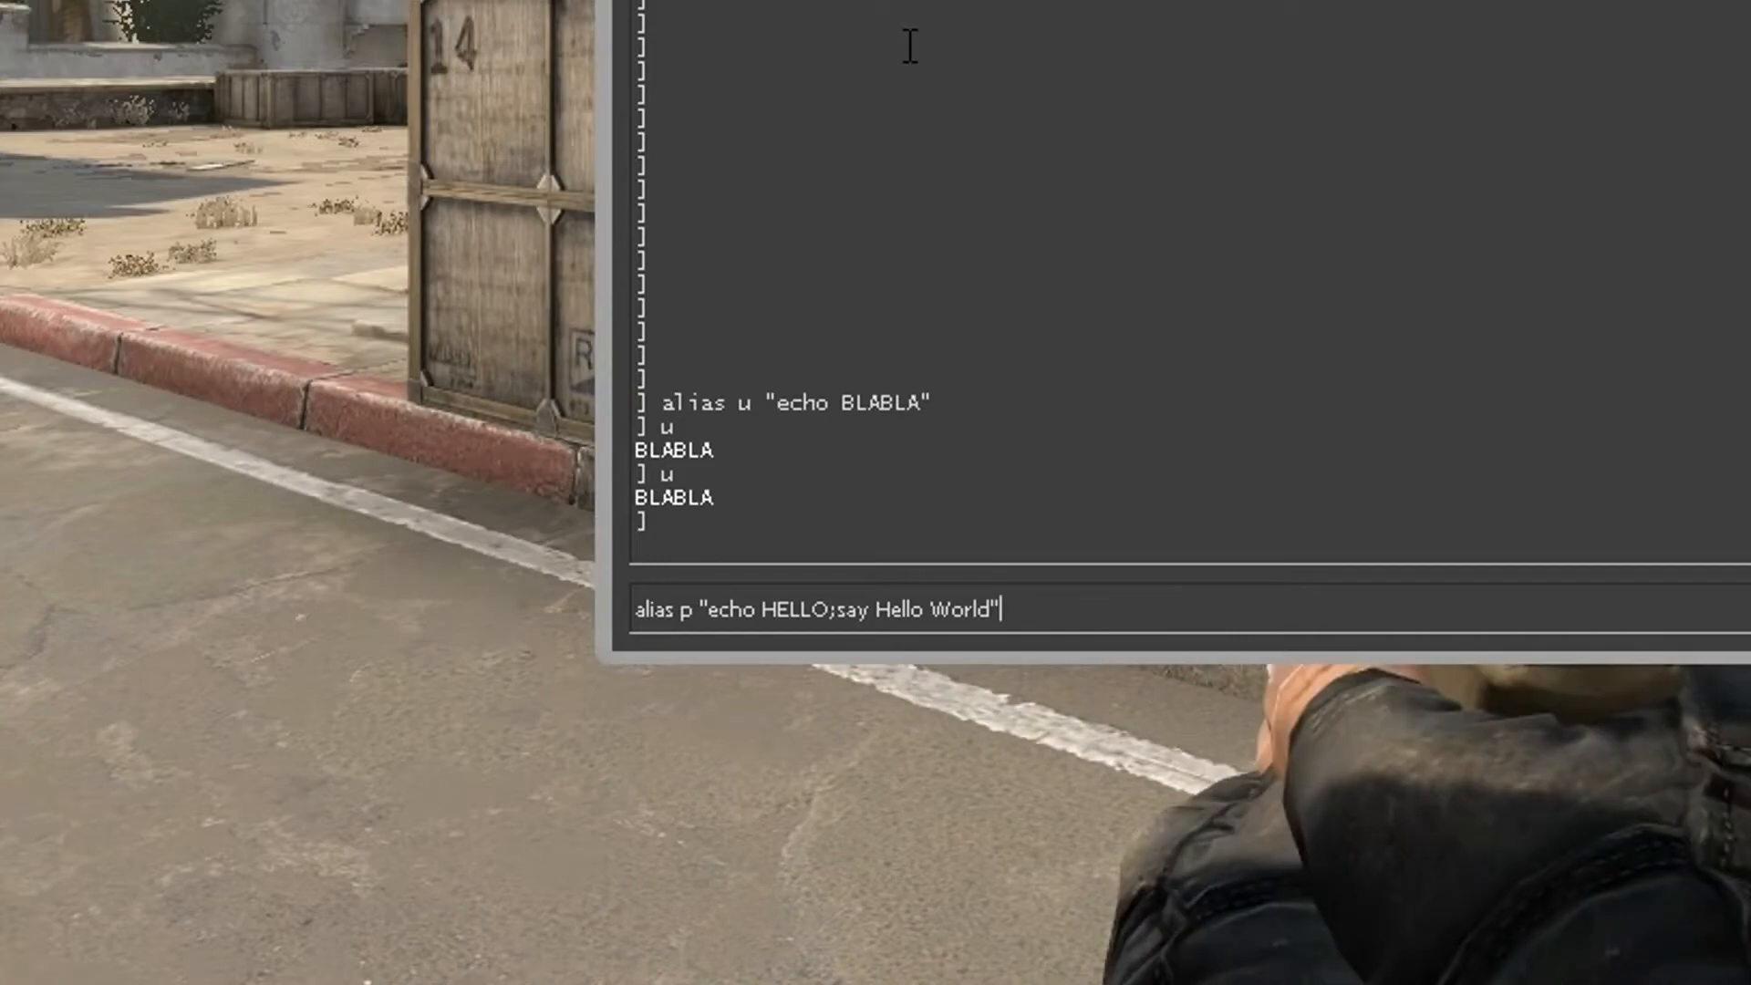
Bind the p key to the p alias and return to the game to trigger it
type("bind")
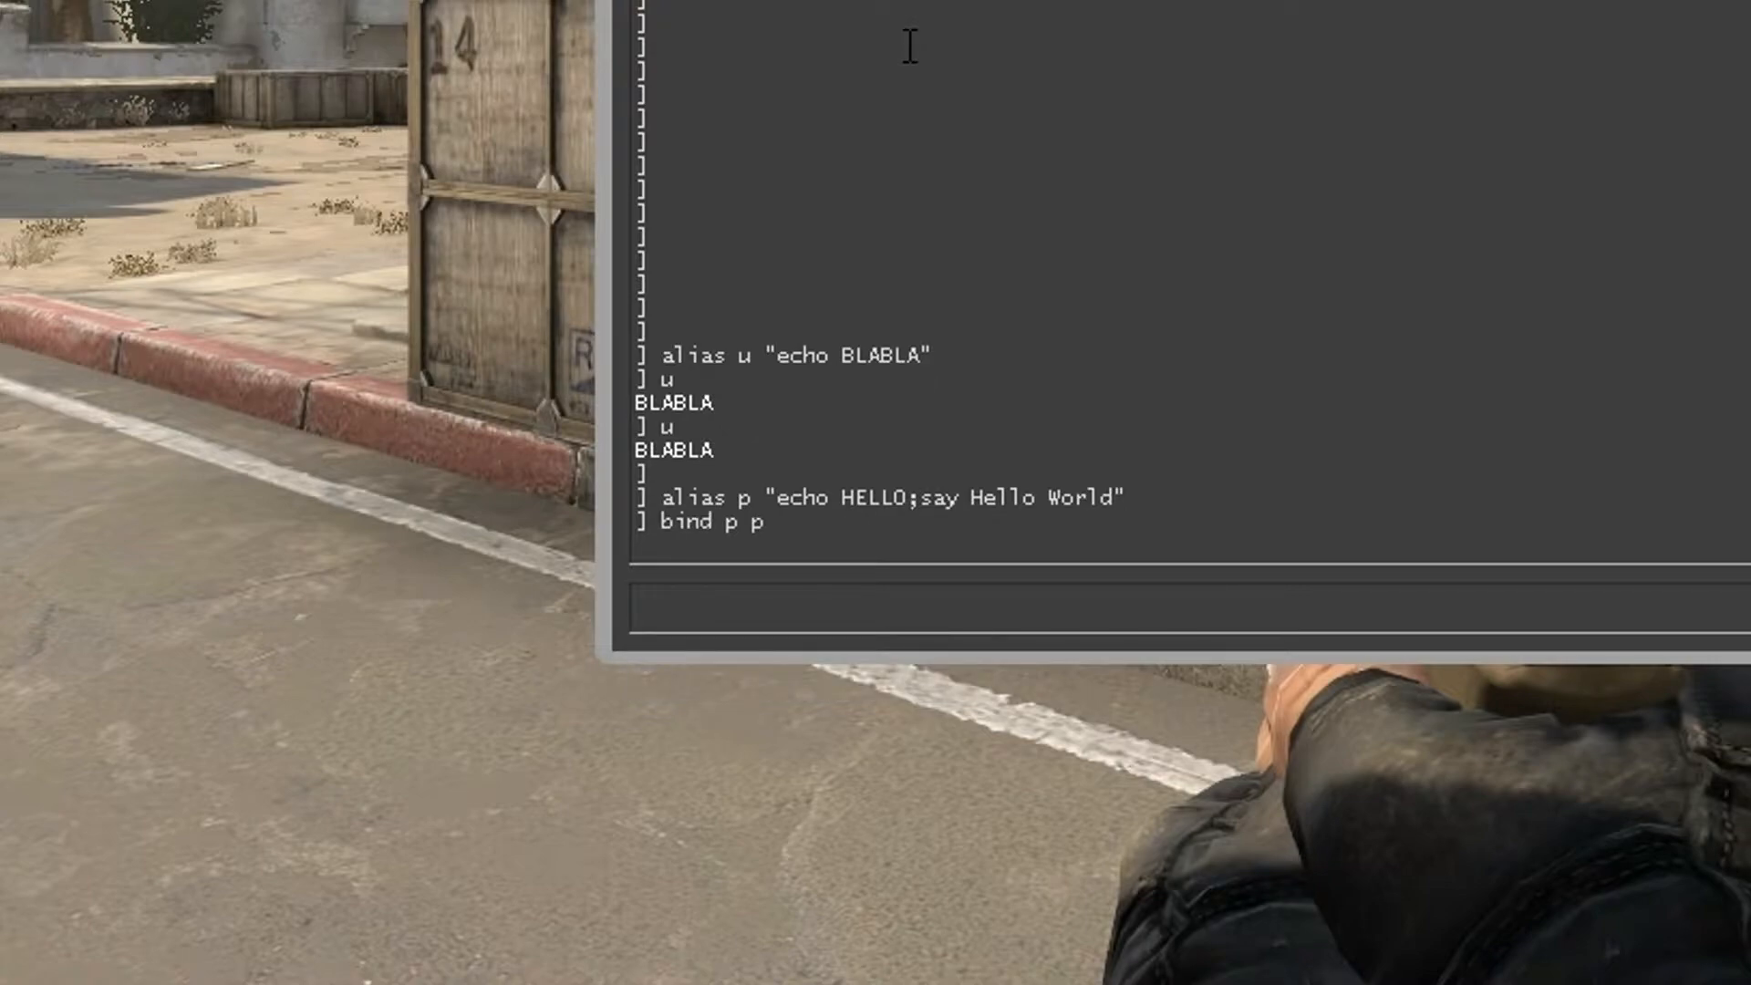
type("d")
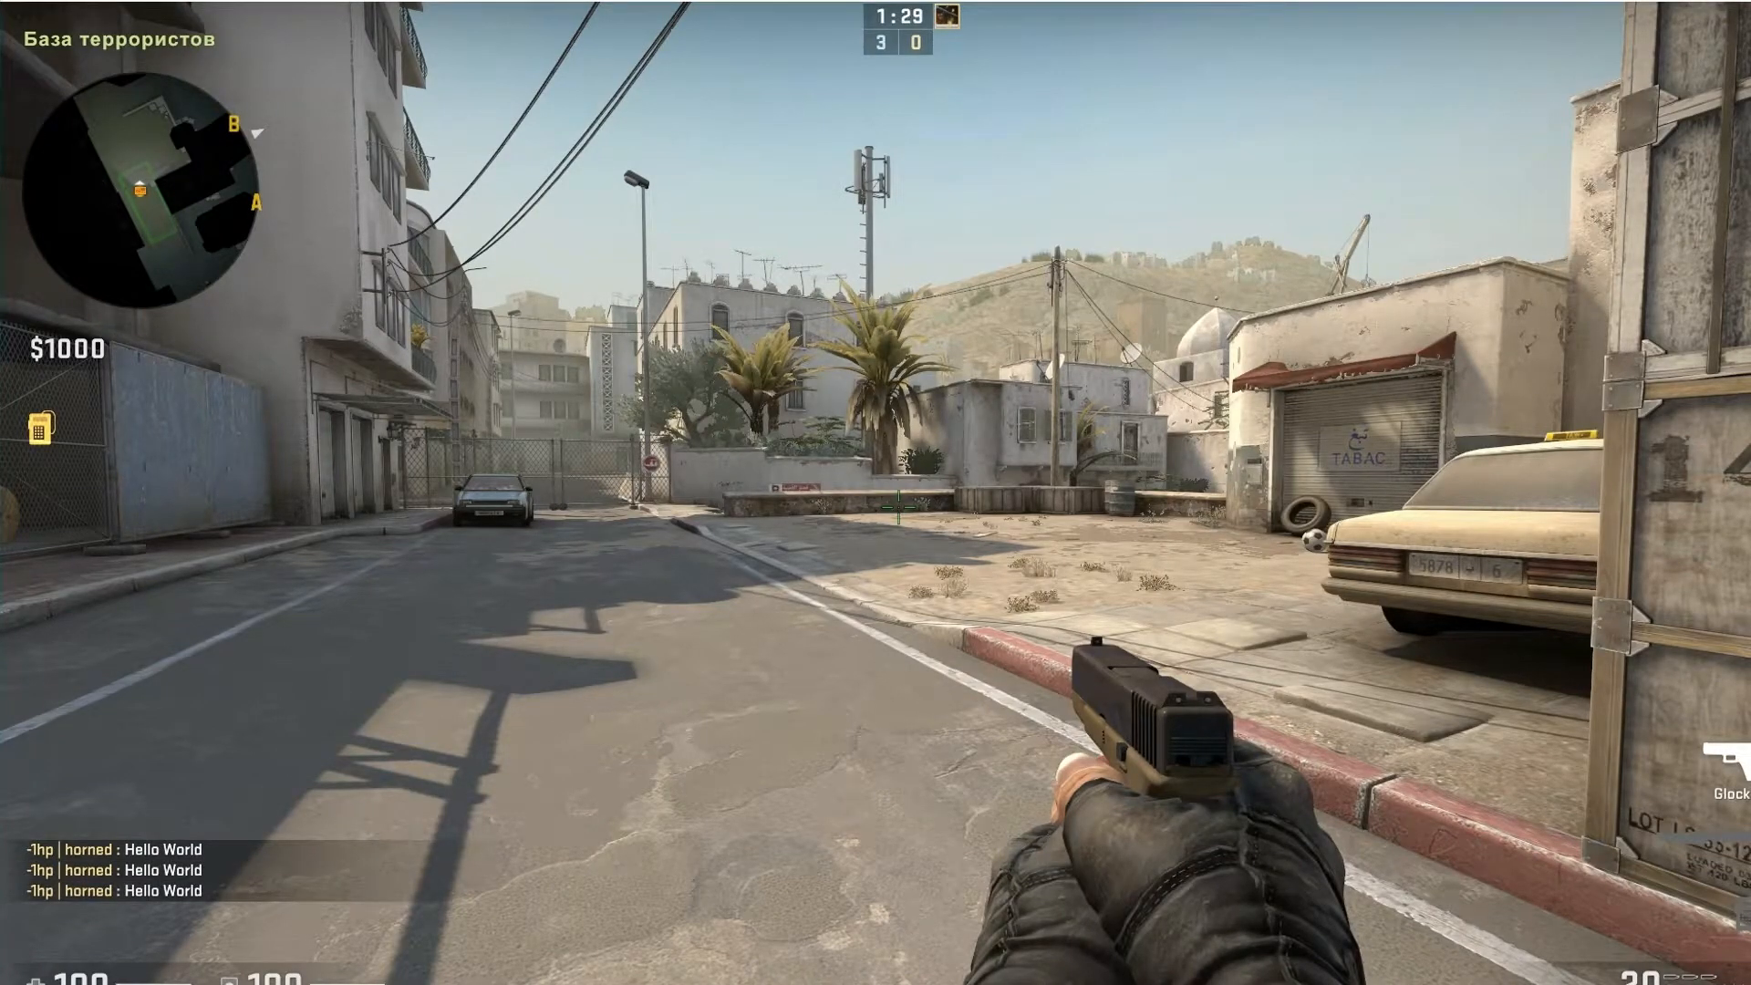
key("`")
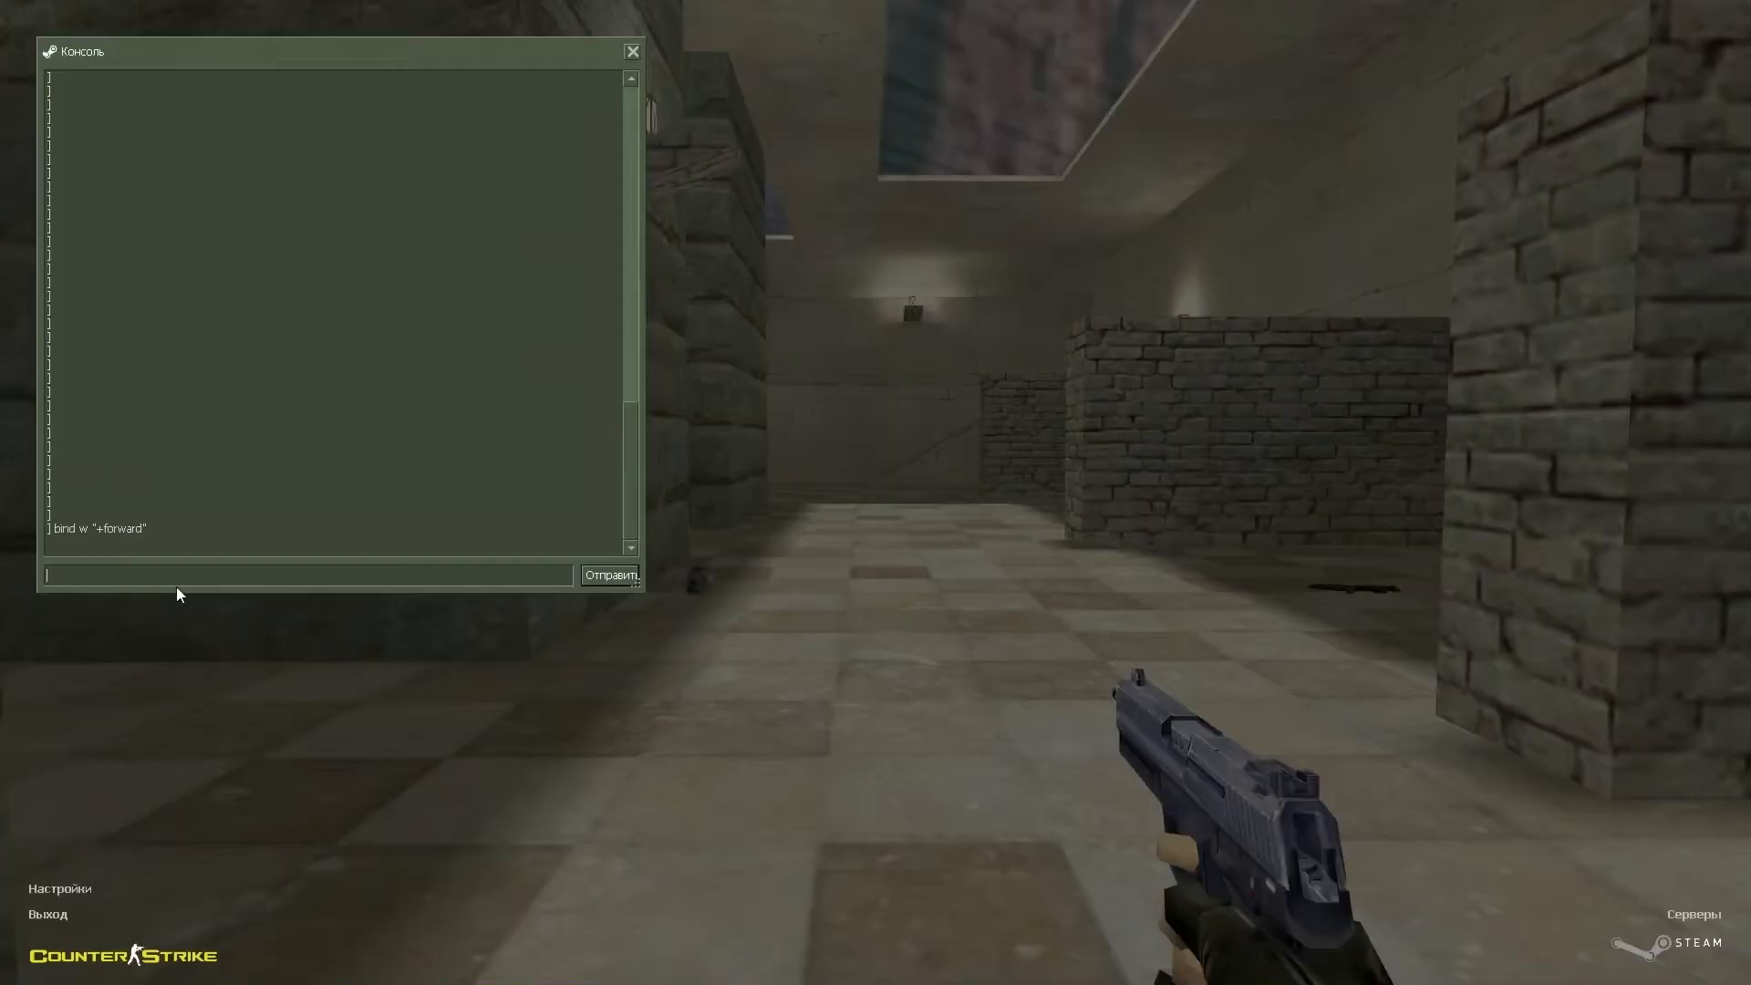
Bind w to "+forward", then rebind it as ";+forward" in the CS 1.6 console
type("bind w \"+forward\"")
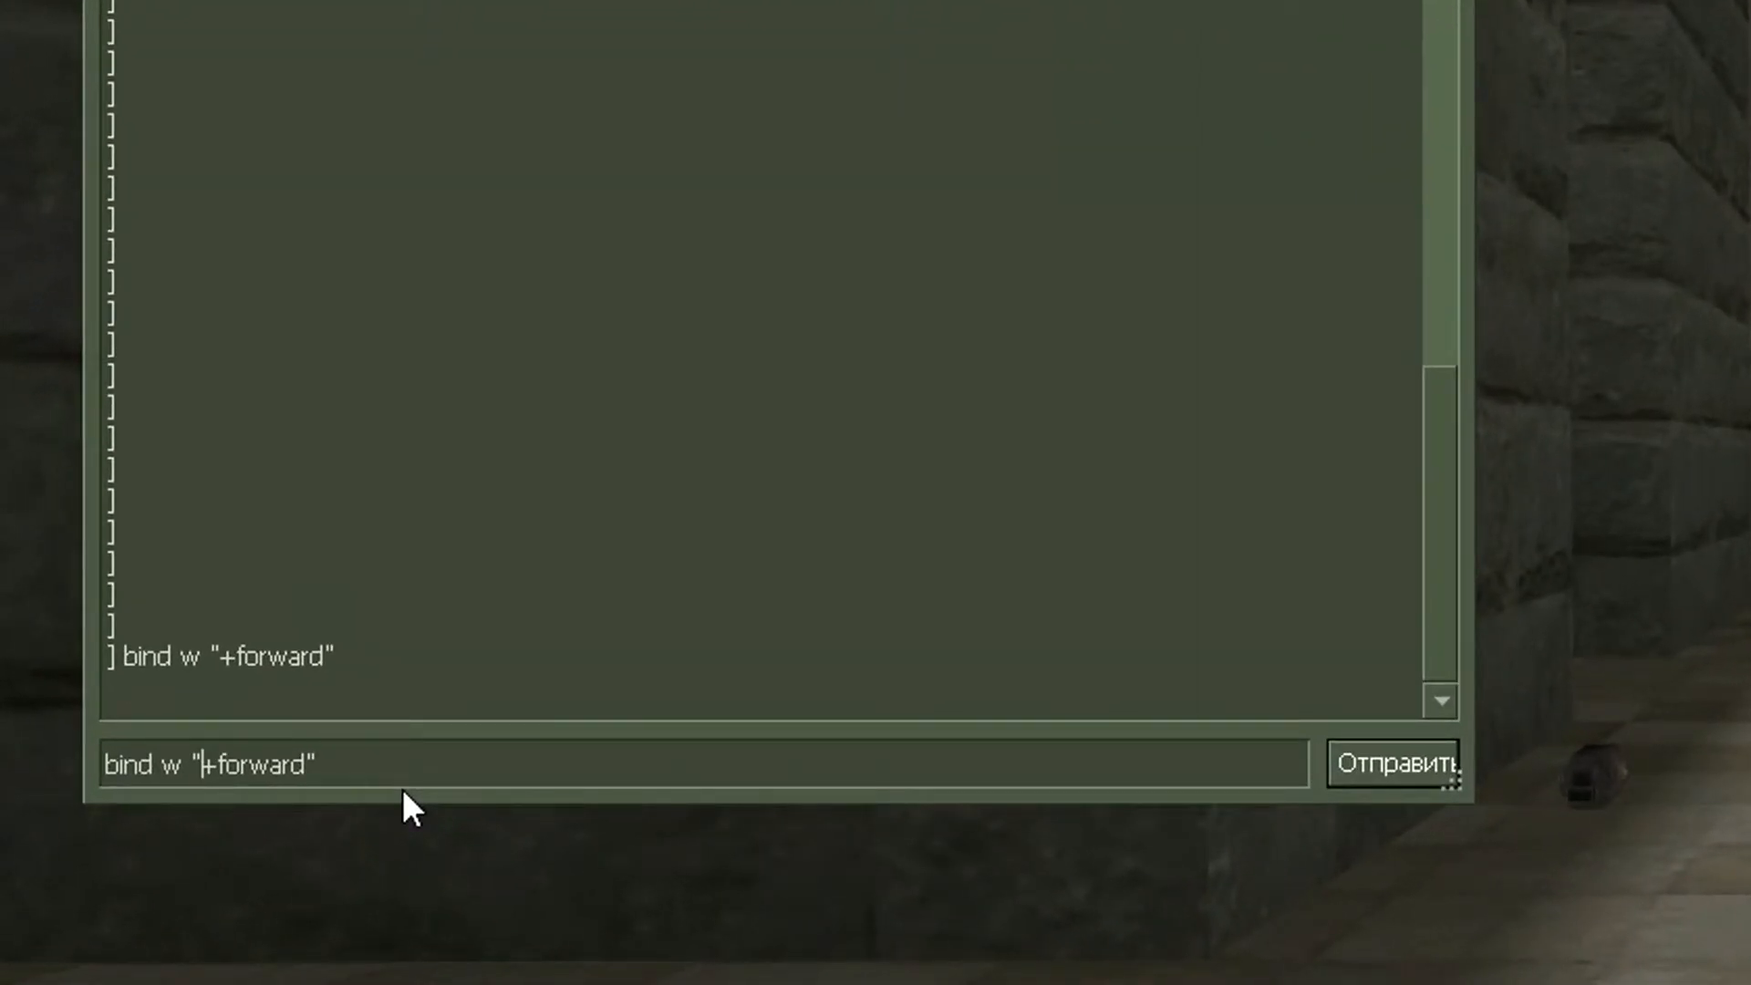
type(";")
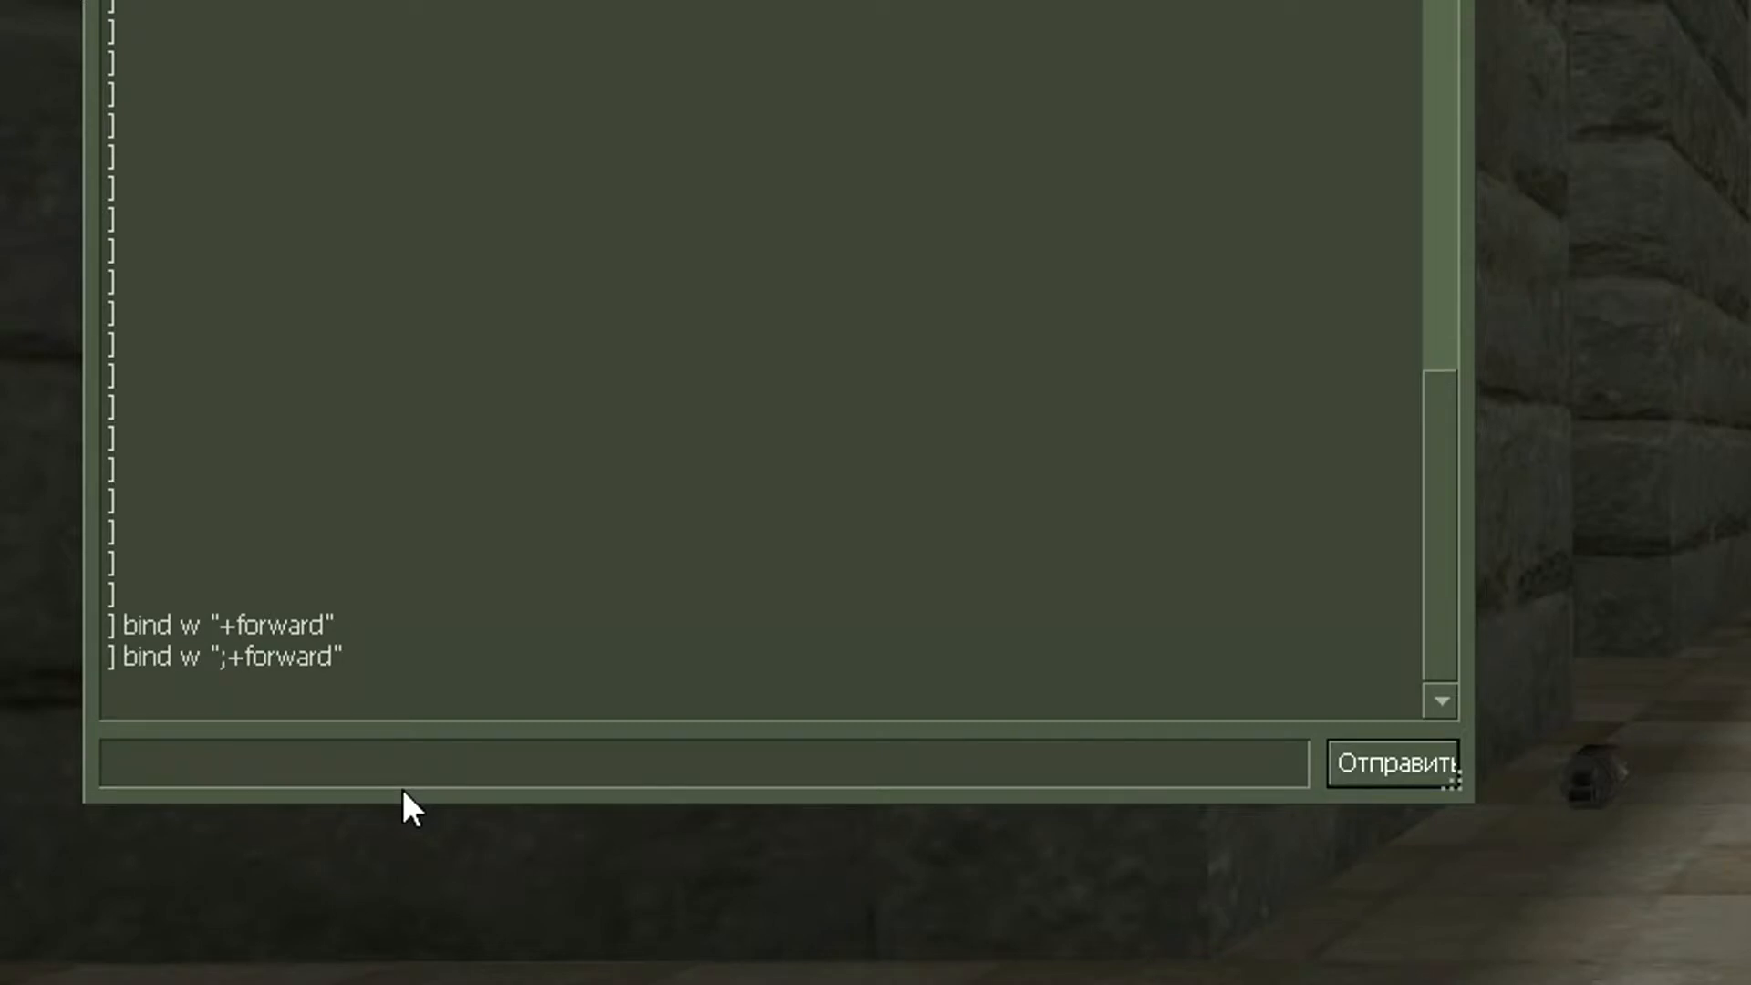
left_click(669, 764)
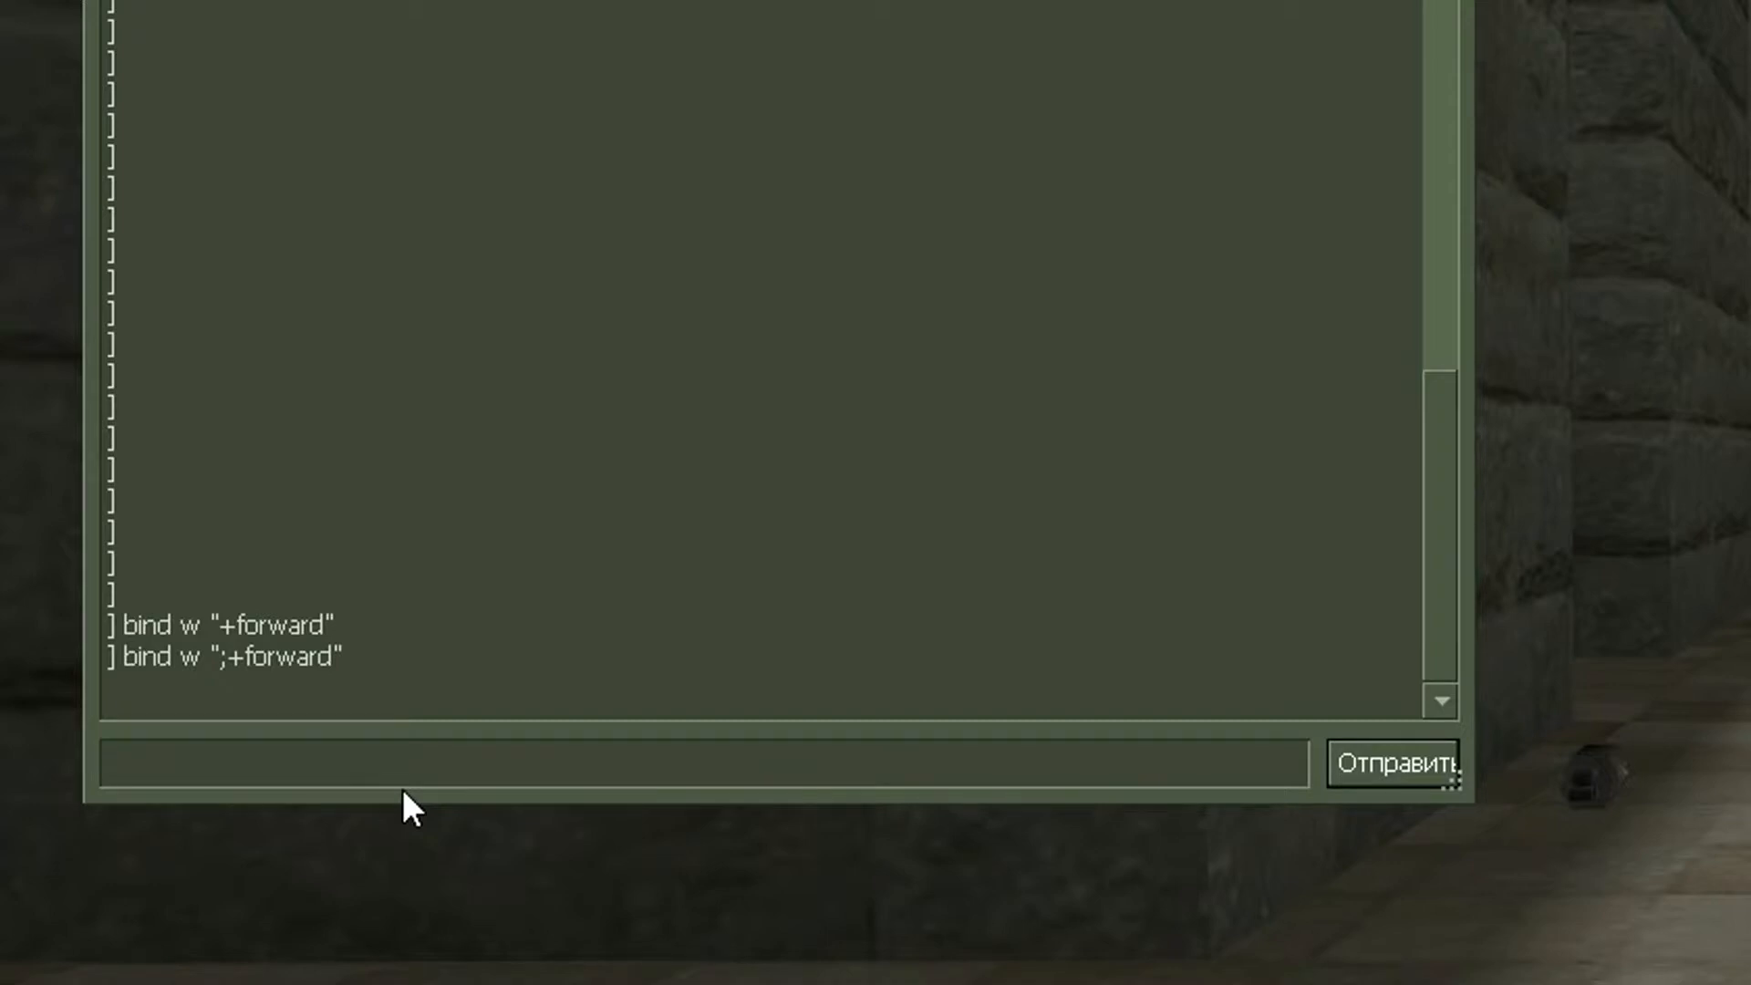
left_click(670, 764)
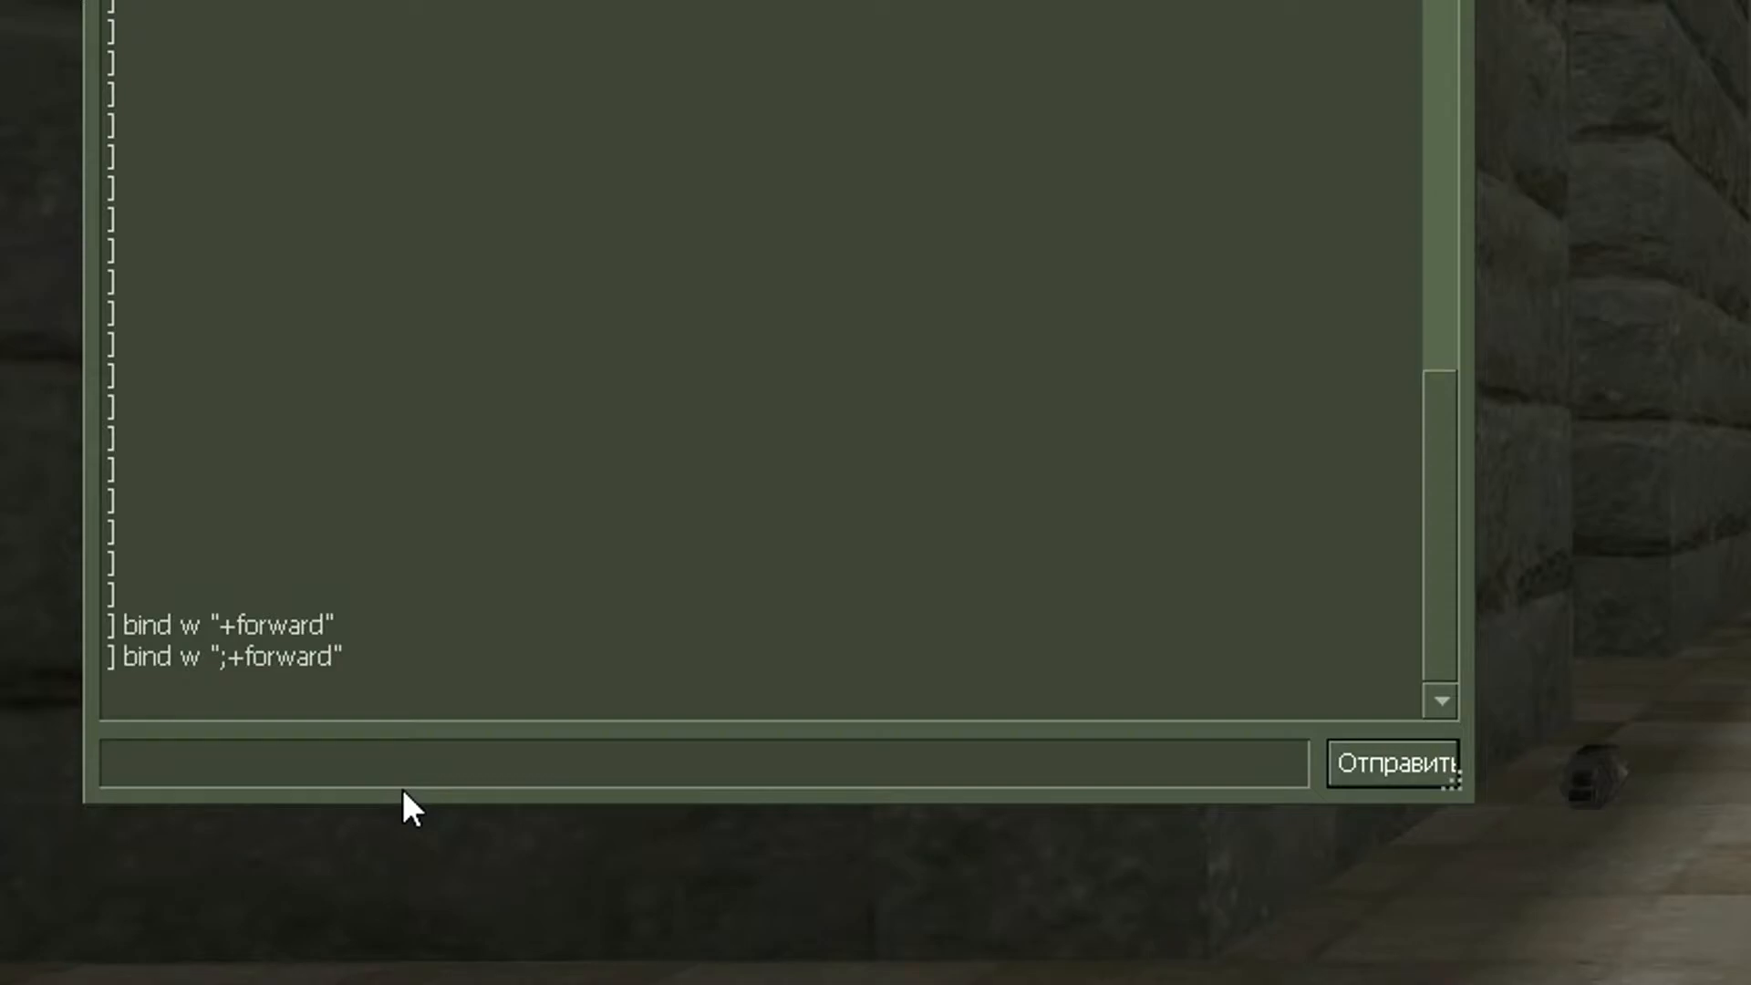
type("-f")
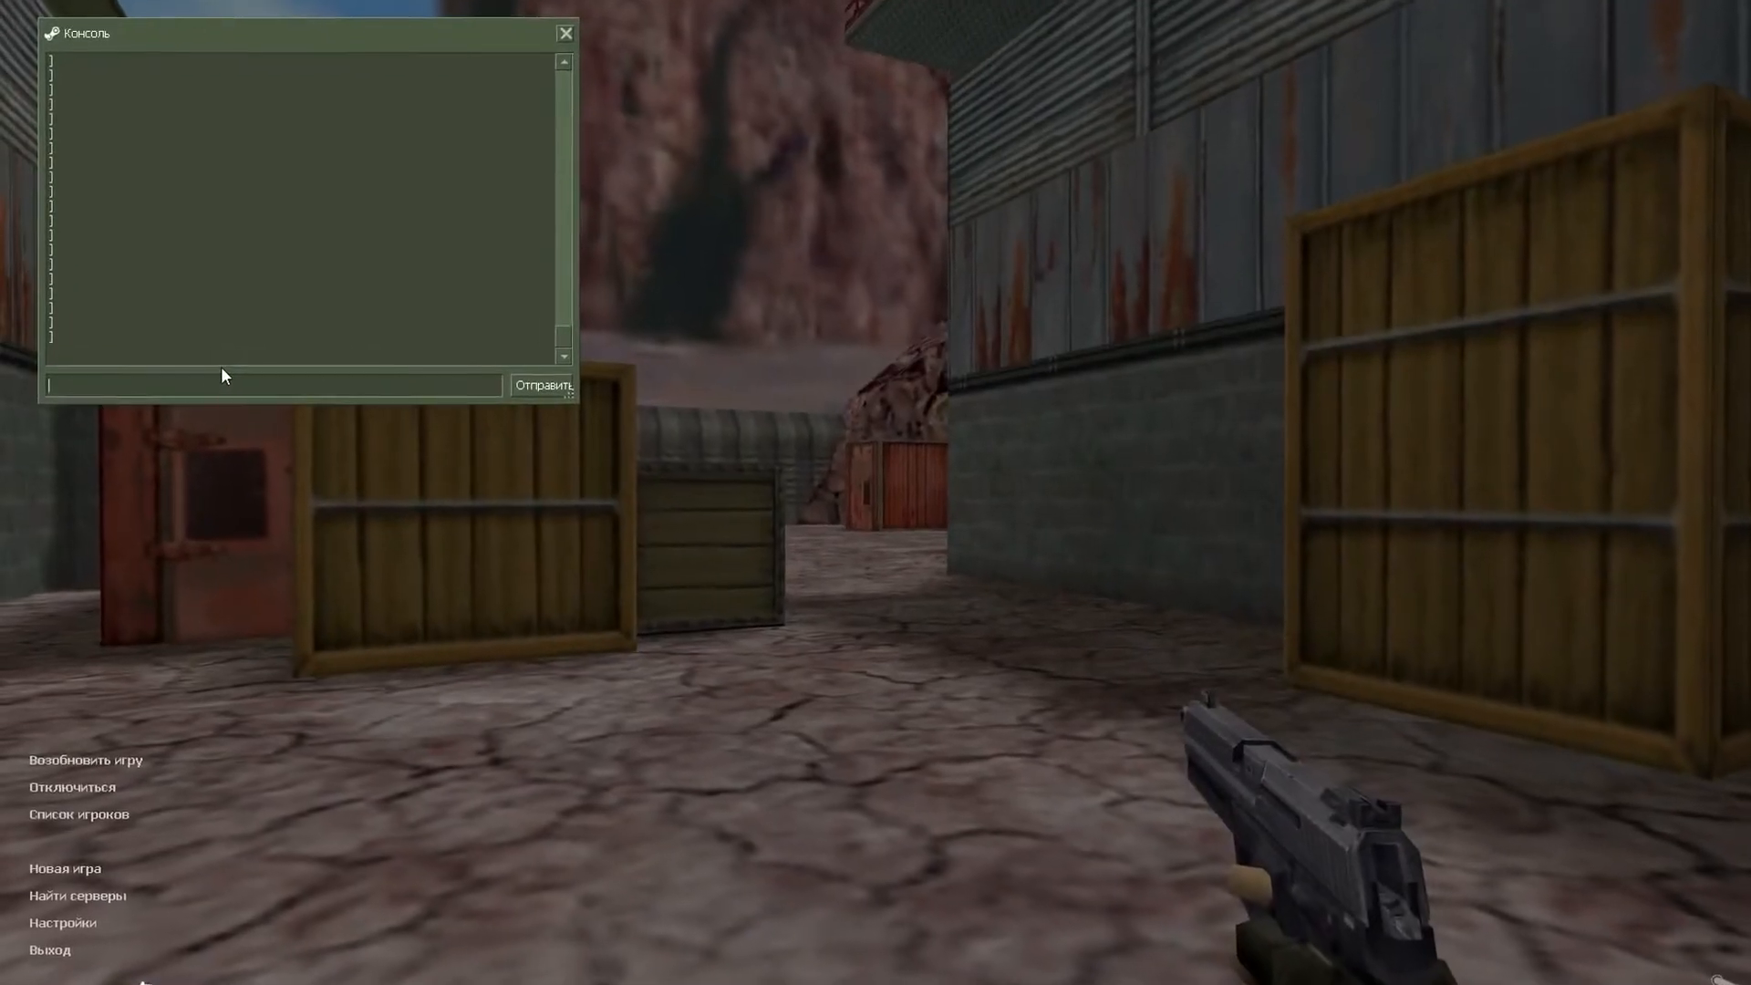
Run the self-calling alias p p in CS 1.6, force-close the frozen launcher, then run p in CS:GO
type("alias")
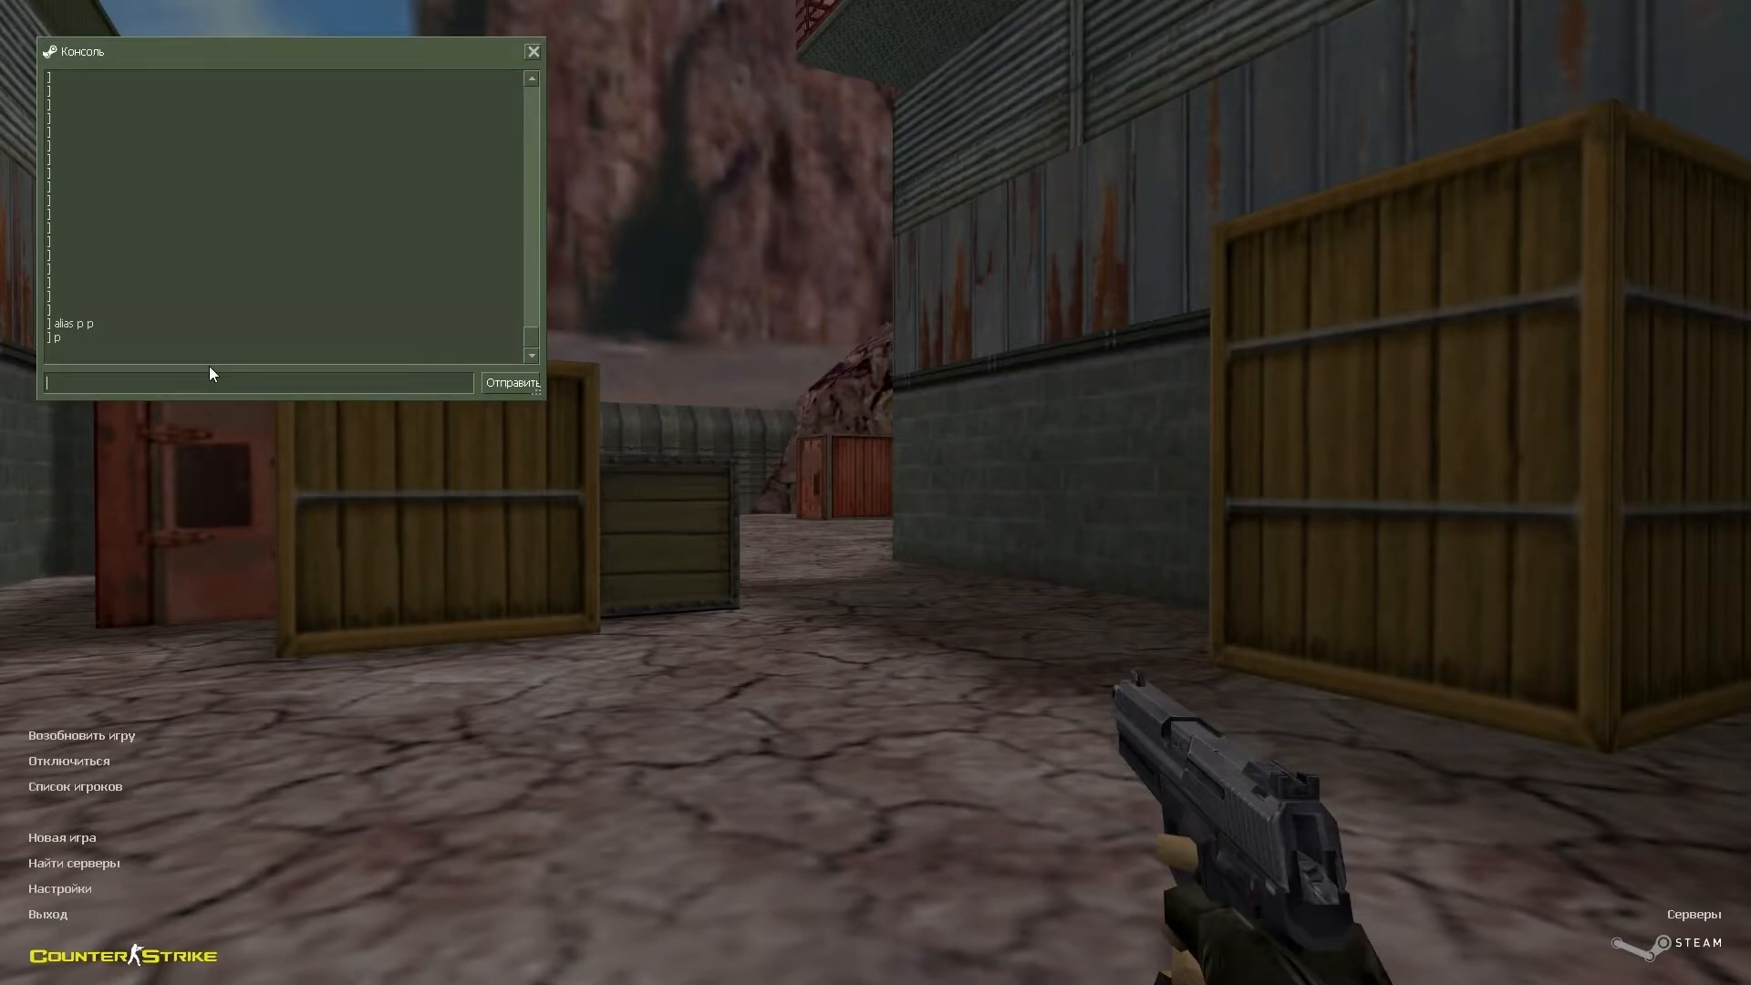
type("p")
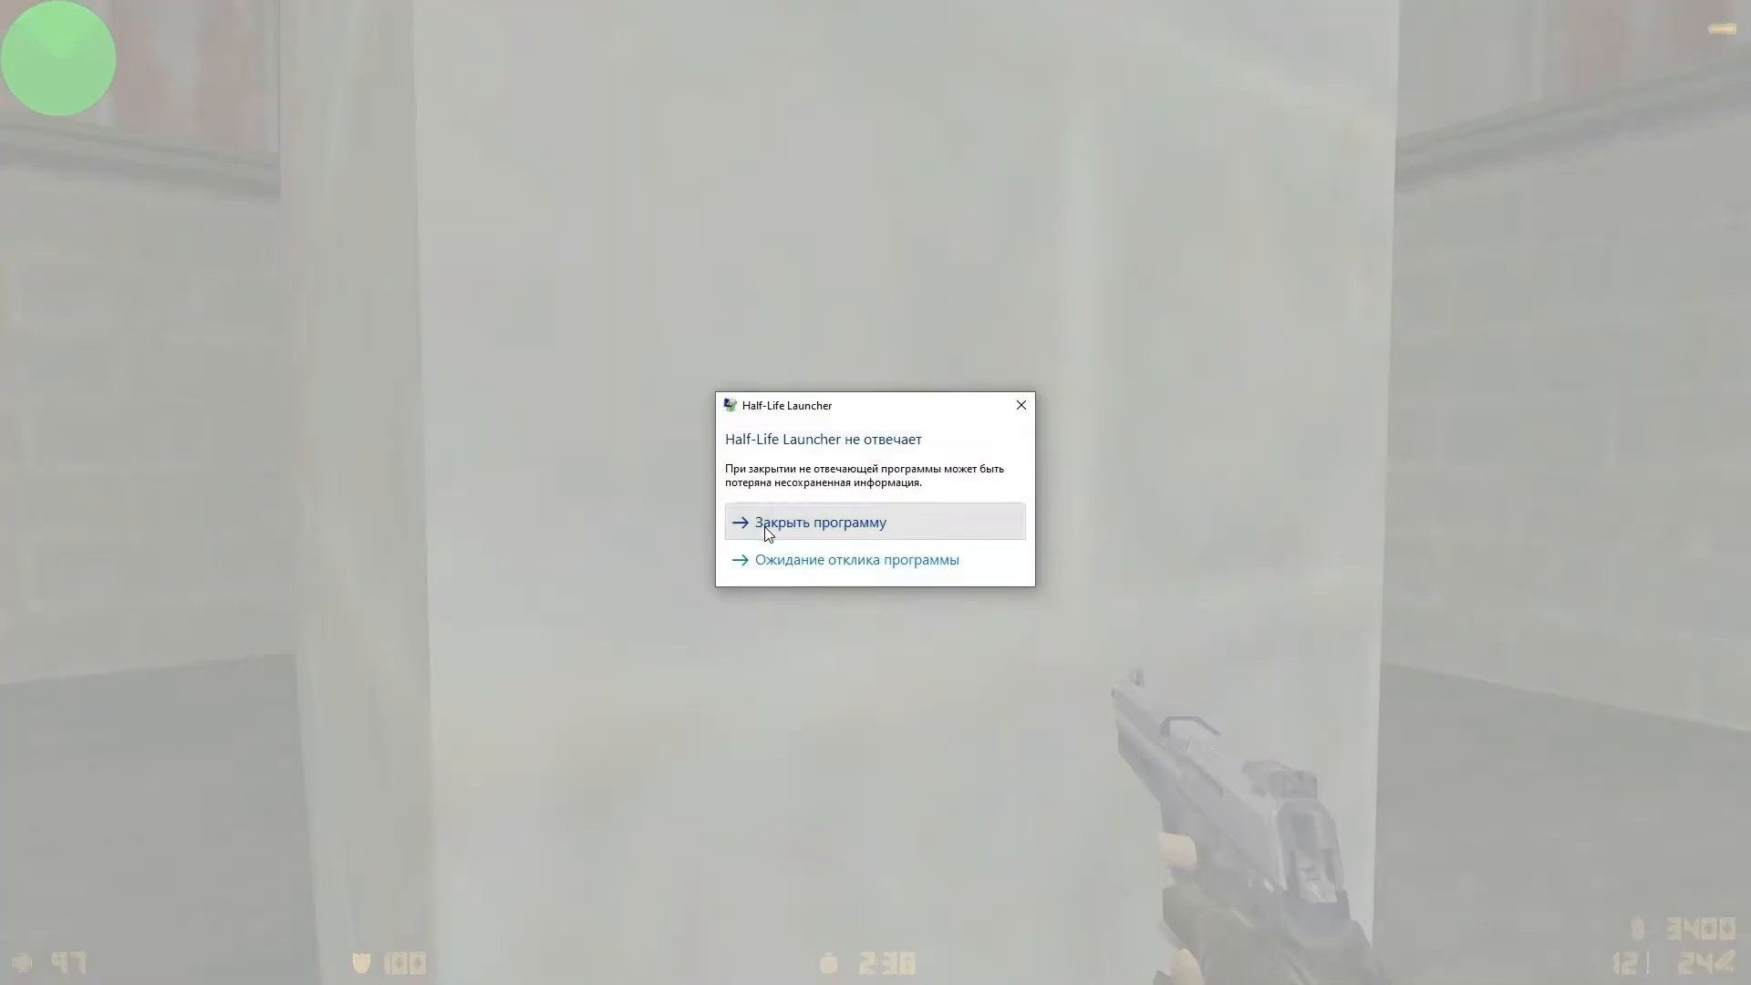
left_click(819, 522)
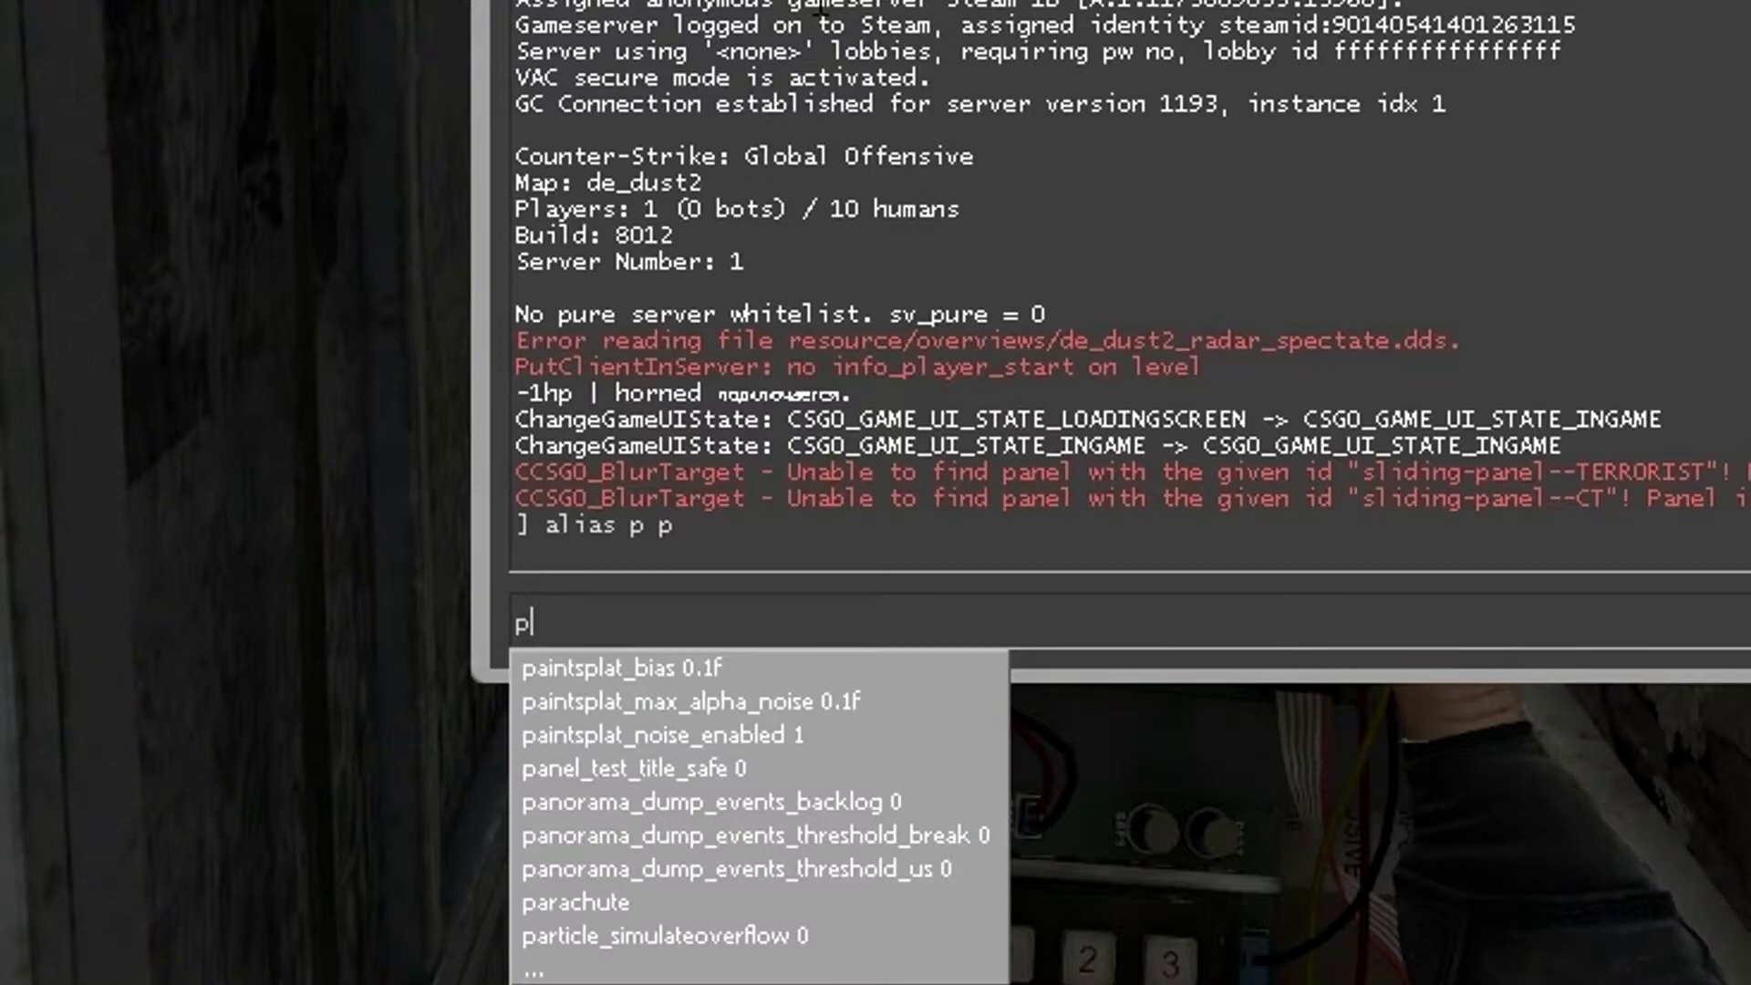
key("enter")
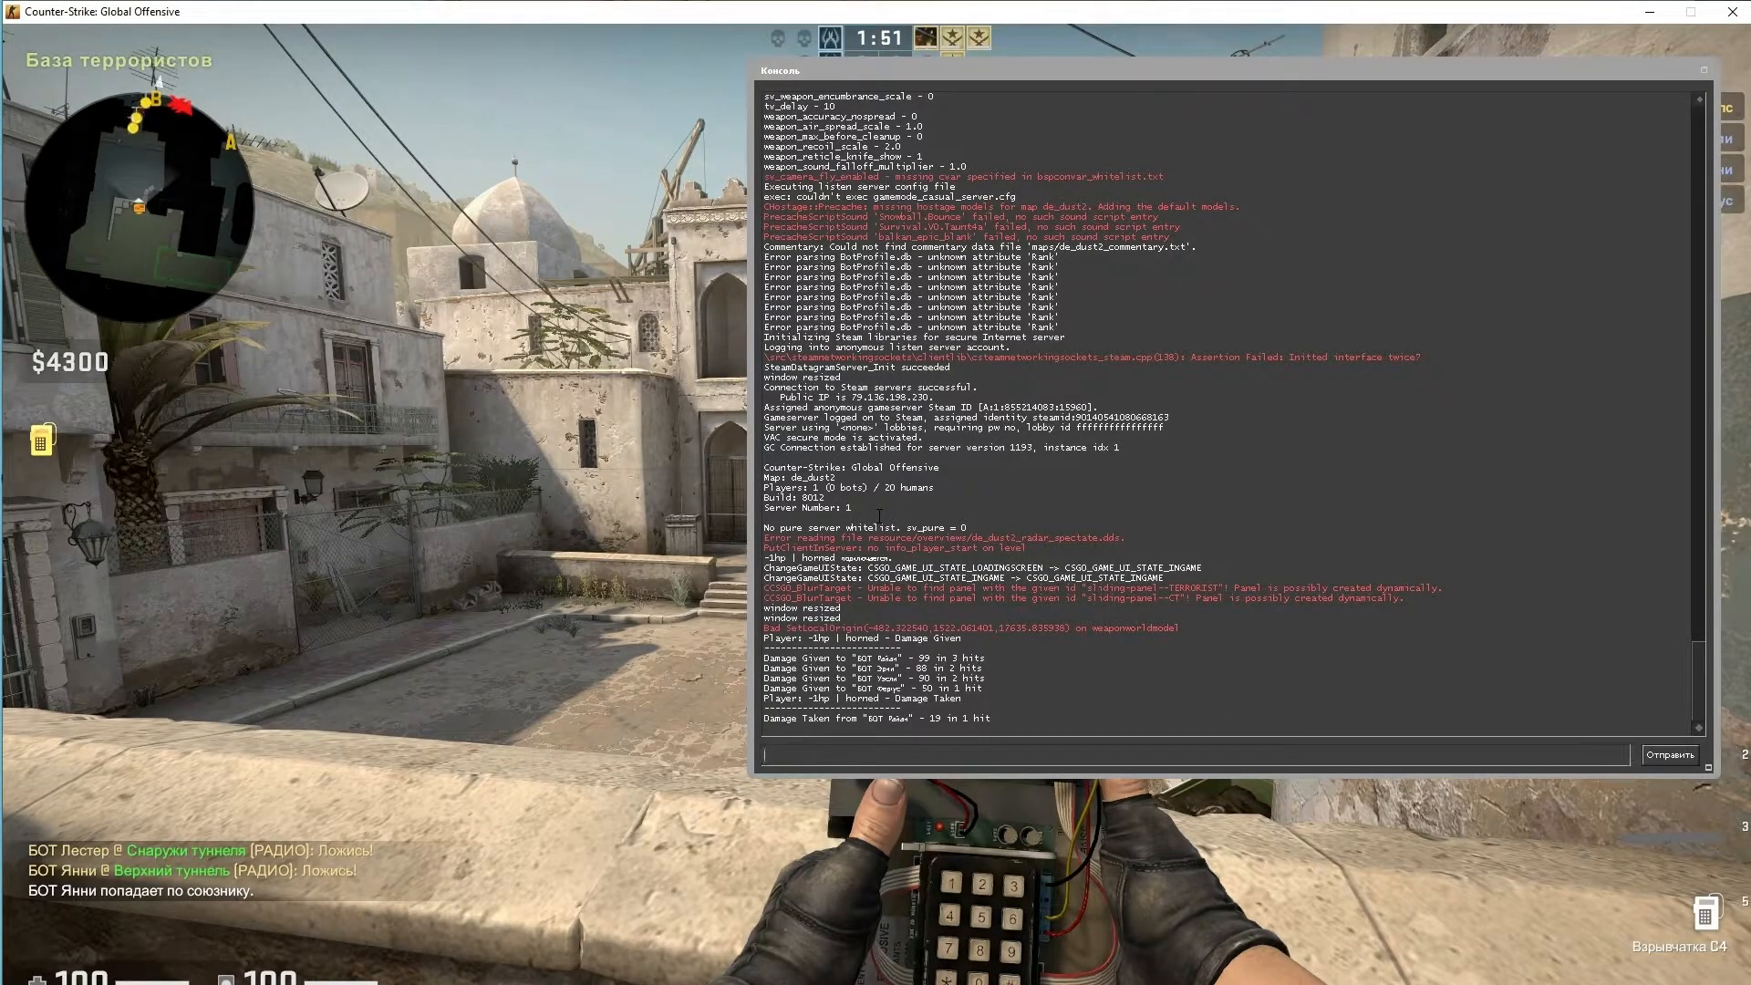
Write the current settings to 1233.cfg with host_writeconfig 1233
type("host_writeconfig")
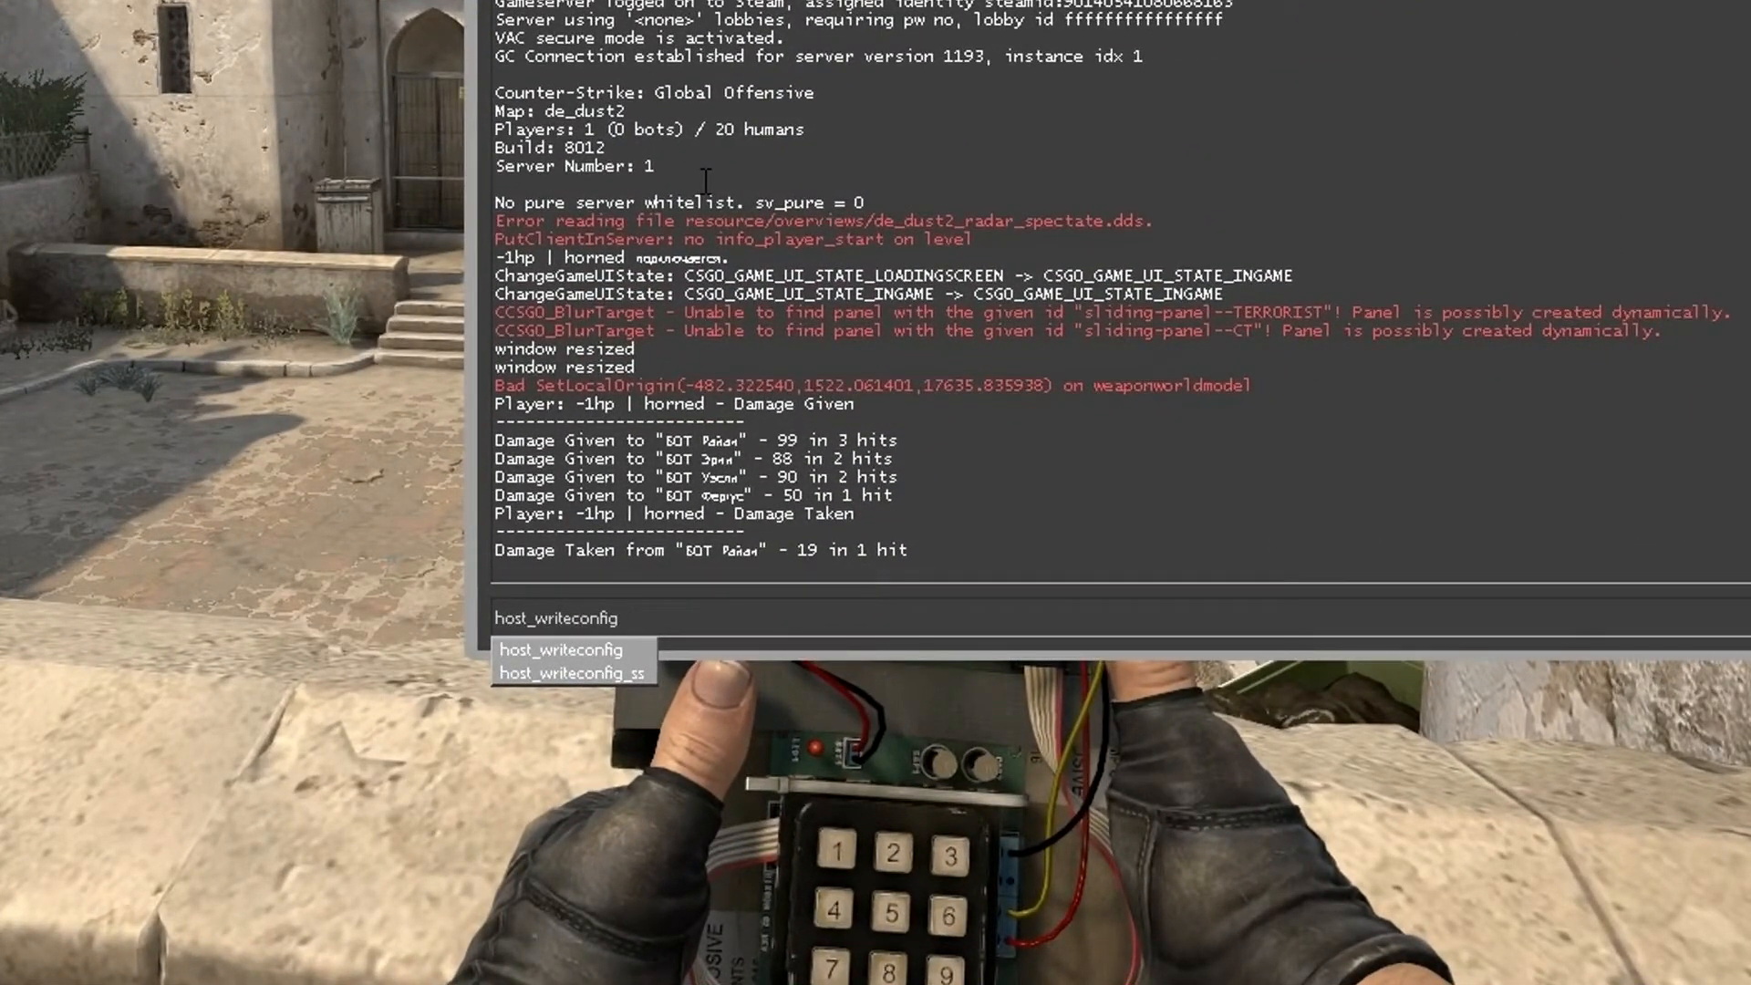
type("1")
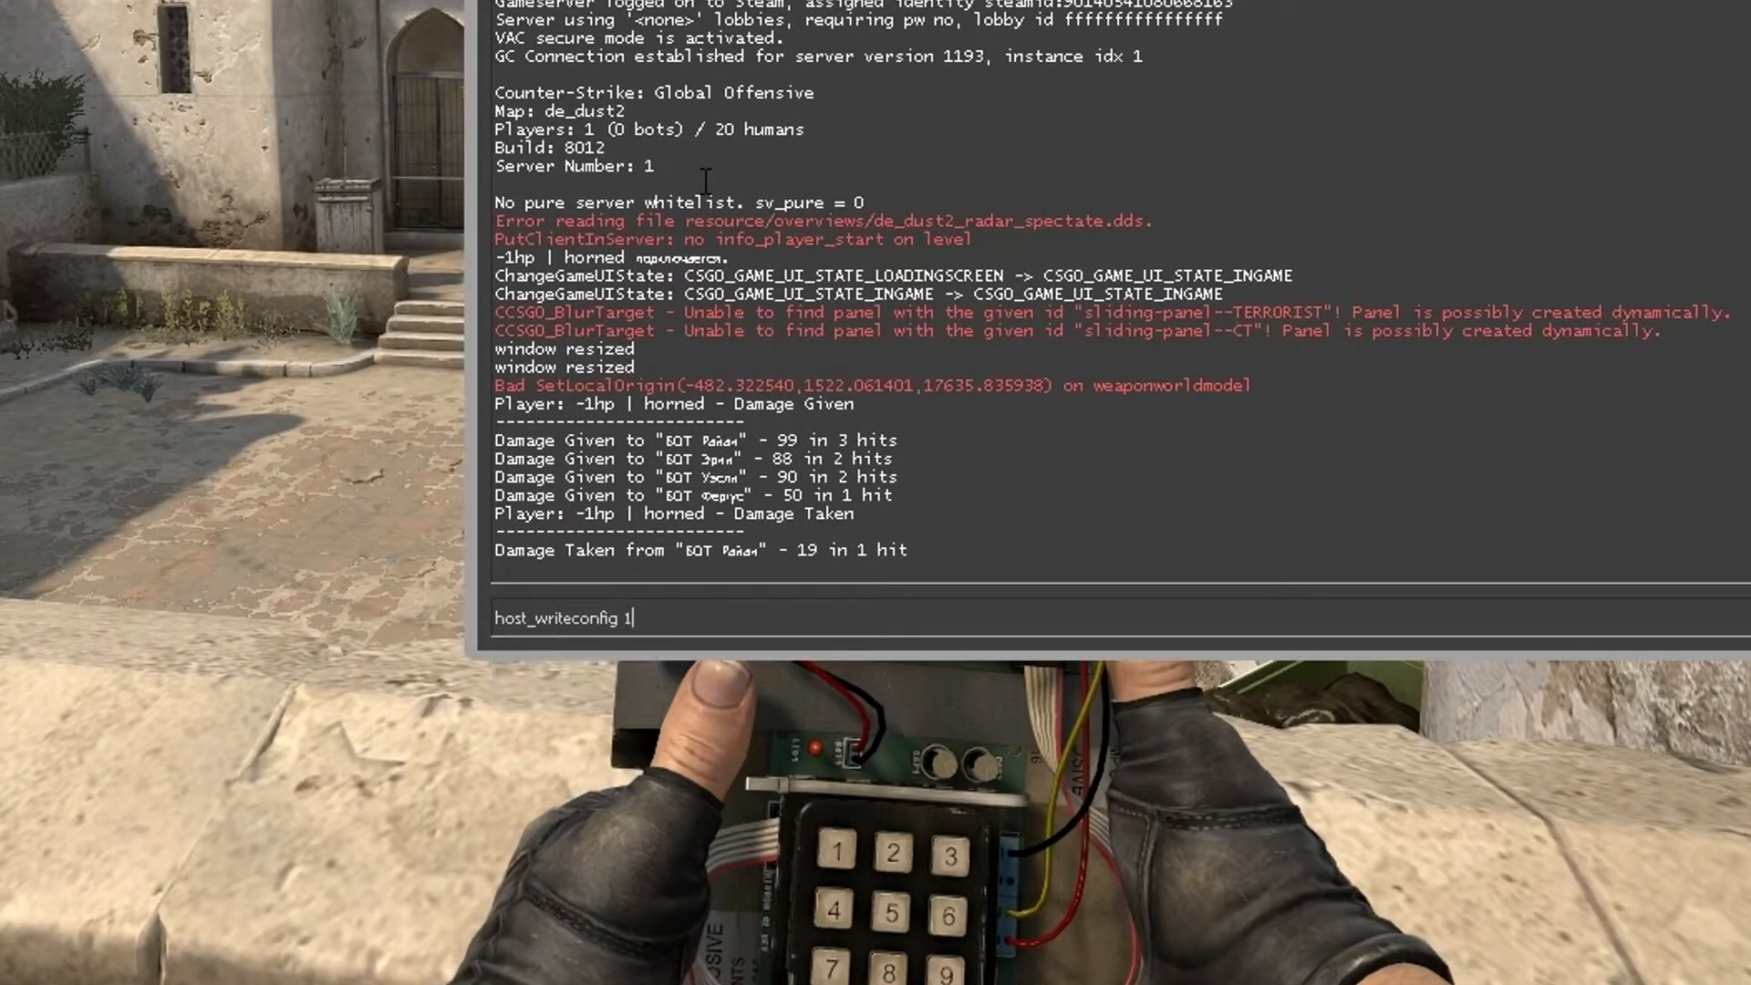
type("233")
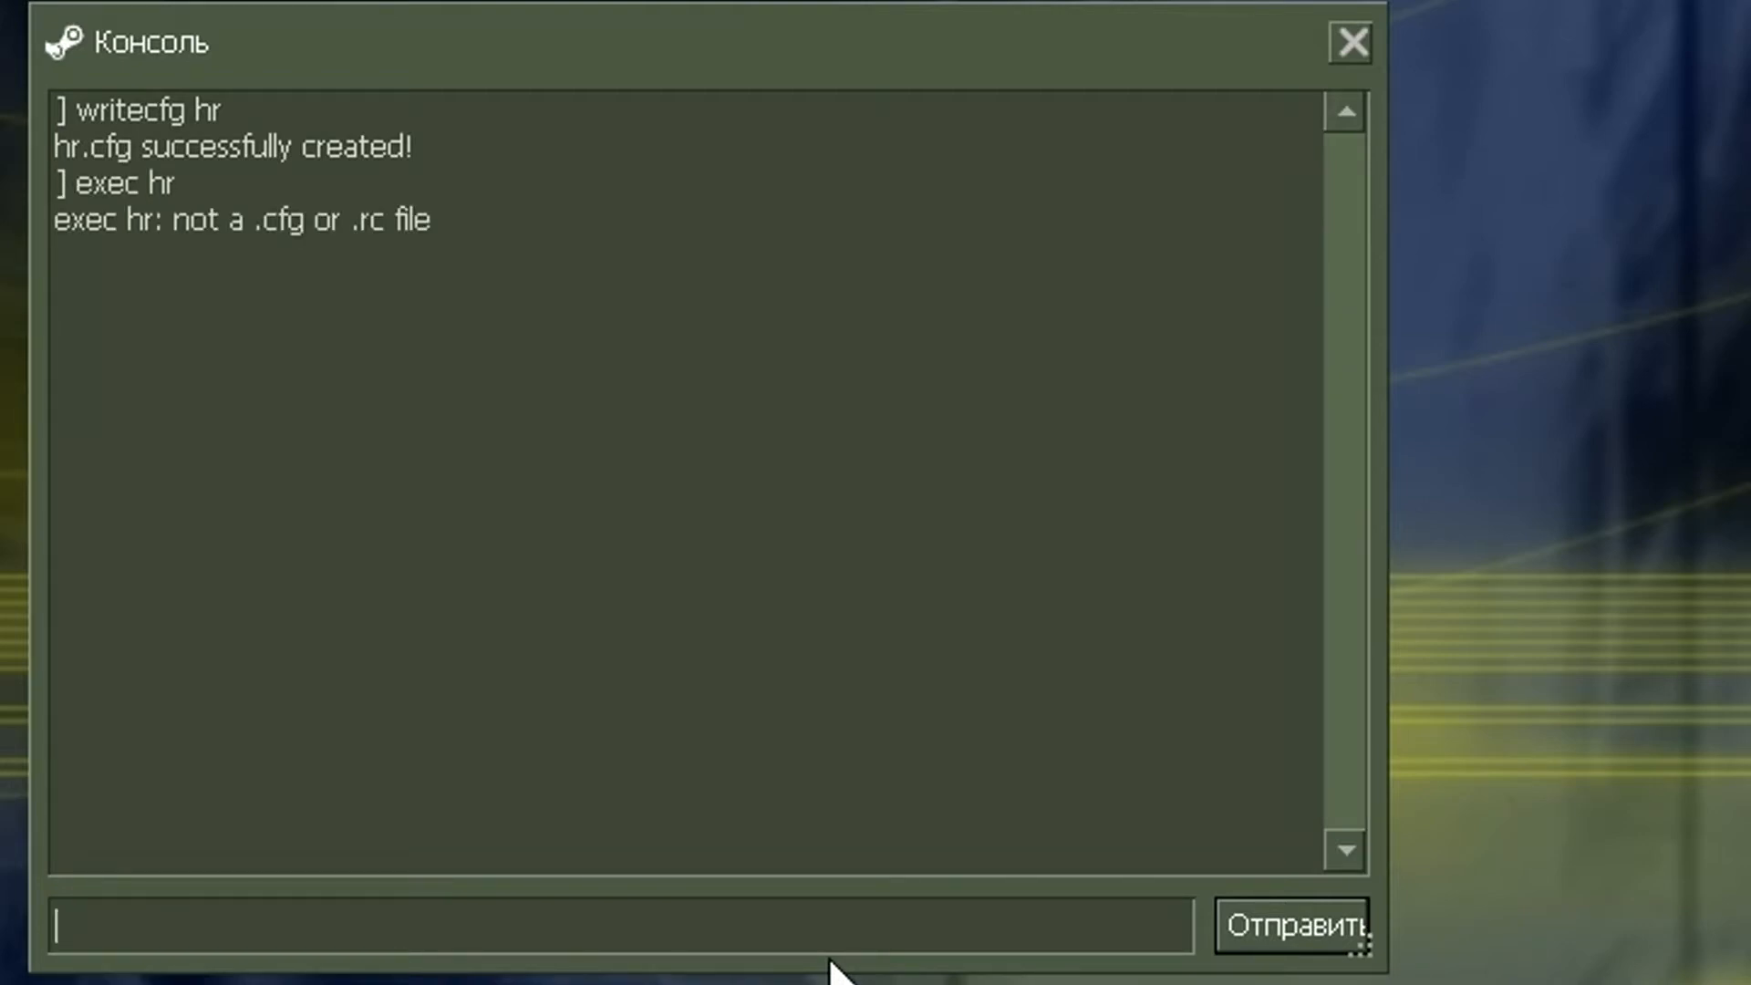
Execute the saved config with exec hr.cfg, including the extension
type("exec hr.cf")
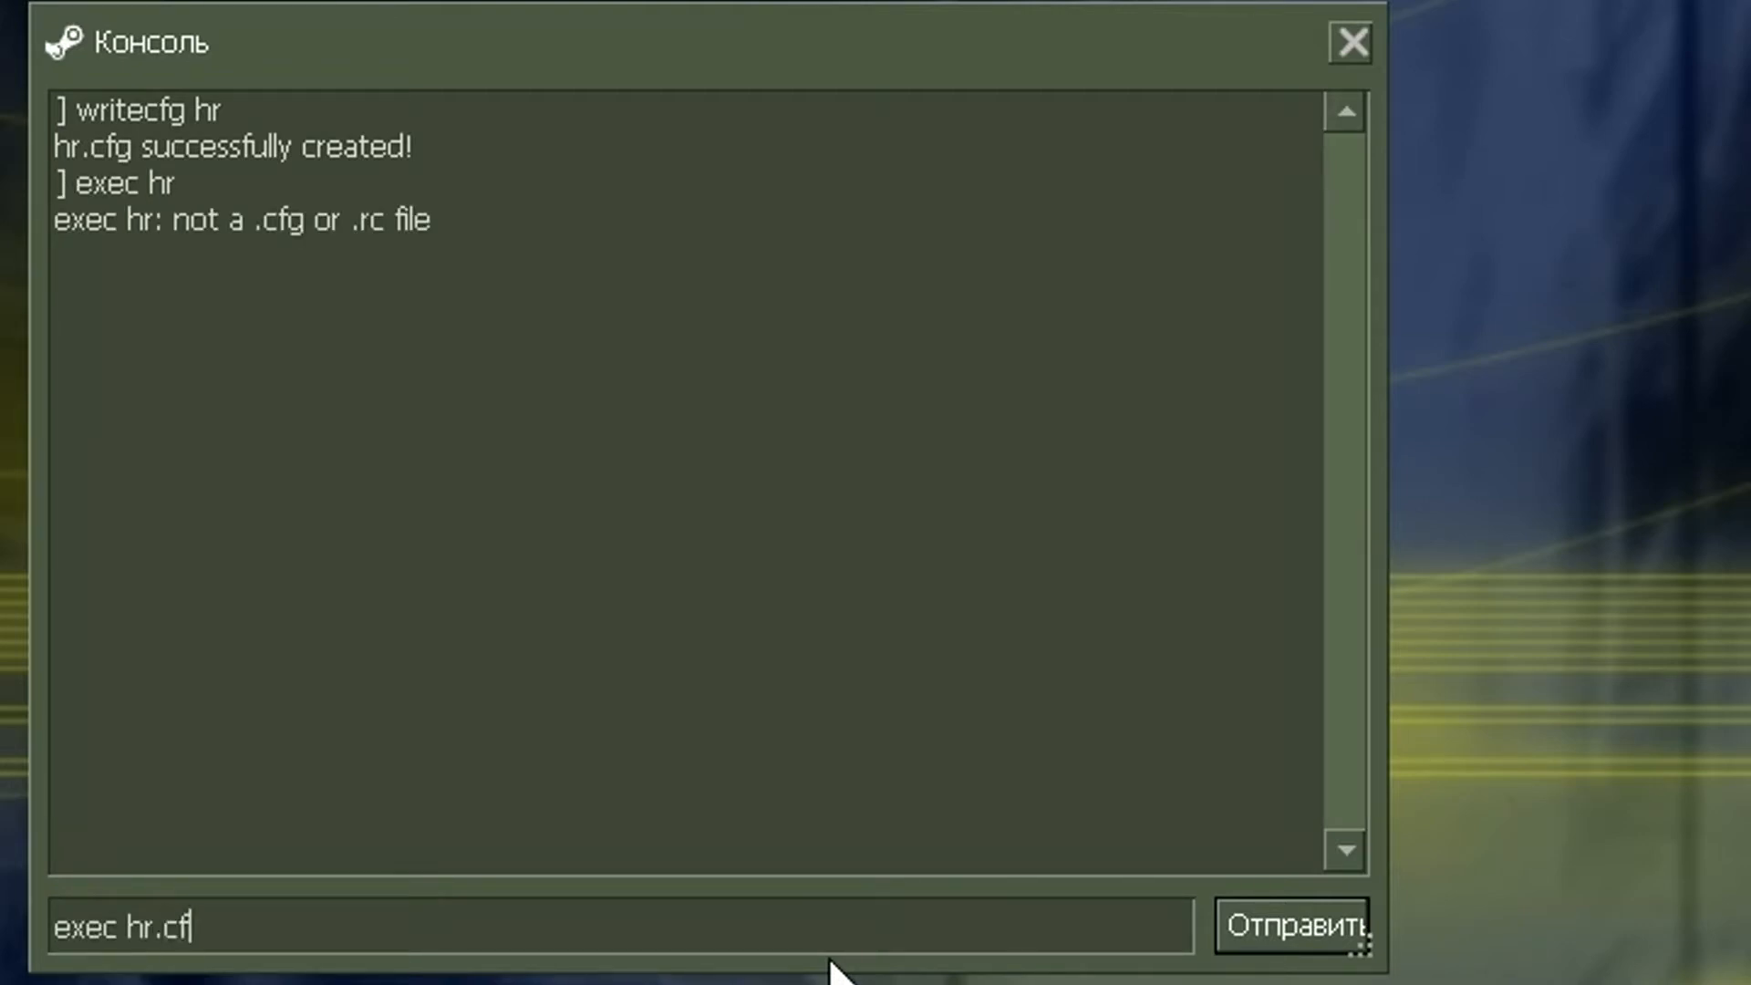
key("enter")
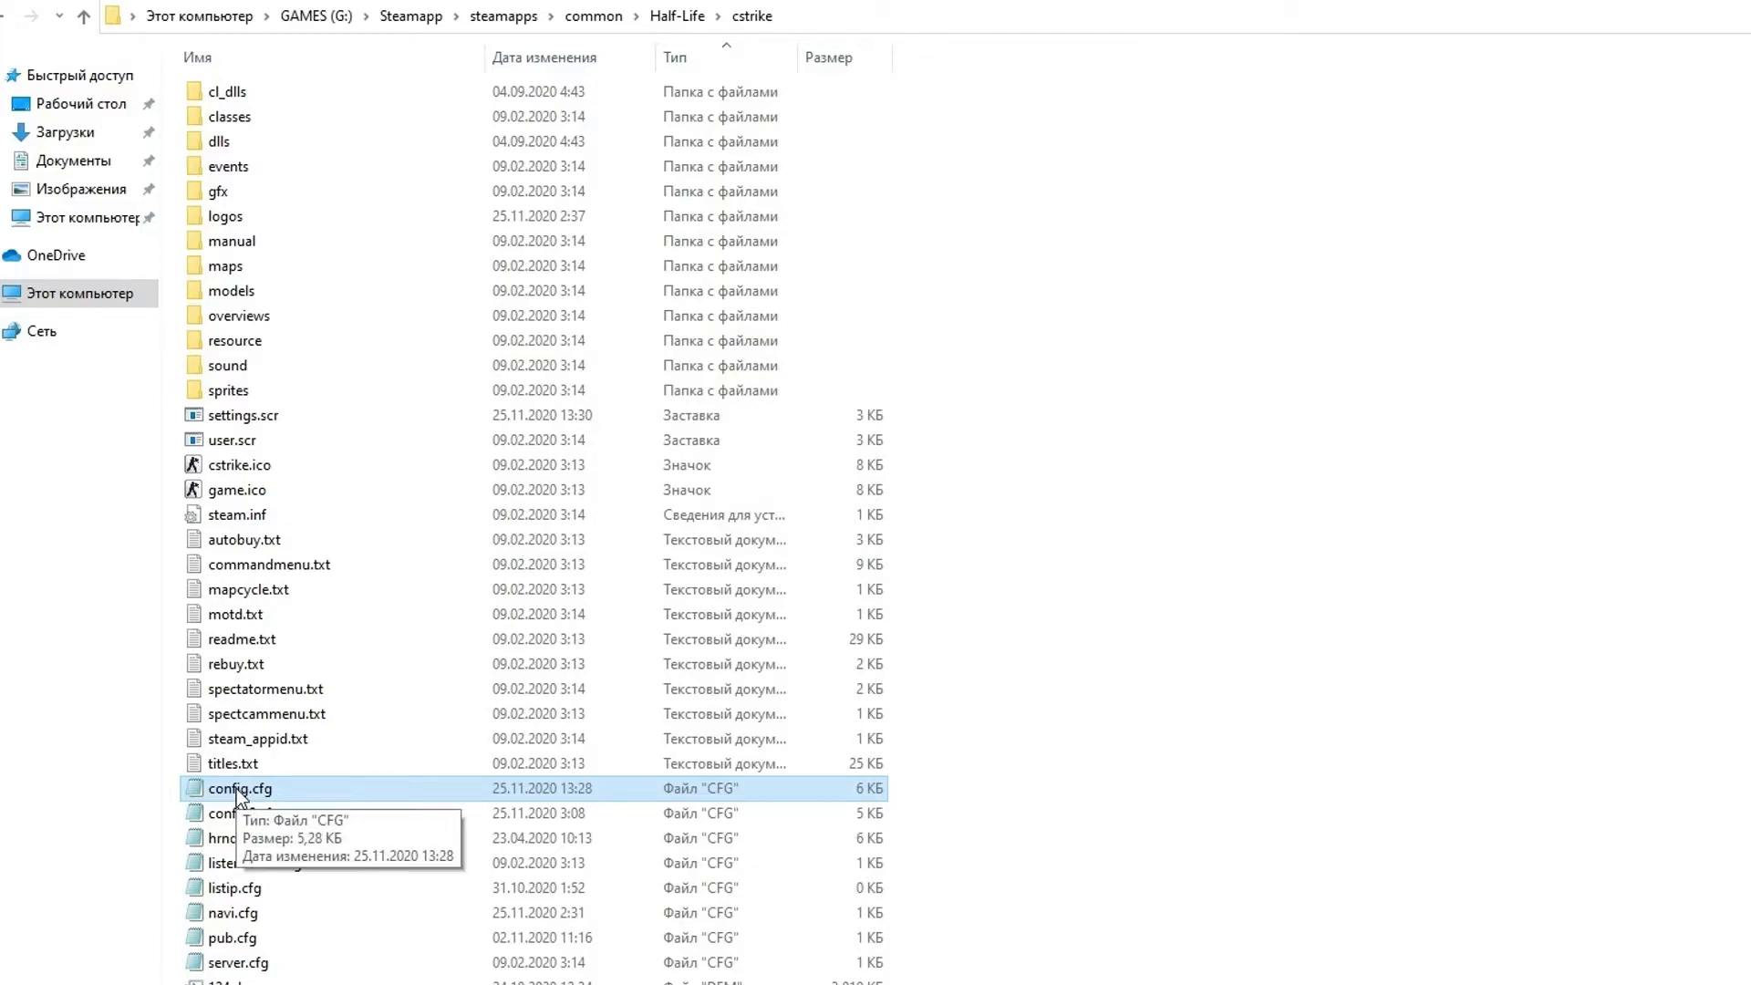
mouse_move(467, 802)
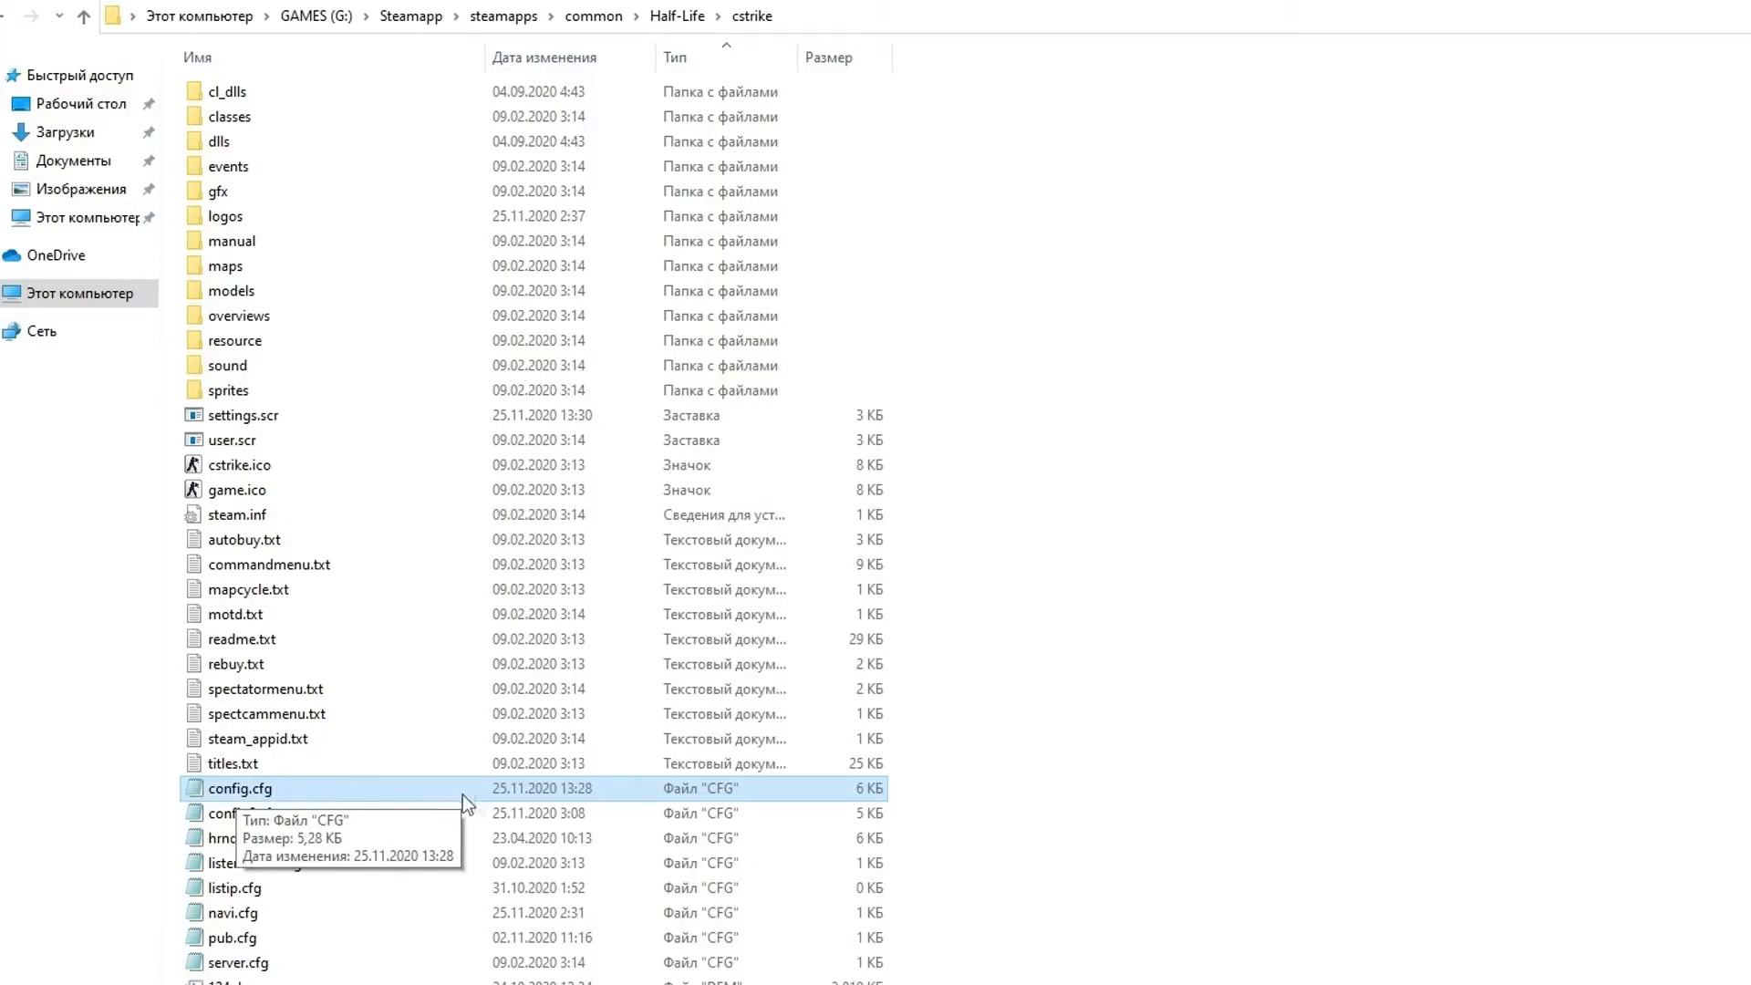
mouse_move(1165, 740)
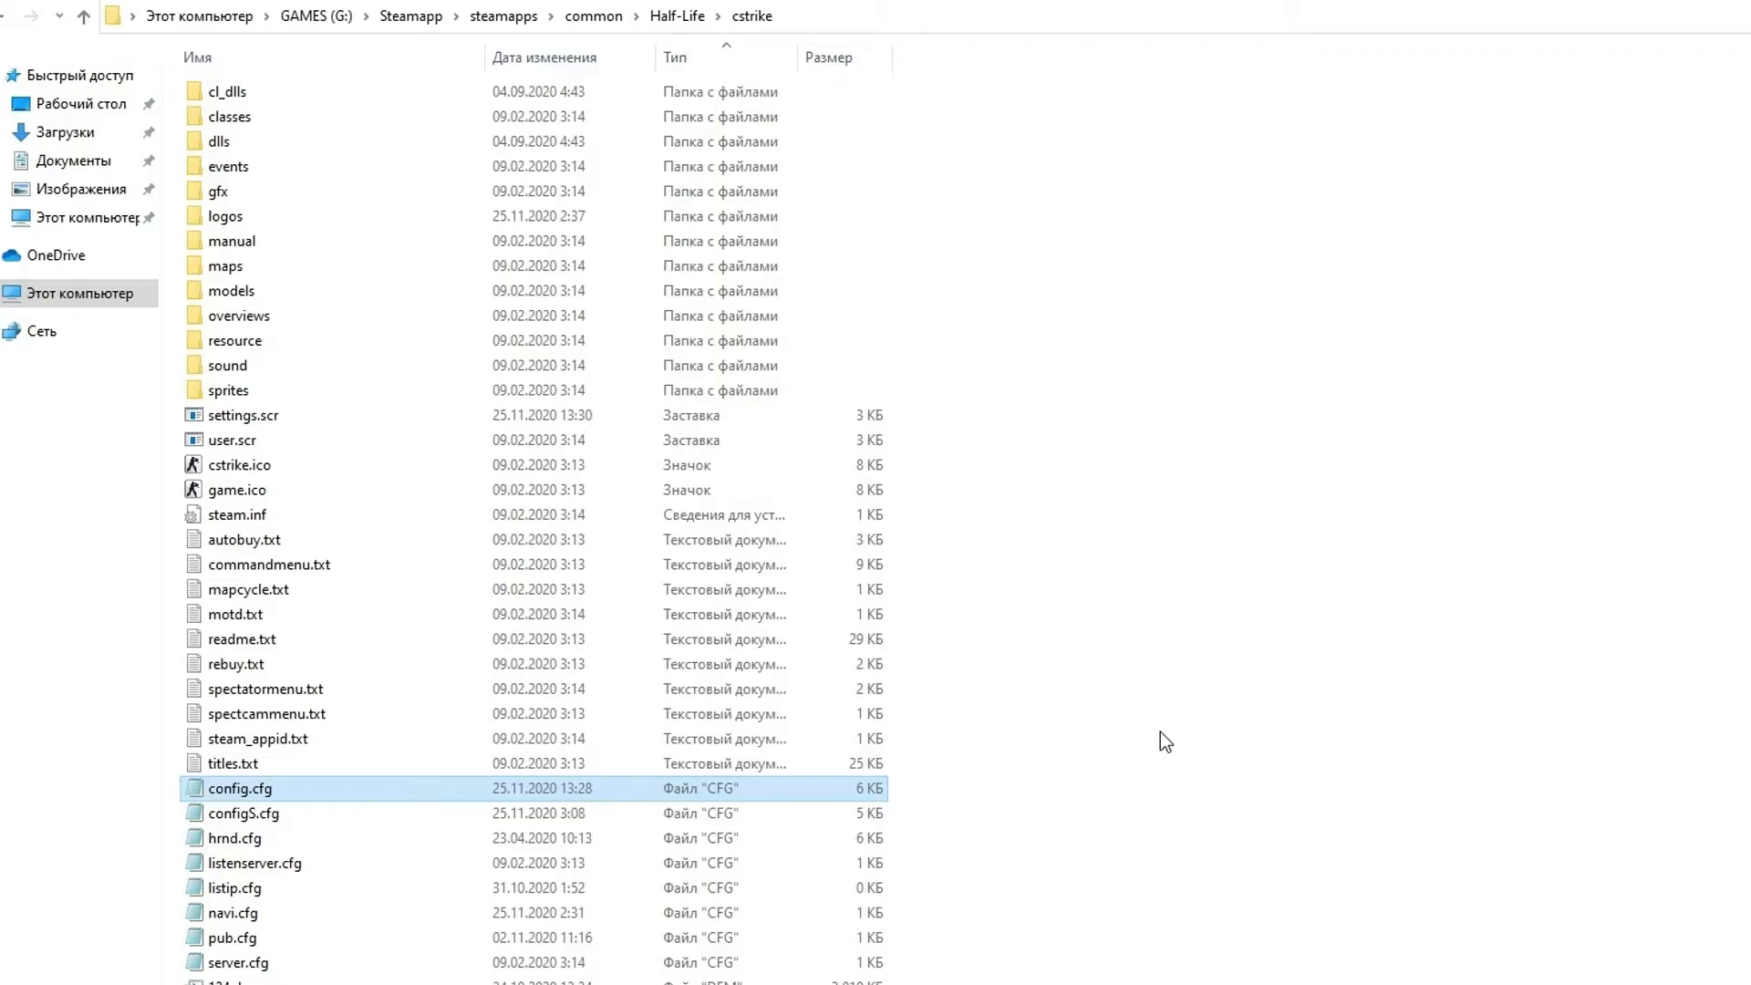
mouse_move(1111, 835)
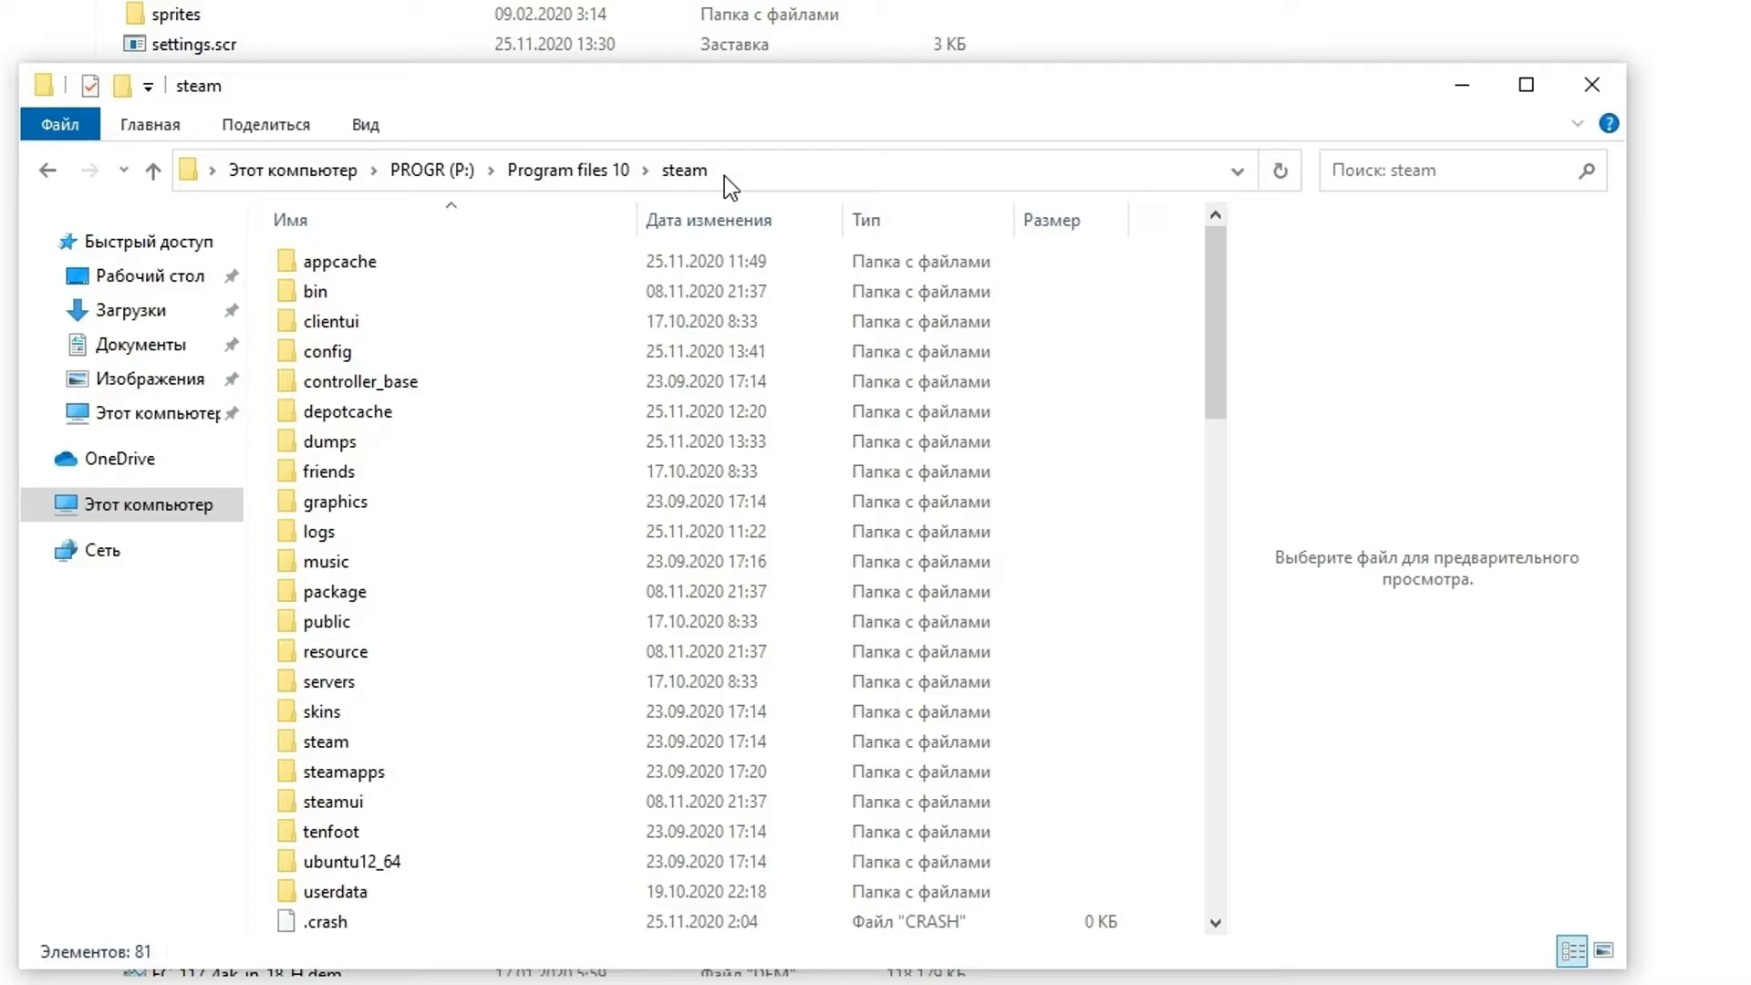
Browse to Steam\userdata\<id>\730\local\cfg and point out the saved 1233.cfg
left_click(726, 169)
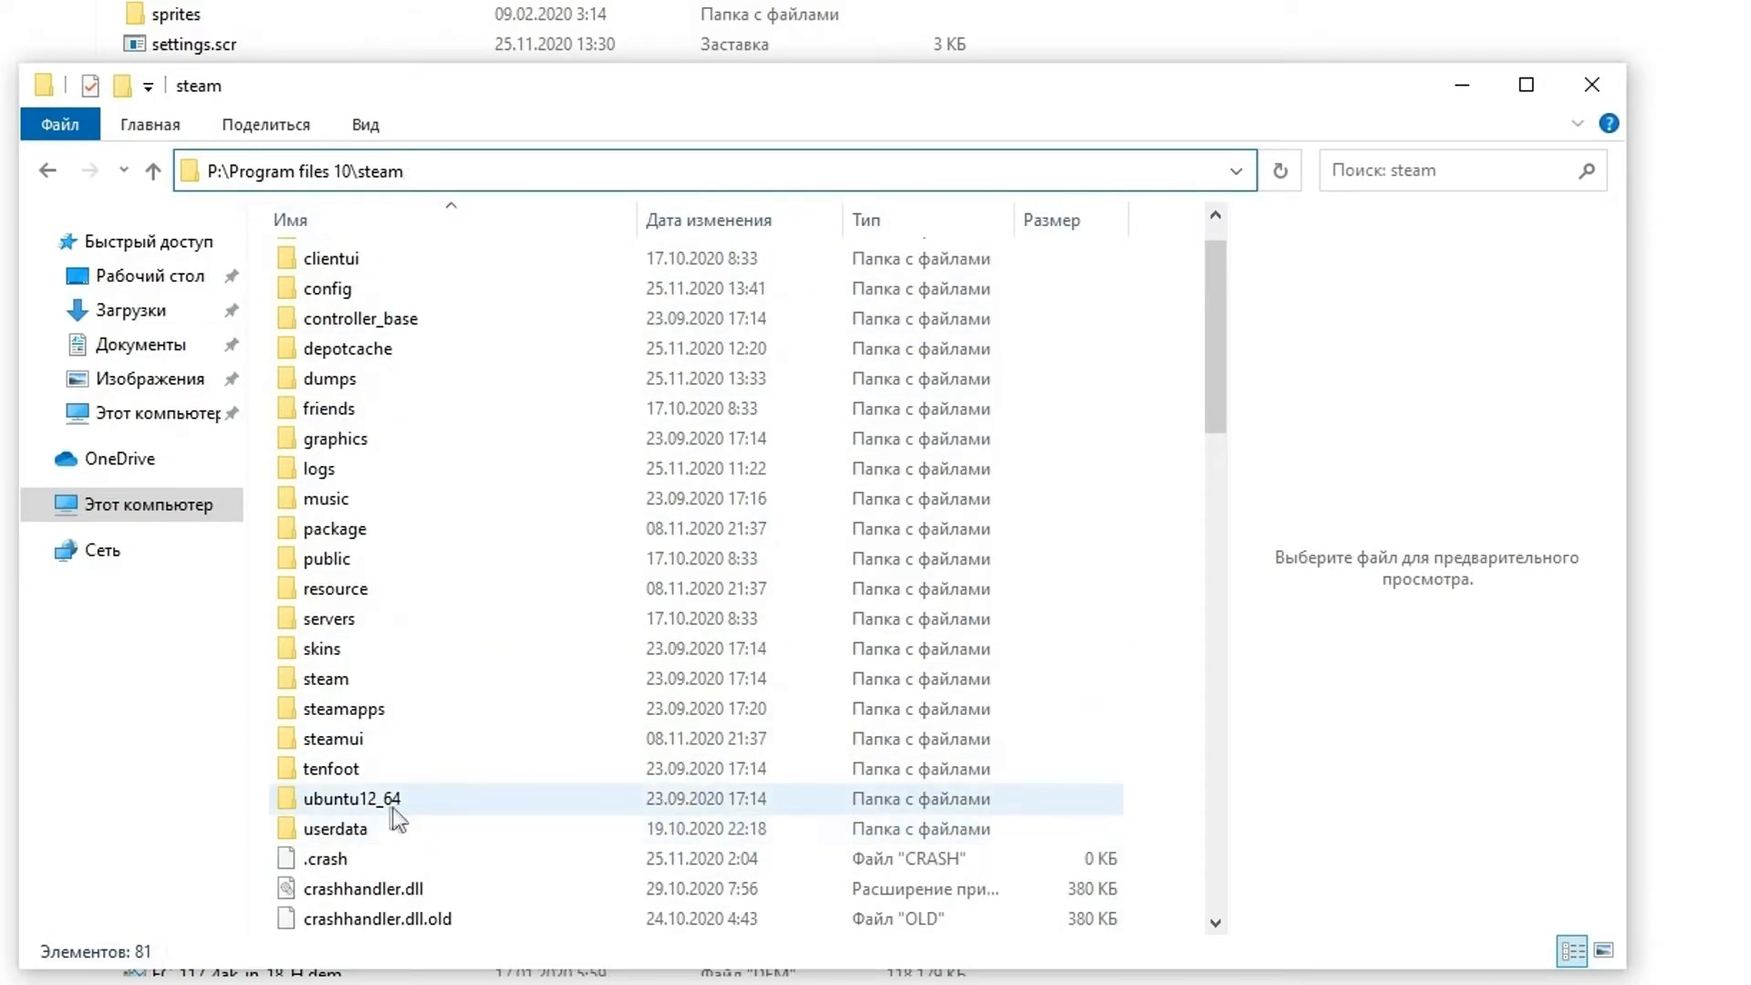
double_click(336, 828)
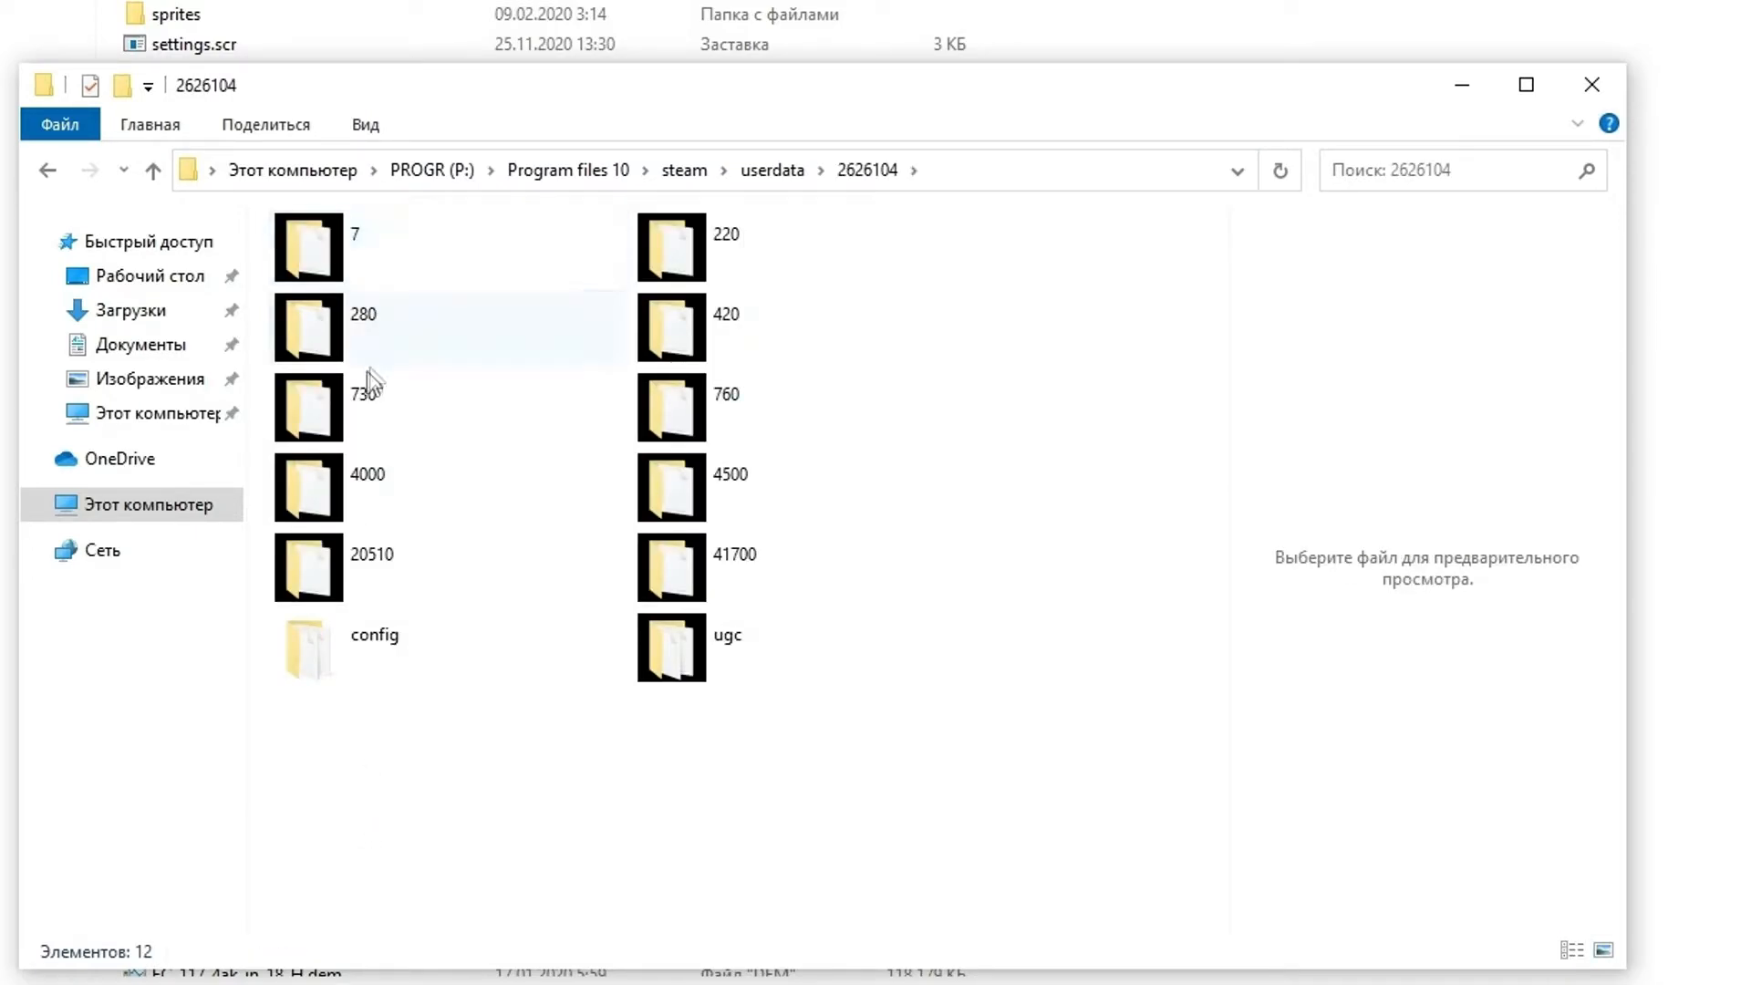
double_click(362, 394)
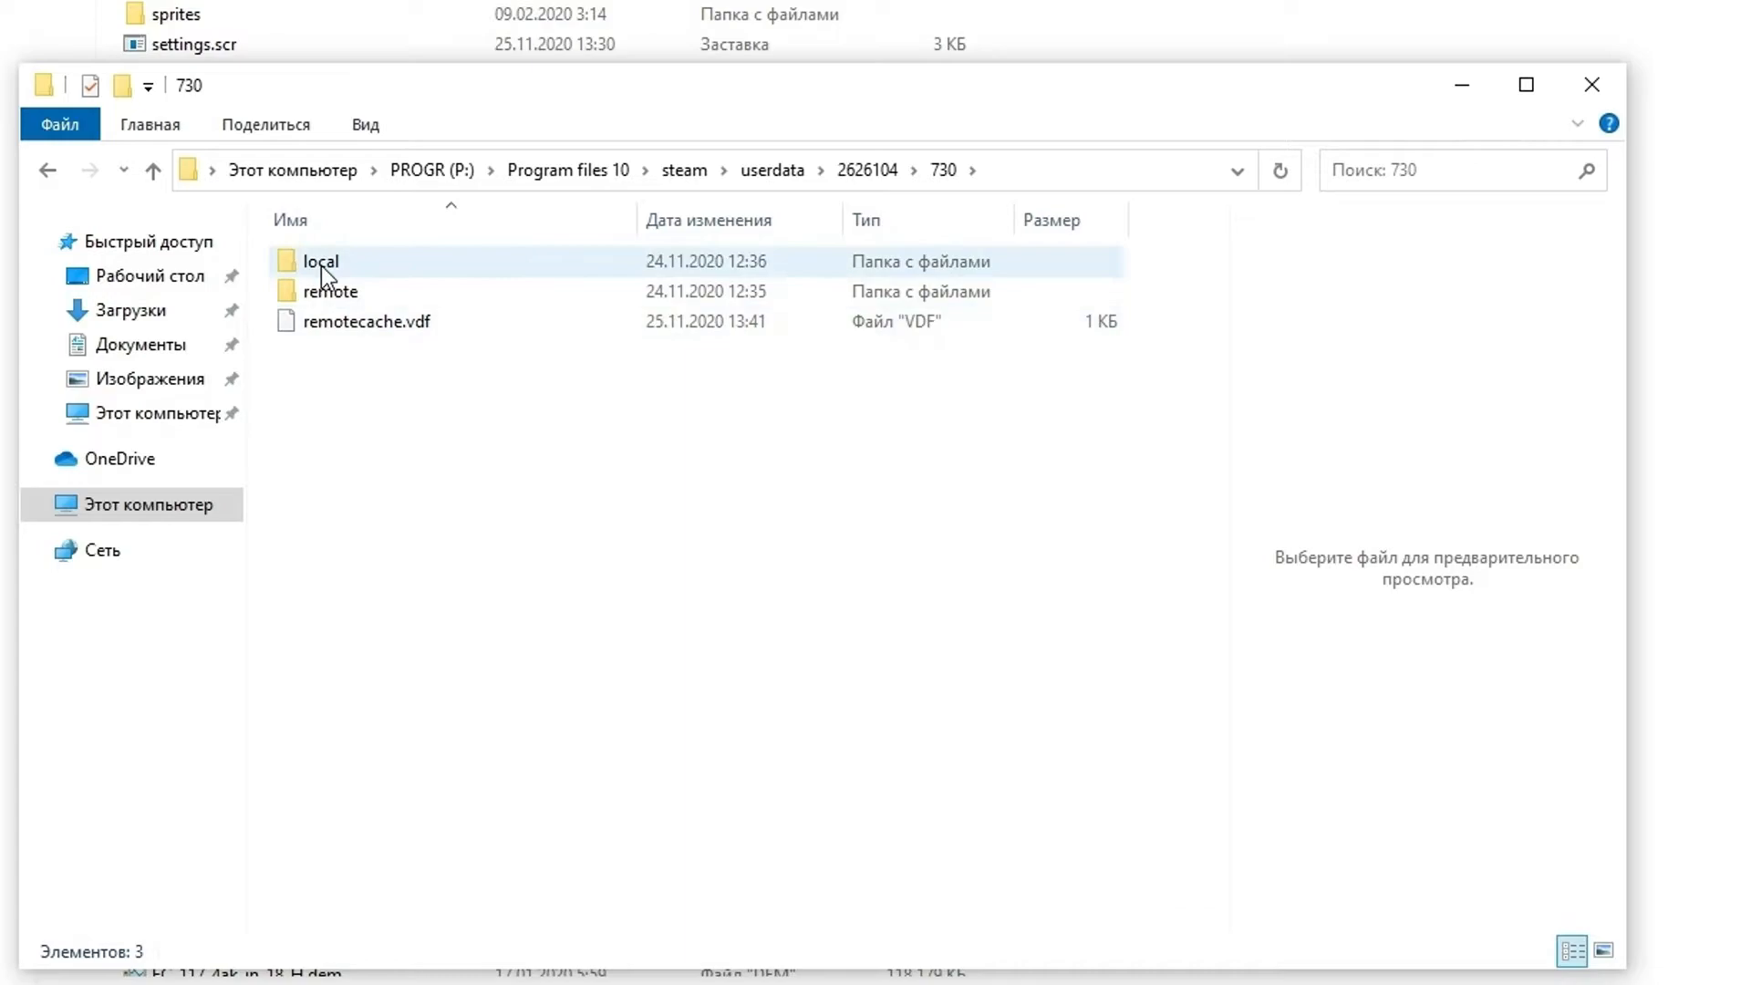
double_click(321, 261)
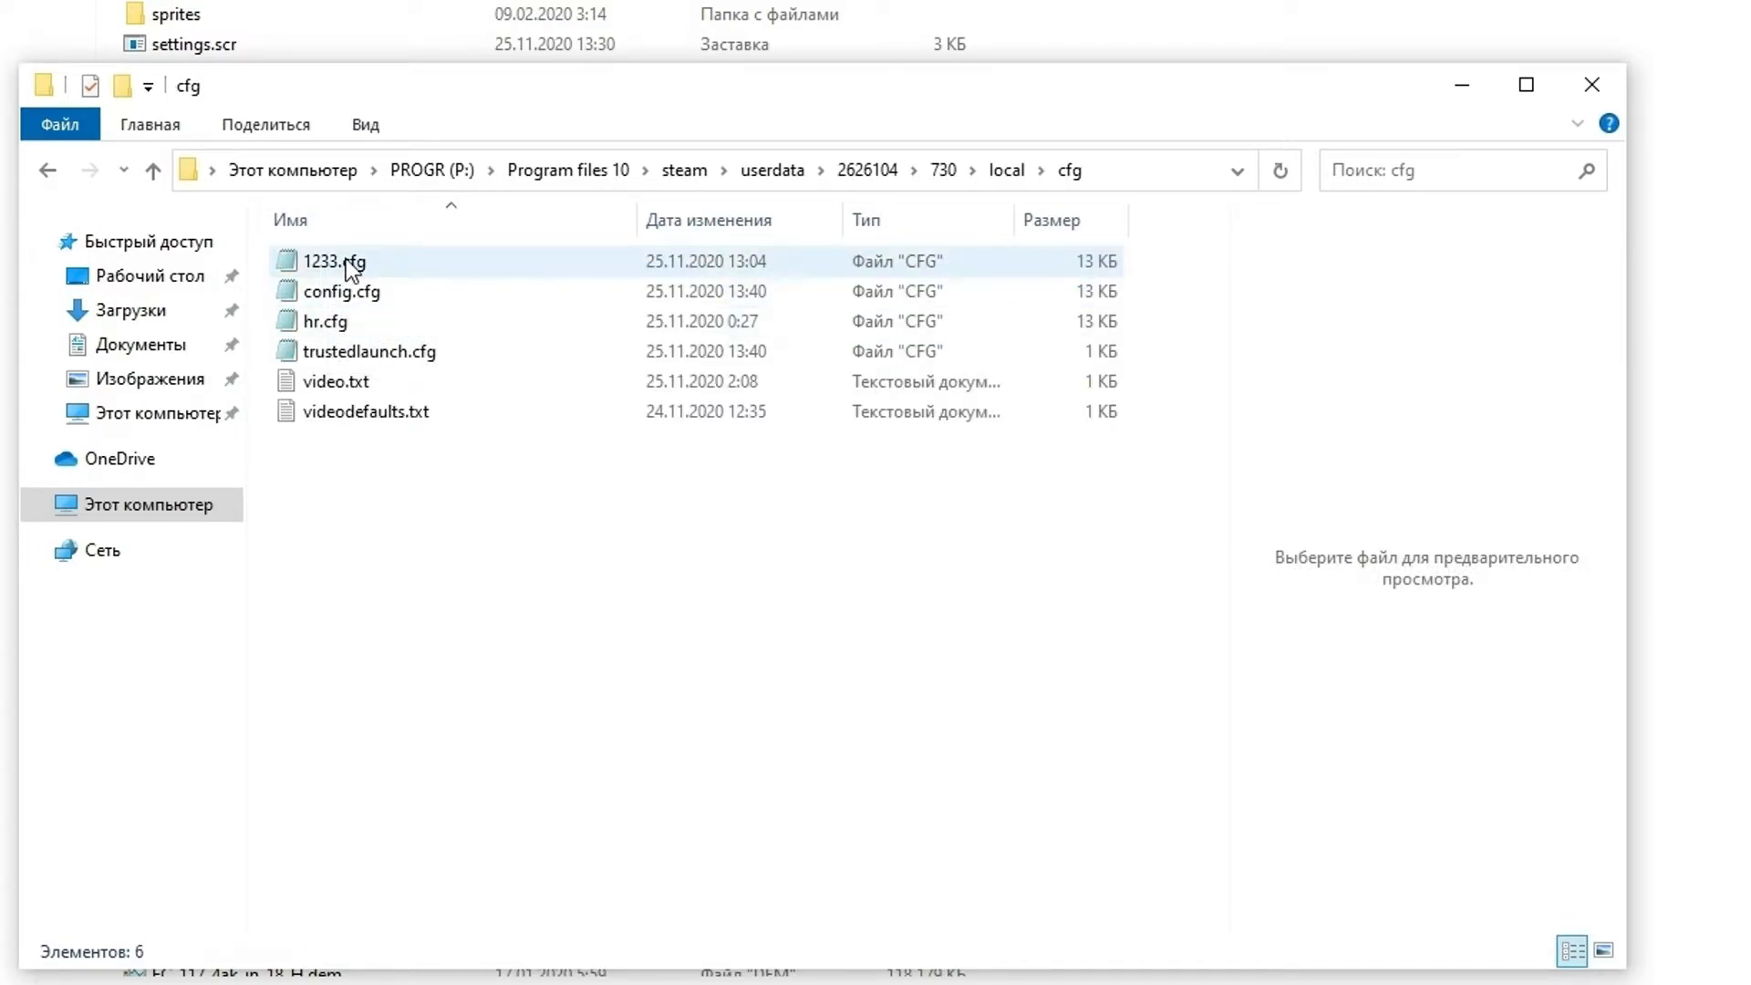
left_click(332, 261)
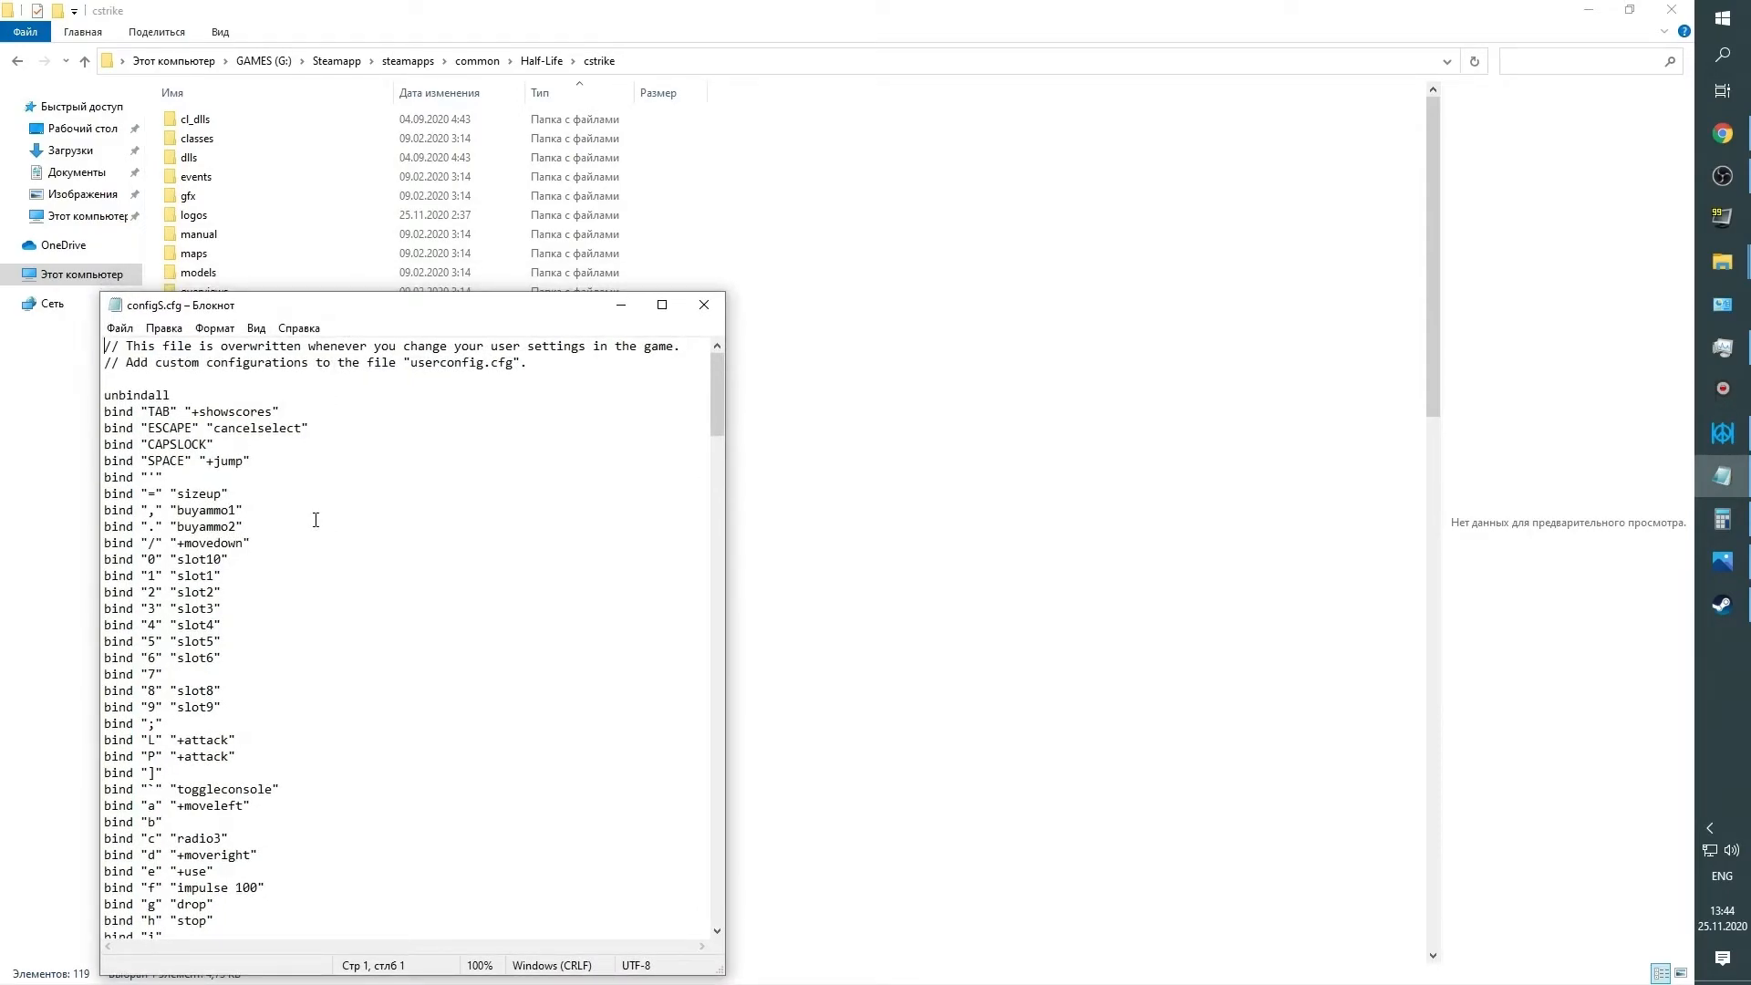
Highlight the unbindall line and the four arrow-key movement binds in config5.cfg
scroll("down", 3)
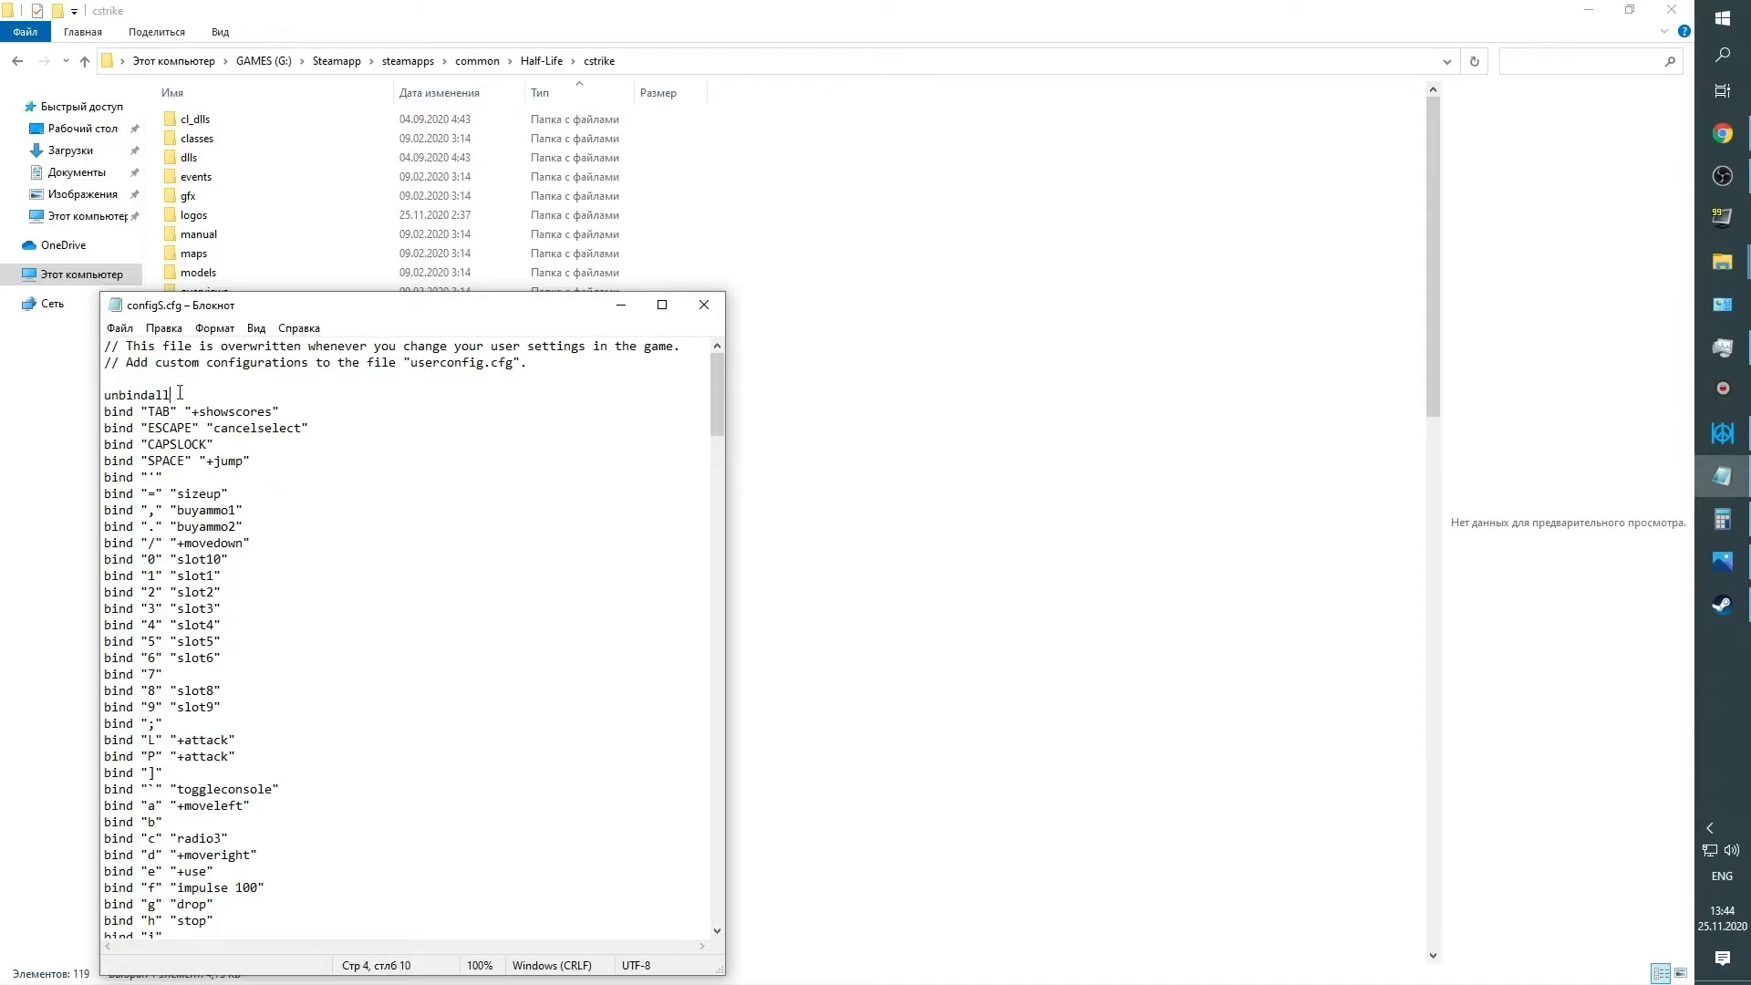
double_click(137, 393)
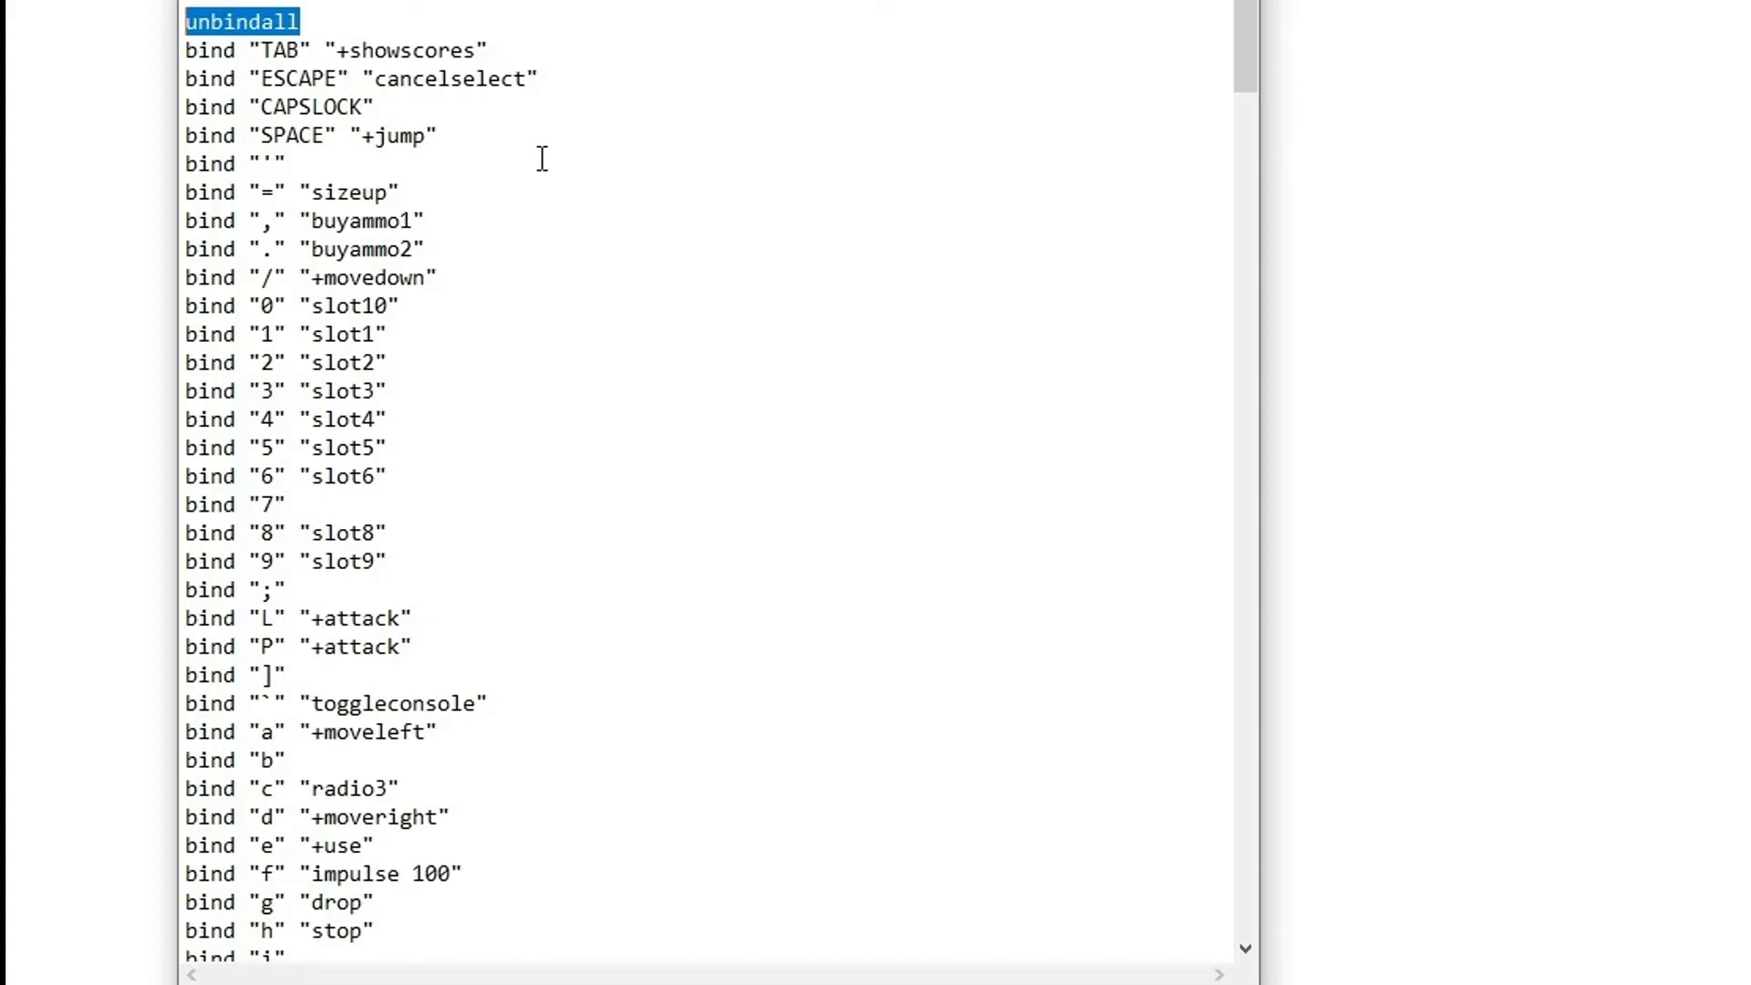
mouse_move(436, 296)
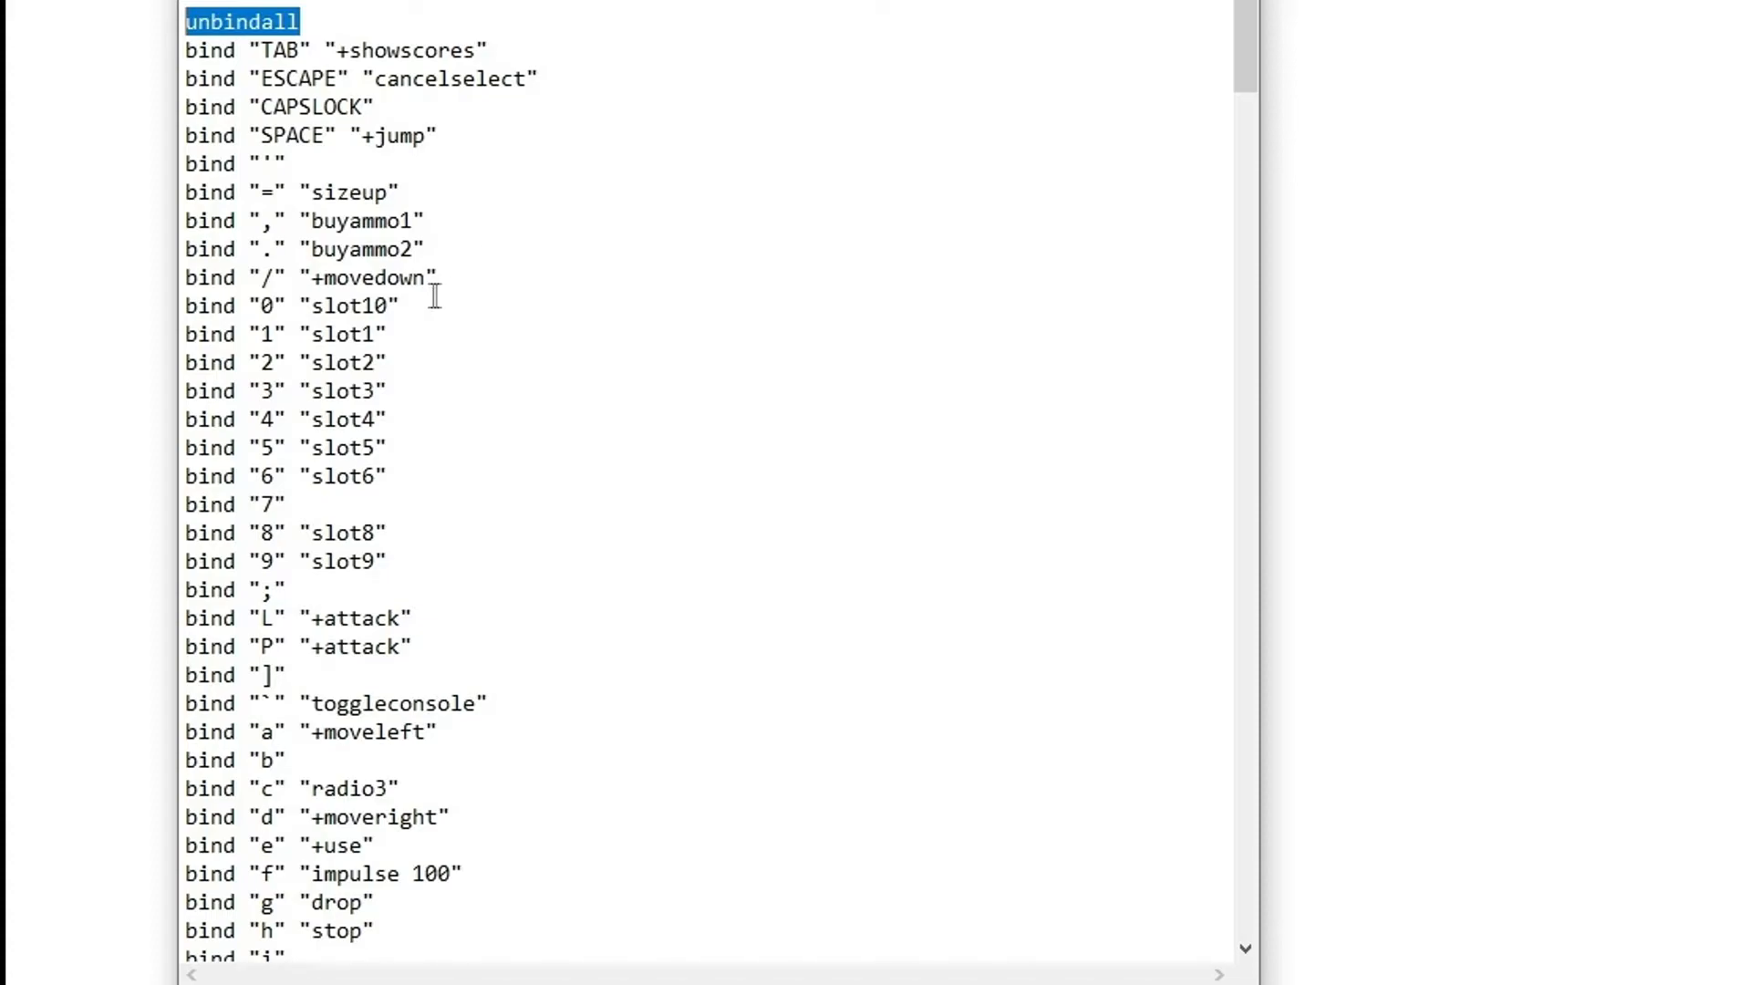
mouse_move(1246, 53)
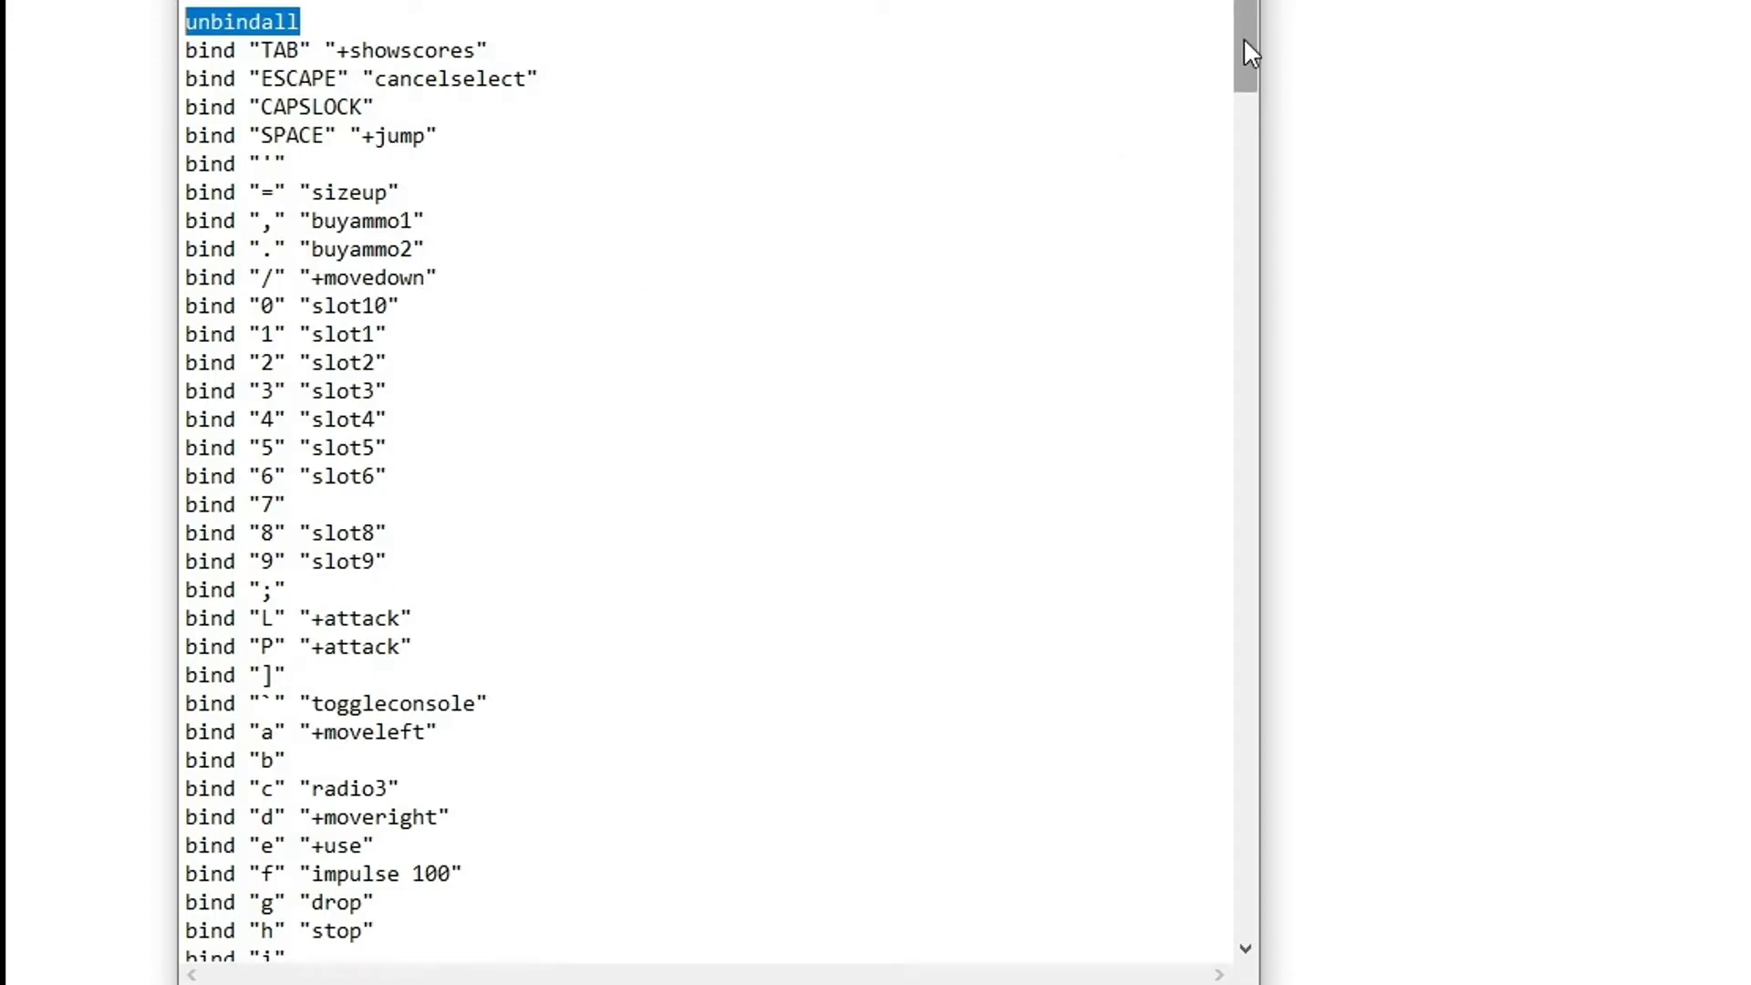
scroll("down", 3)
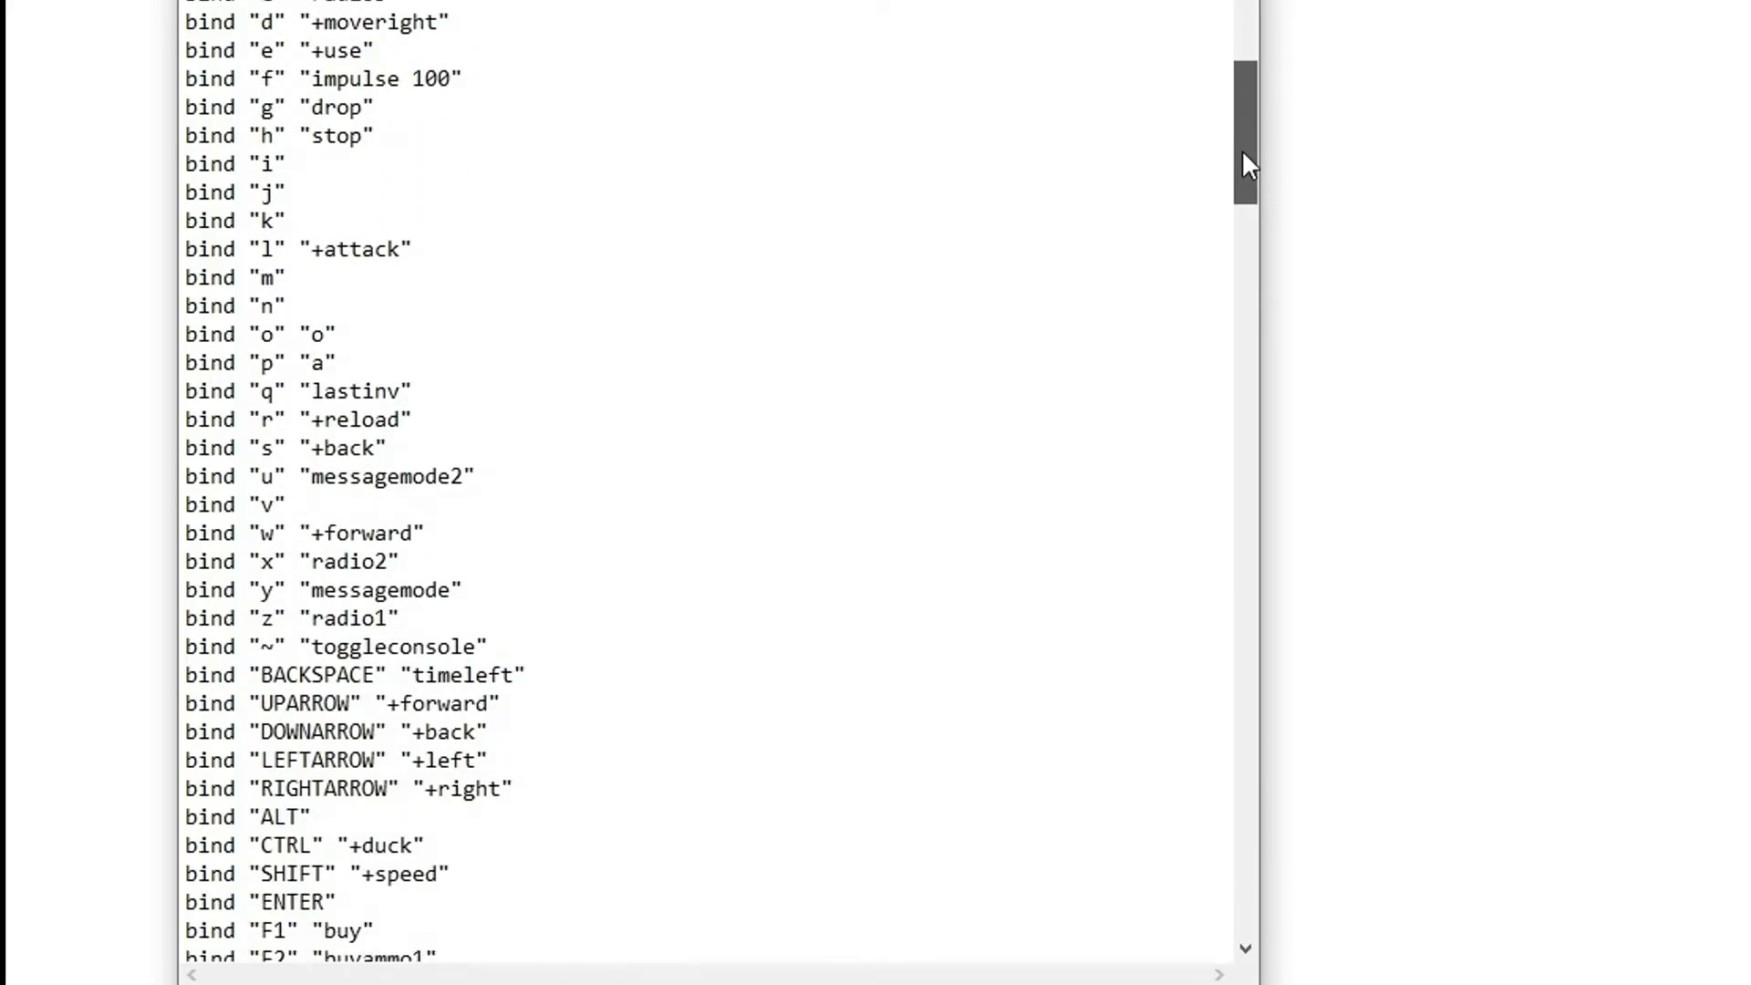
scroll("down", 3)
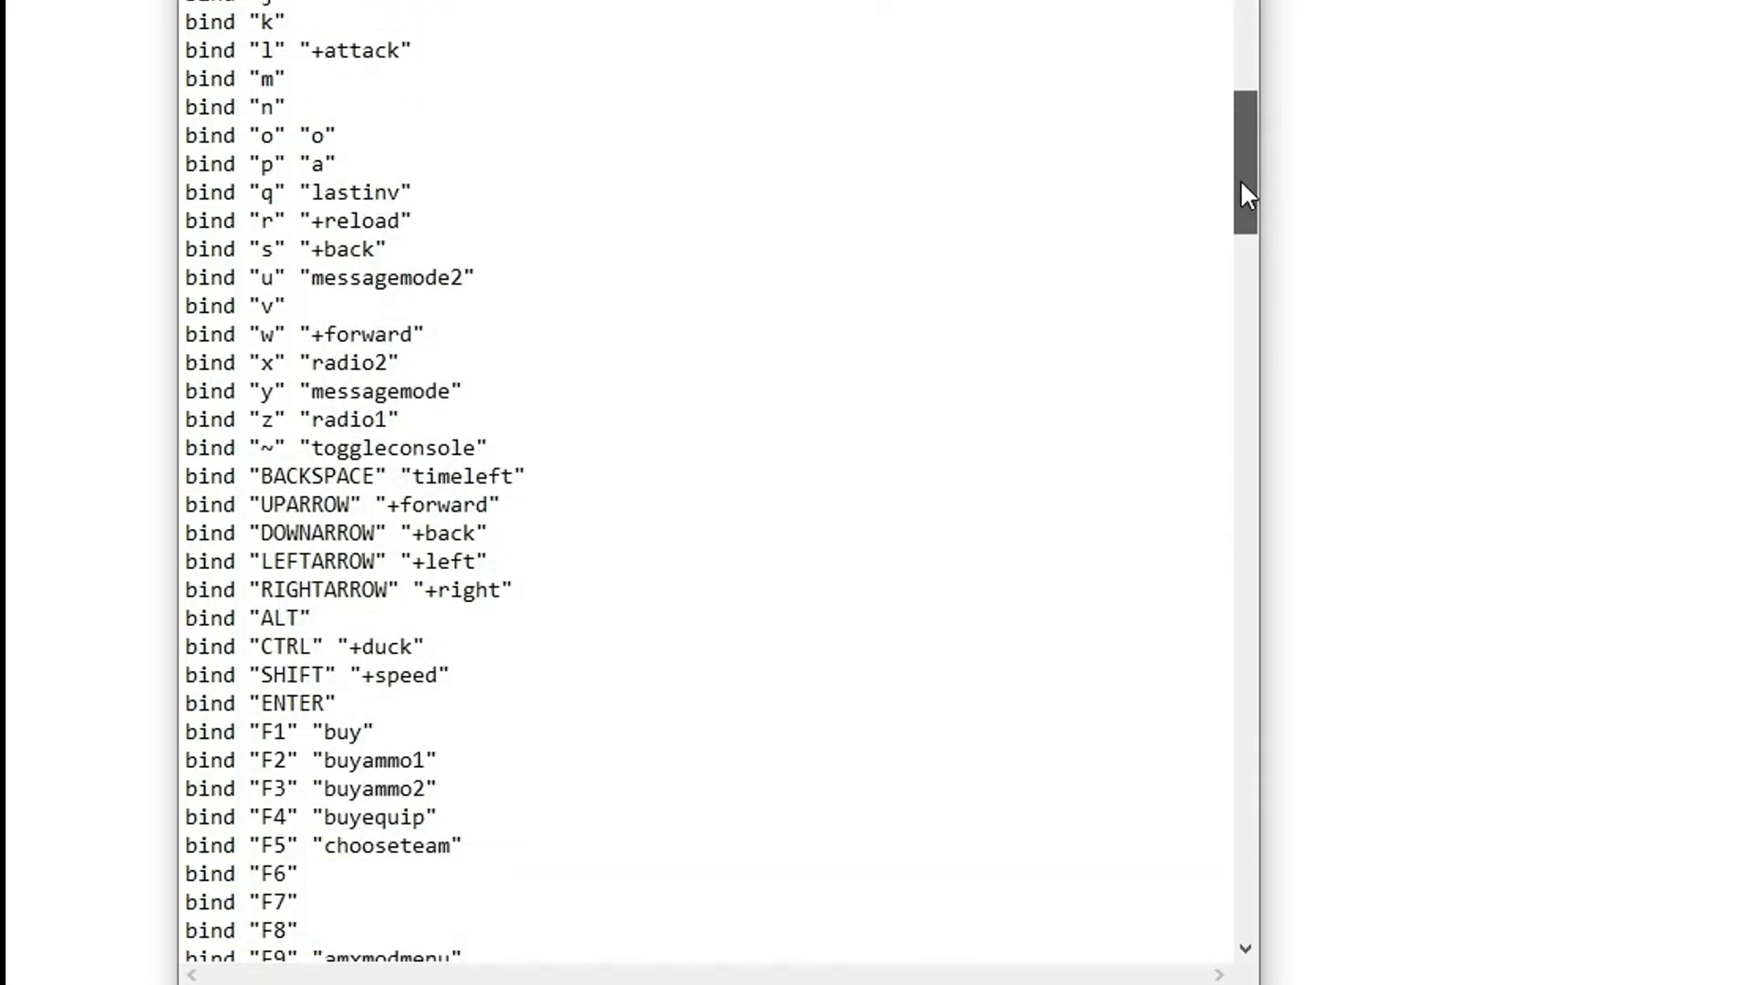
scroll("down", 3)
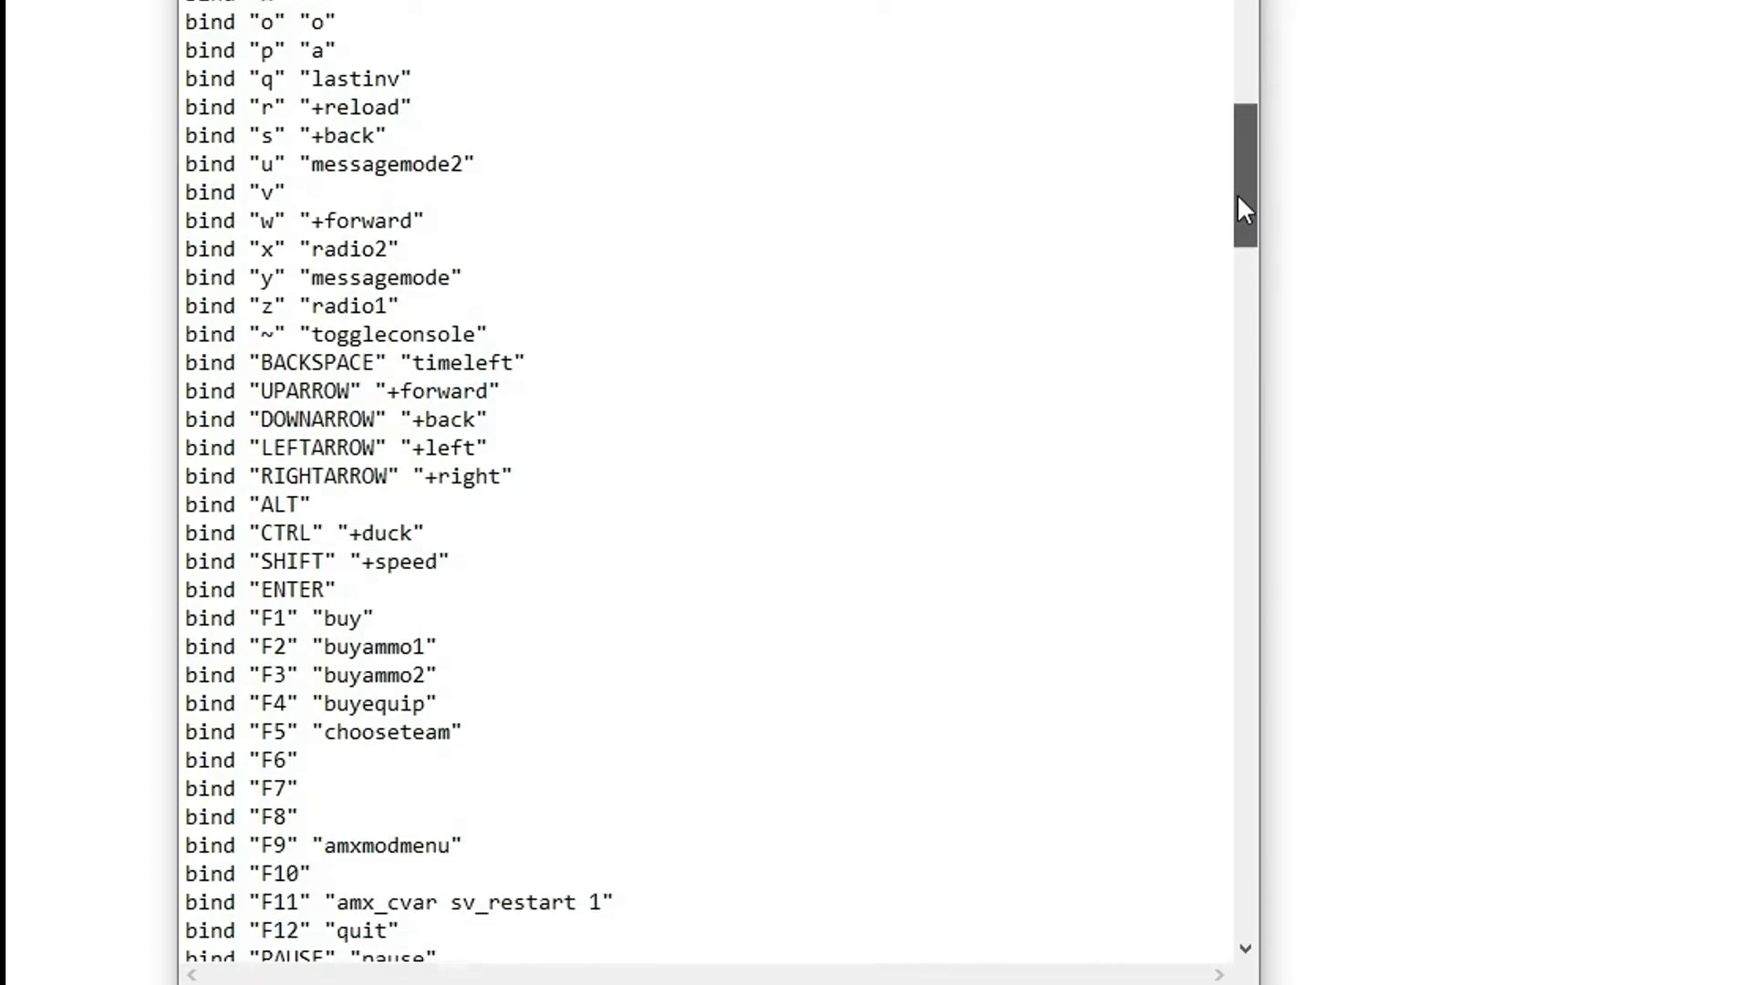
scroll("down", 3)
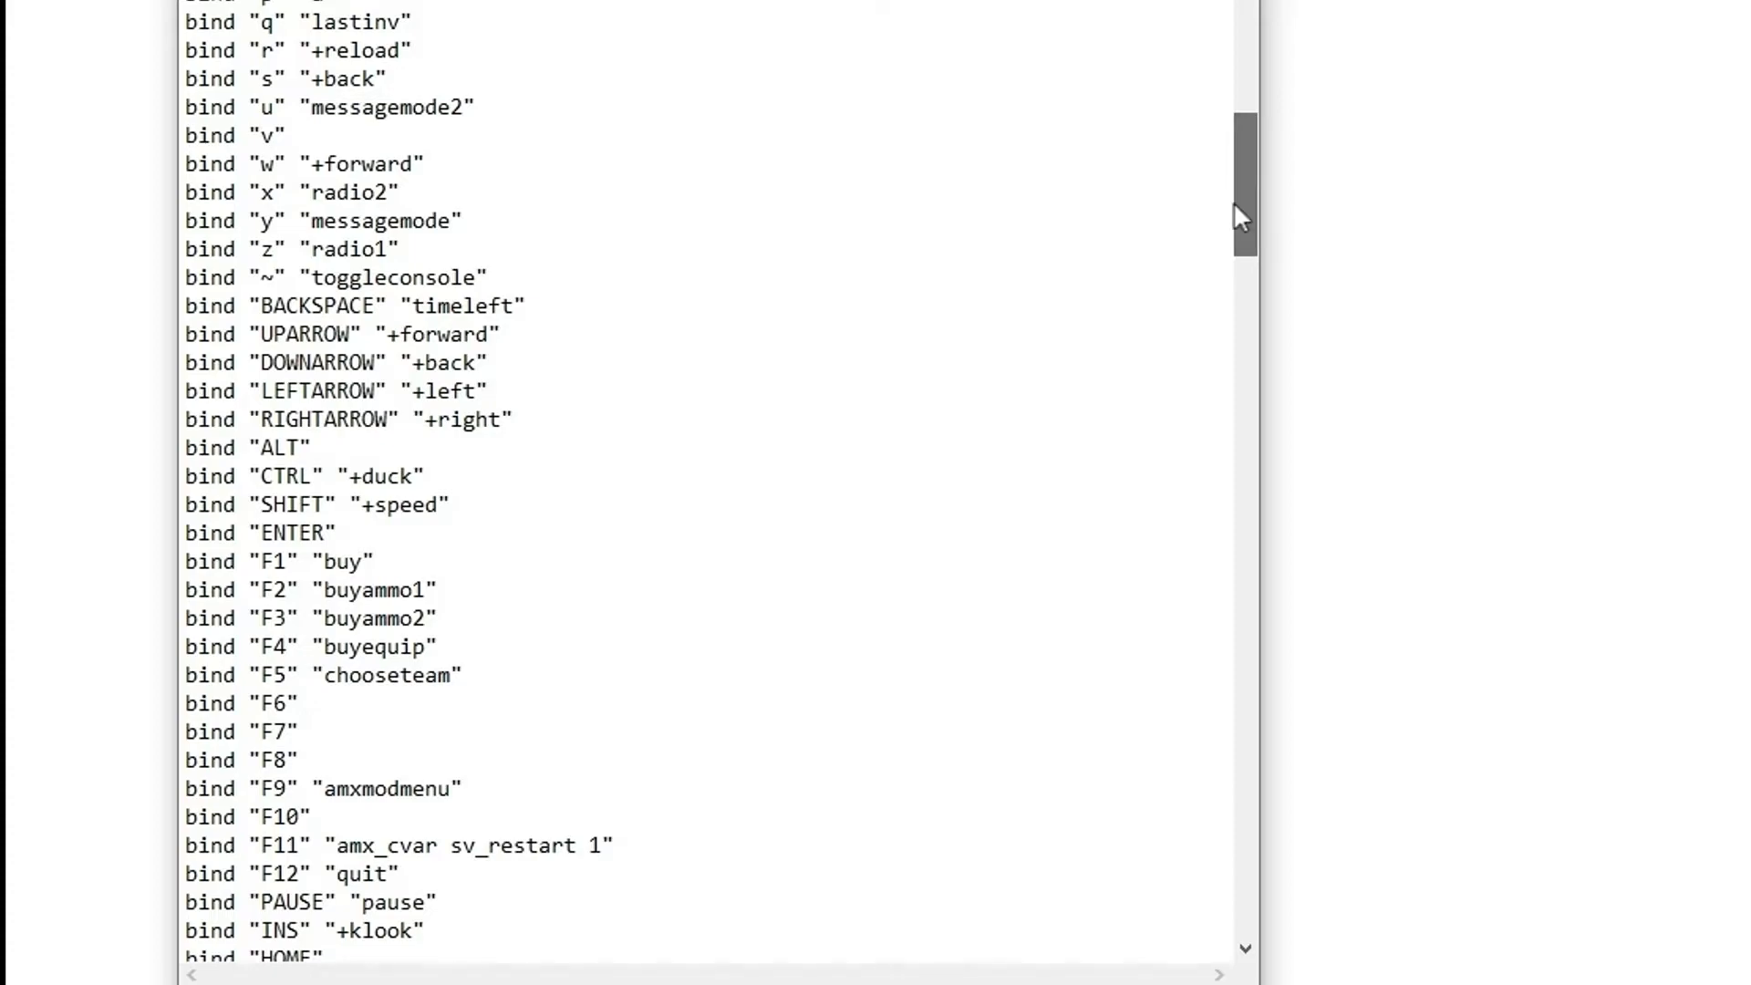
left_click_drag(186, 333, 513, 419)
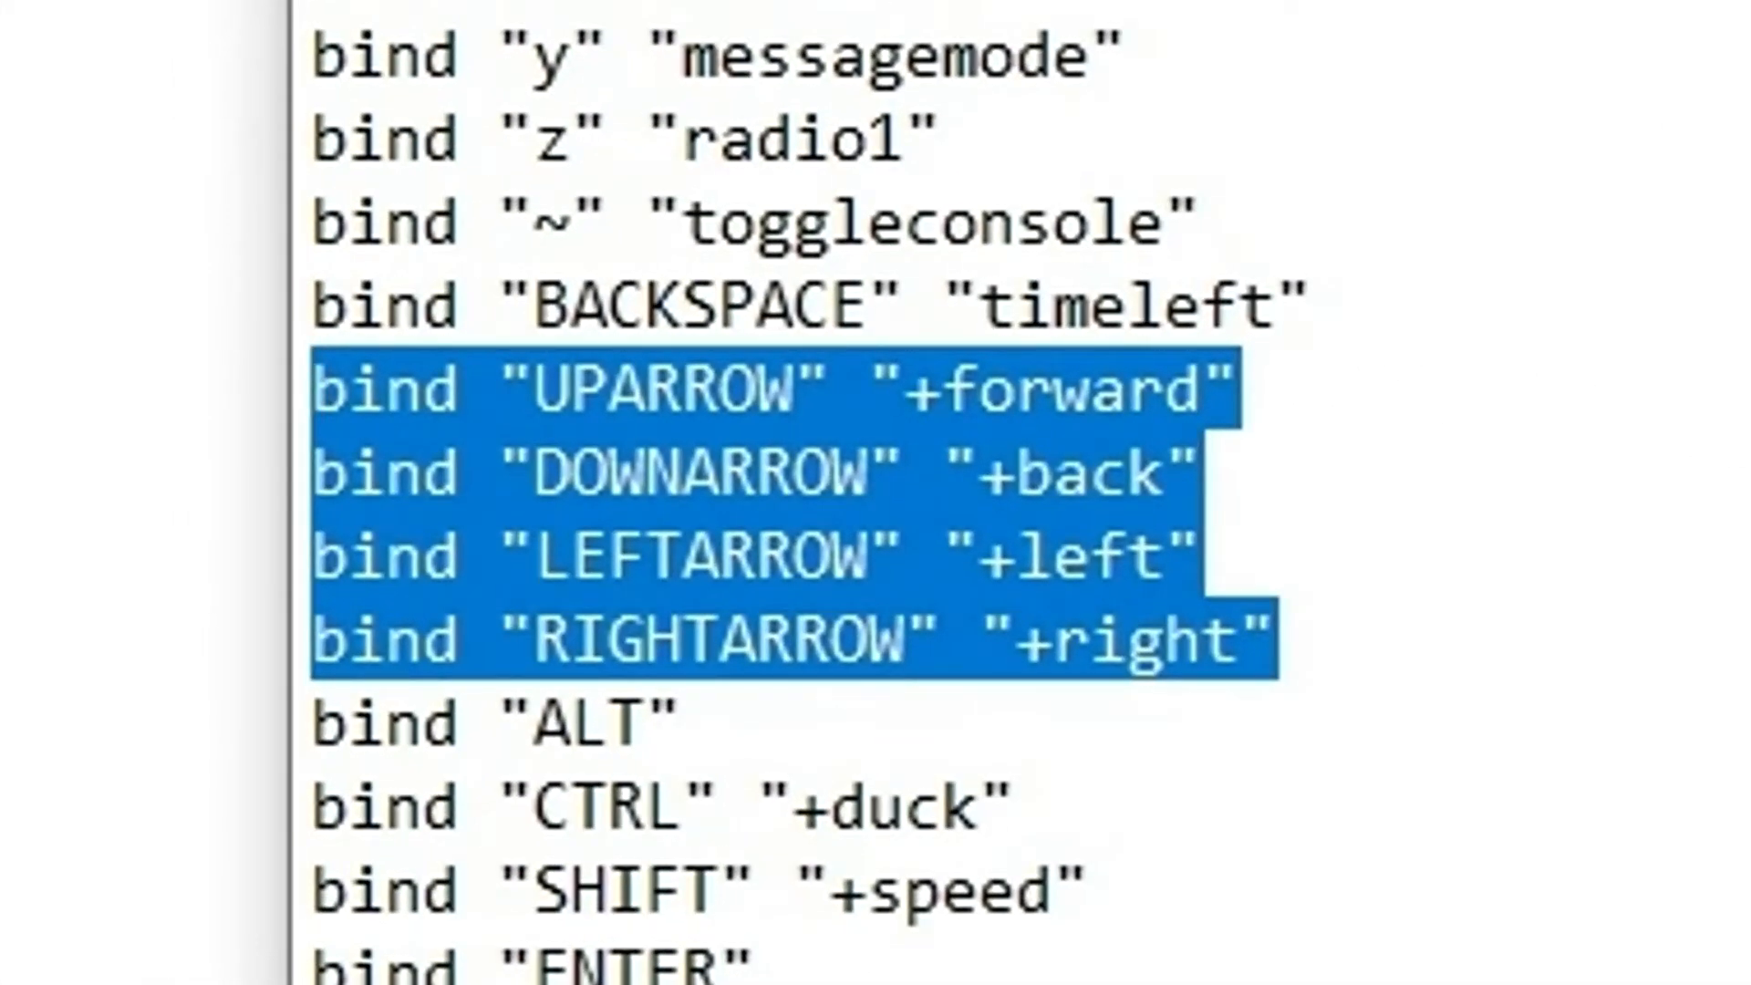
Go through the remaining binds and settings, then bring up navi.cfg with its cvar list selected
scroll("up", 3)
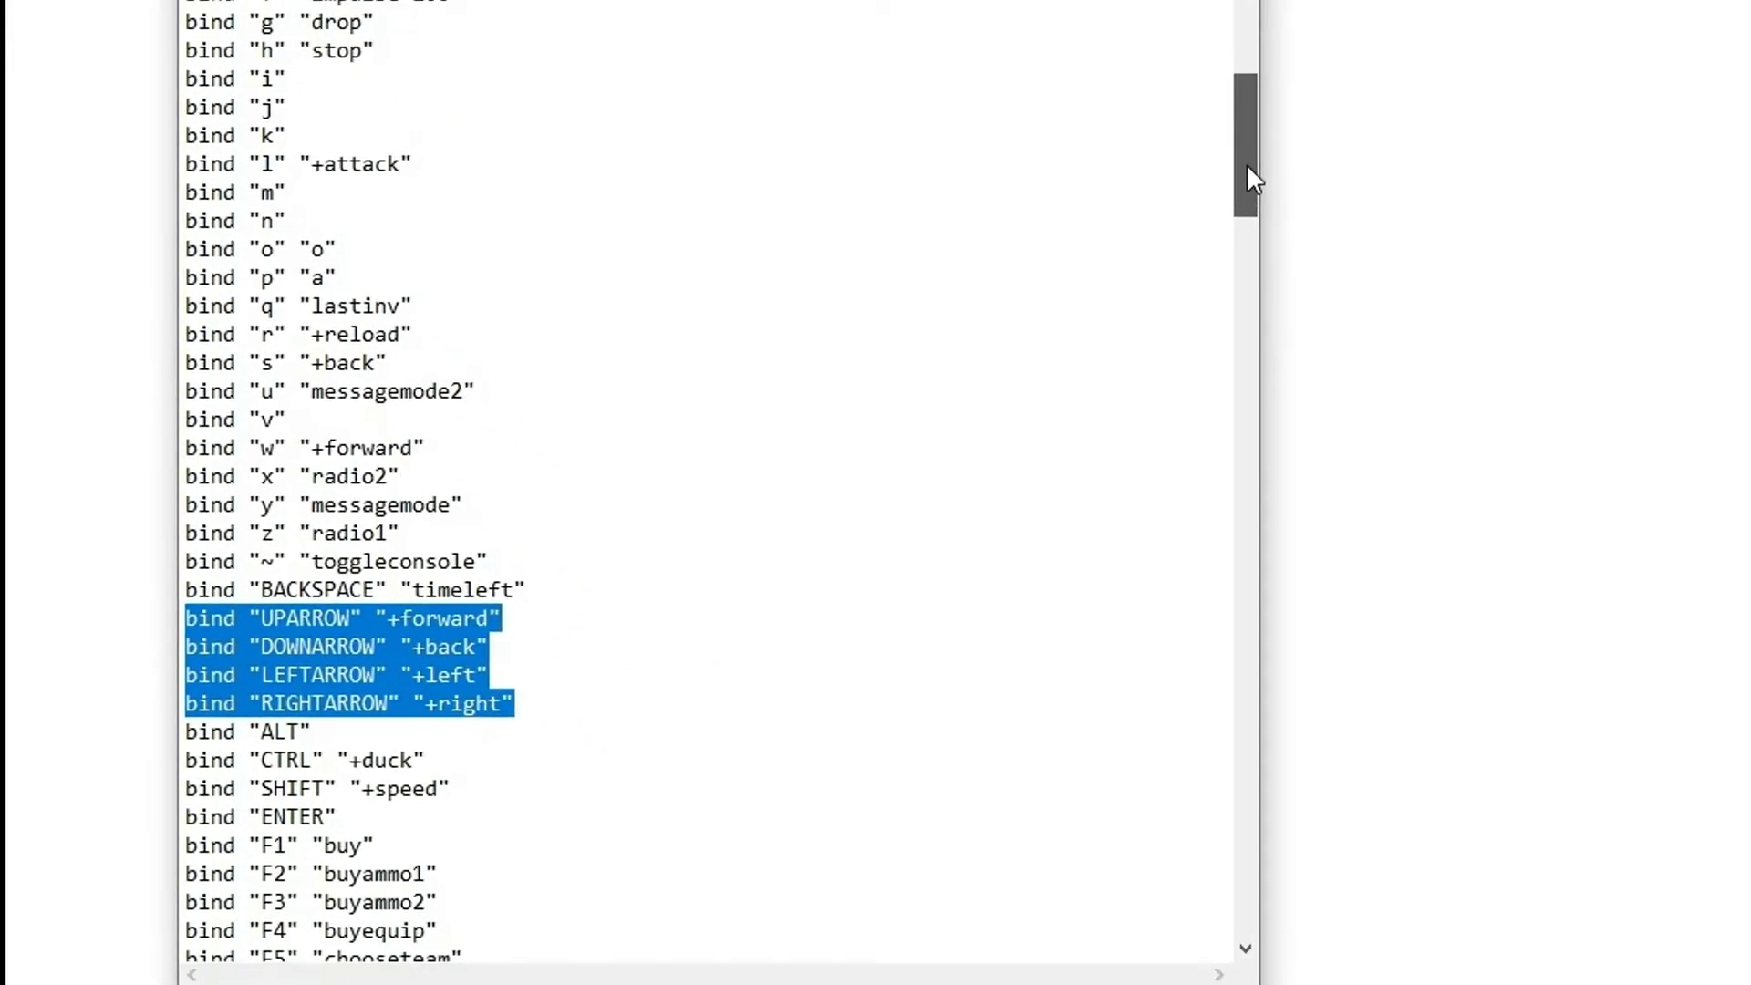
scroll("down", 3)
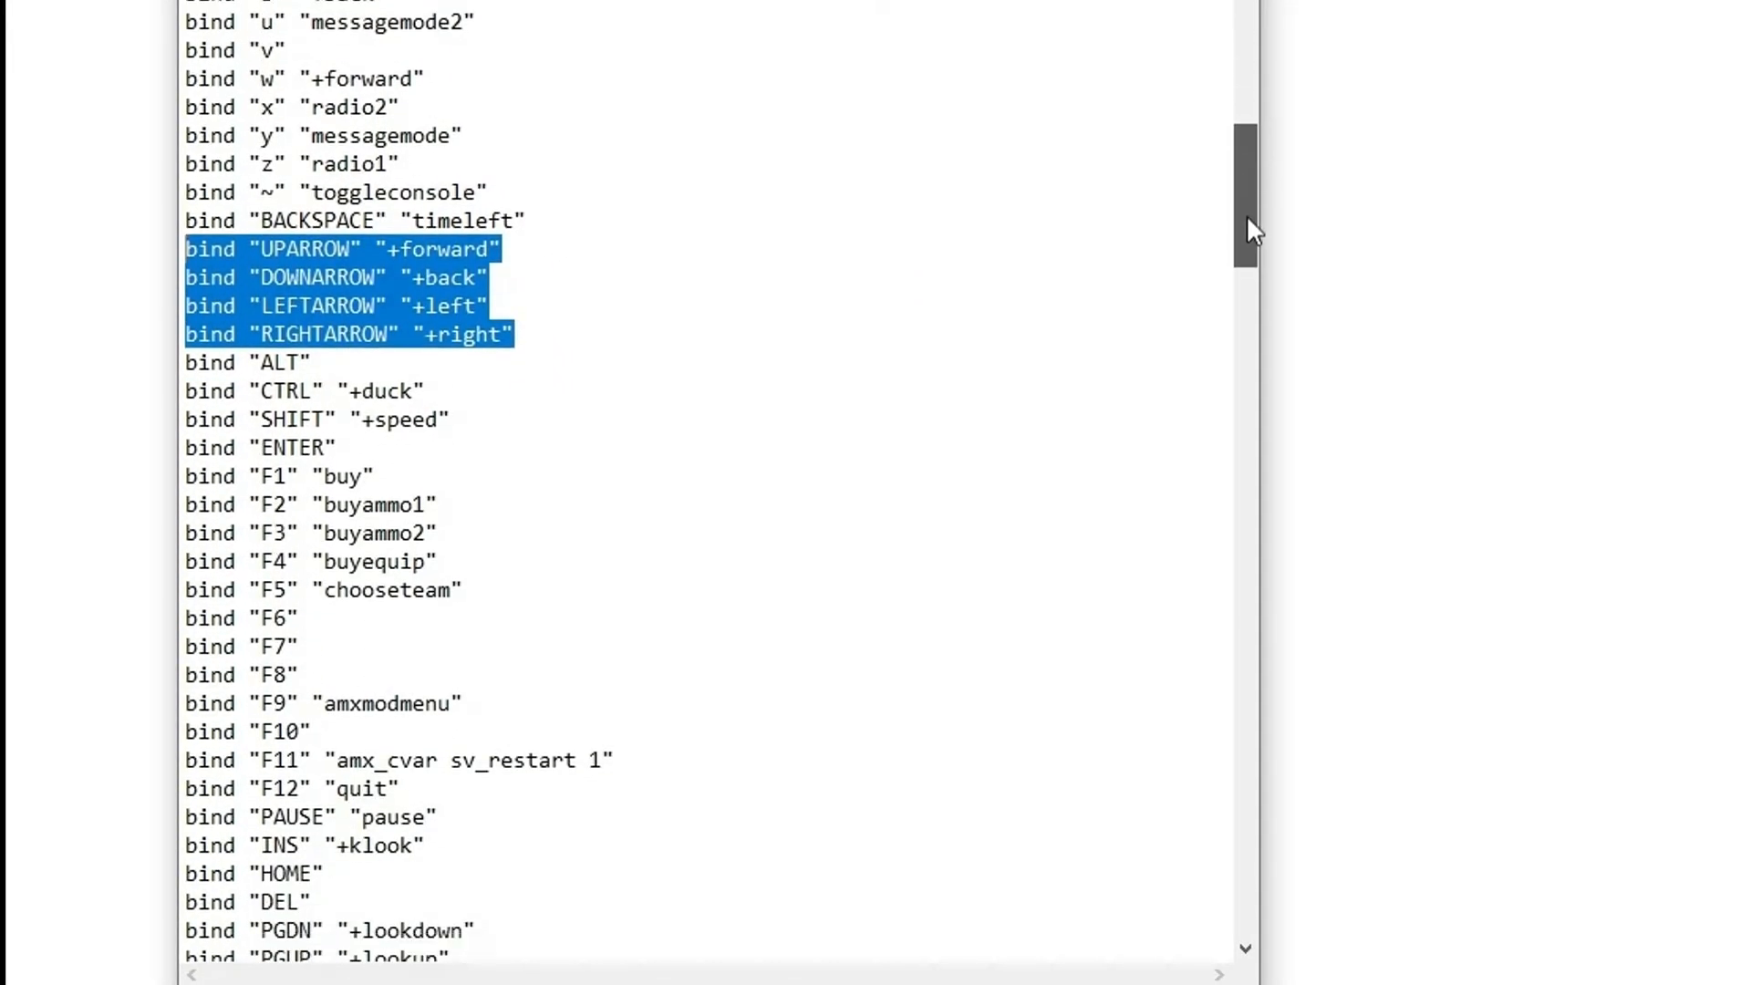
scroll("down", 3)
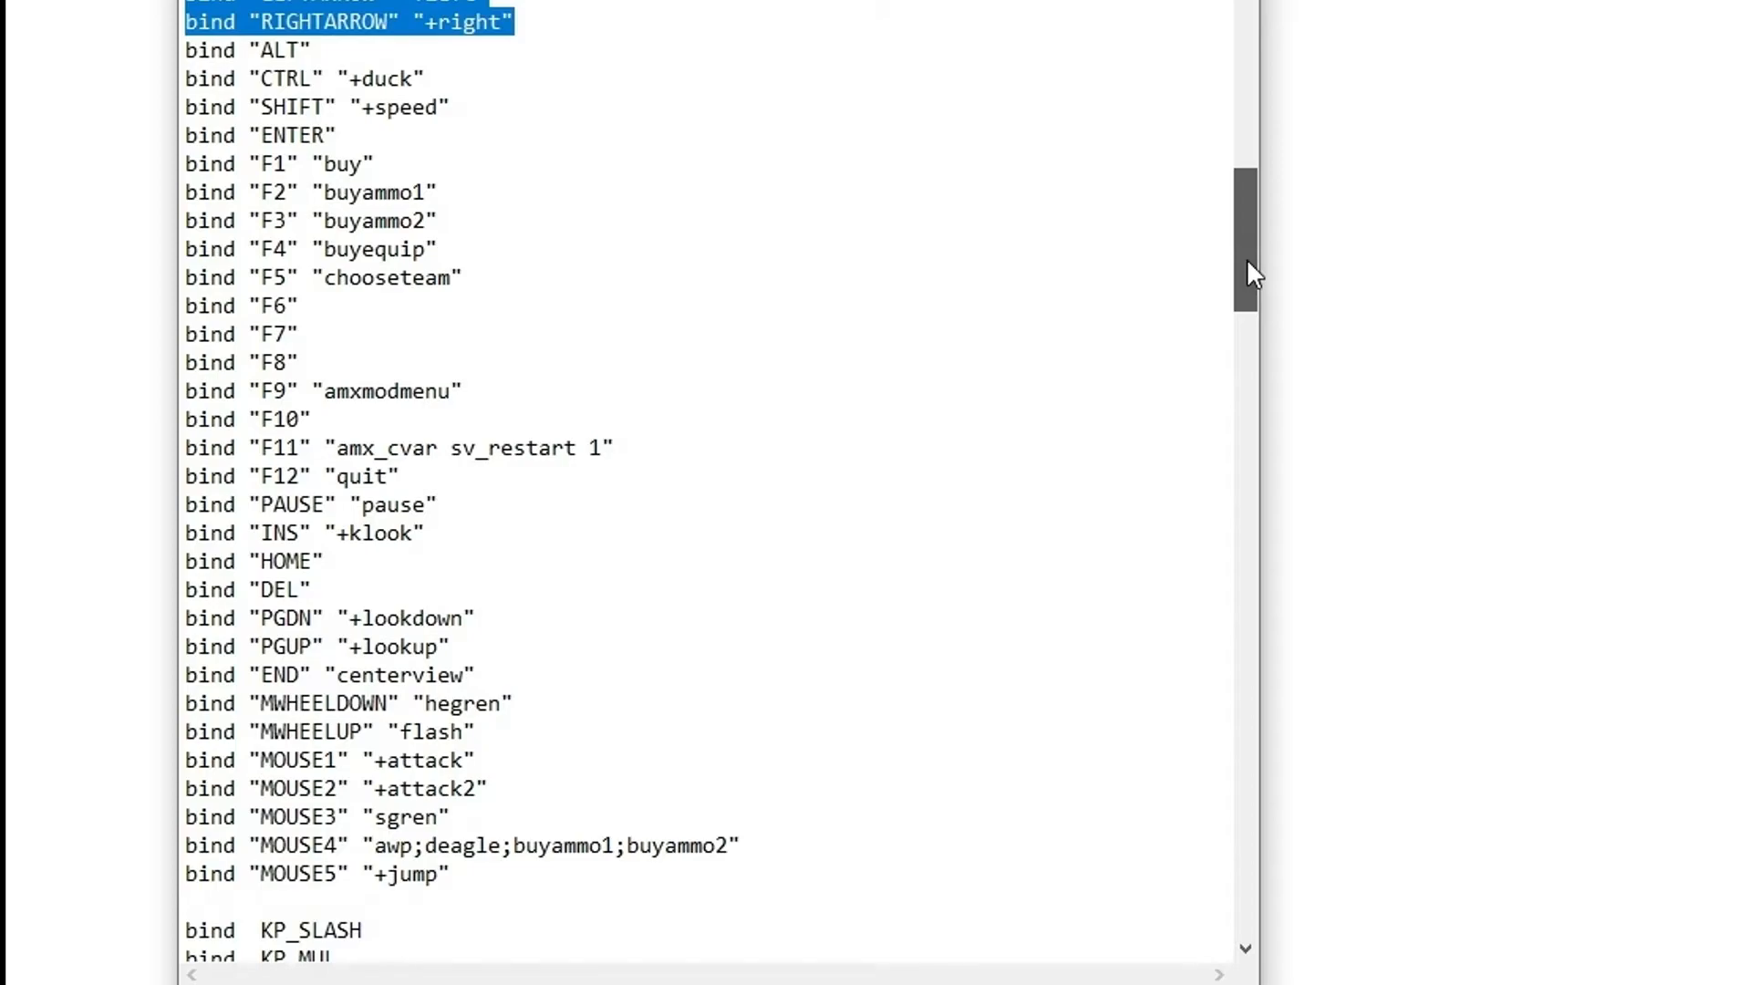
scroll("down", 3)
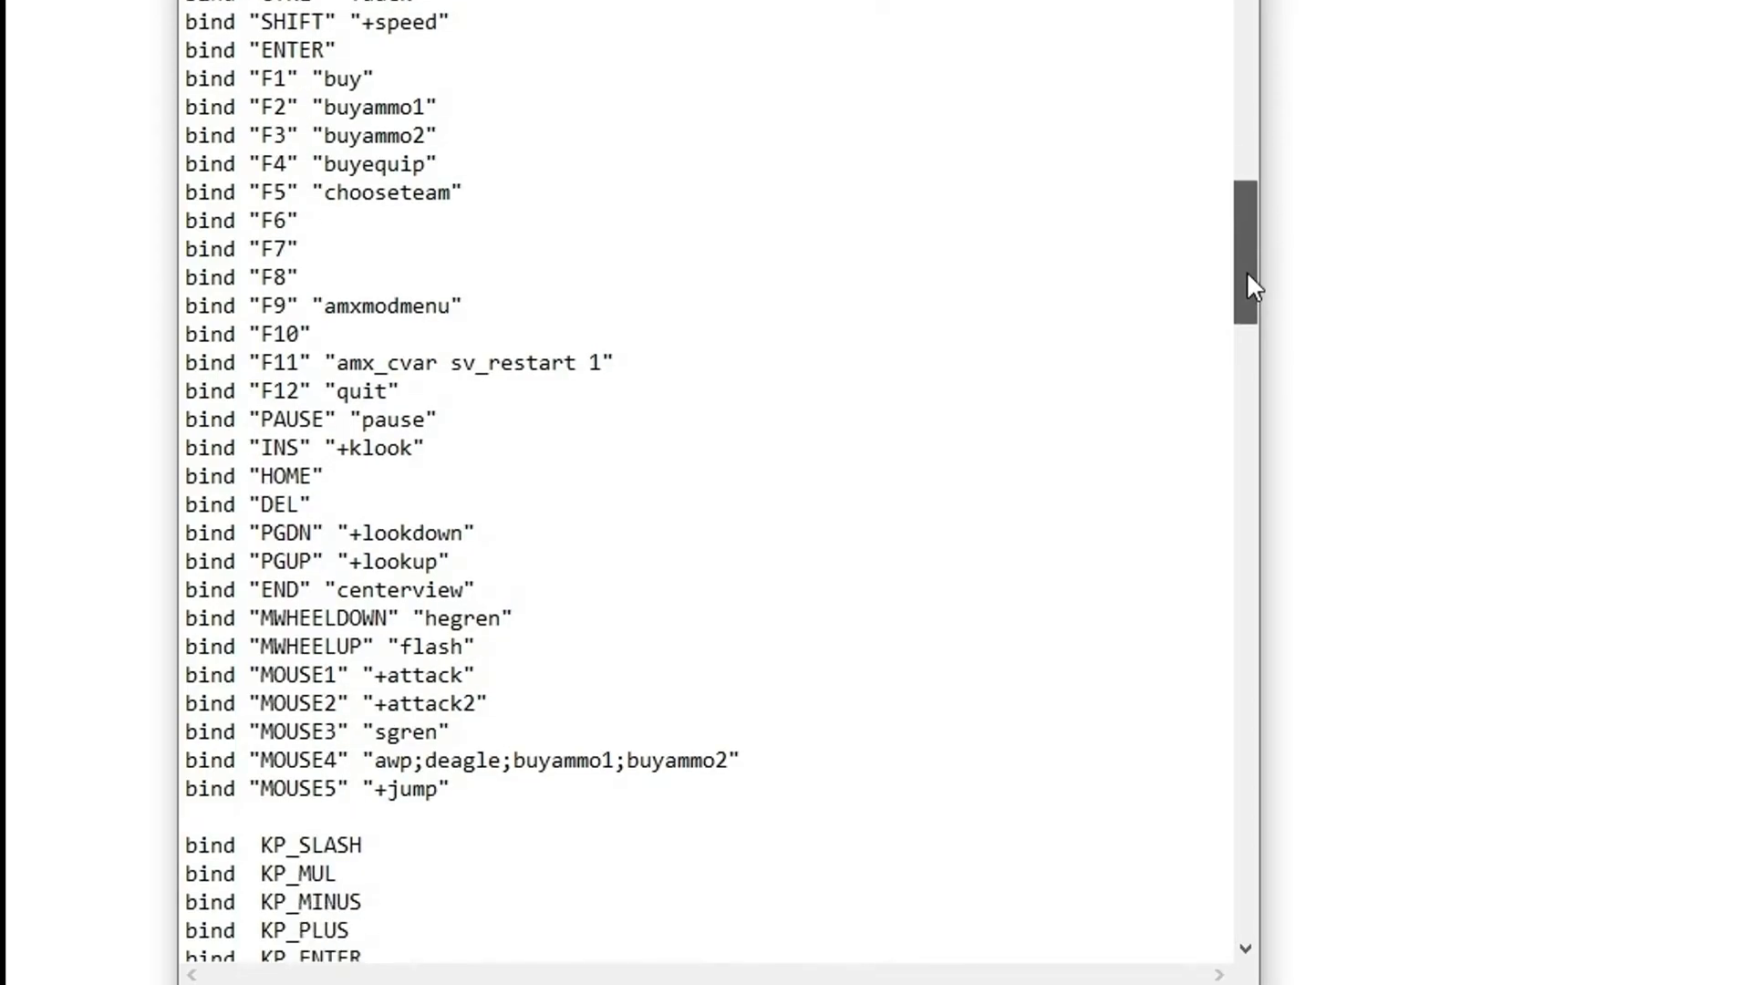
scroll("down", 3)
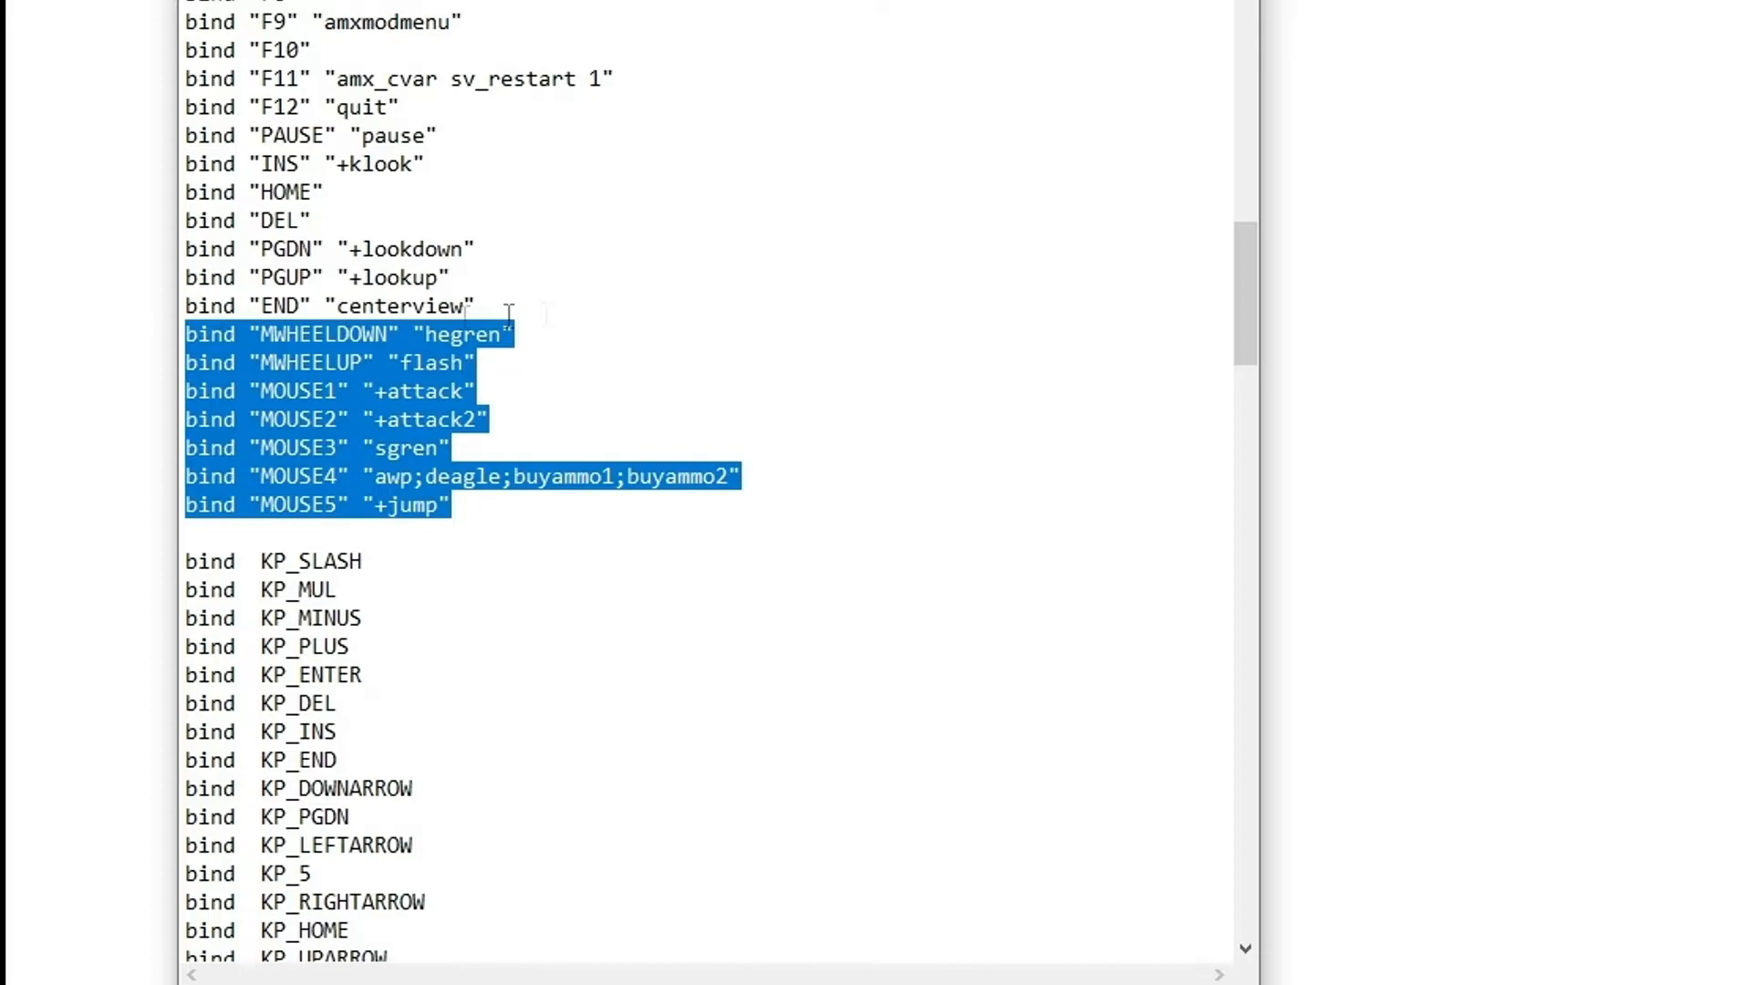
mouse_move(893, 299)
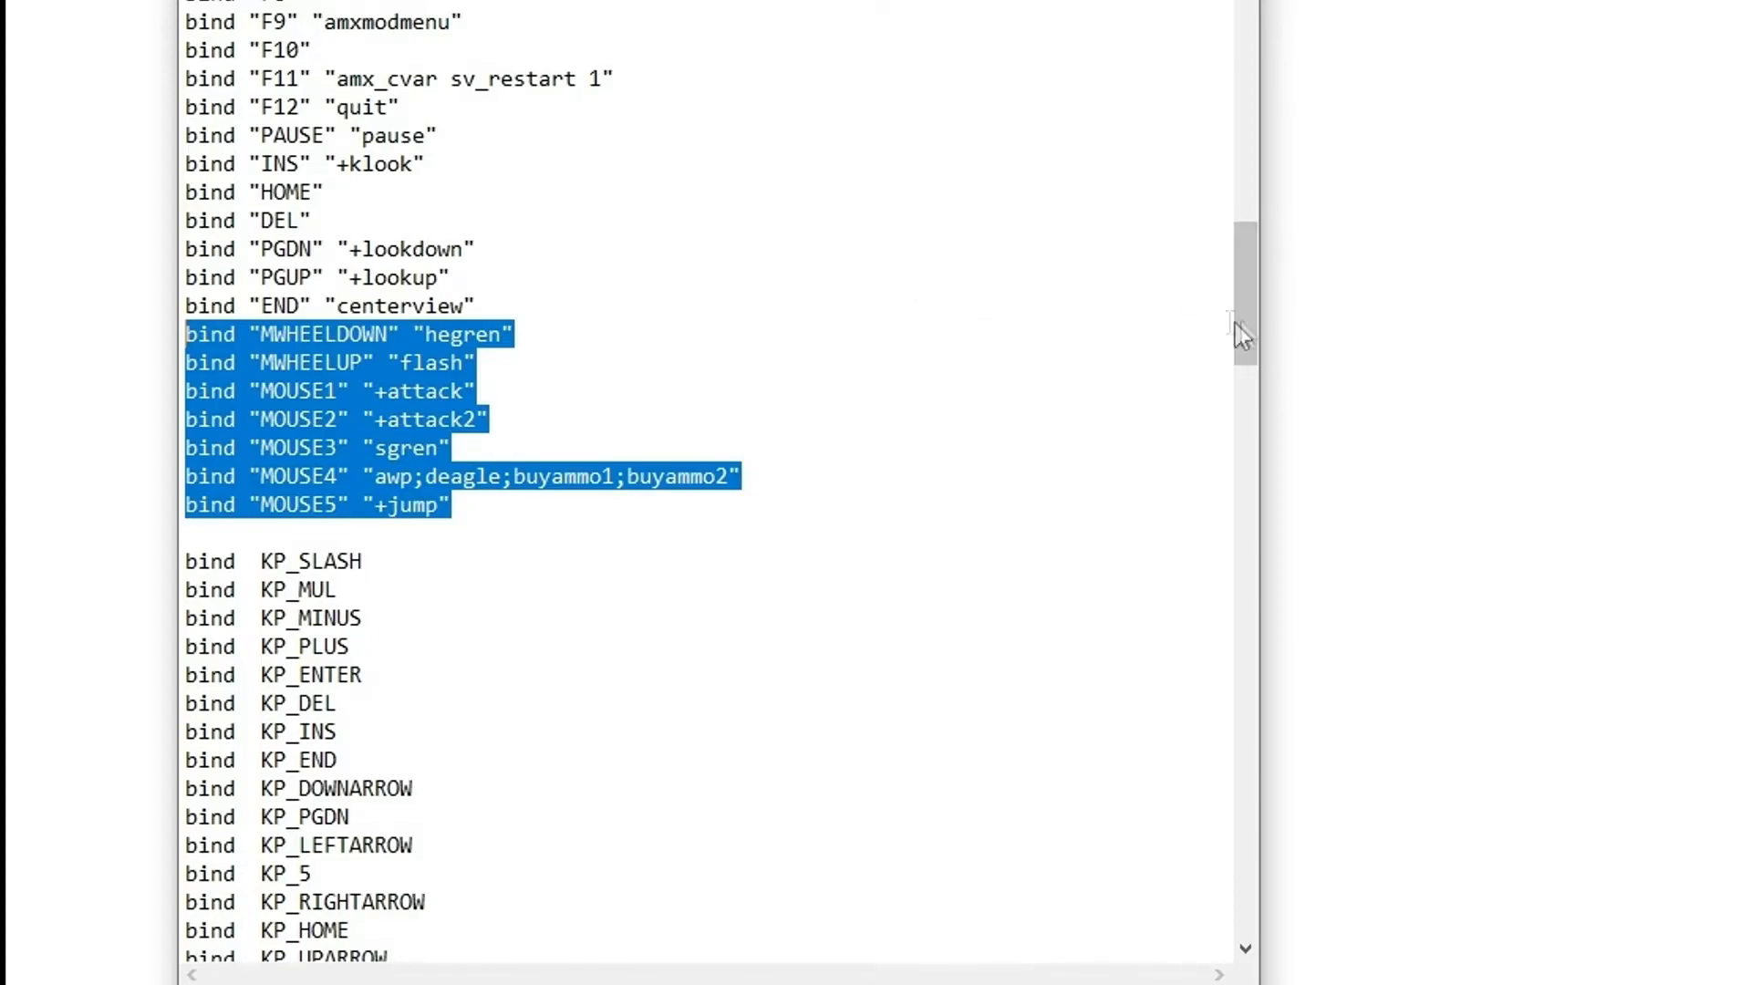
scroll("down", 3)
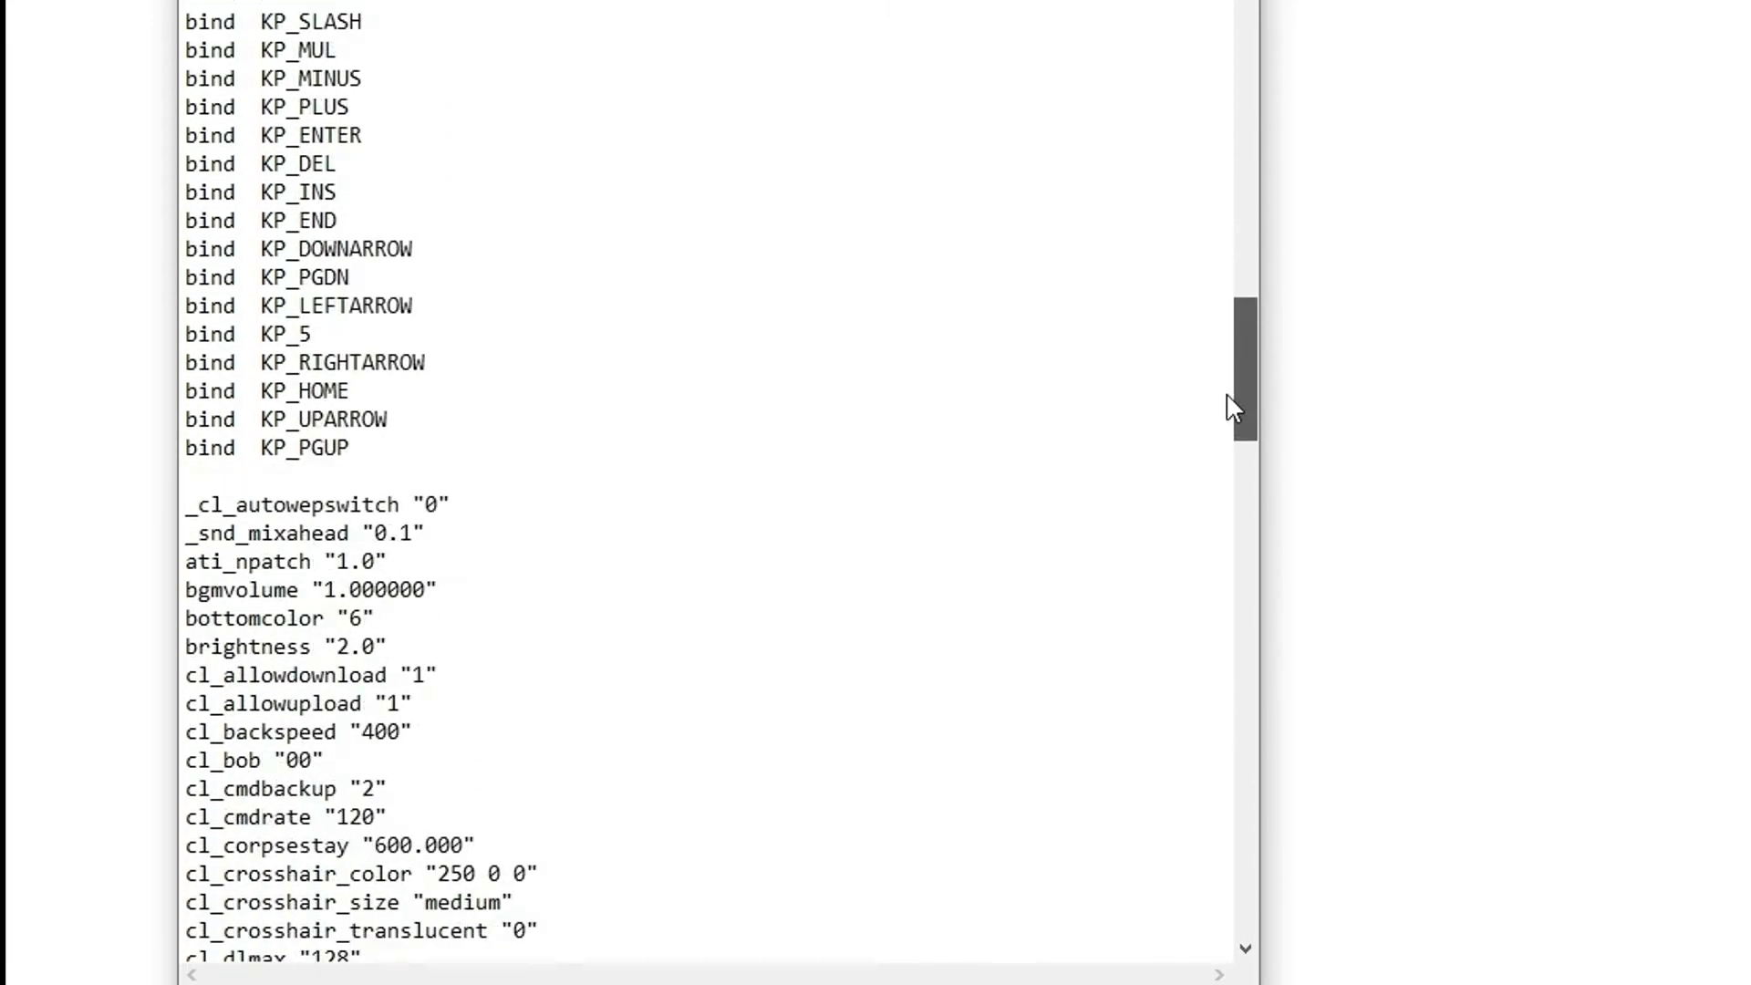
left_click_drag(186, 20, 347, 447)
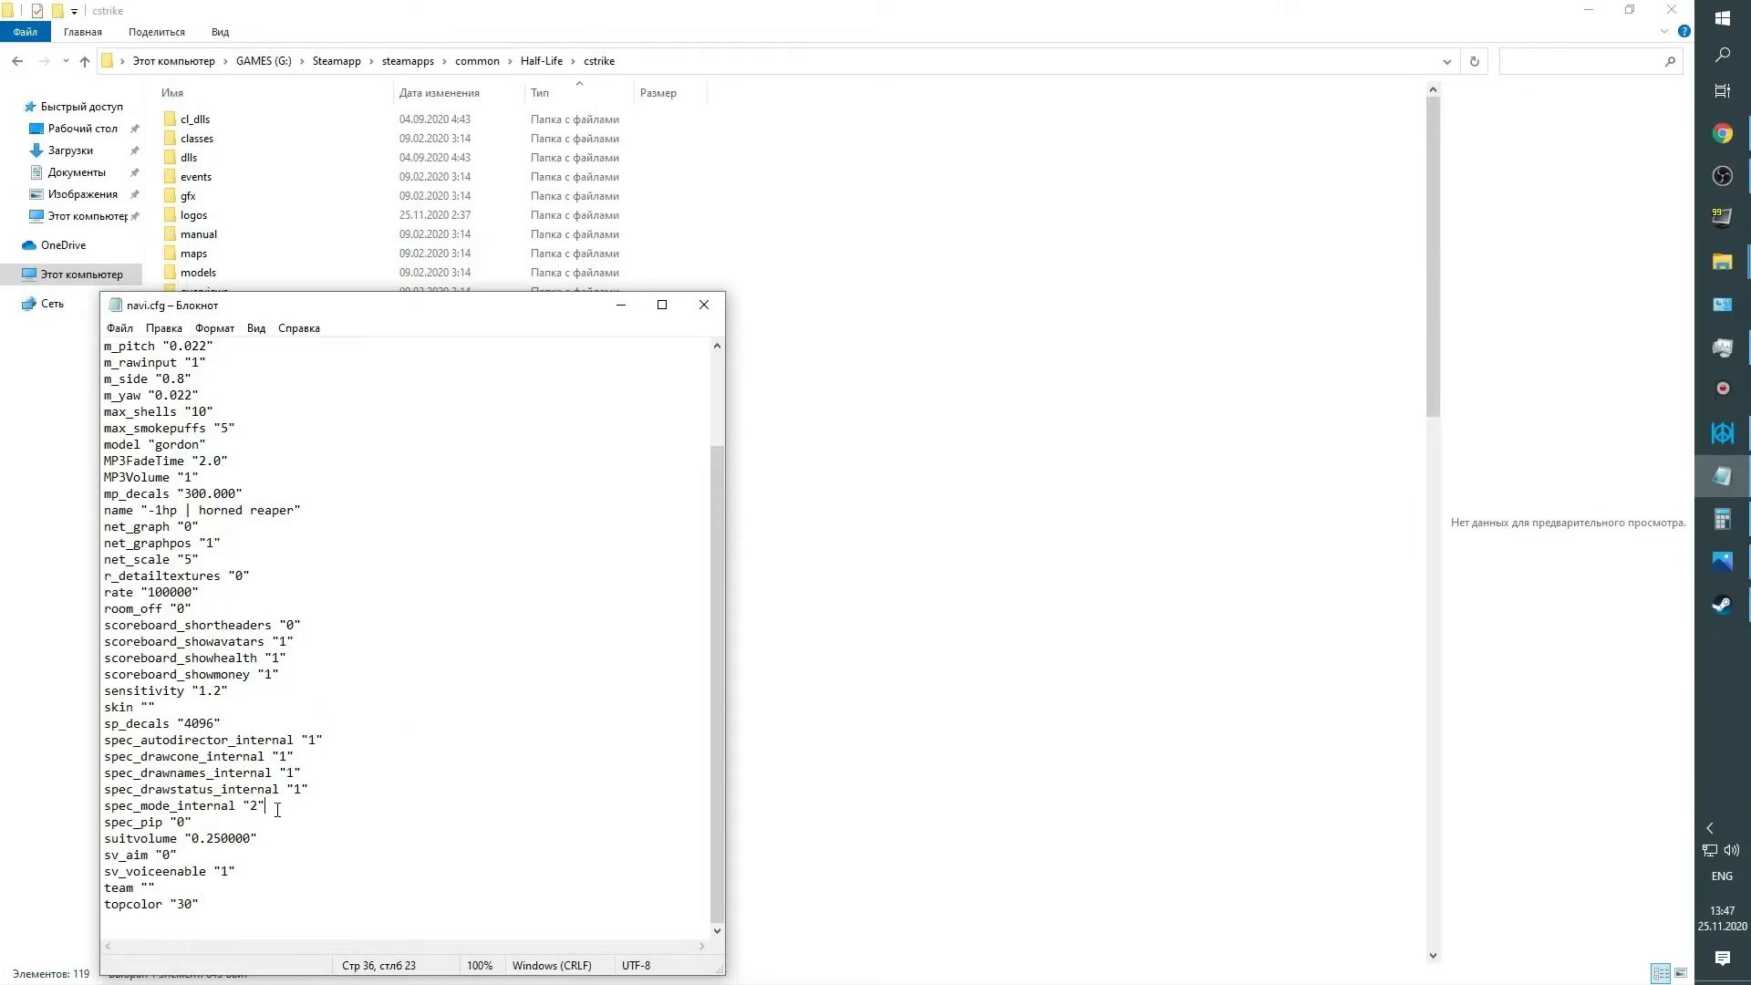
Add an 'exec navi.cfg' line below spec_mode_internal "2", removing the stray character
key("enter")
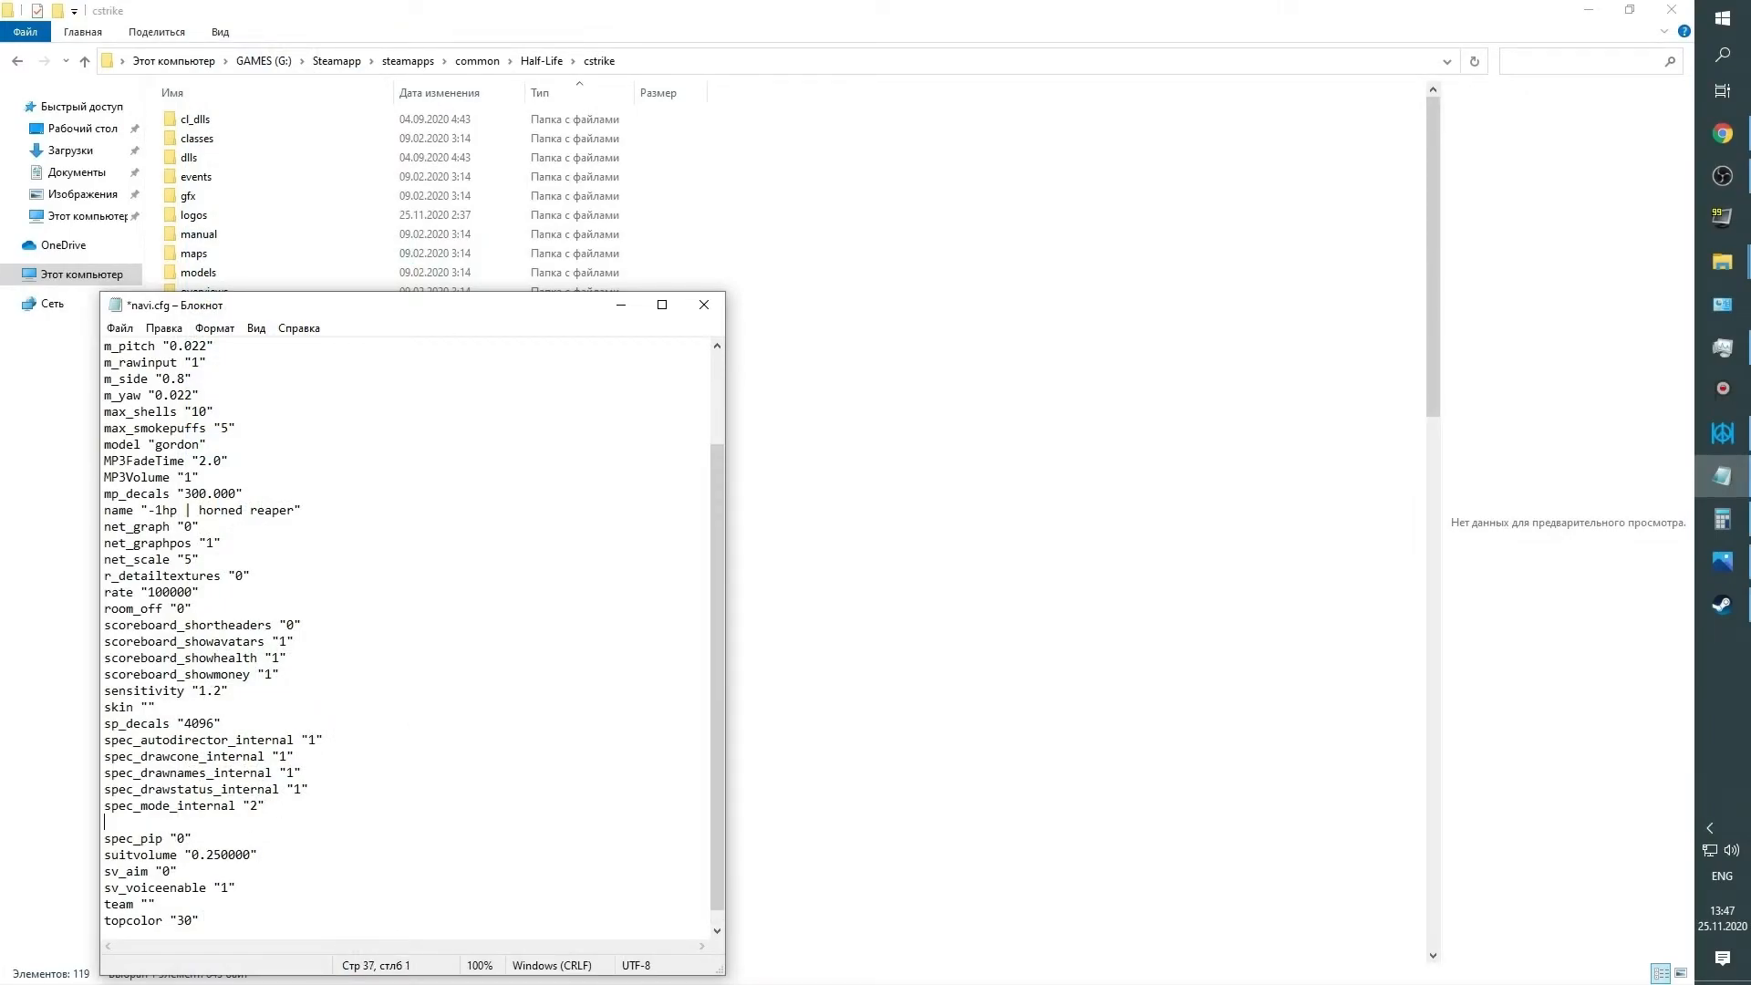
type("exec")
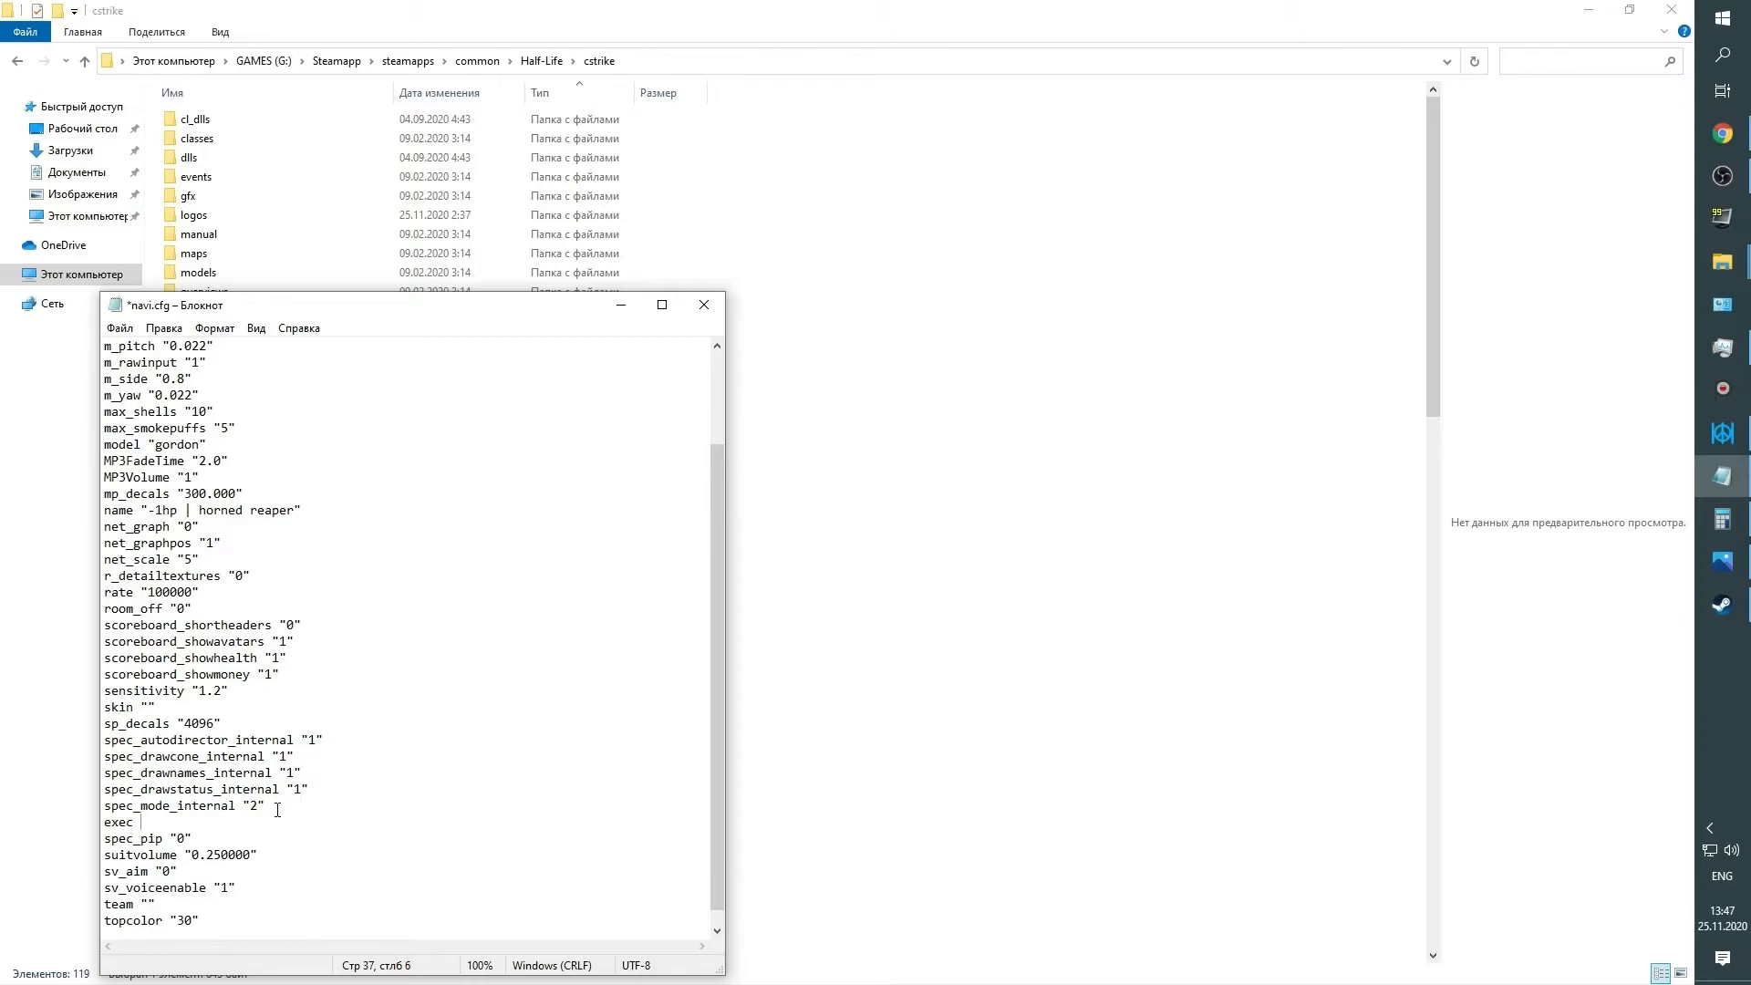
type("navi.cfg")
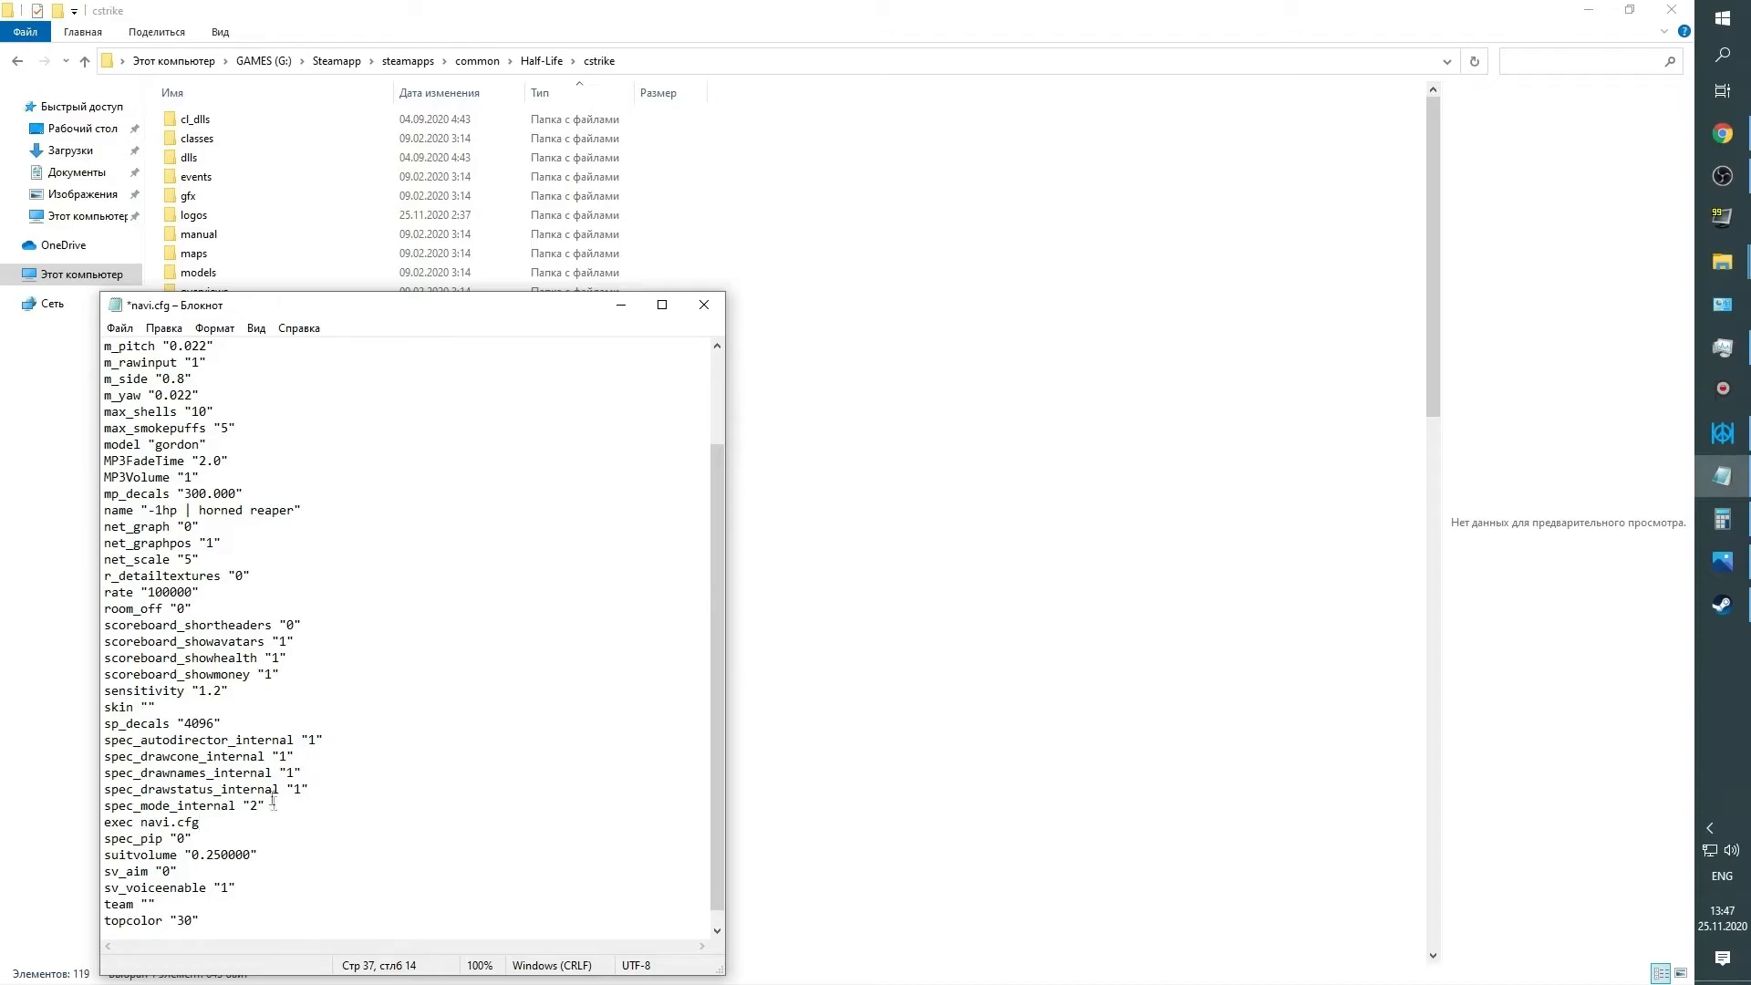
left_click(660, 304)
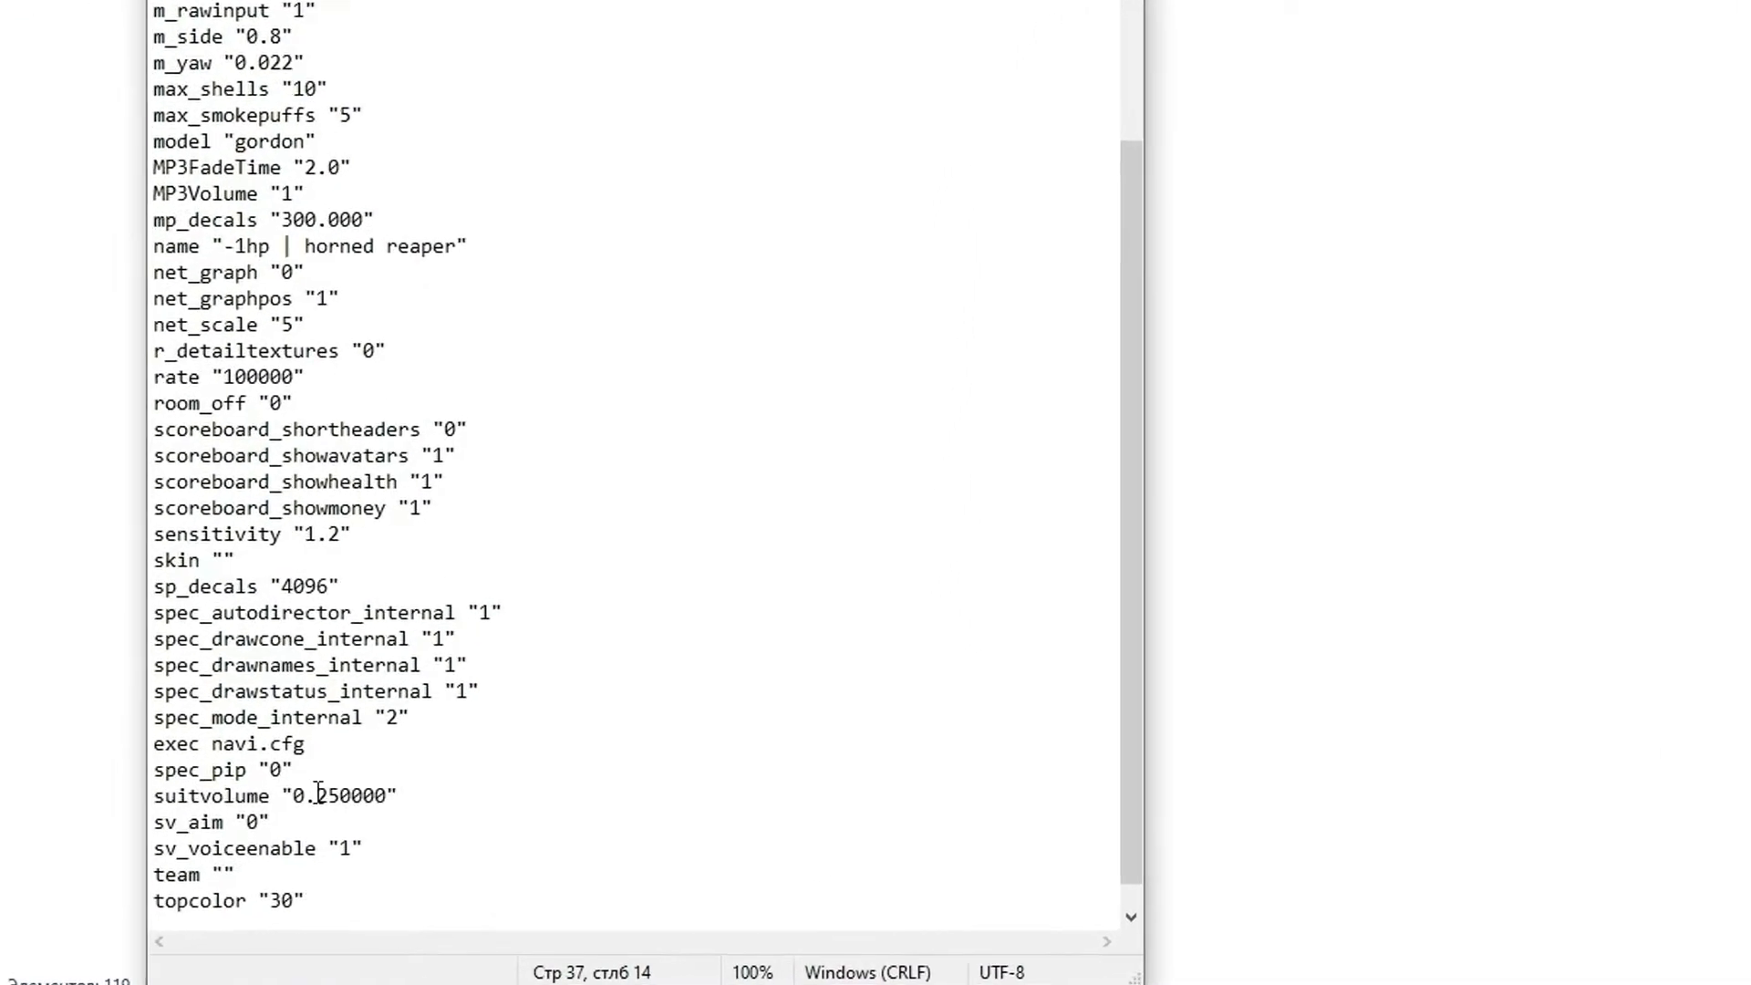
type("@")
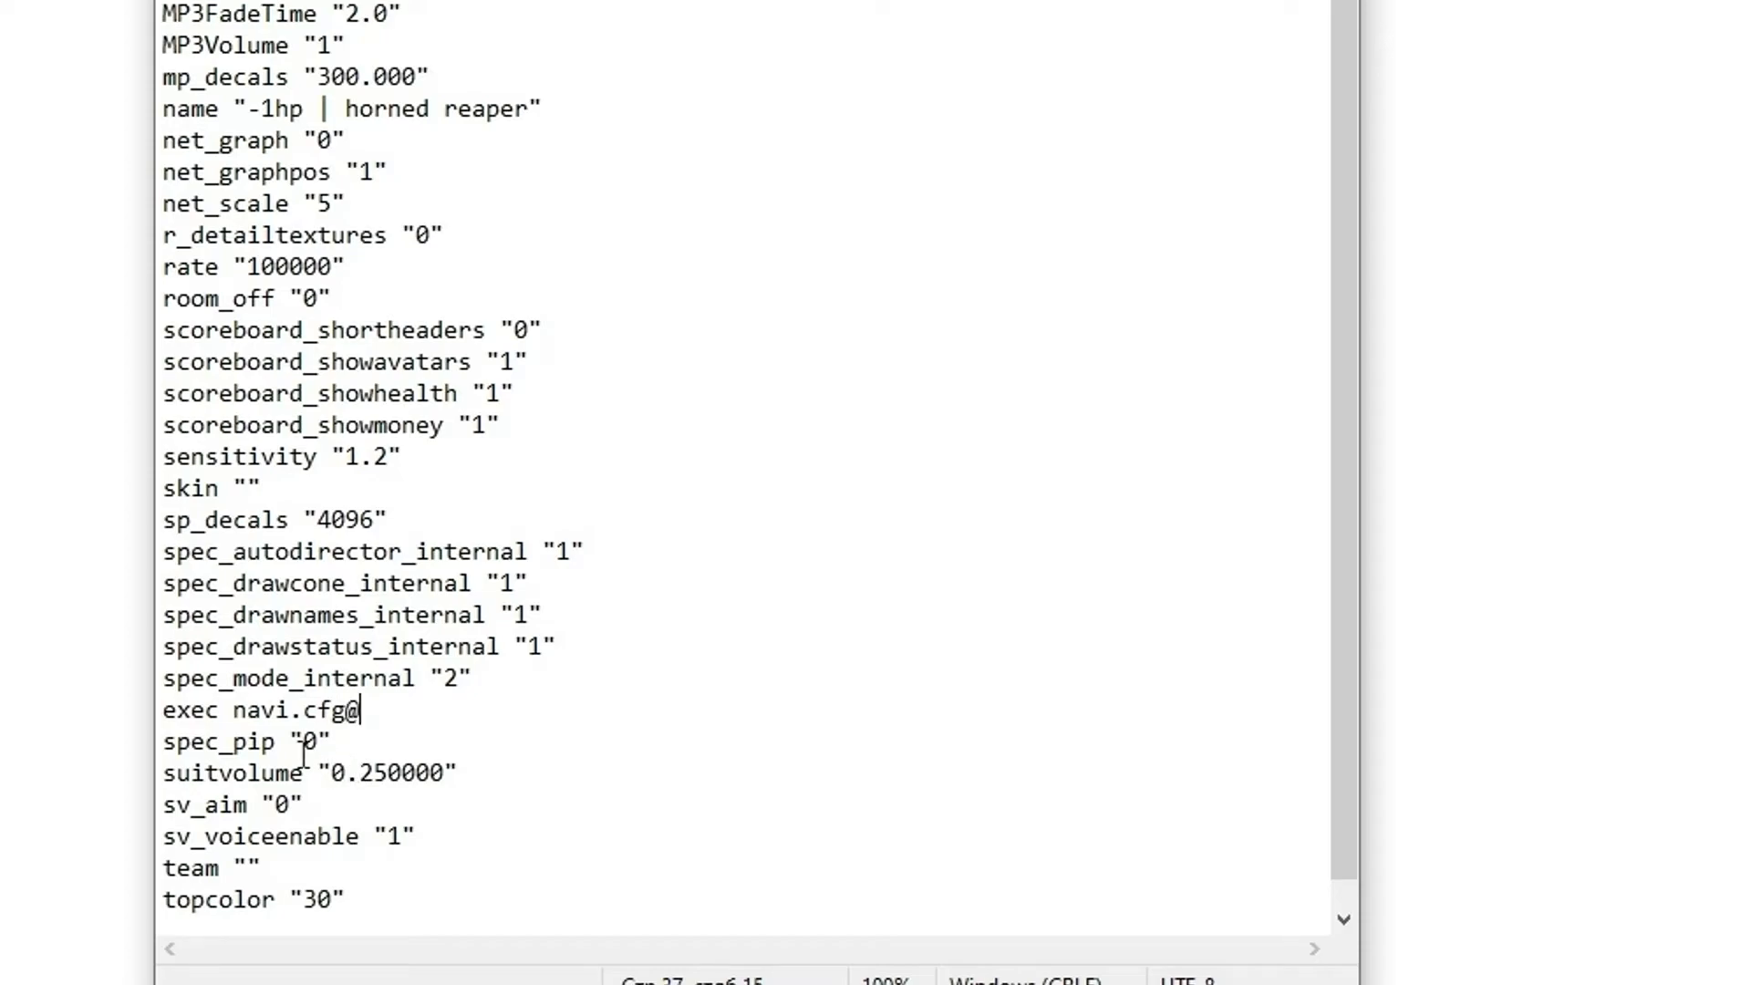
key("Backspace")
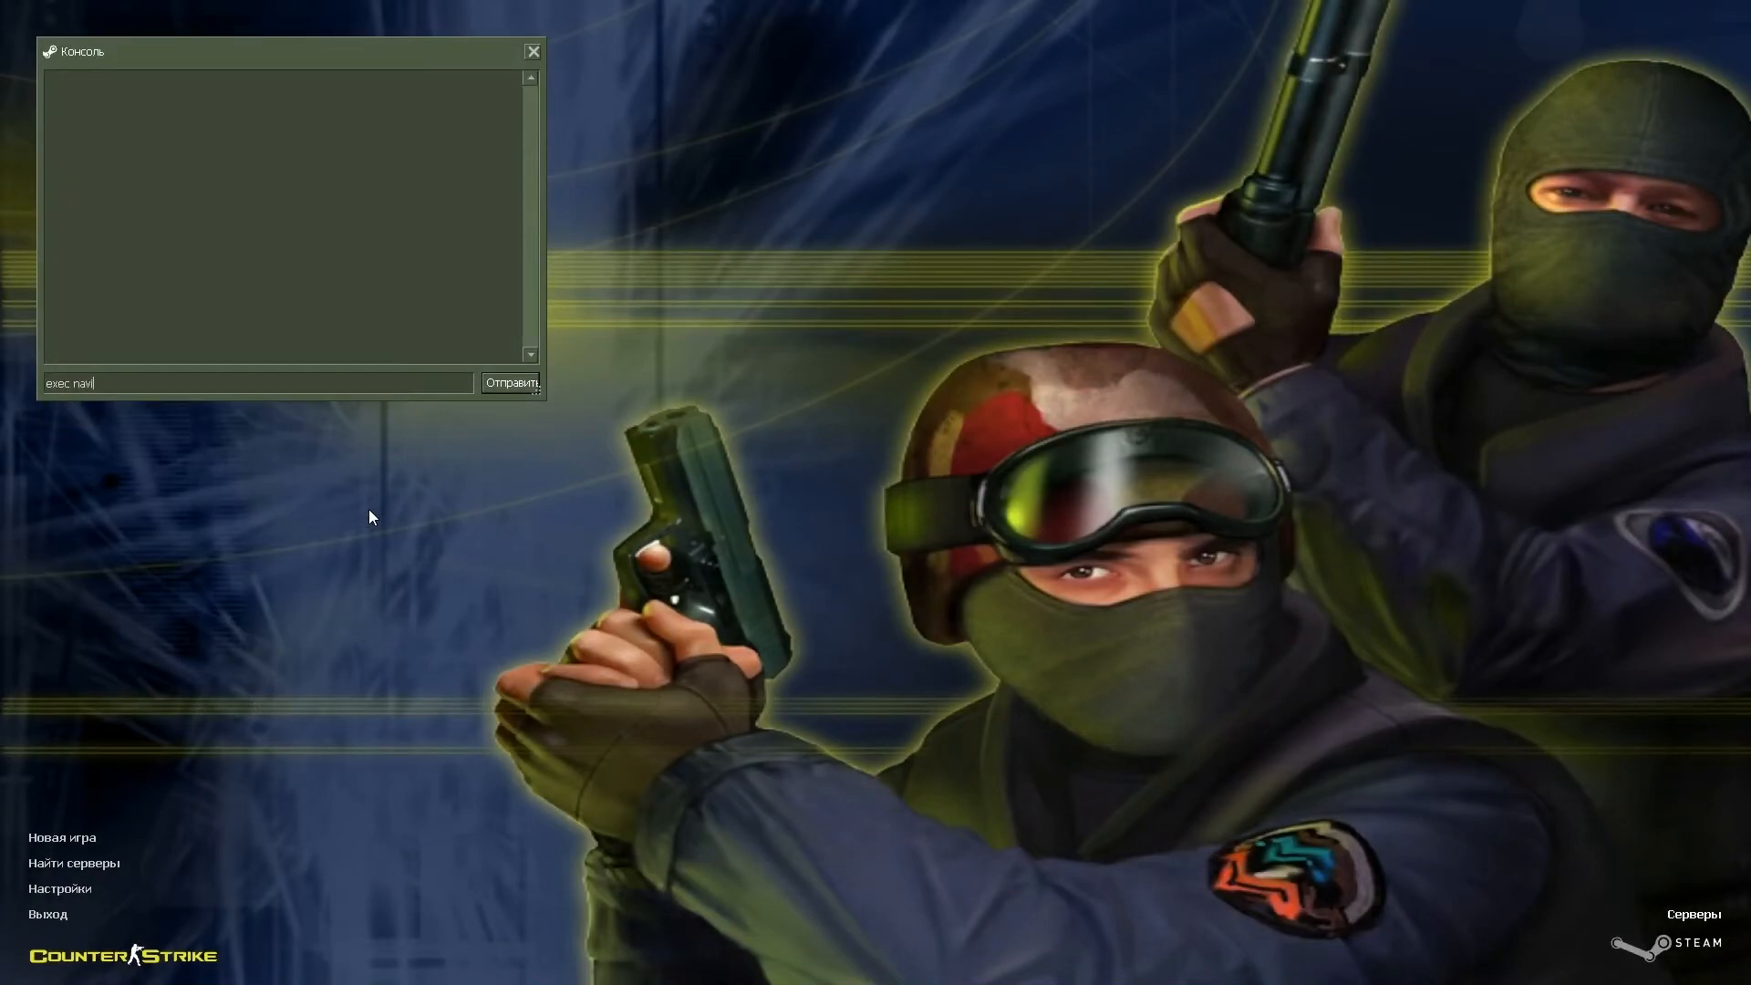
Run exec navi.cfg in the CS 1.6 console and load into a match
type(".cfg")
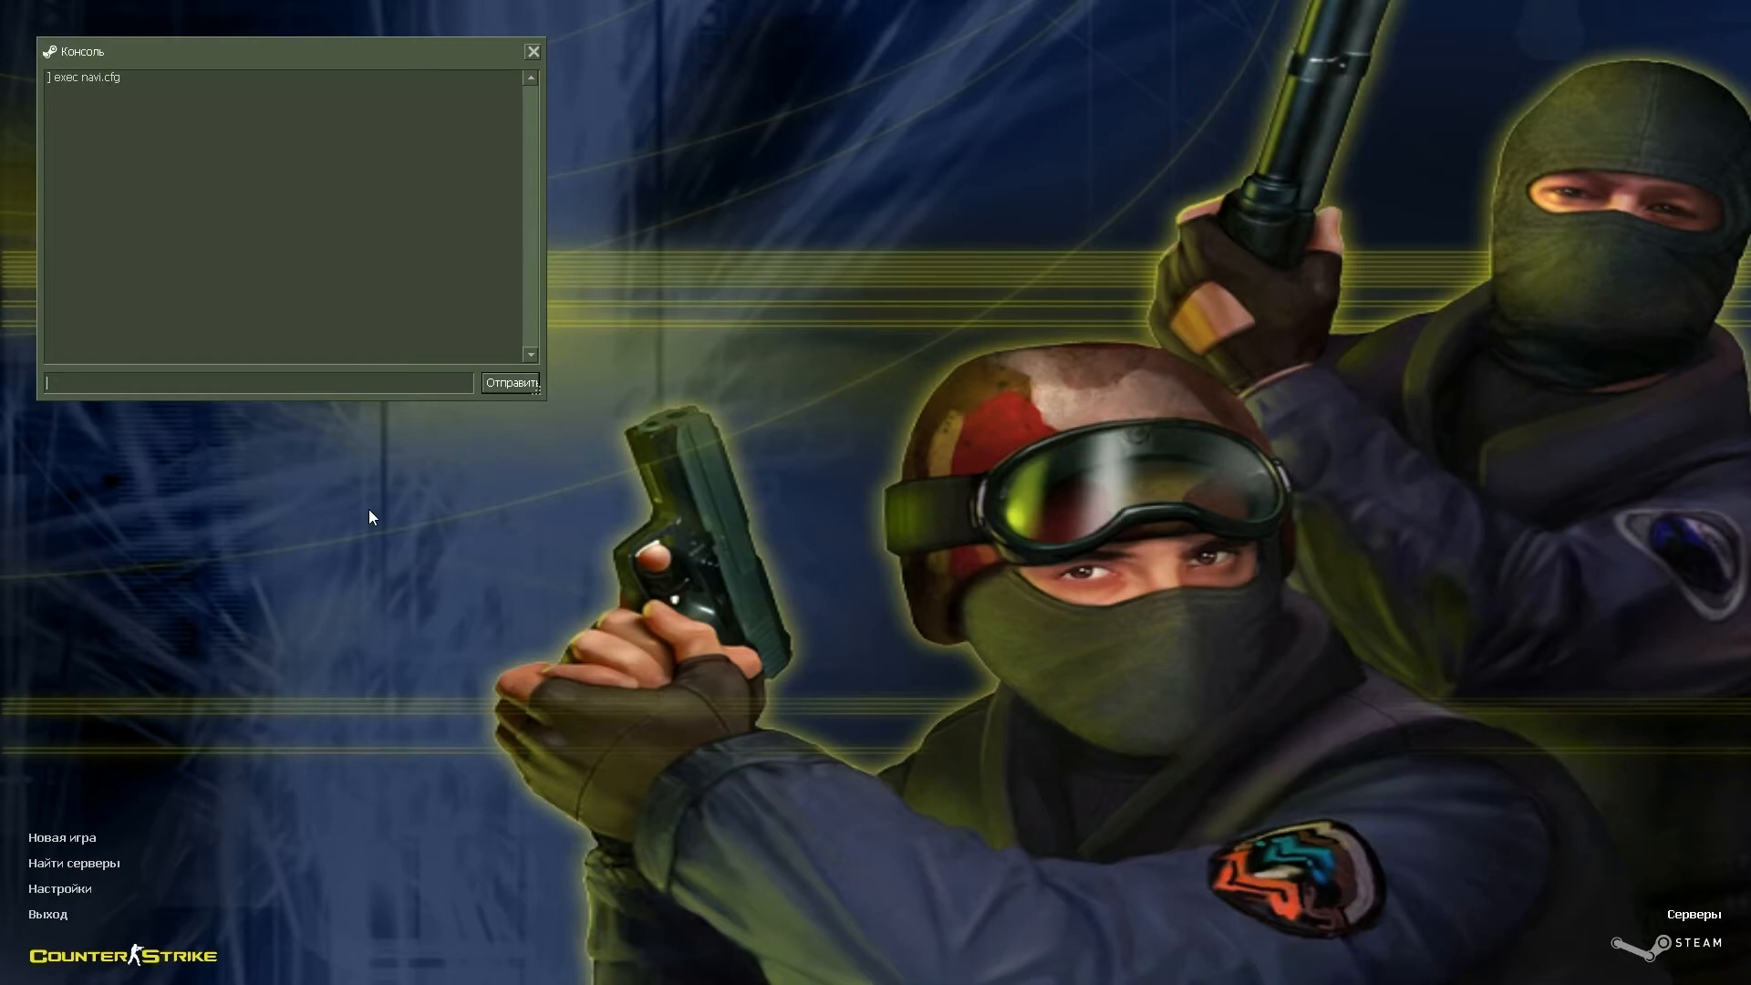
type("exec navi.cfg")
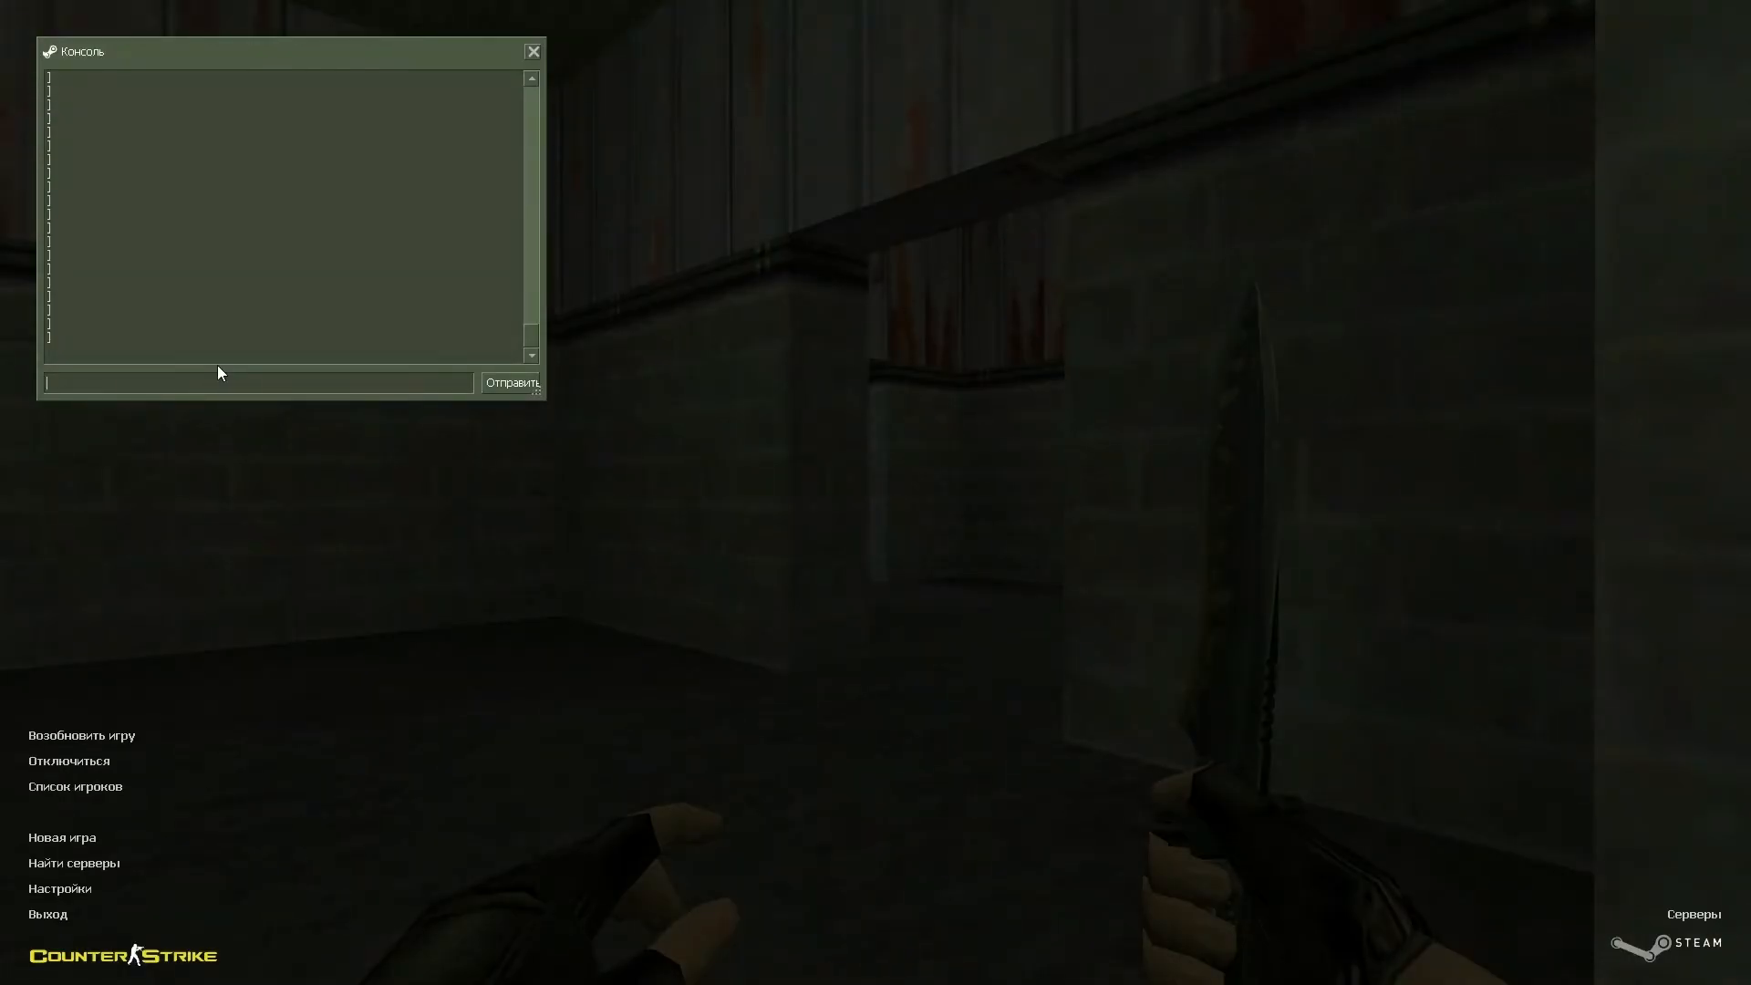
Bind V to the +dj alias with bind v +dj
type("bind v")
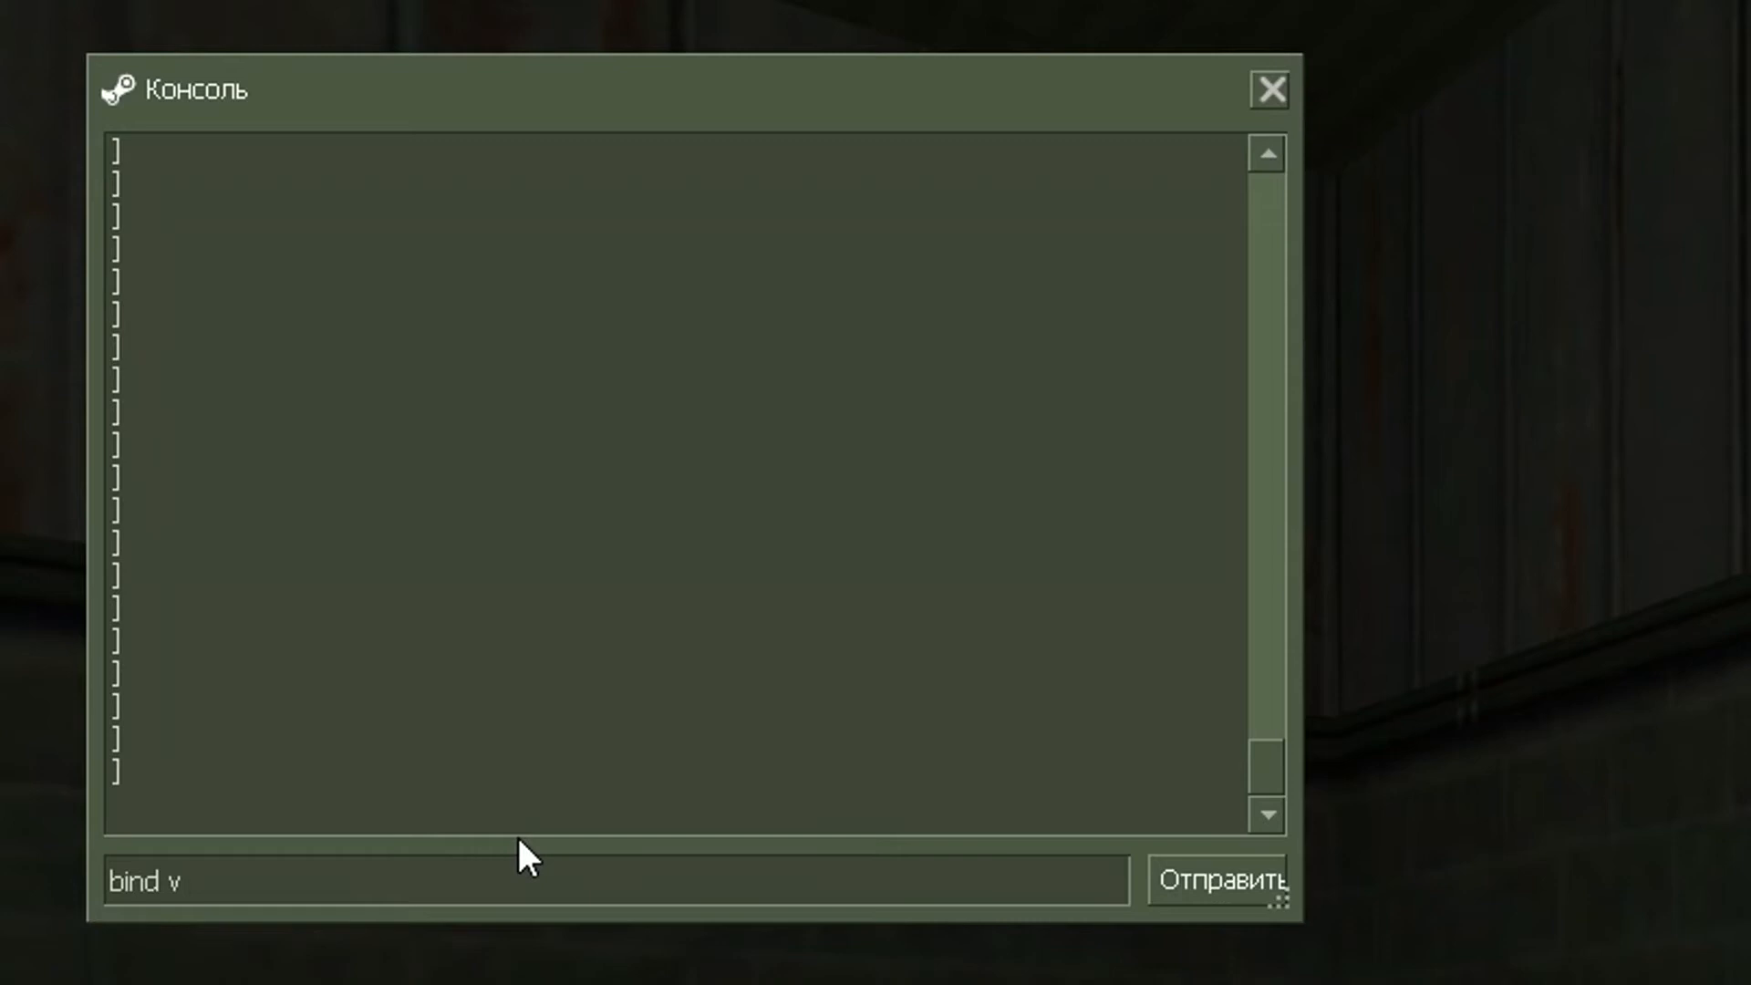
type("+d")
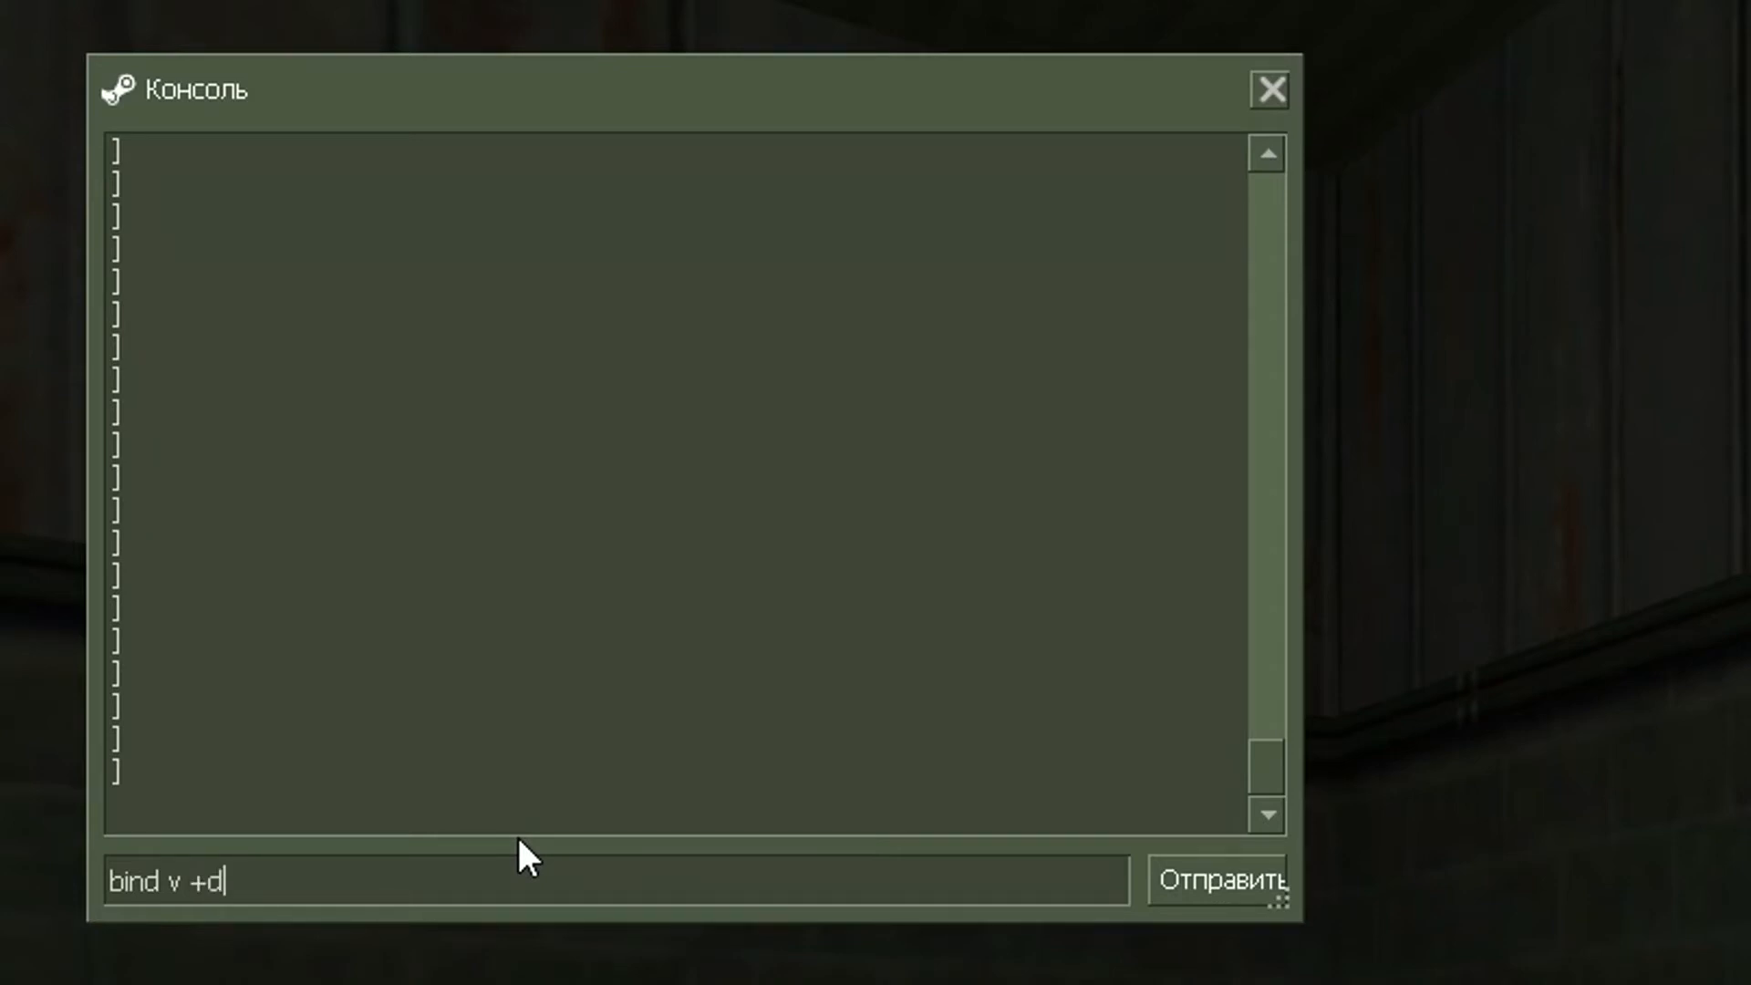
key("enter")
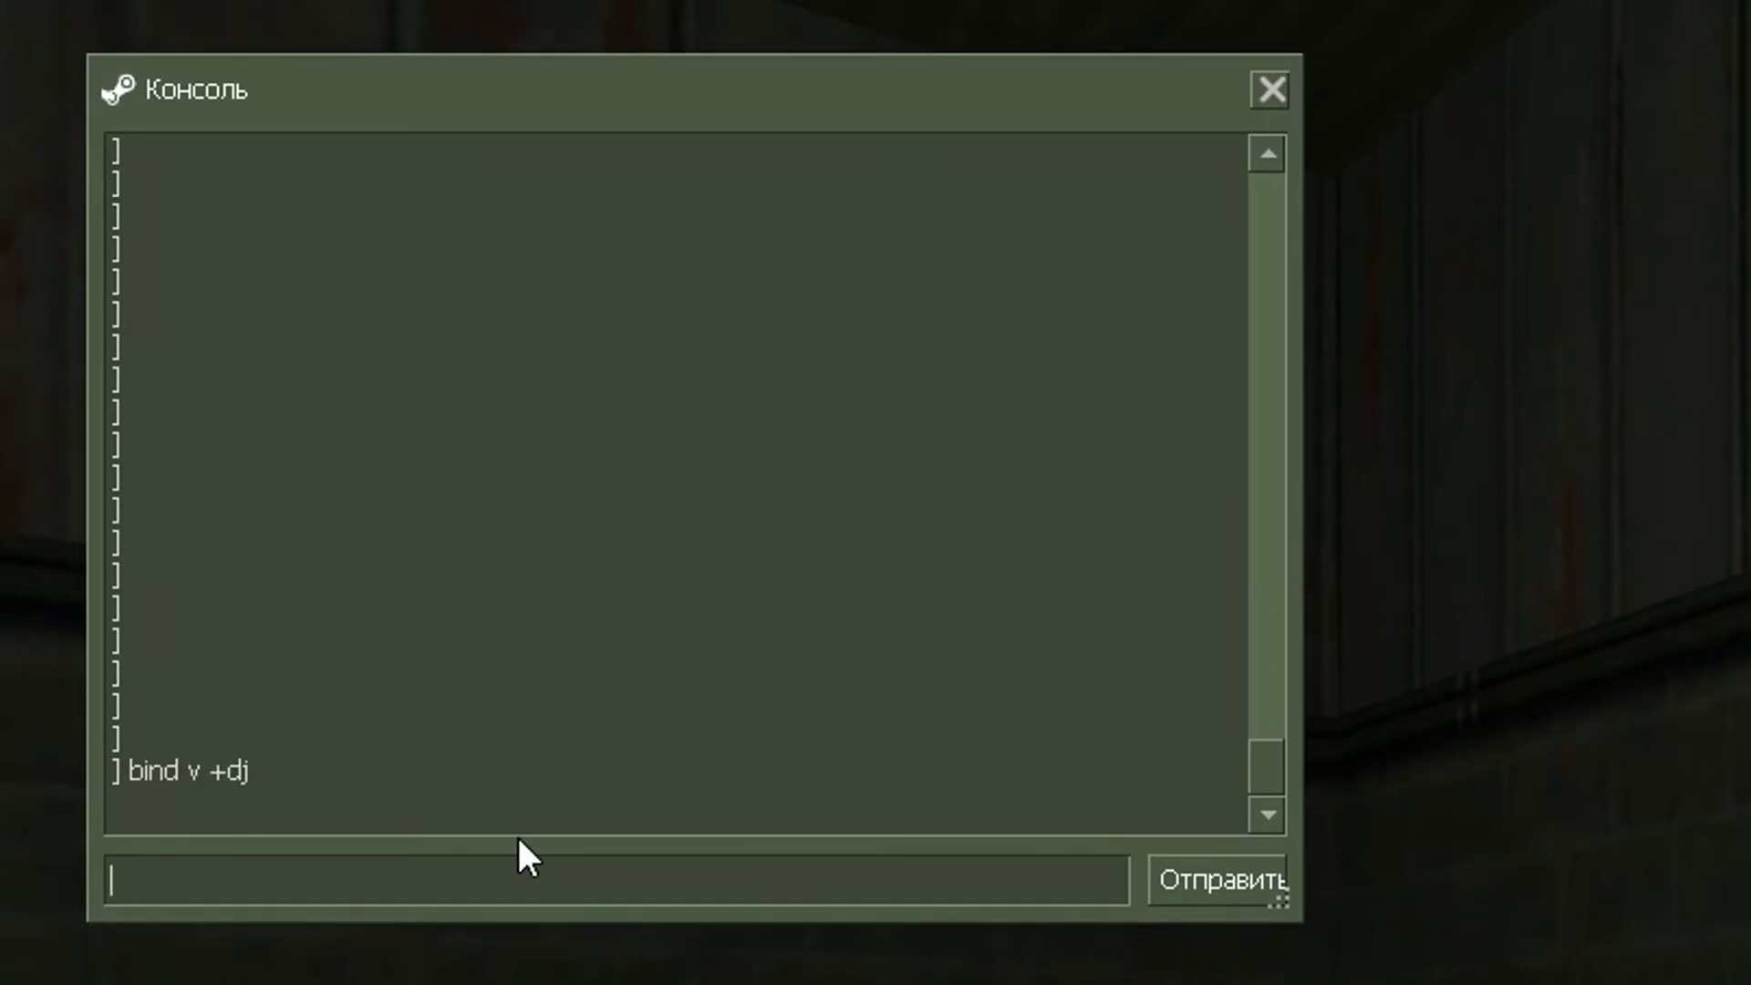
Define alias +dj "+duck;+jump" so V ducks and jumps together
type("alias +")
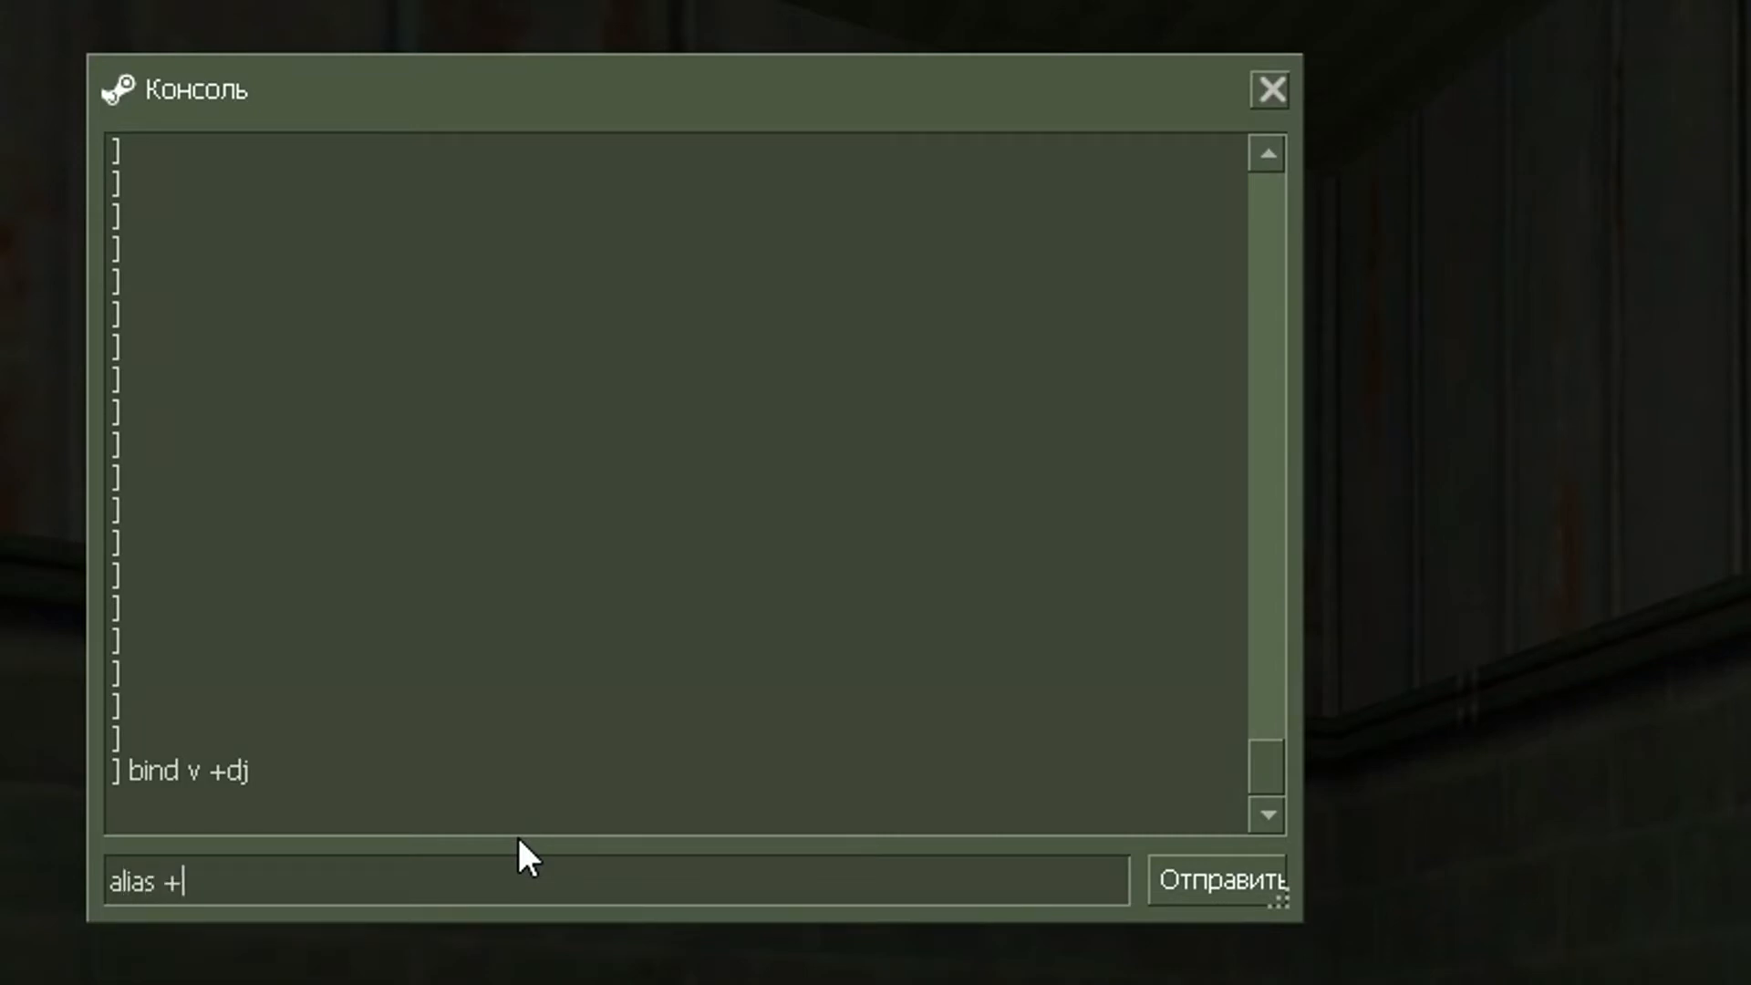
type("dj")
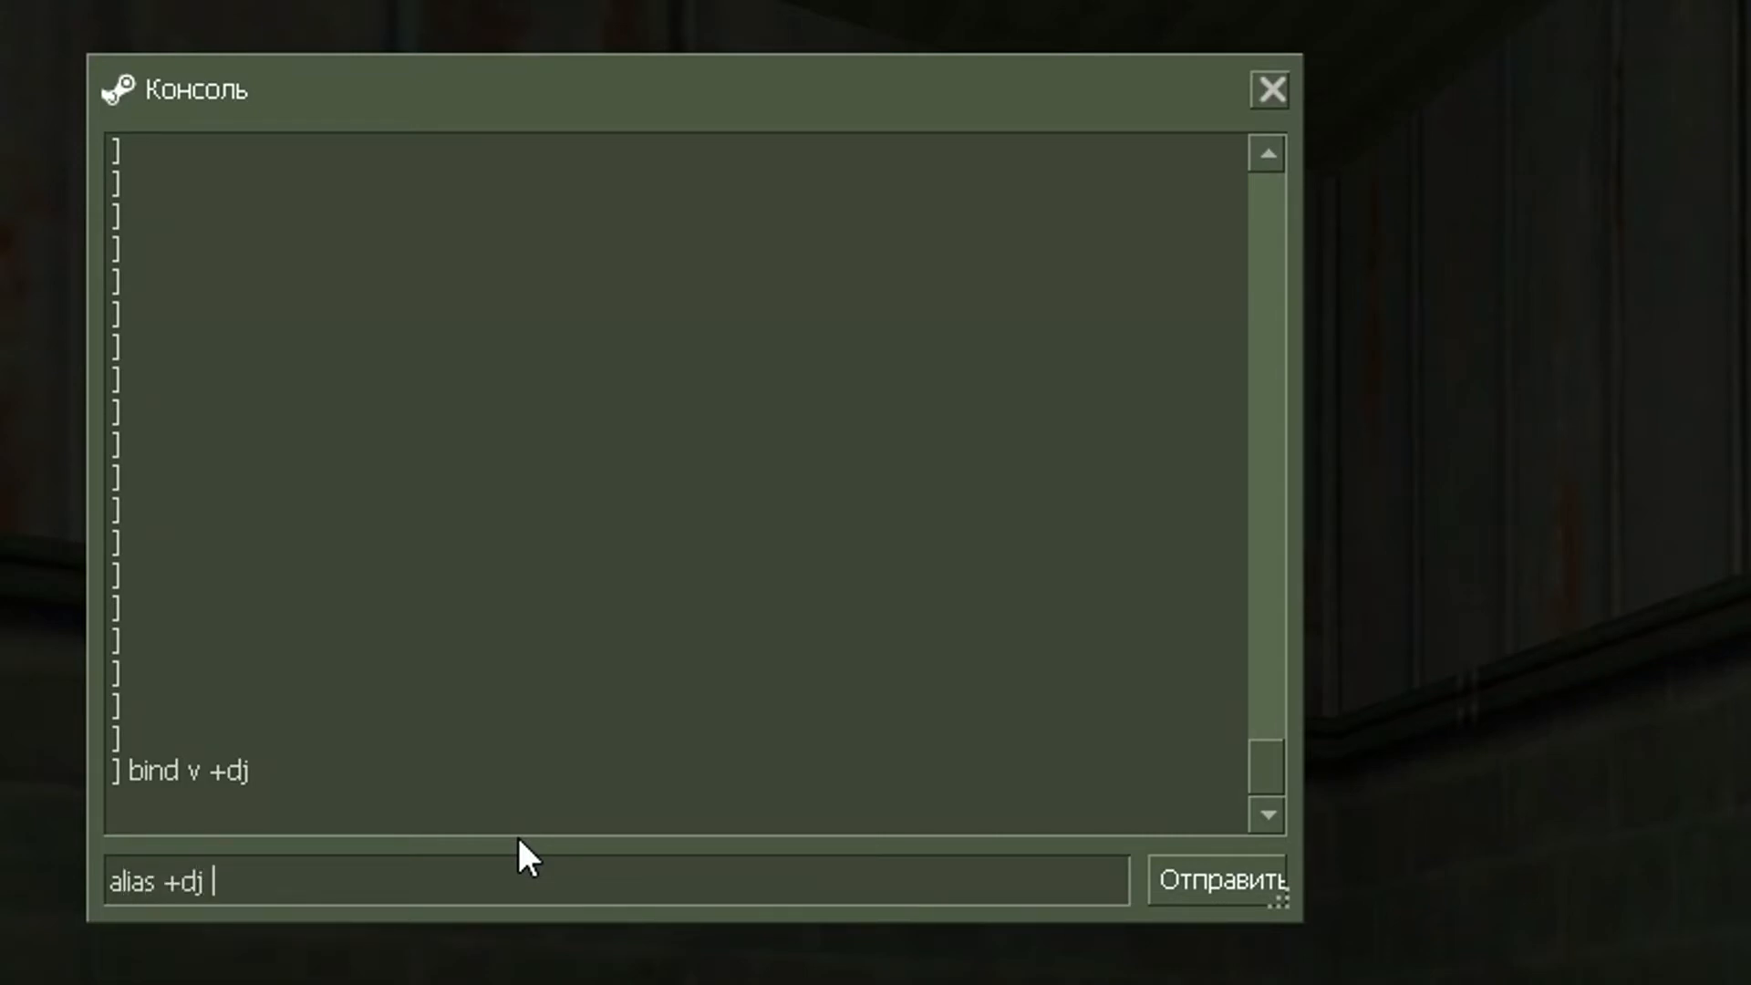
type("\"")
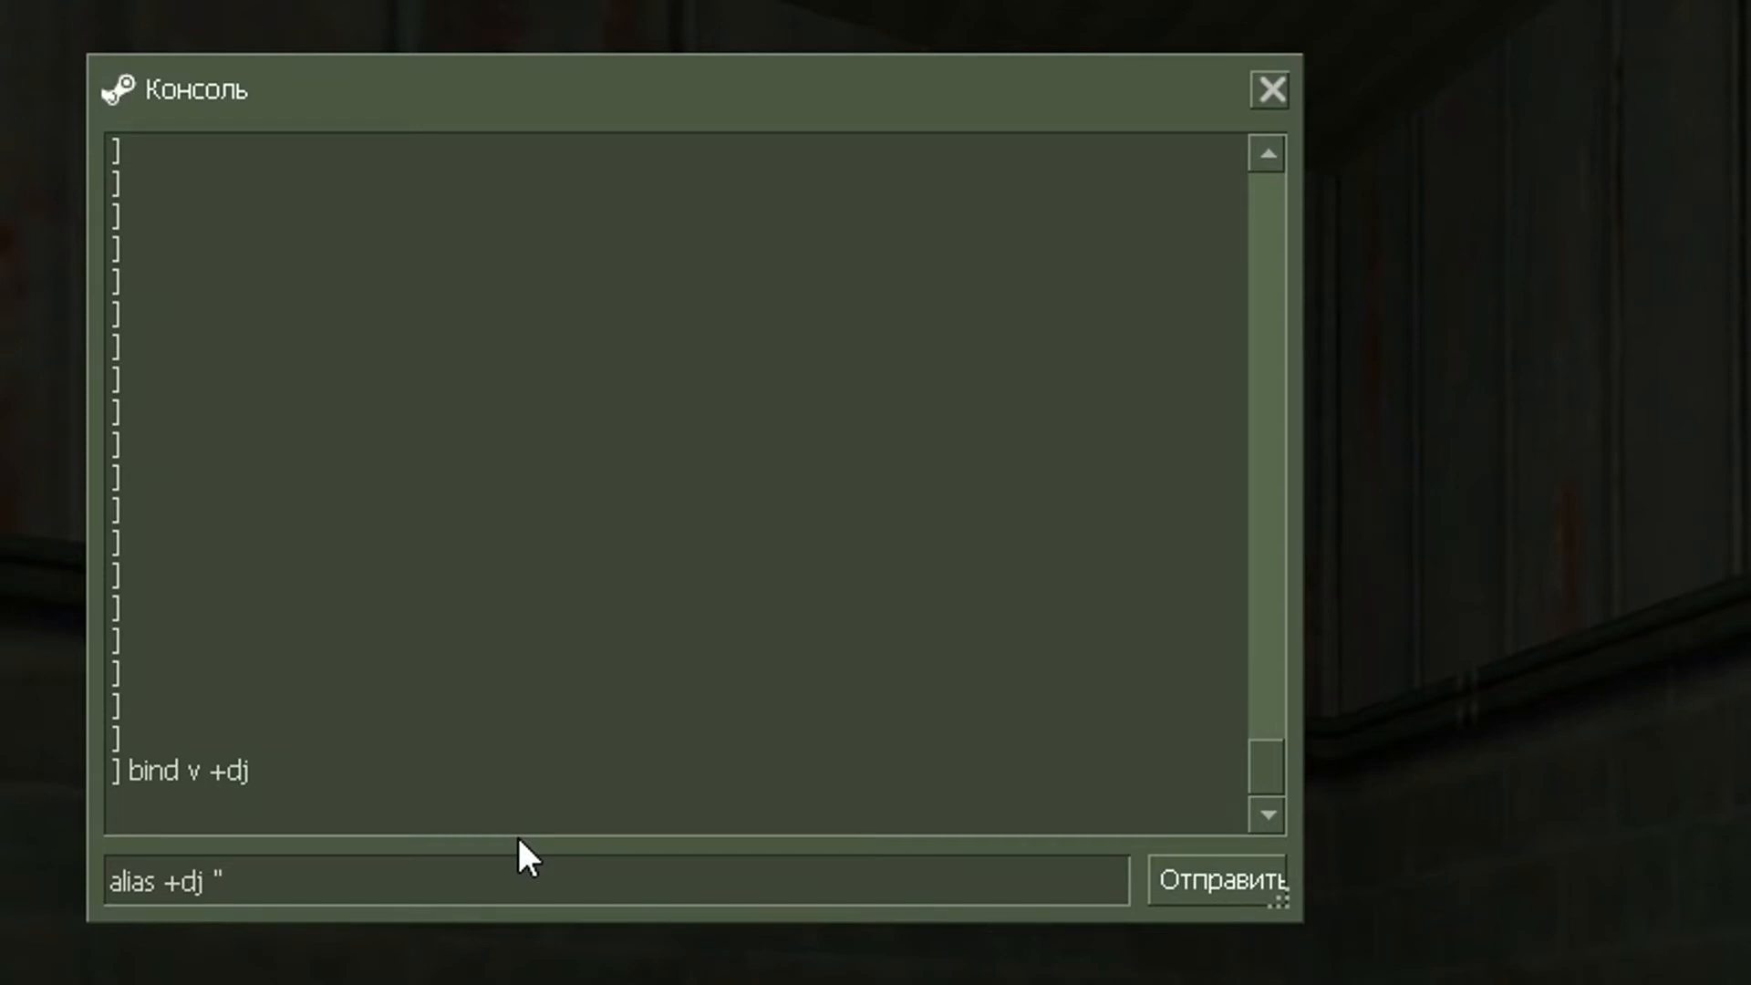
type("+duck;")
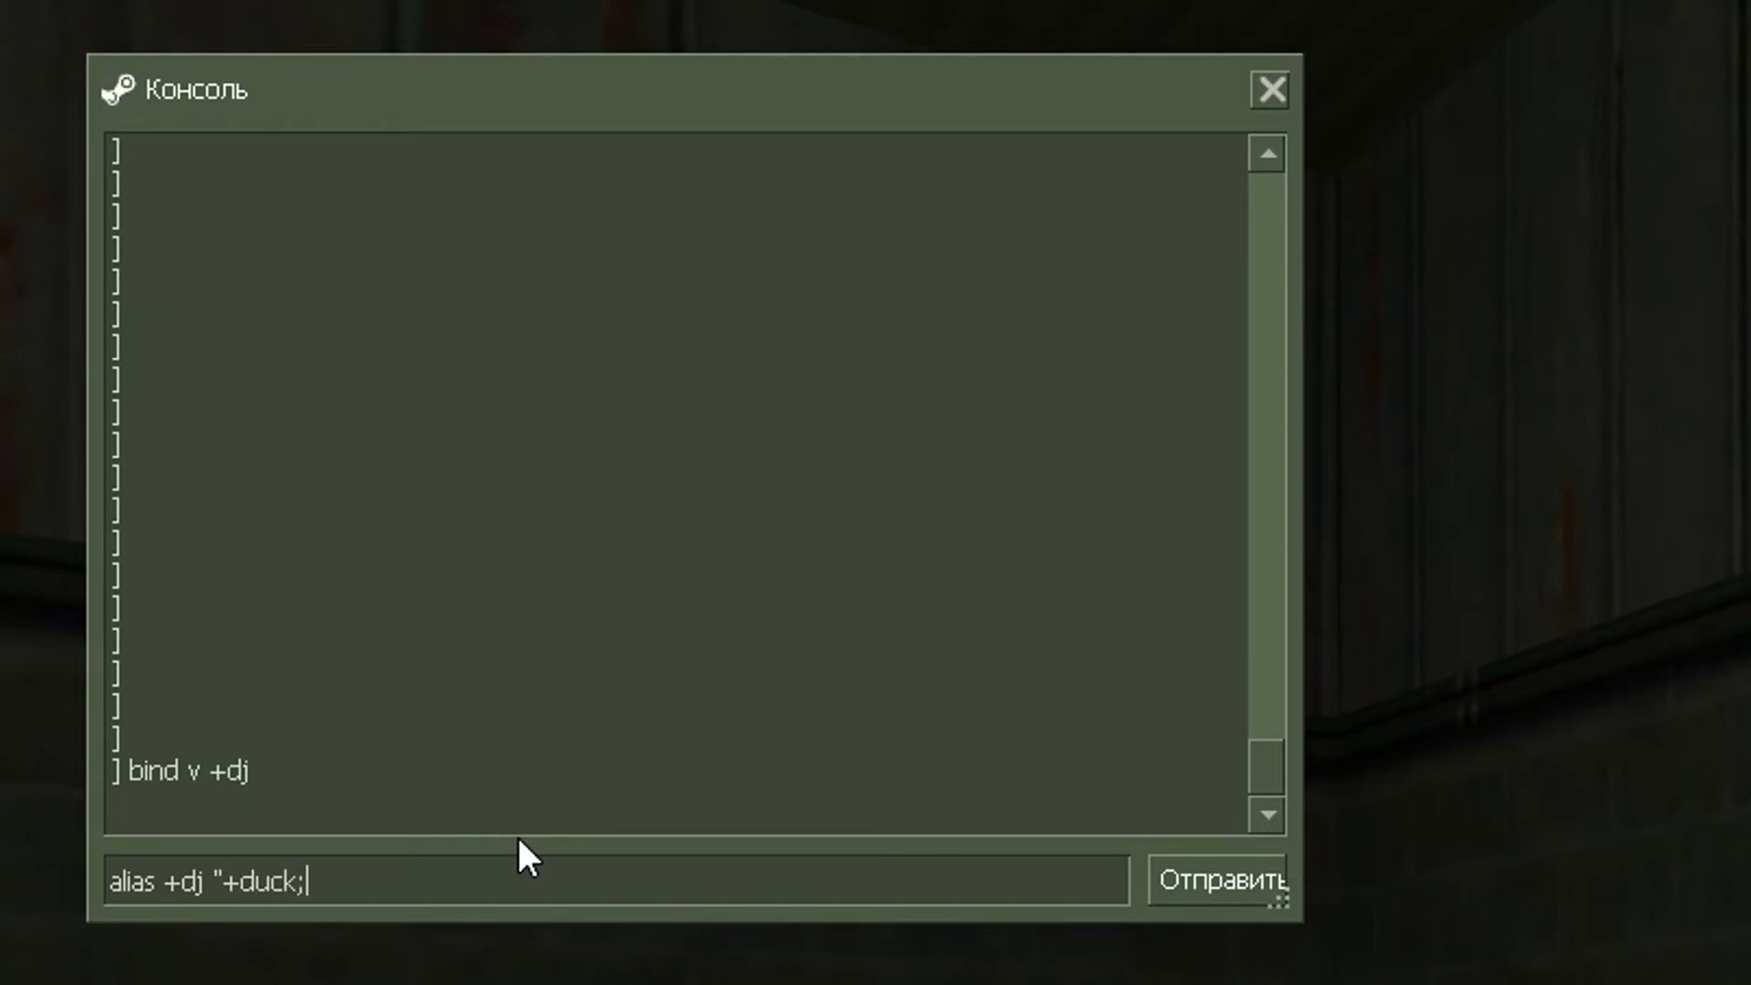
type("+j")
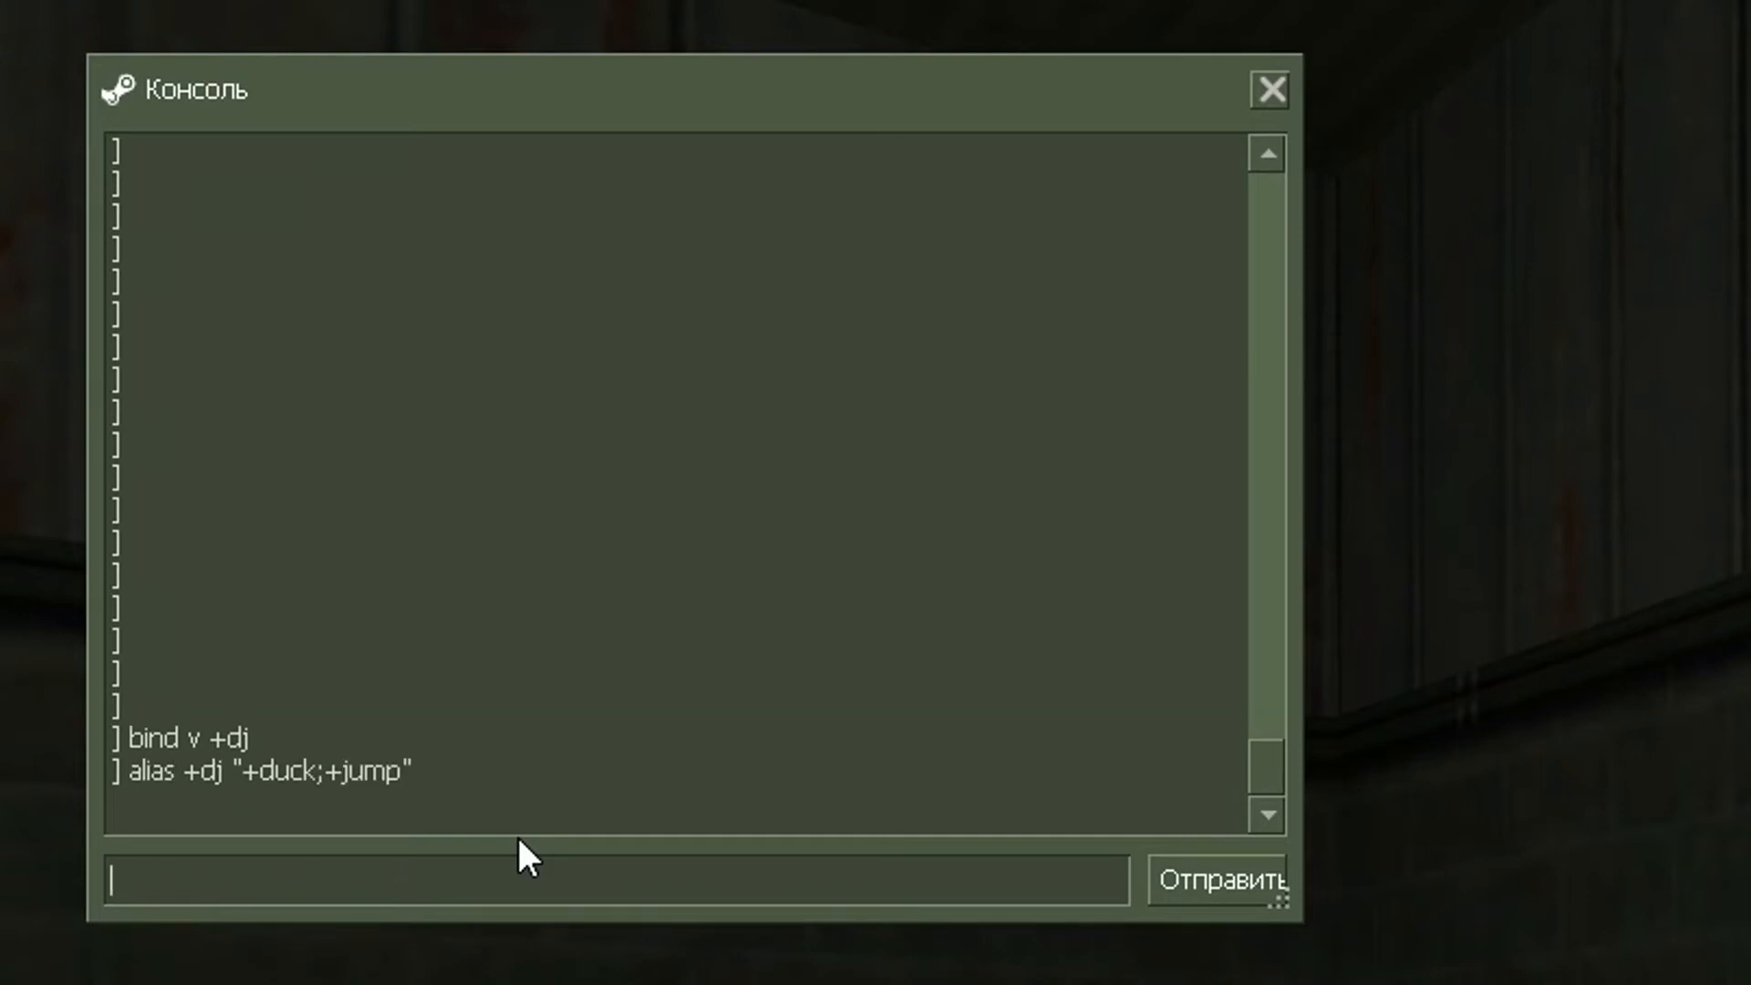
type("alias +dj \"+duck;+jump\"")
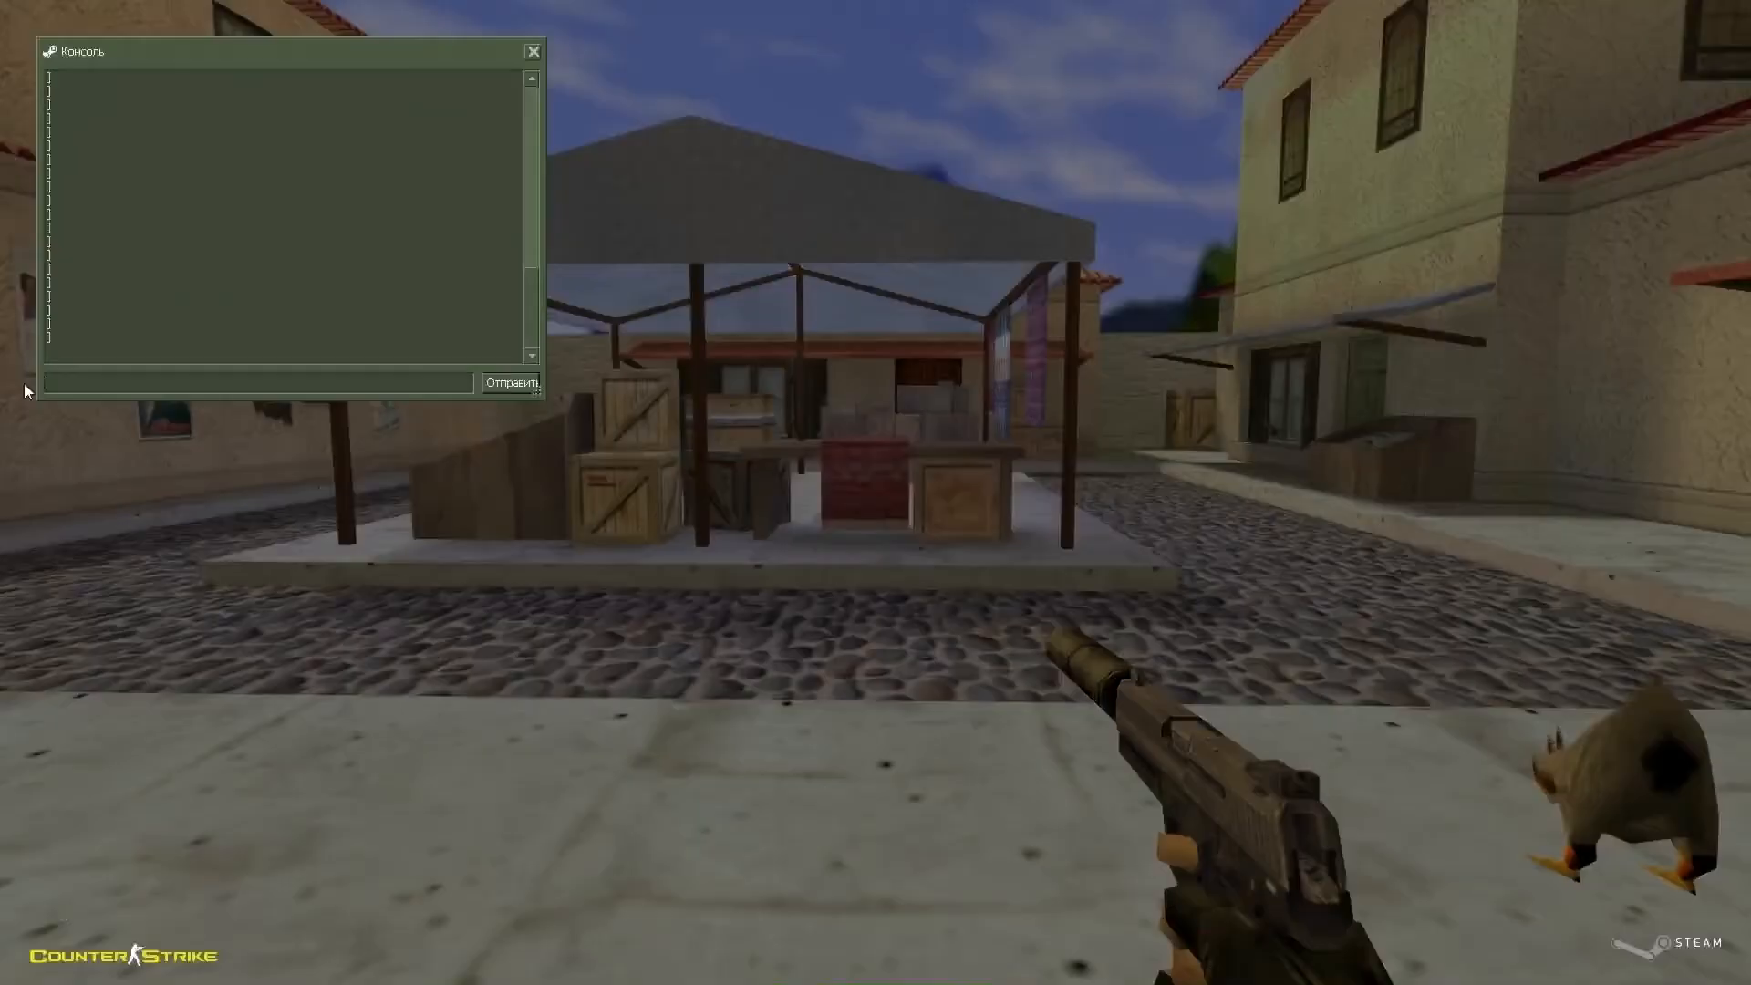
Start defining alias p with the +attack and wait parts in the console
key("Escape")
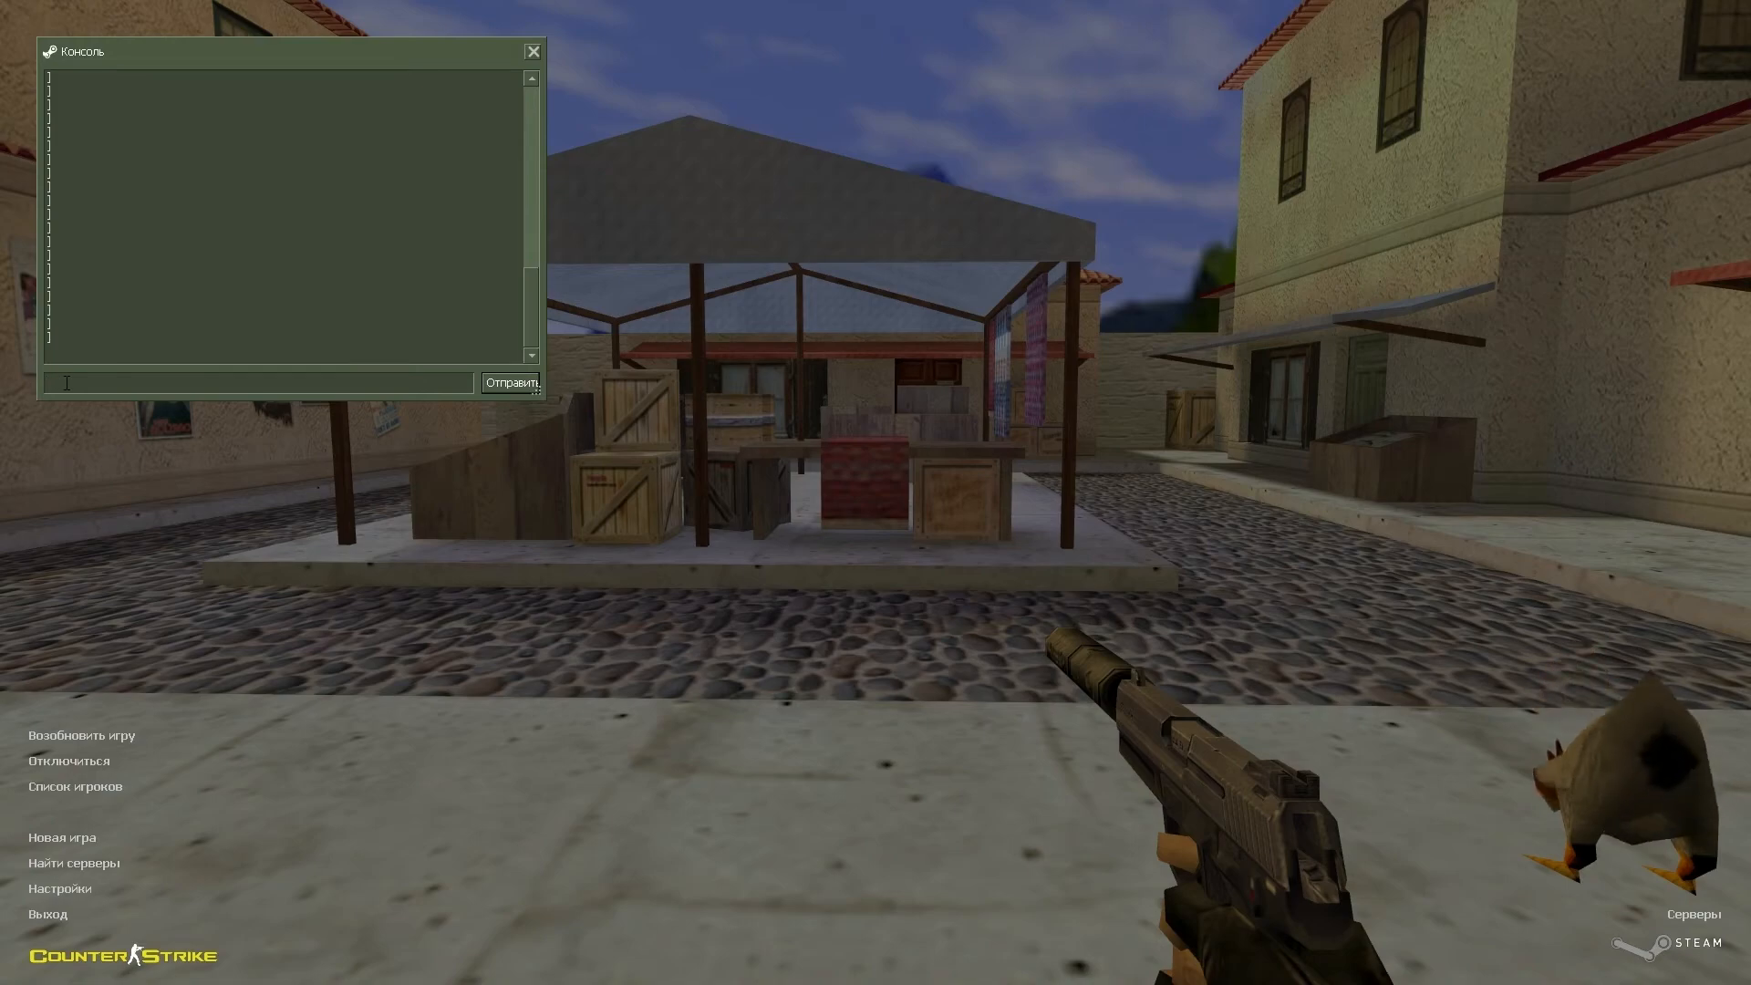
type("alias")
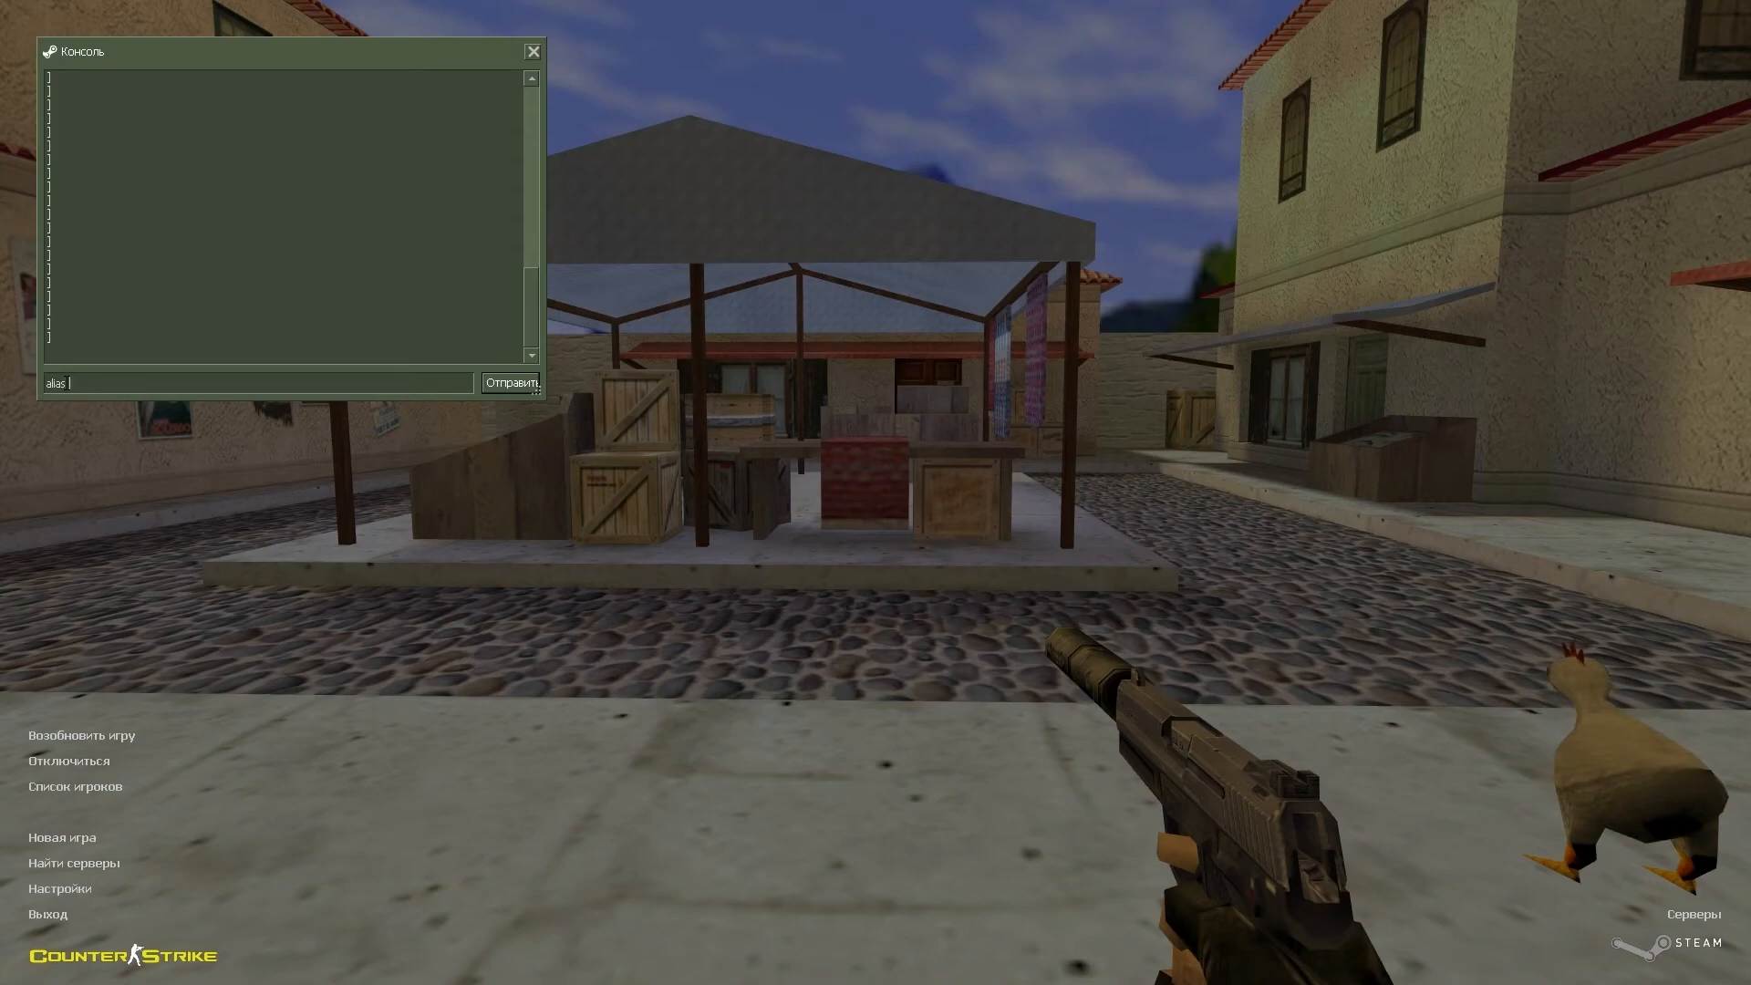
type("p")
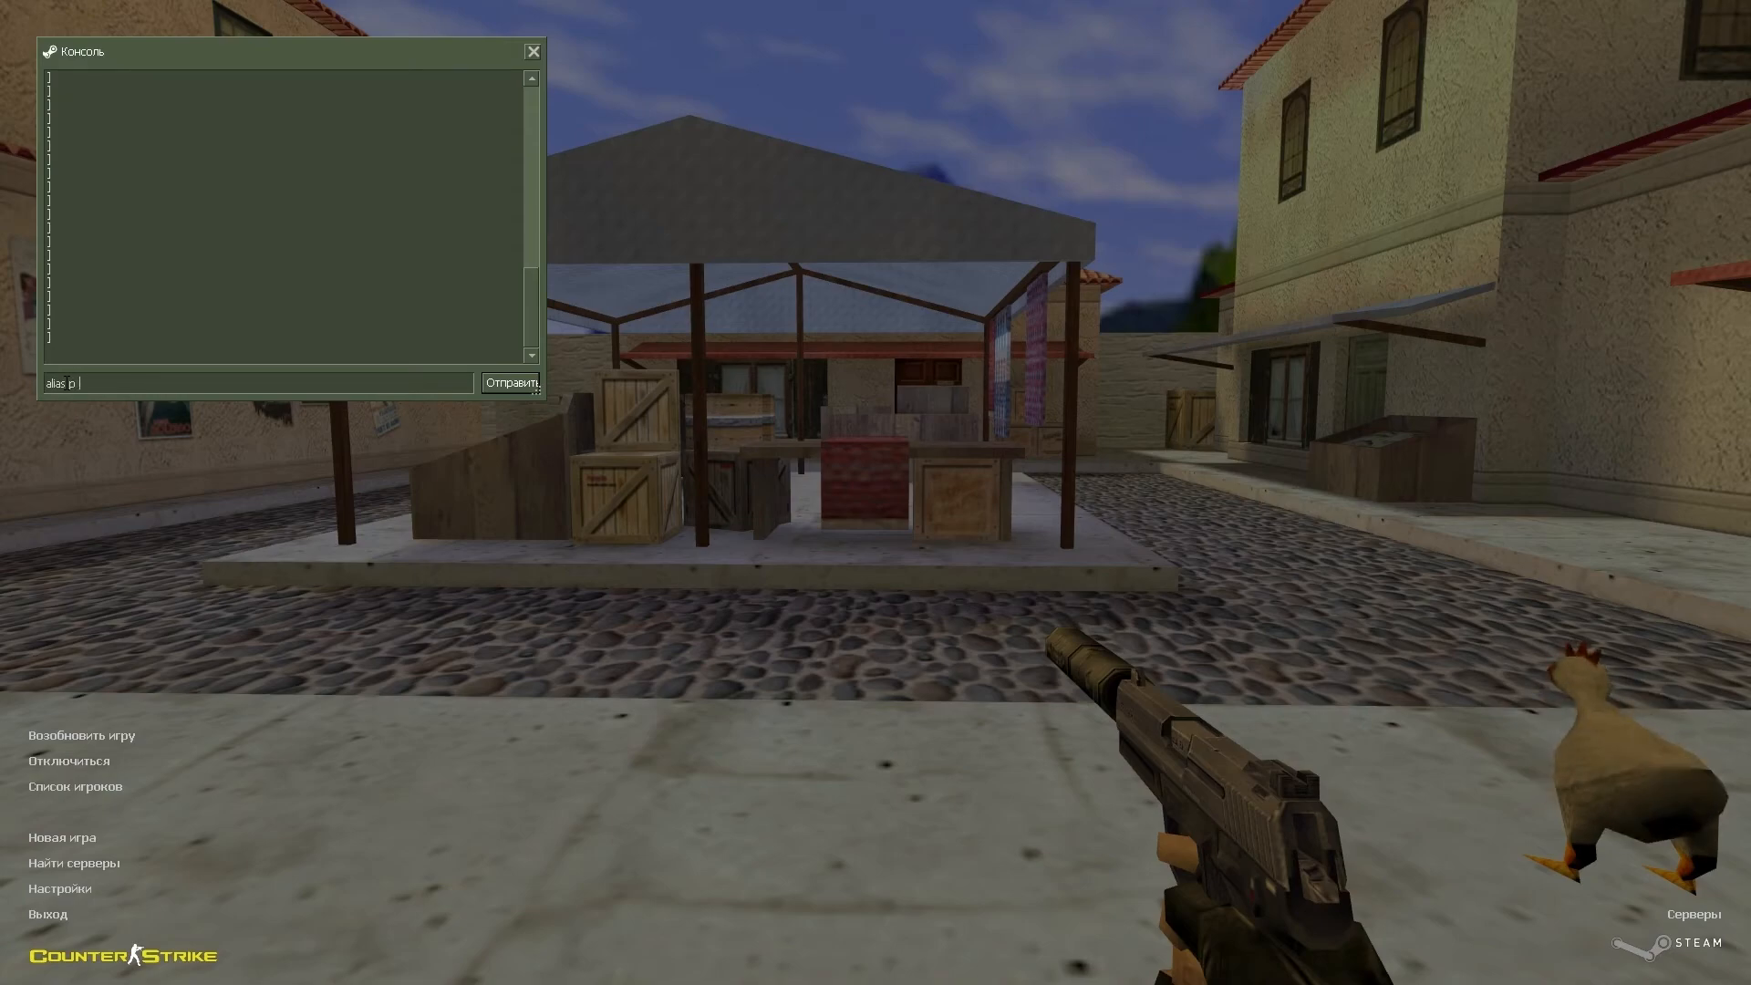
type("\"")
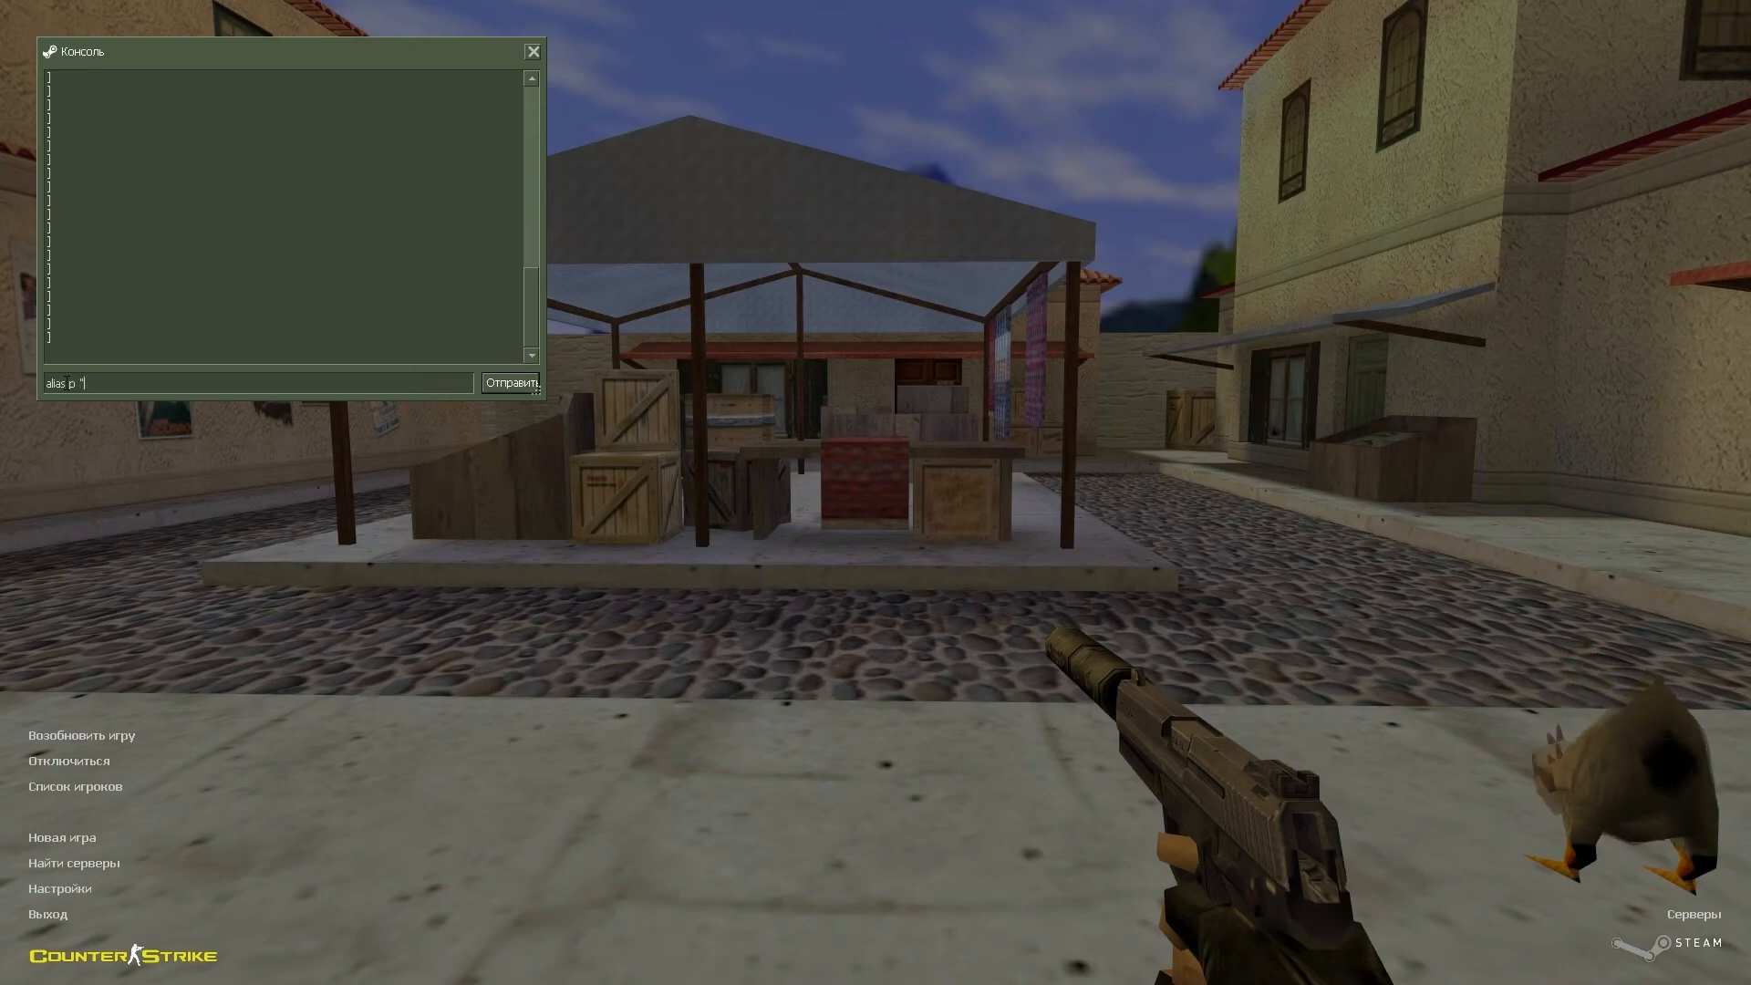
type("attac")
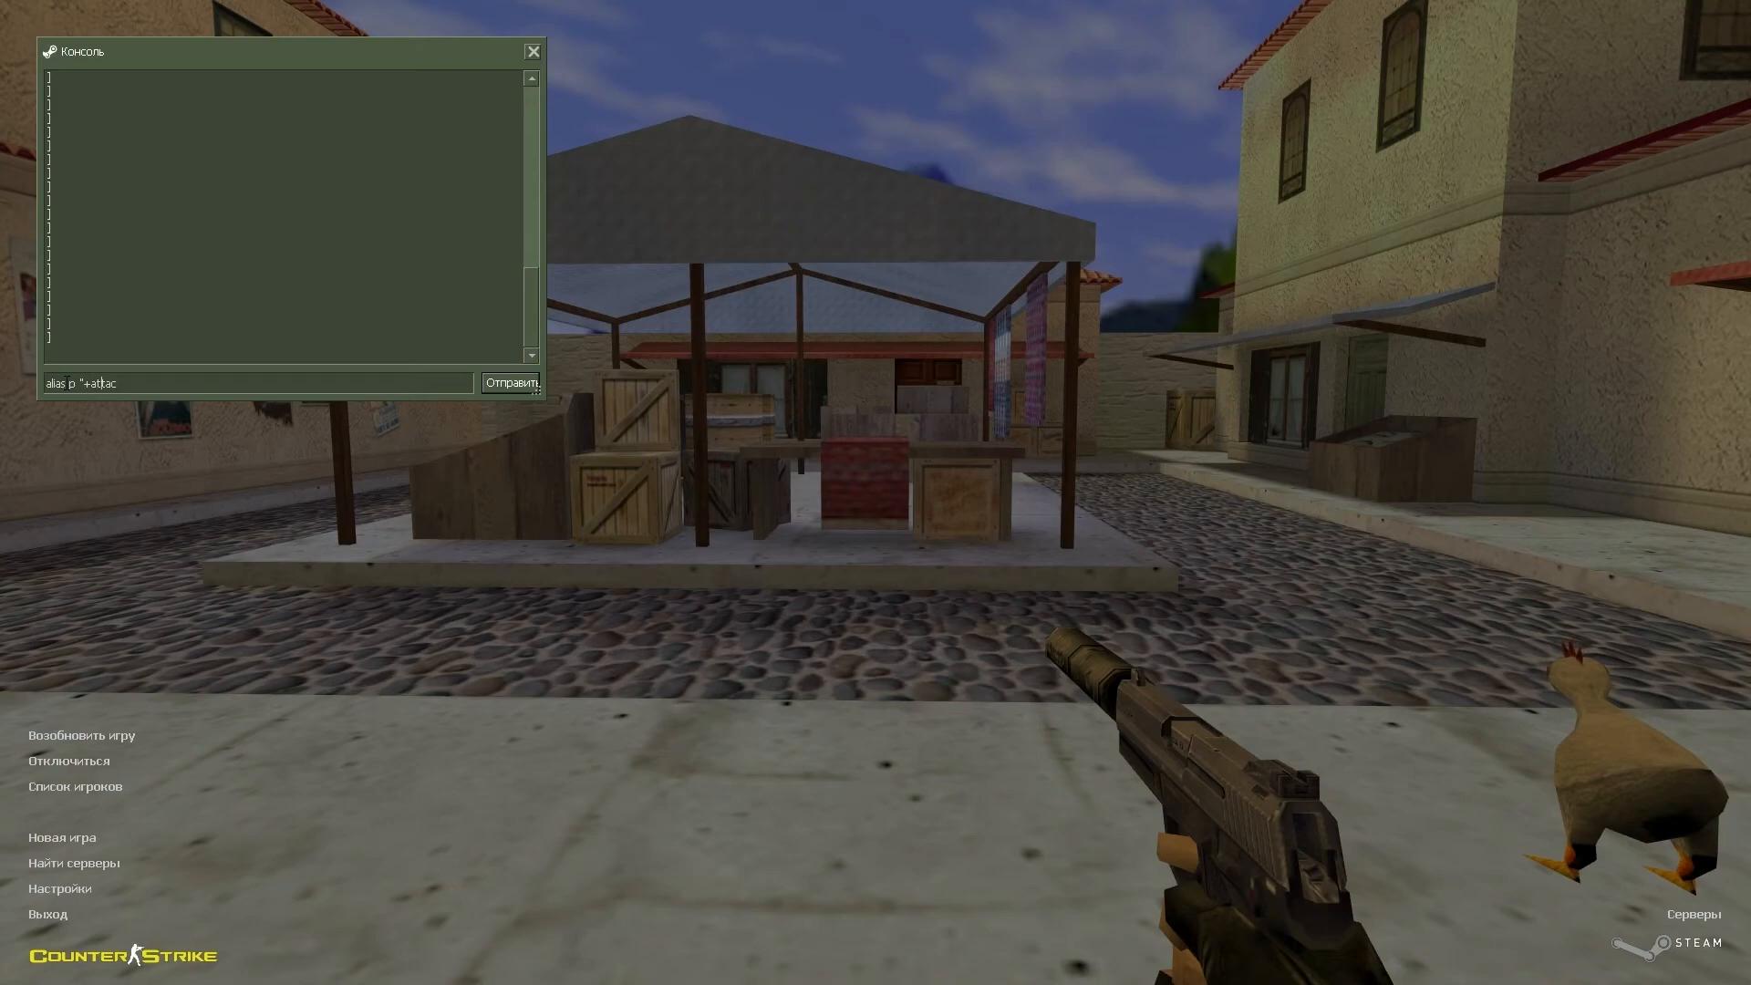
key("Backspace")
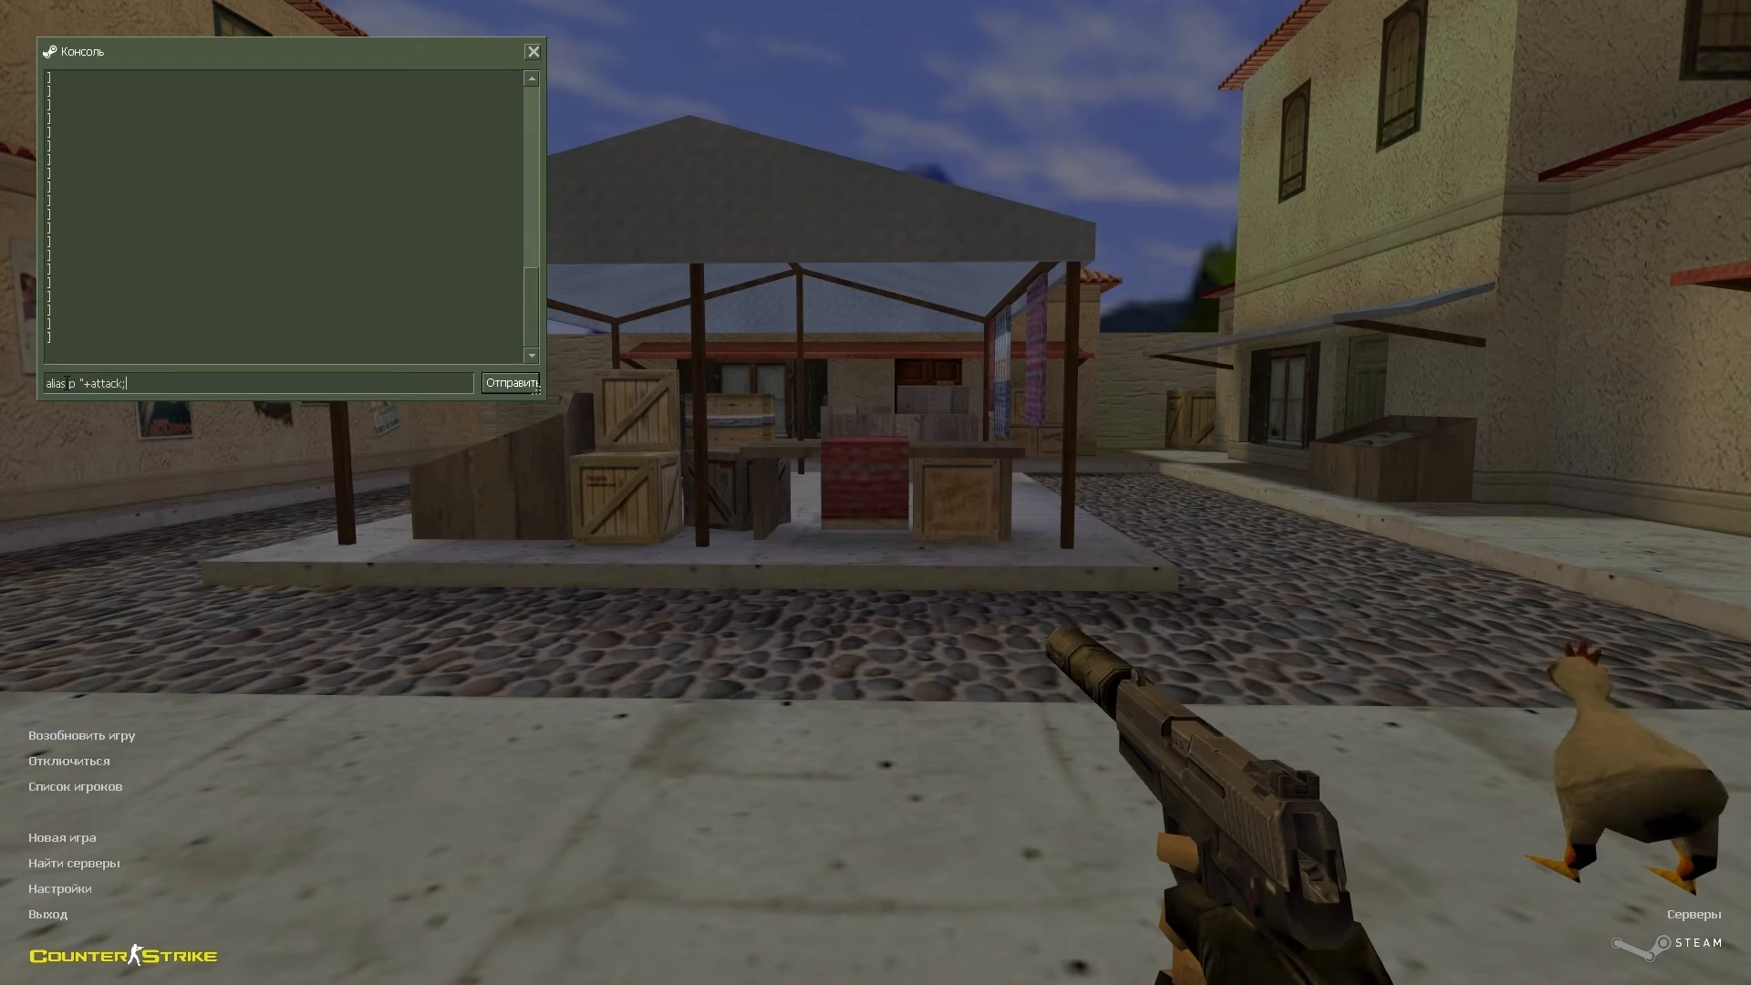
type("w")
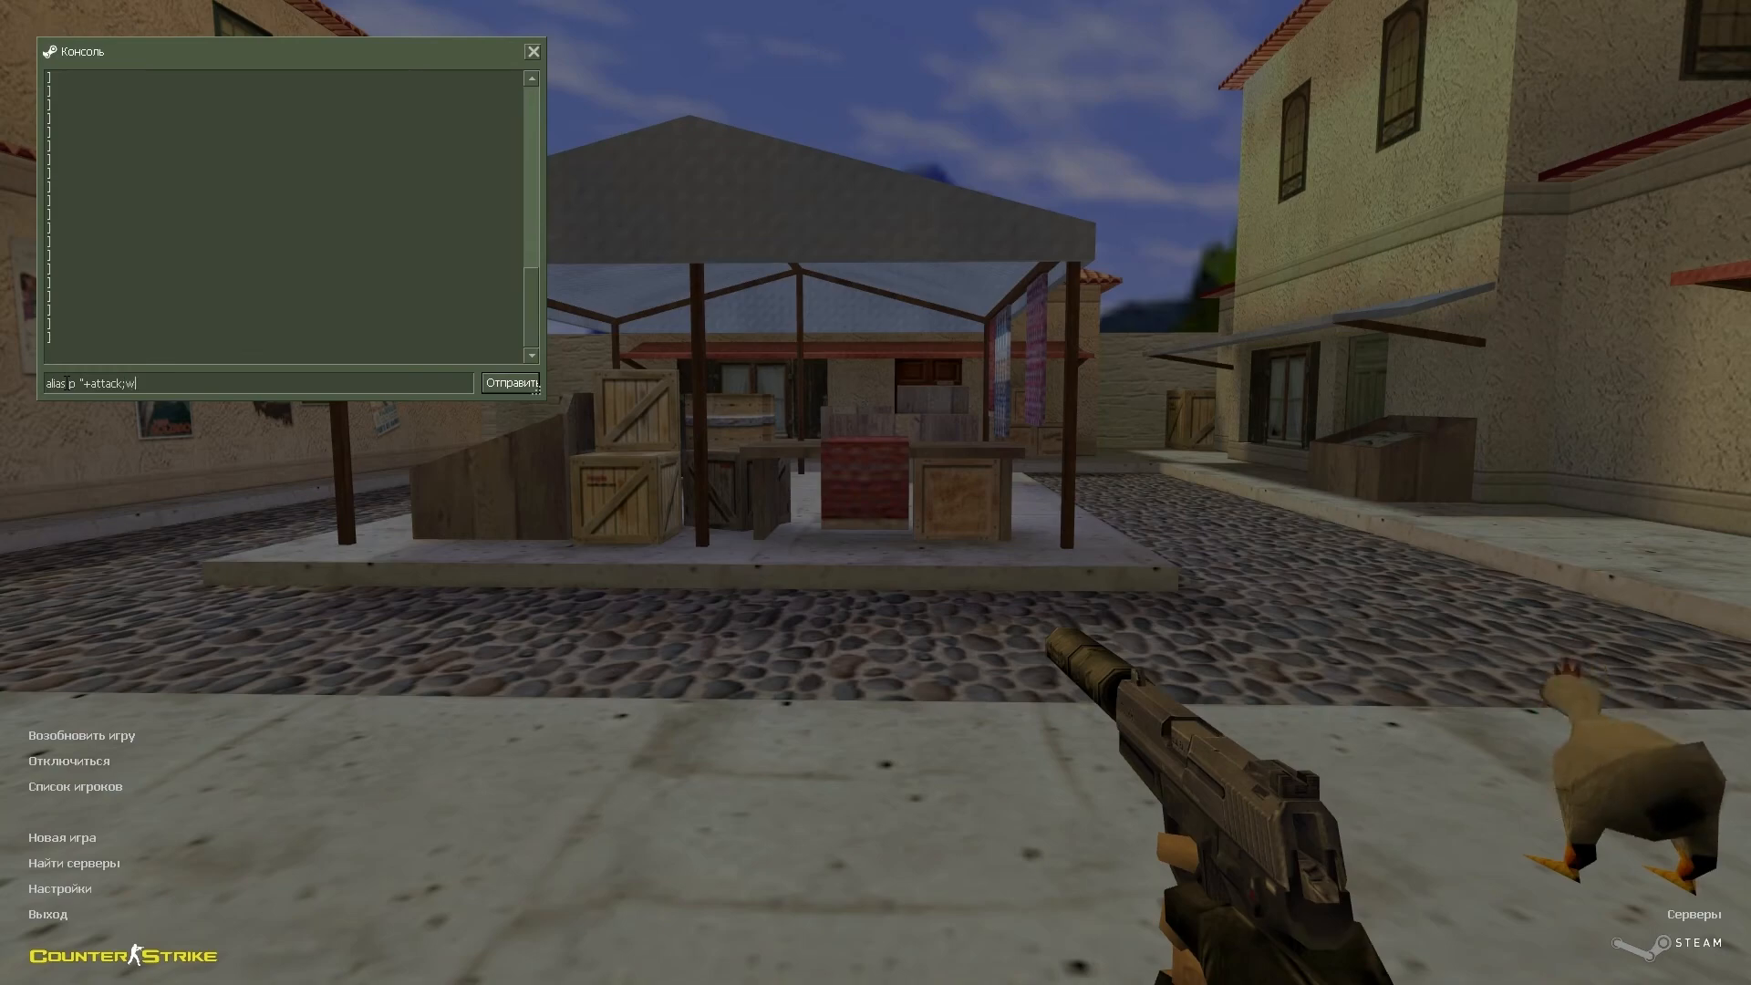
Complete alias p "+attack;wait;-attack" and type bind mouse1 p
type("ait")
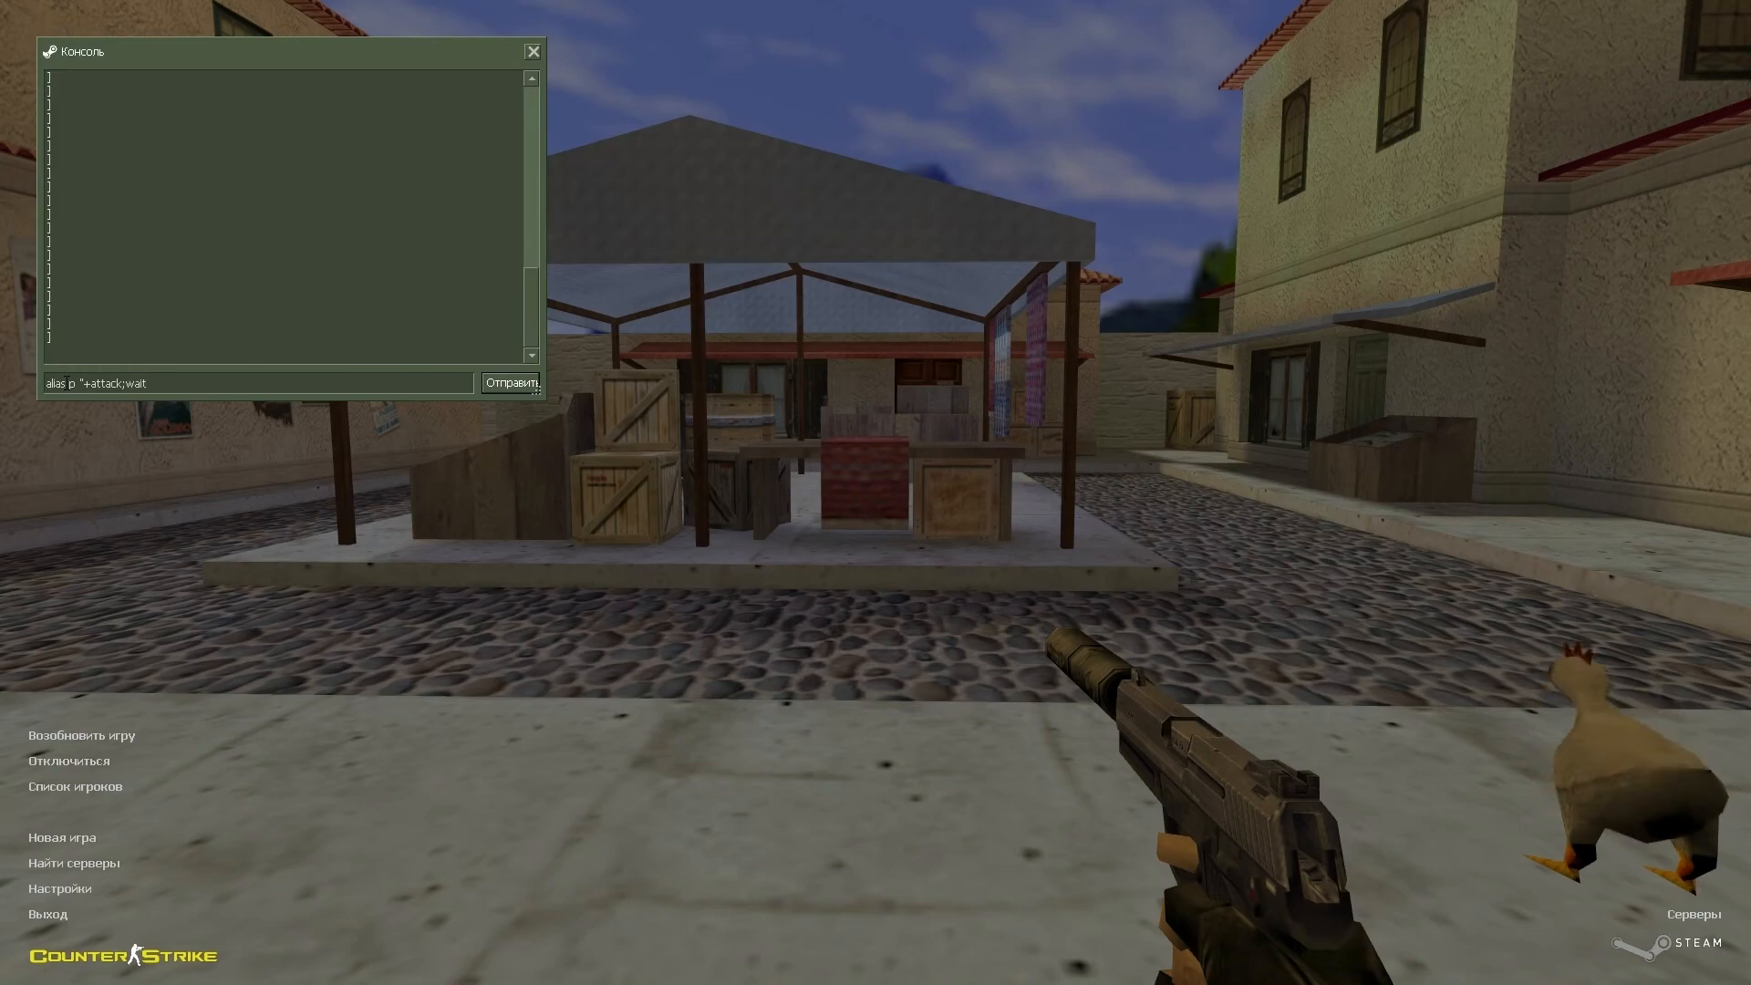
type(";")
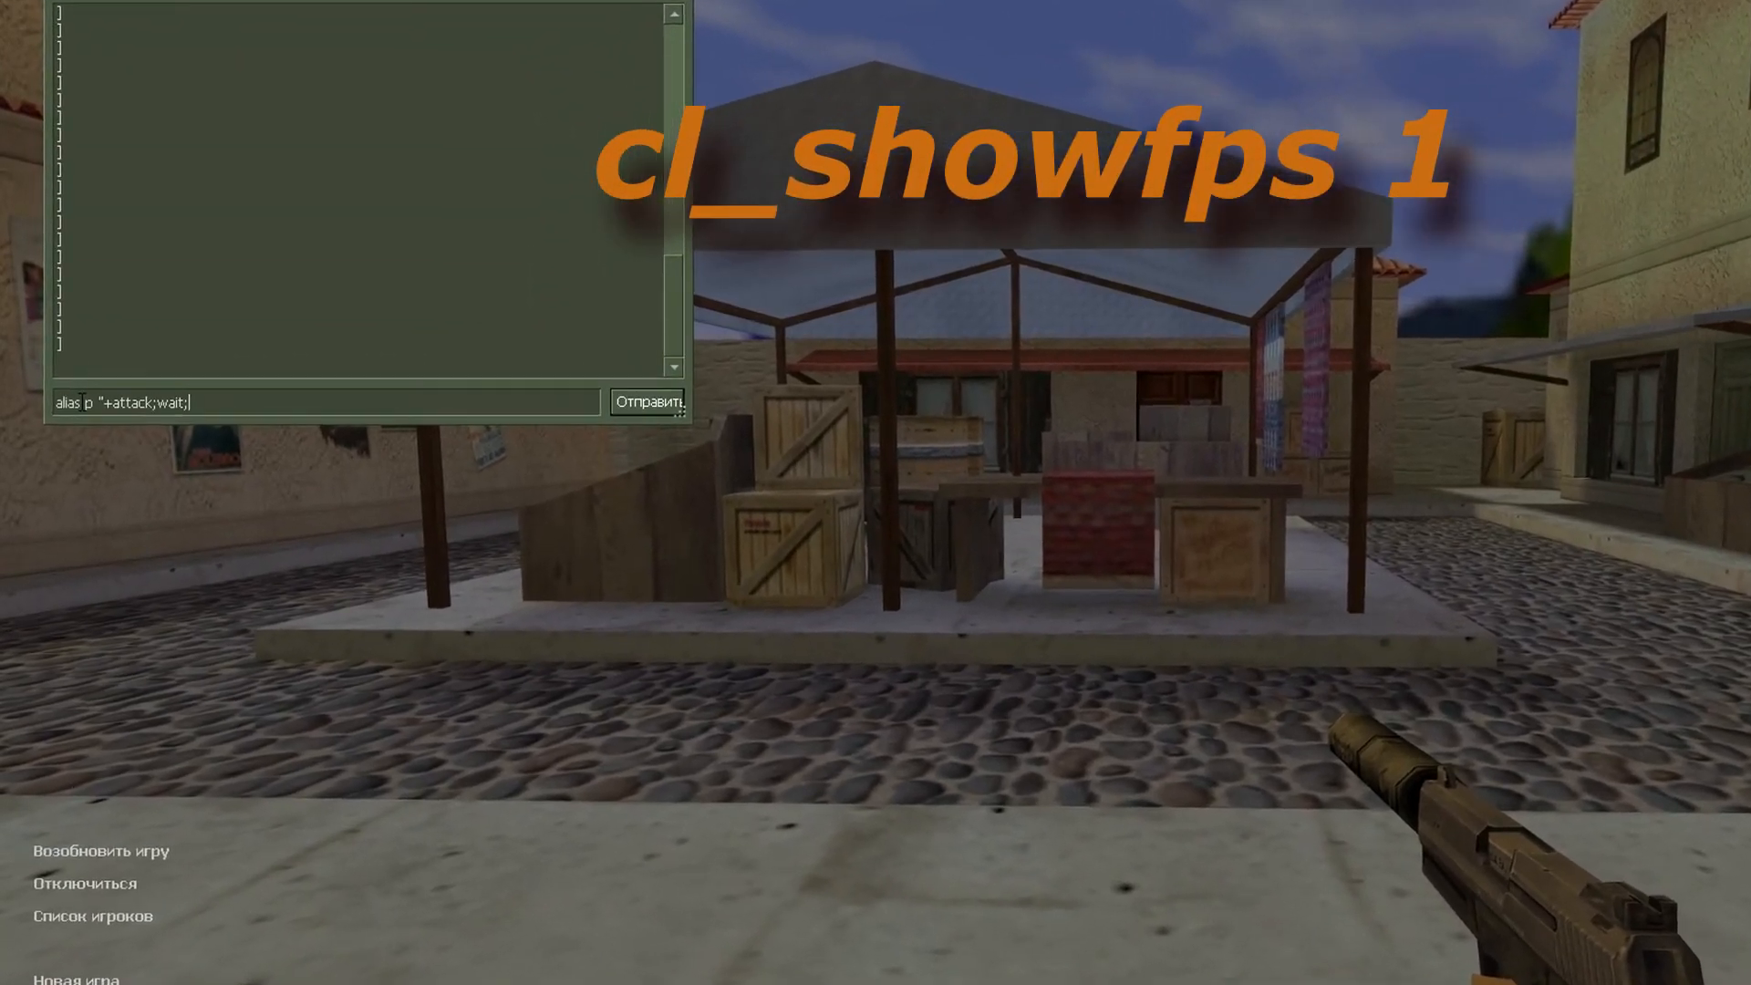
type("-attack")
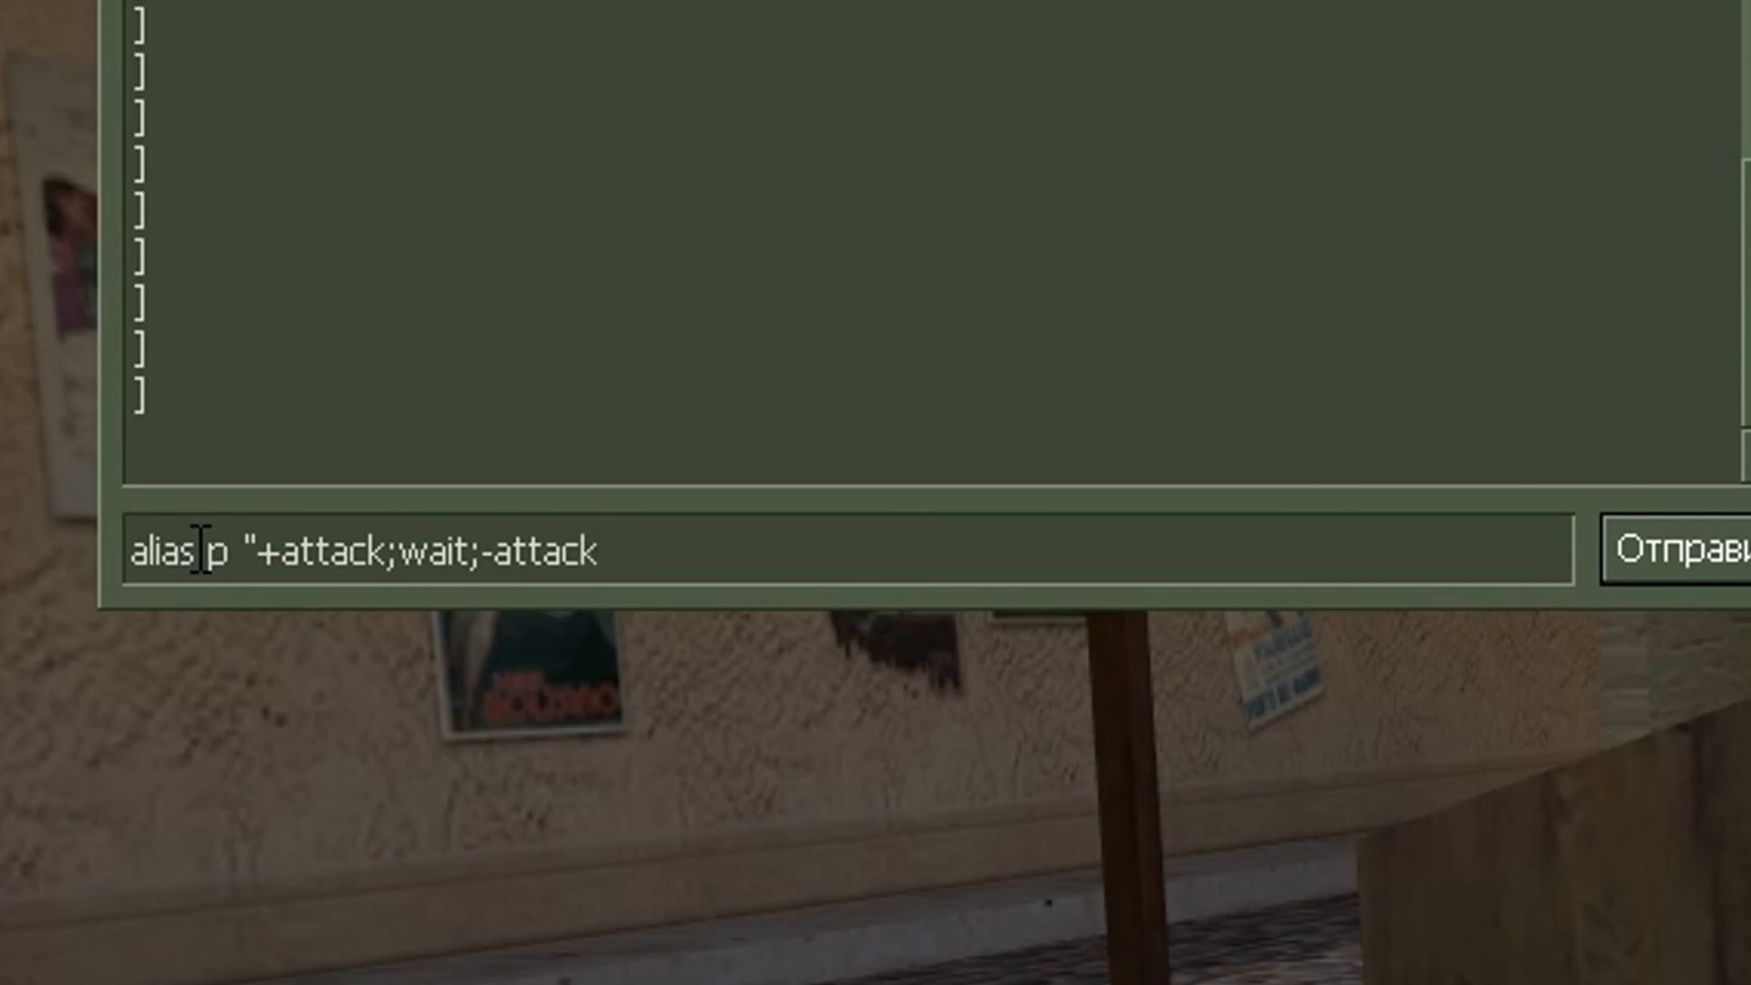
type("\"")
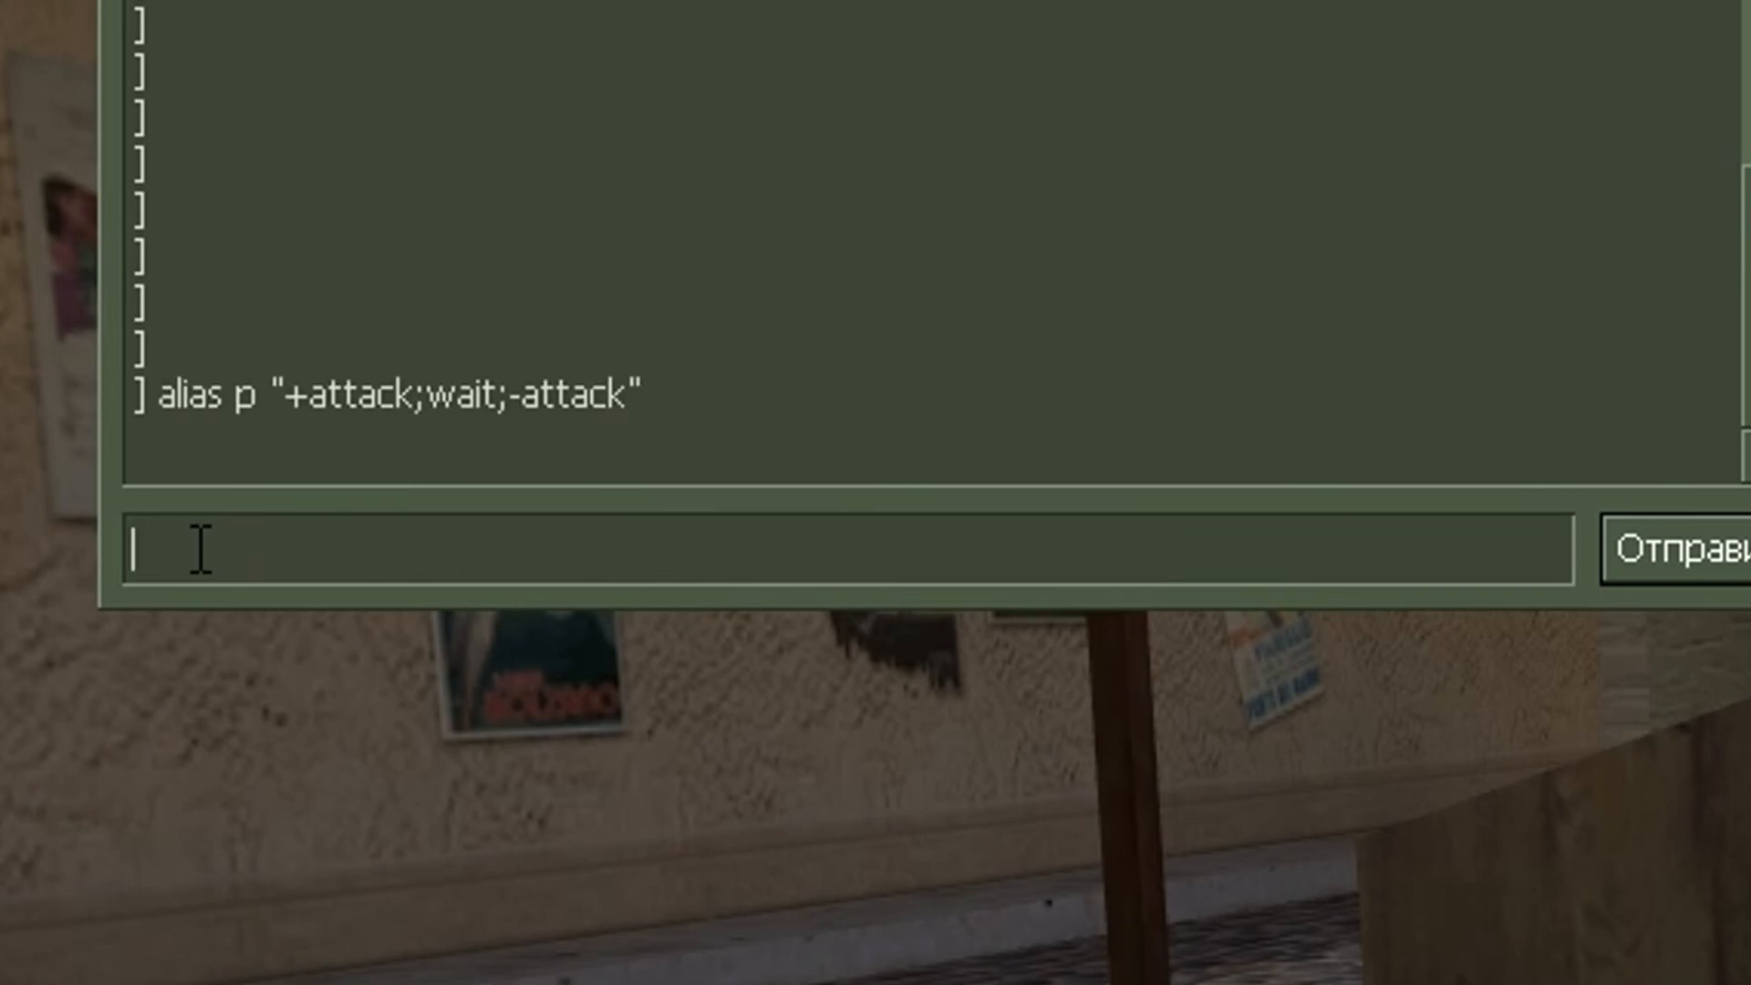
type("bind mouse1 p")
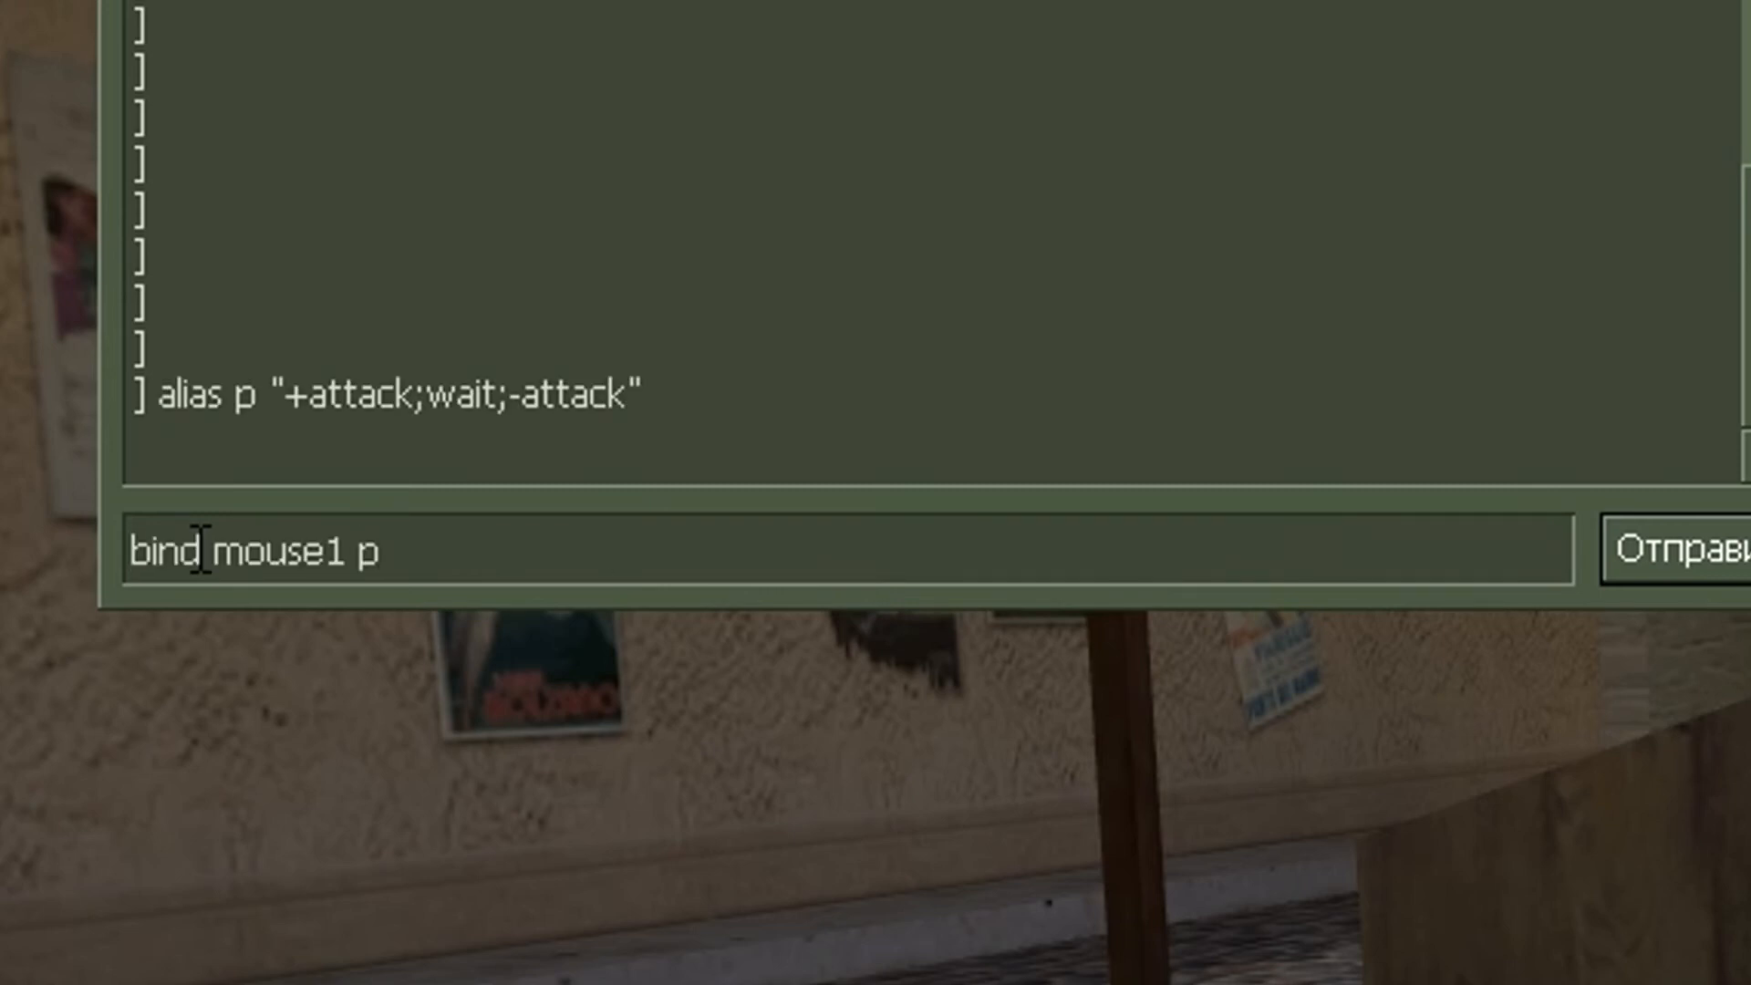